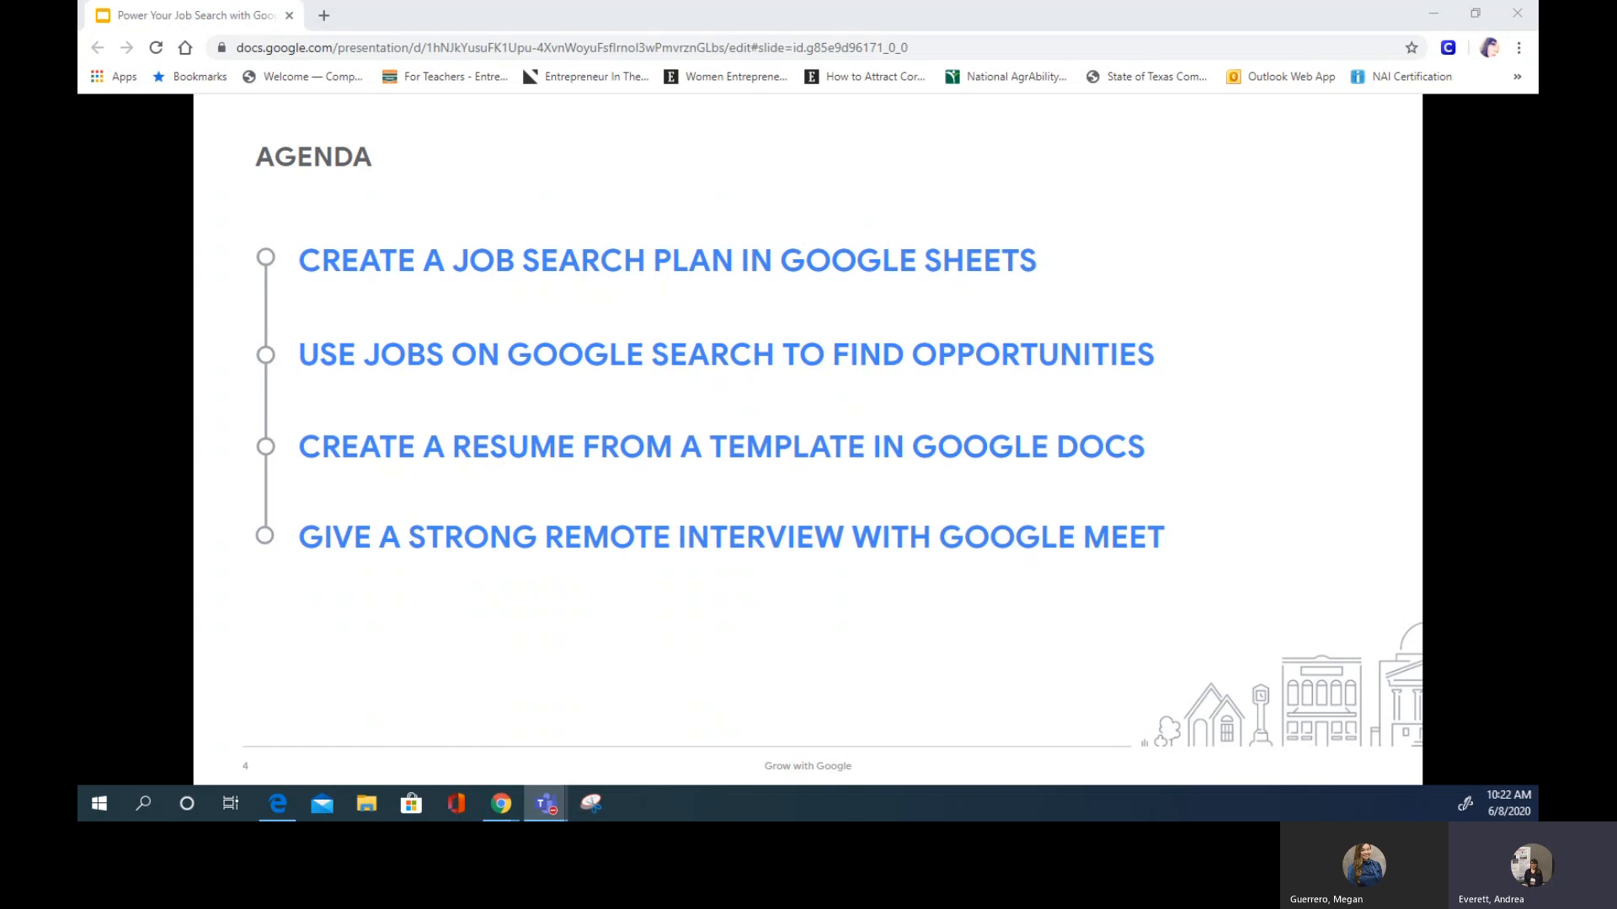
Step: Advance past the agenda to the Step 1 slide on signing in to a Google Account
key("Right")
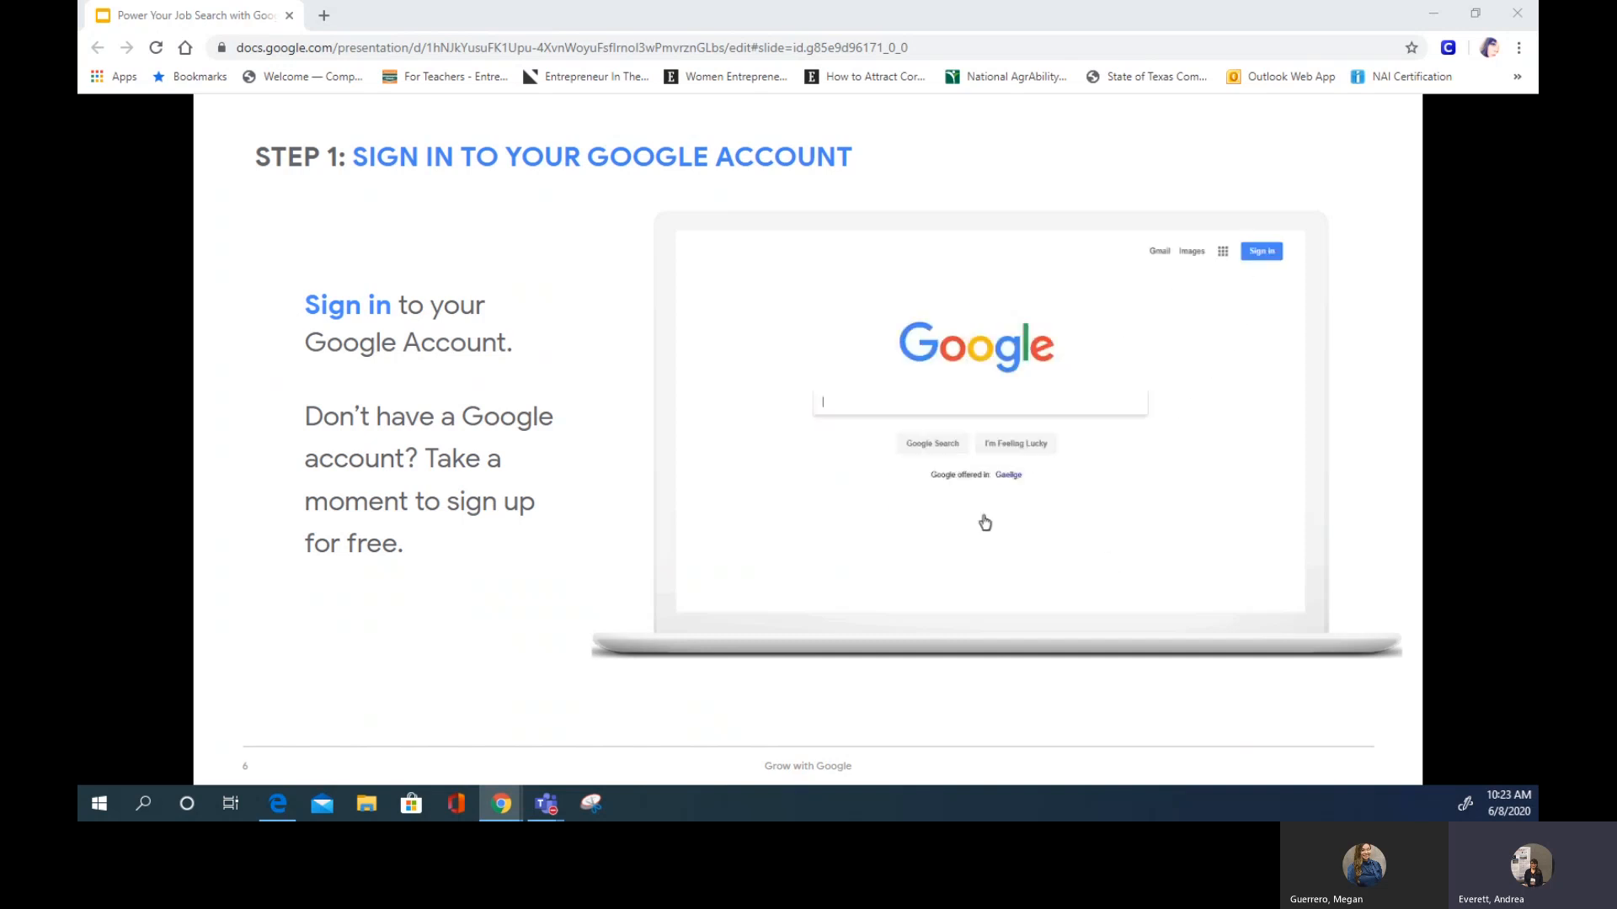
mouse_move(1236, 325)
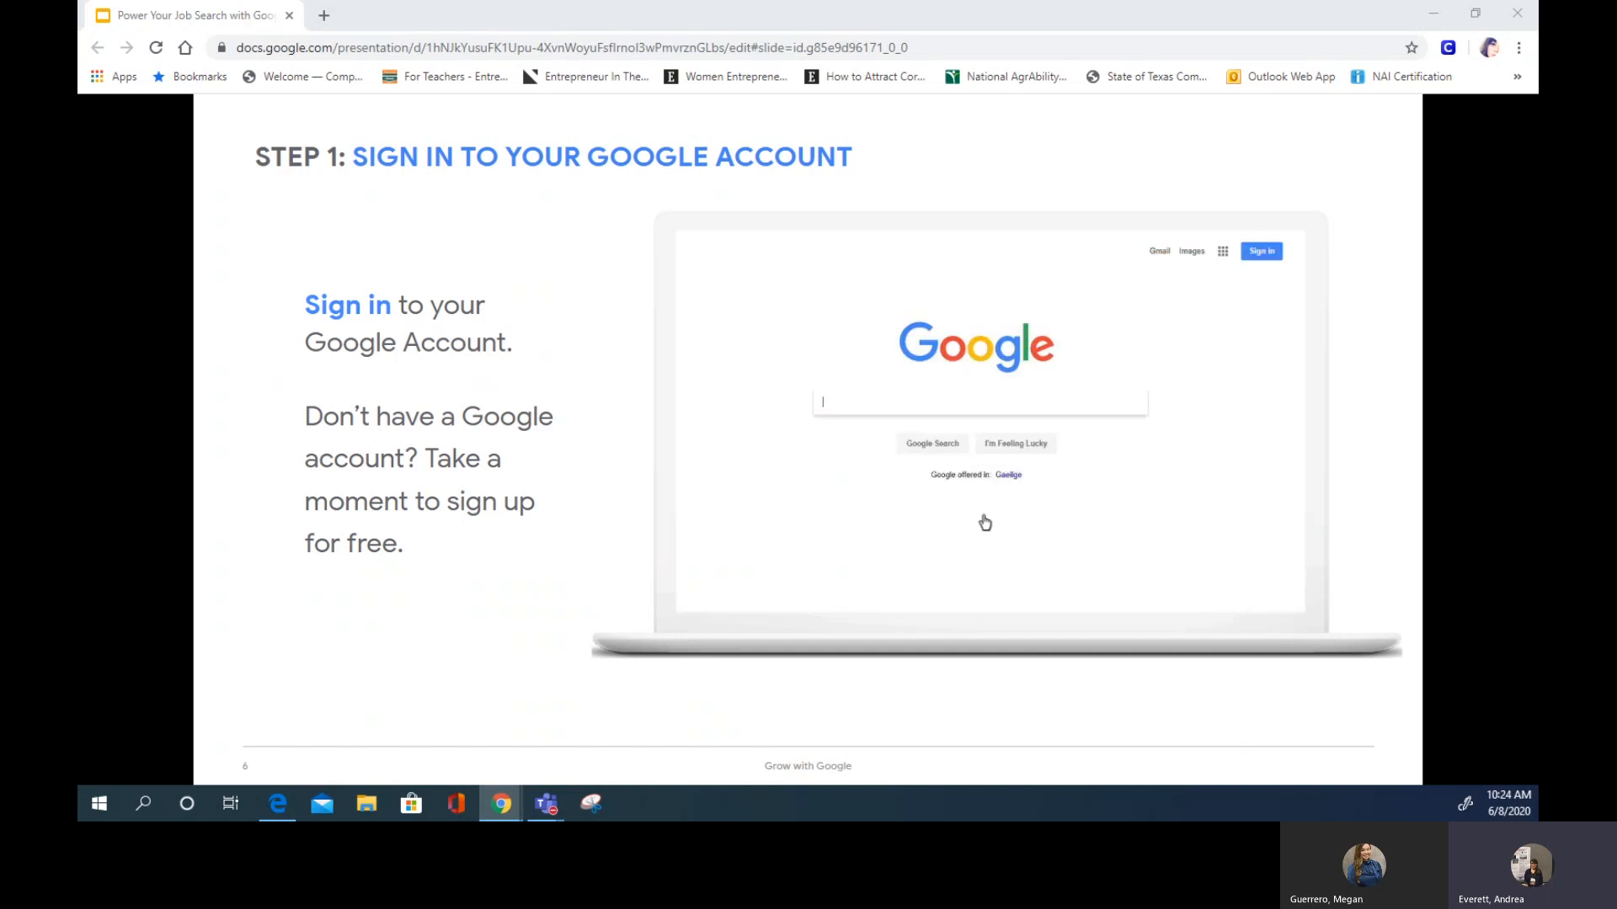
mouse_move(1249, 299)
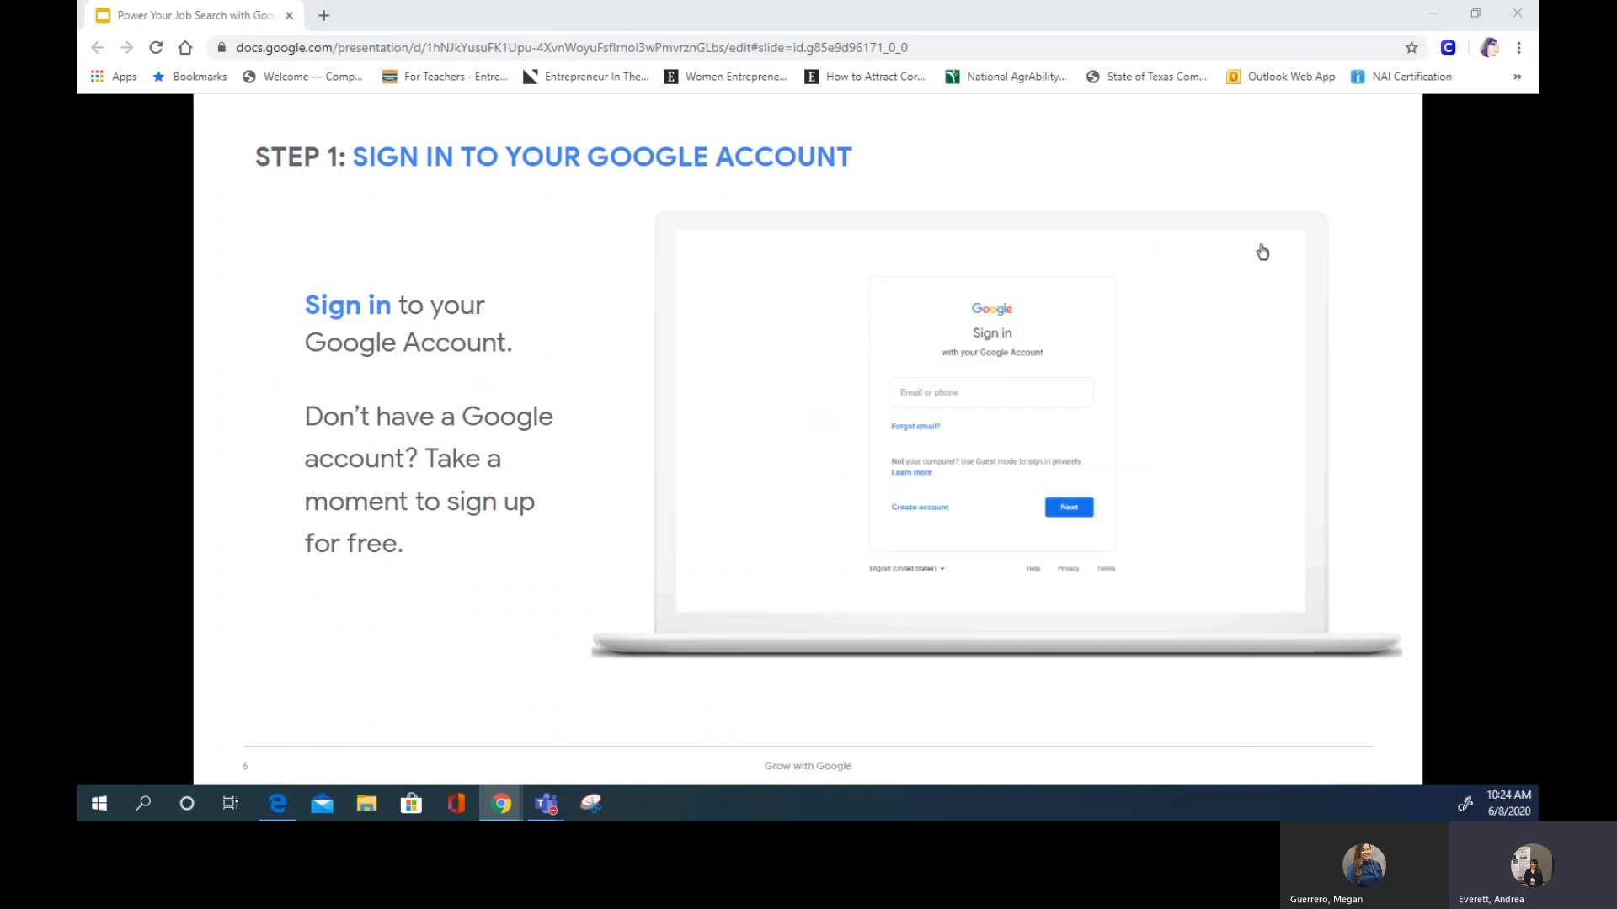
Step: Show the Step 2 slide while its demo repeatedly opens the Google Apps menu and picks Drive
key("Right")
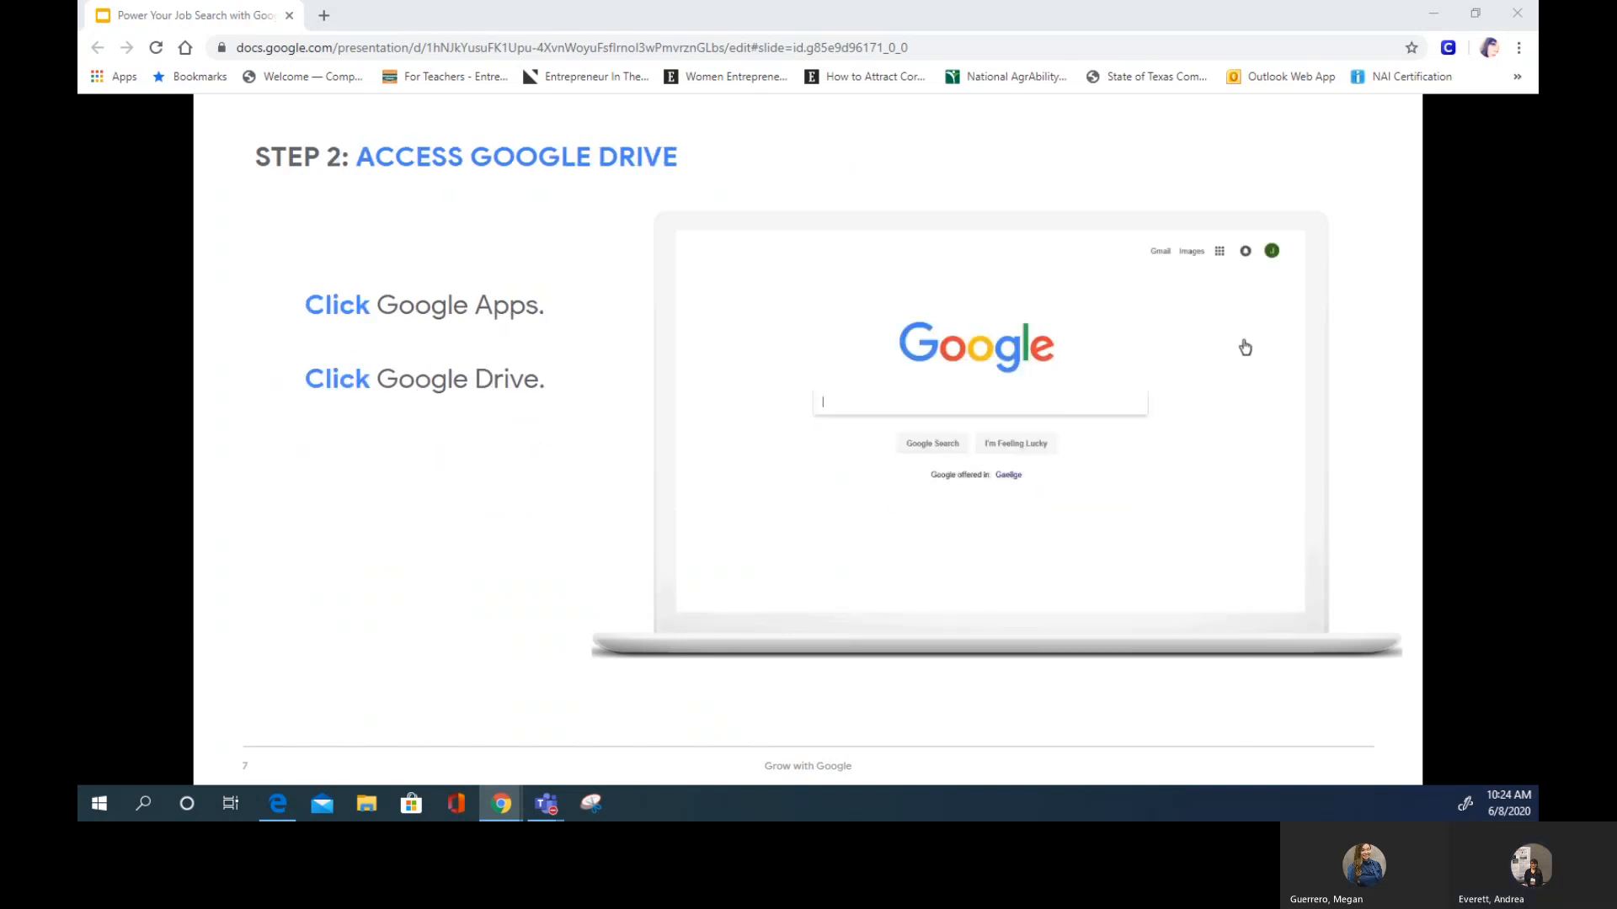
left_click(1221, 250)
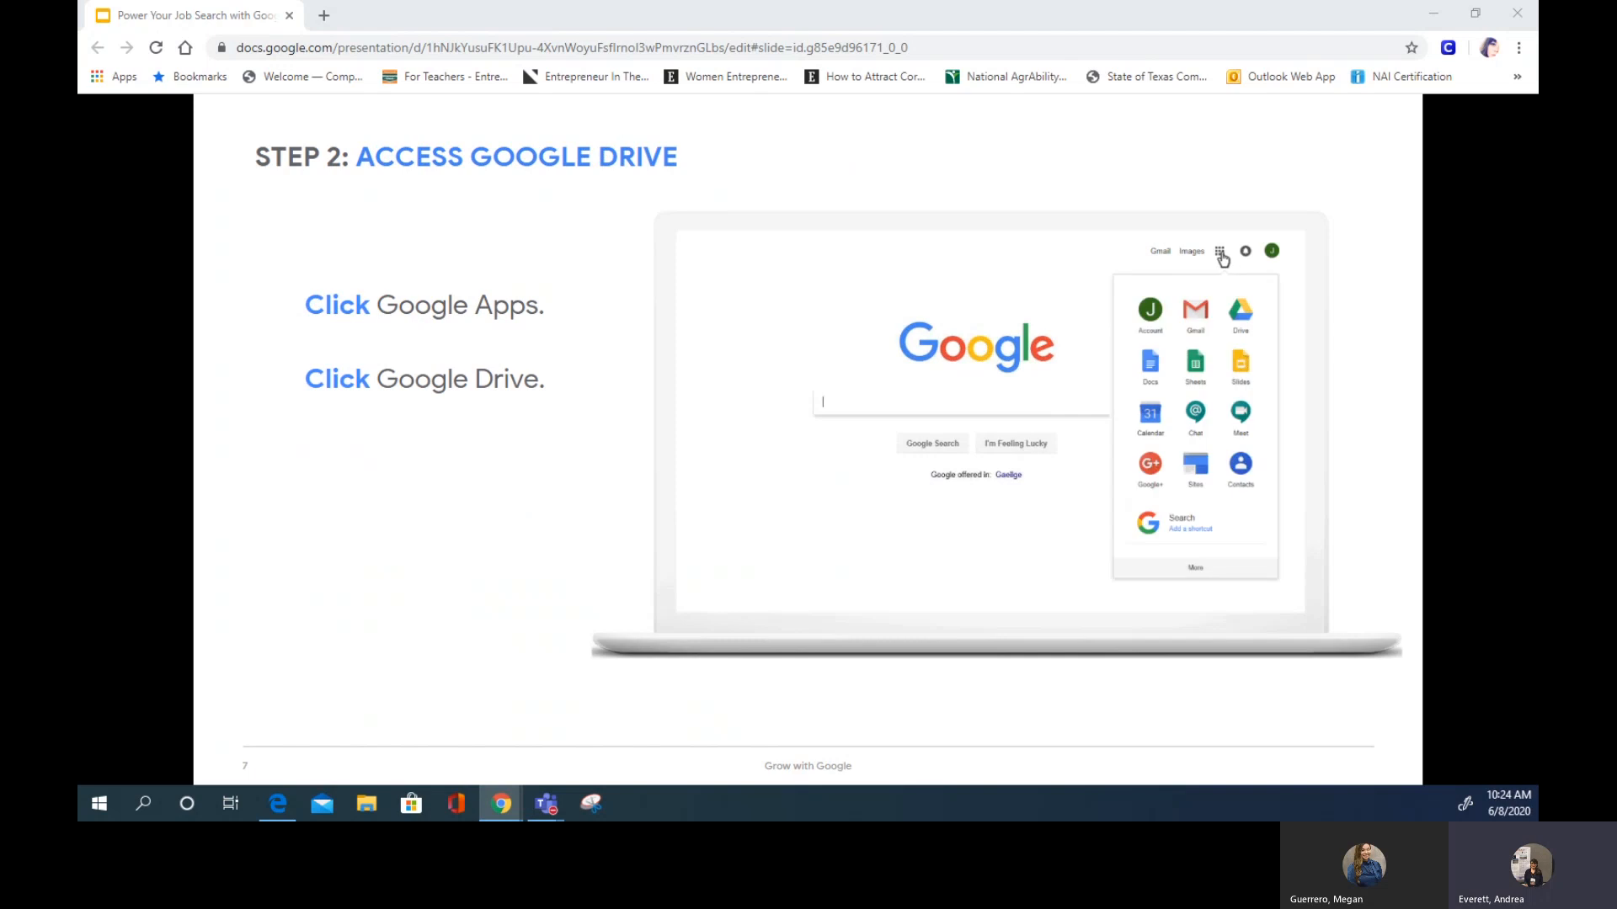
left_click(1239, 314)
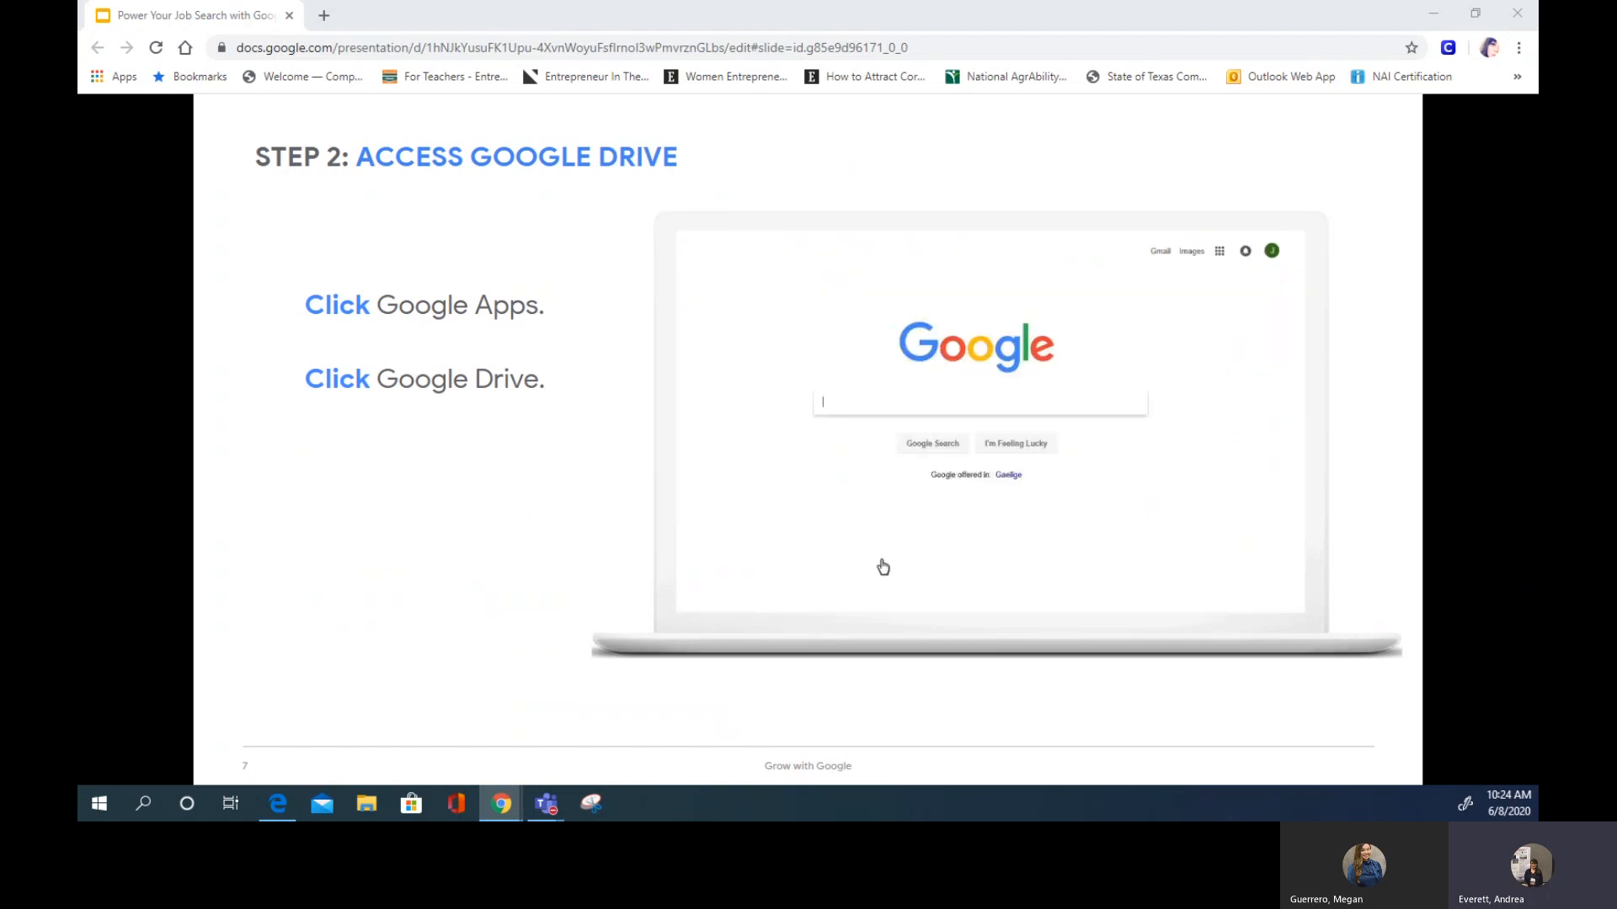
mouse_move(1221, 257)
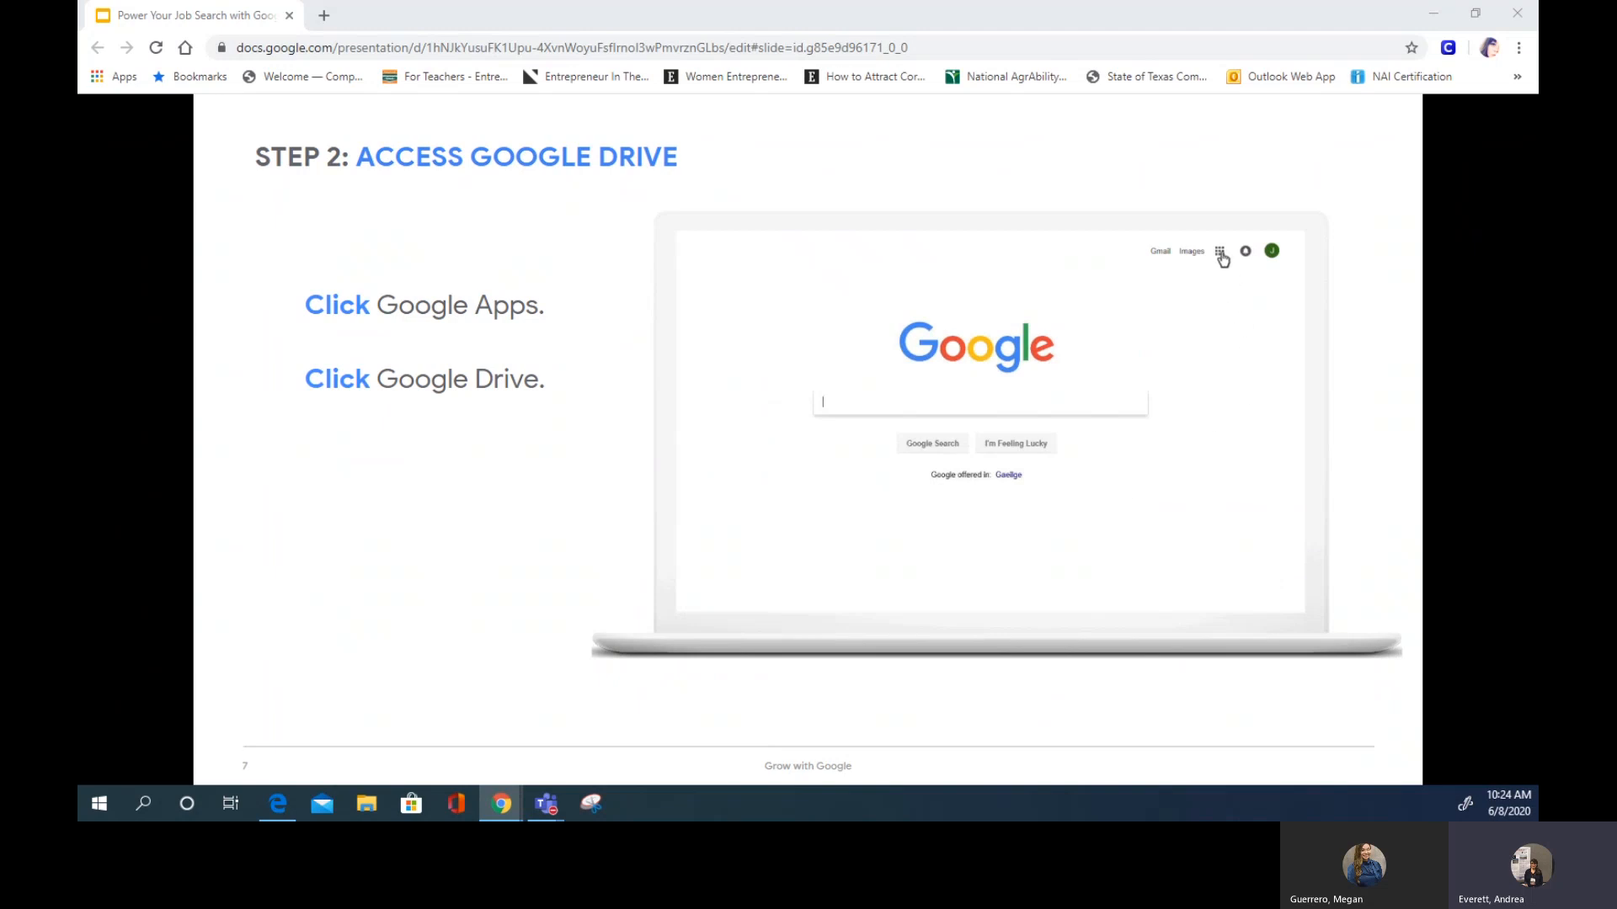
left_click(1220, 251)
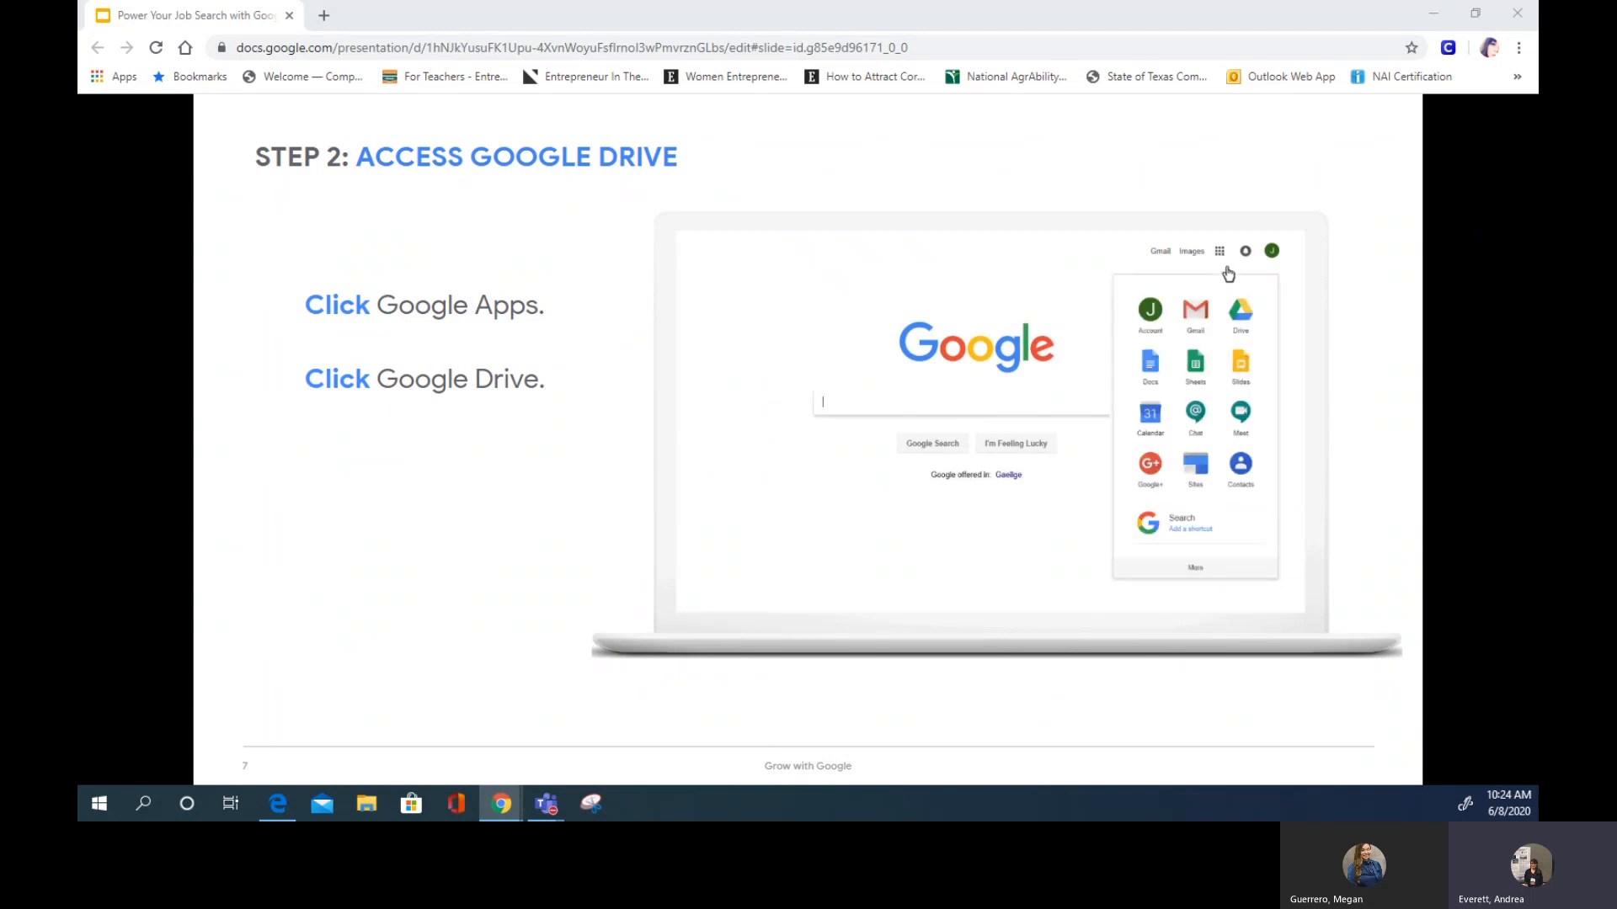
left_click(1240, 313)
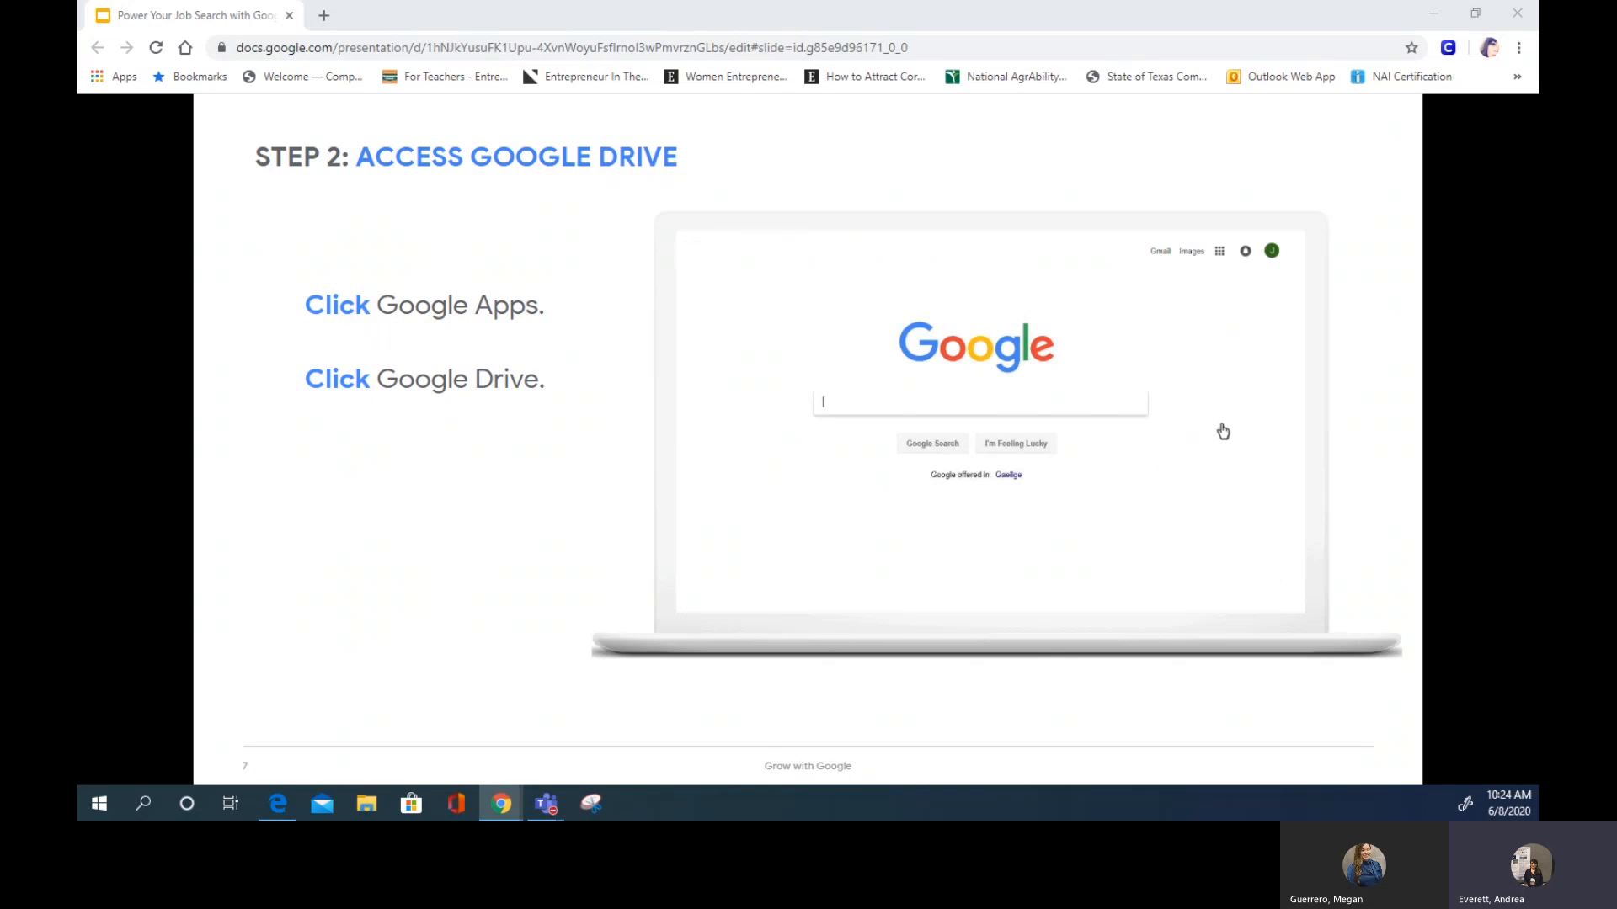
left_click(1218, 251)
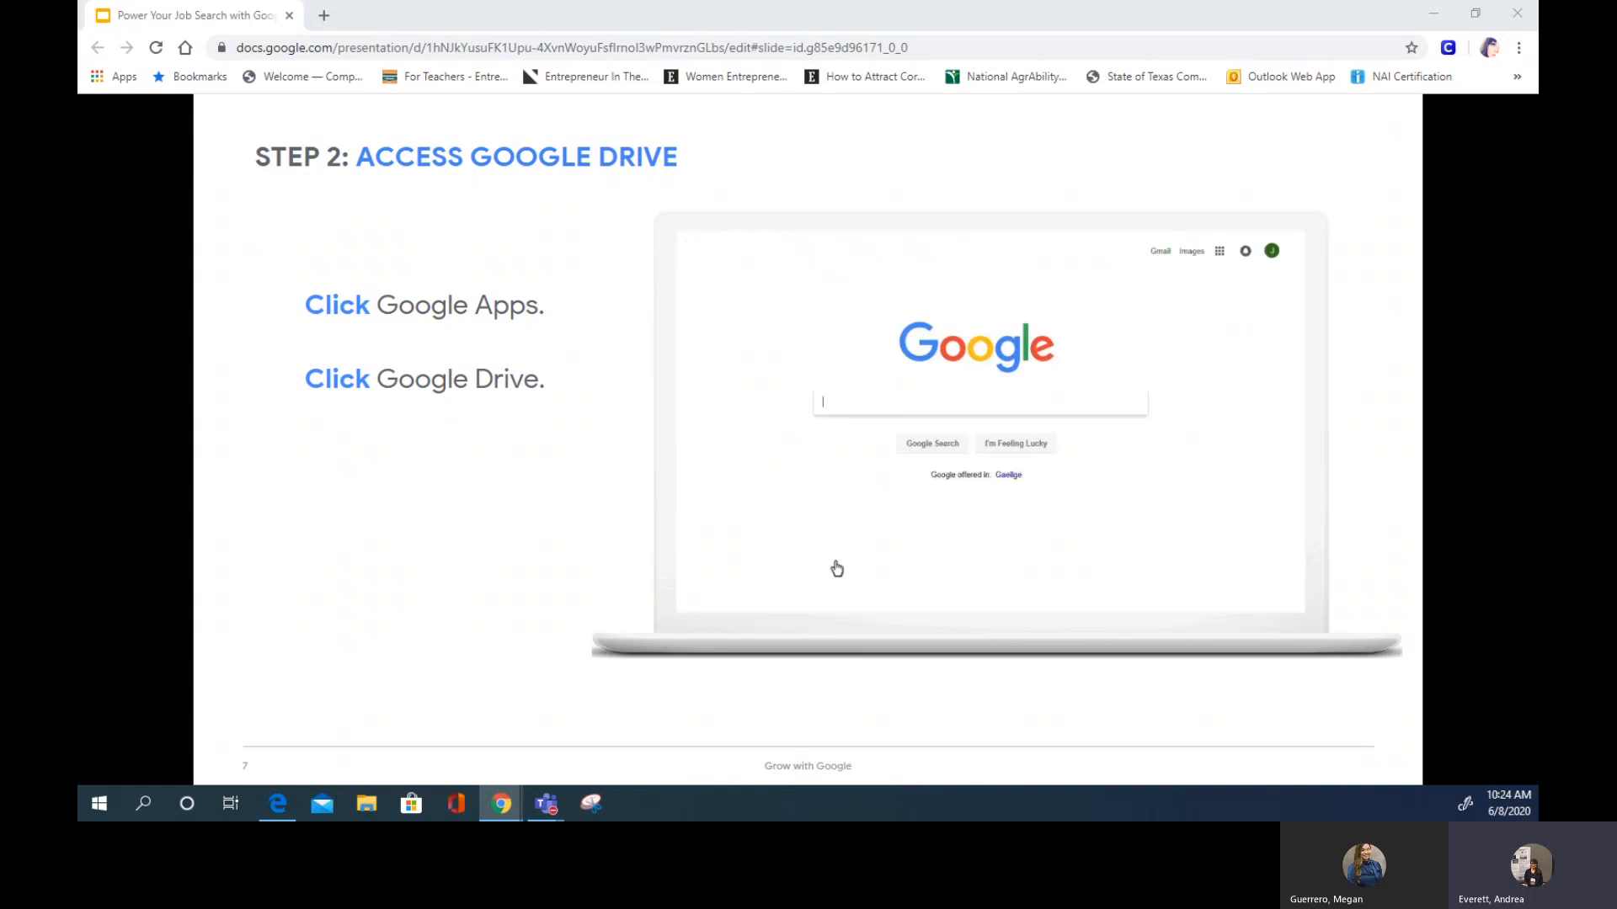
mouse_move(1236, 295)
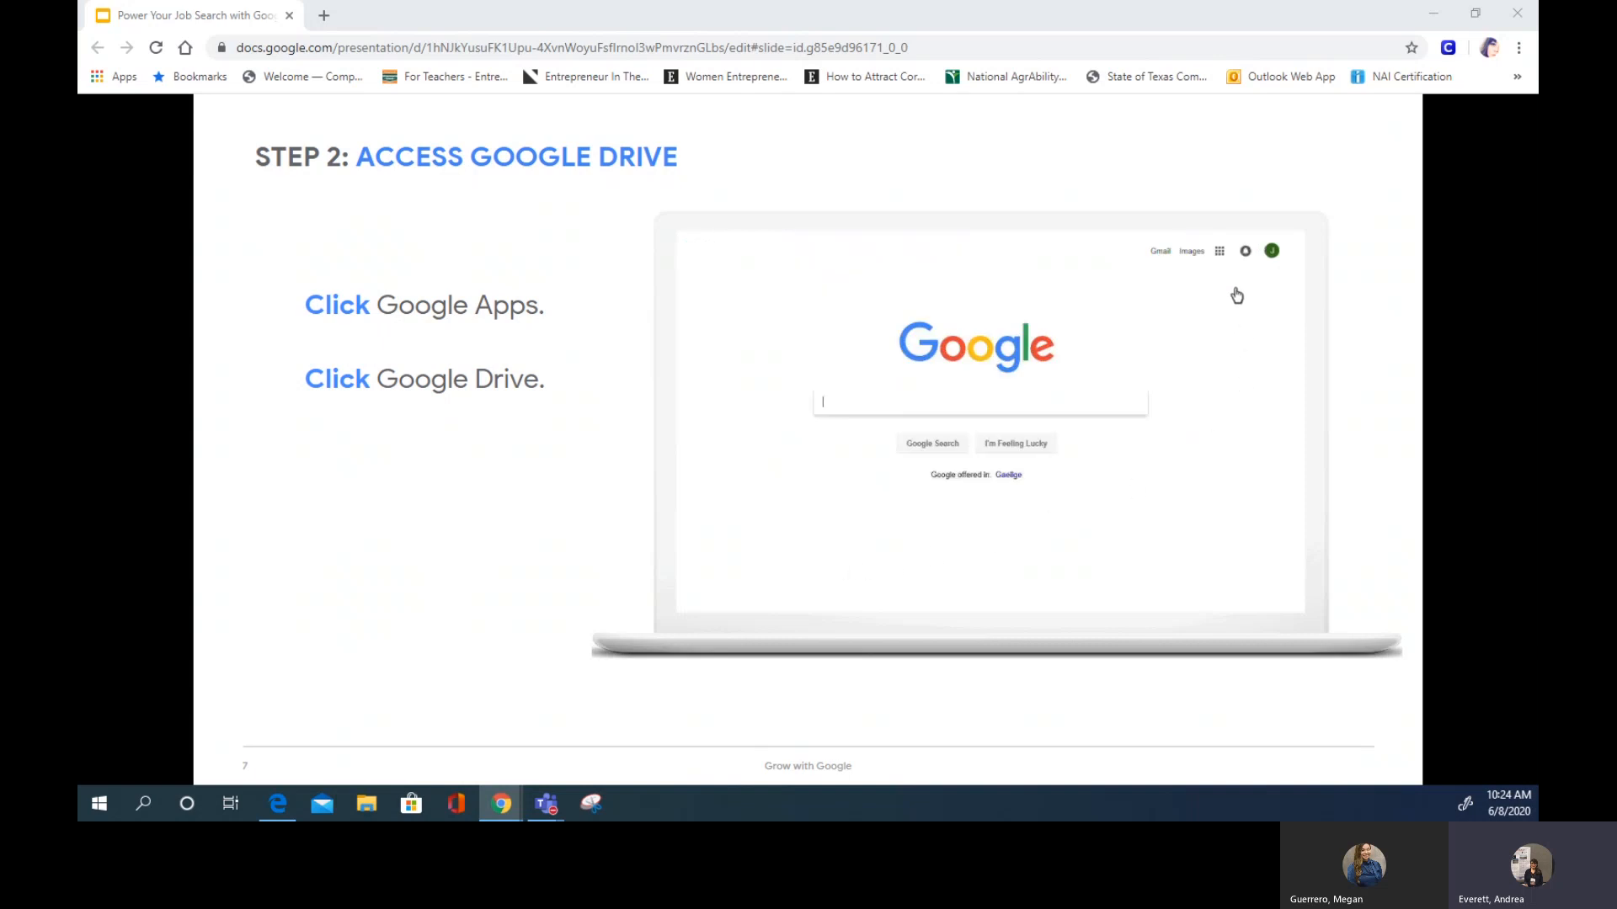
left_click(1220, 251)
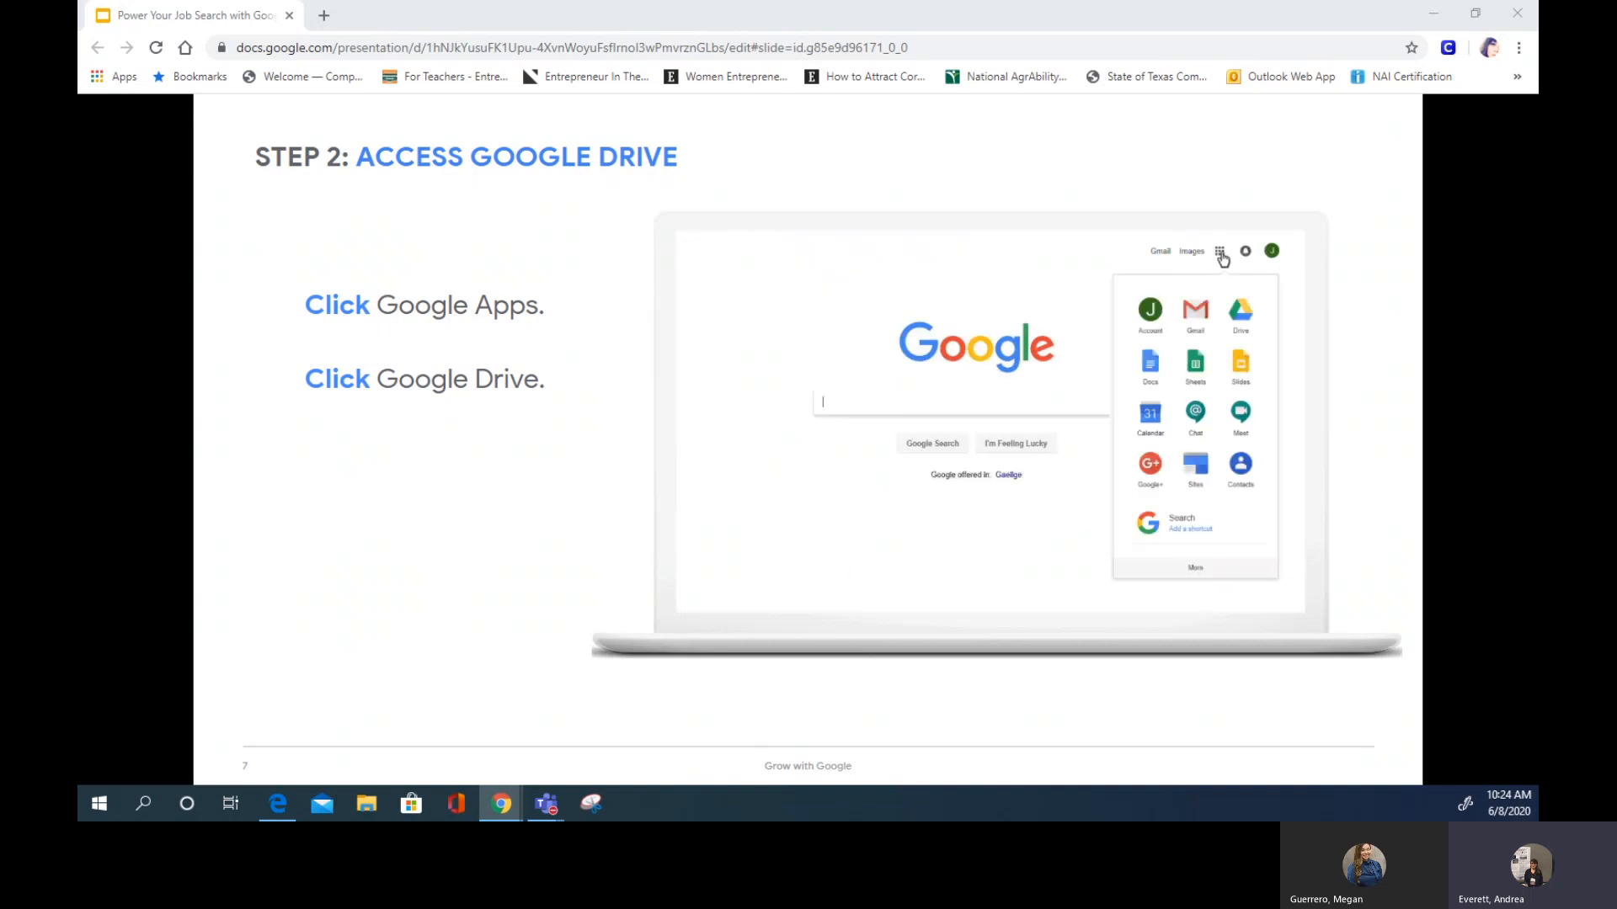
left_click(1239, 314)
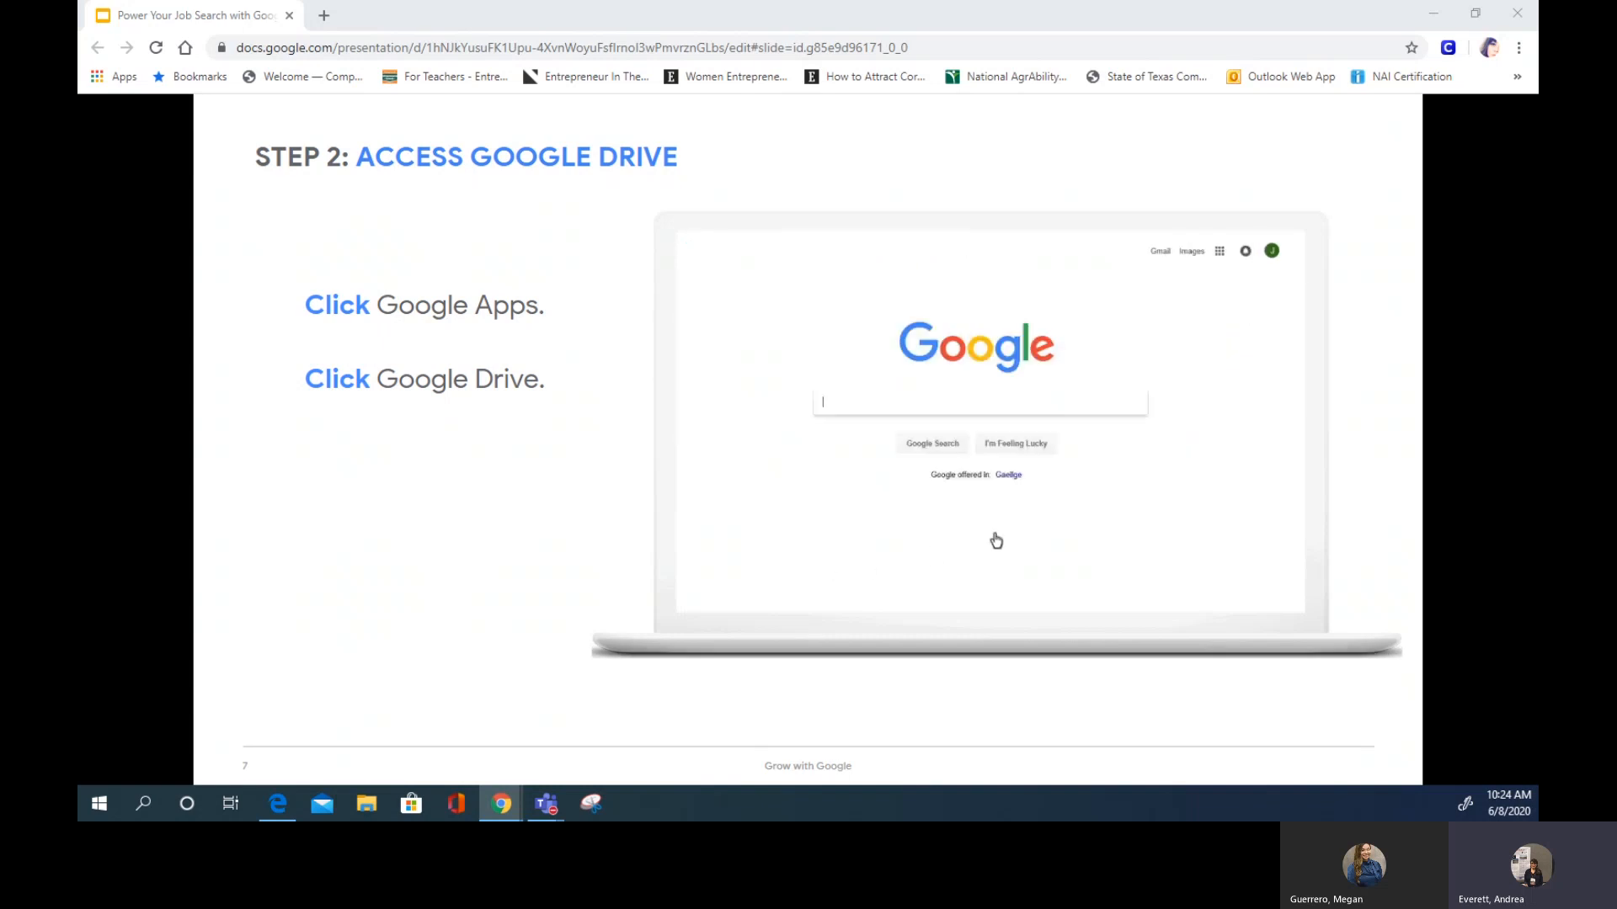
mouse_move(1223, 258)
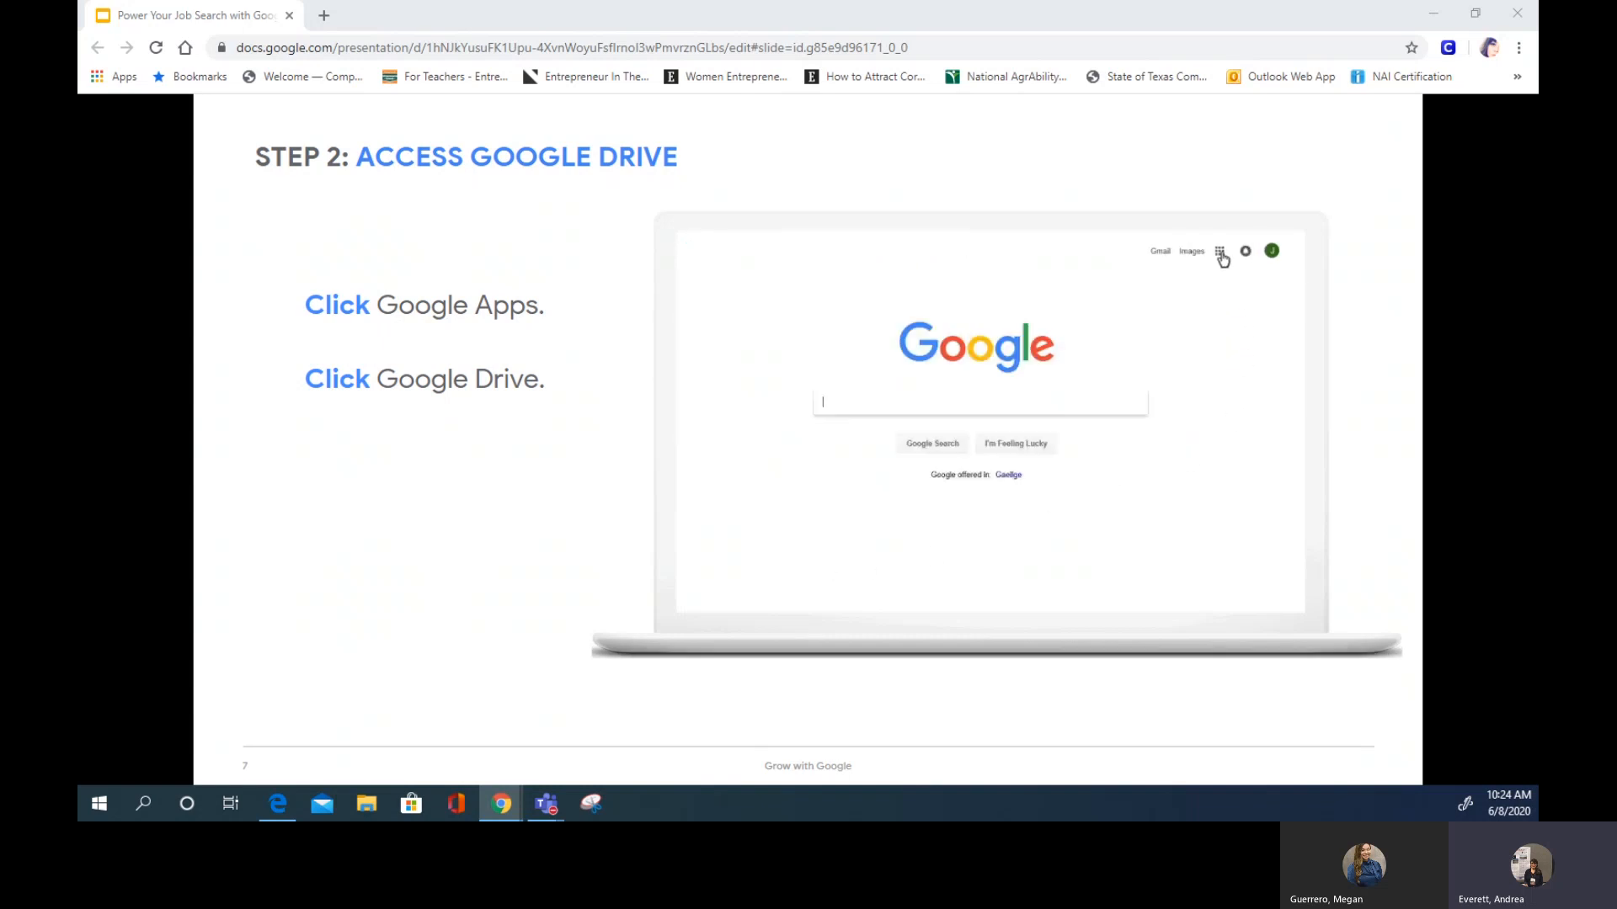
left_click(1220, 251)
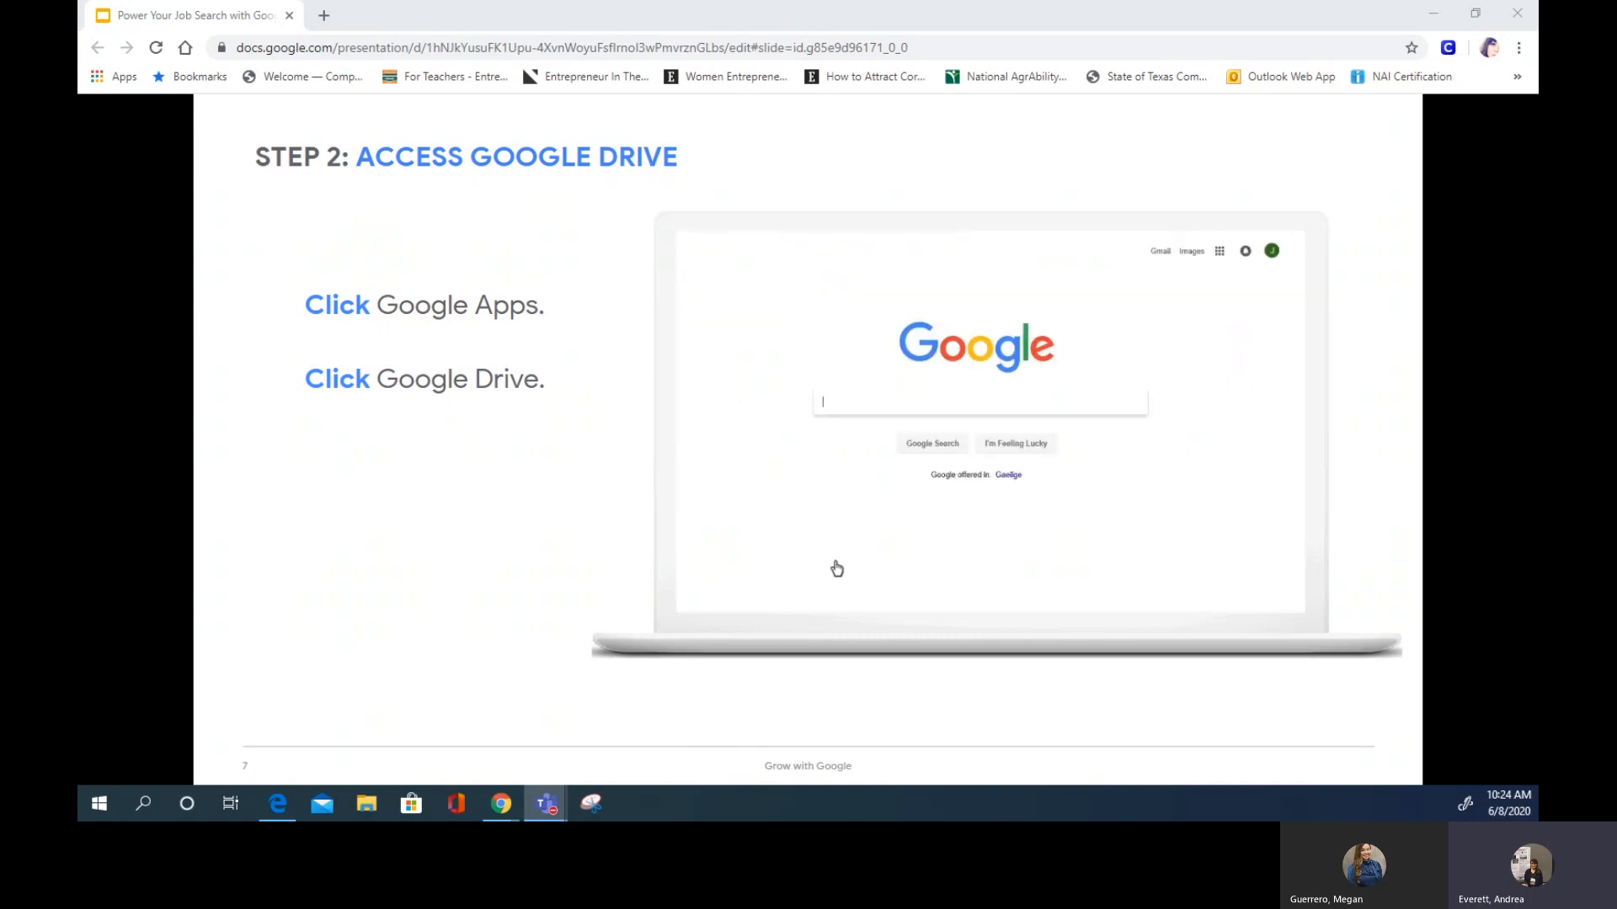
mouse_move(1241, 389)
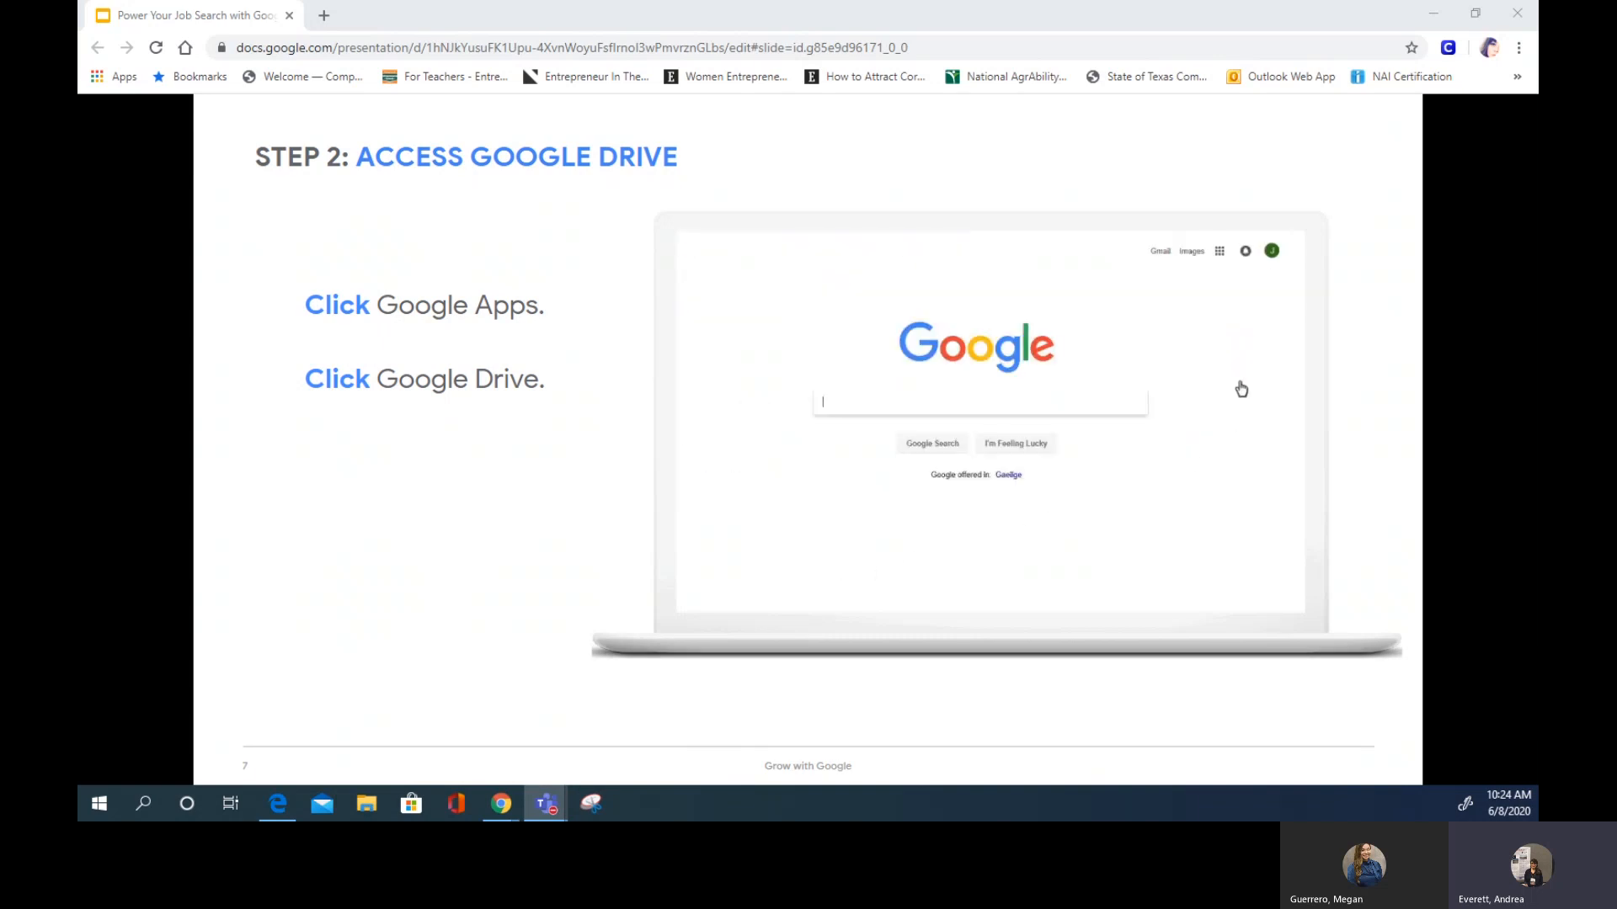
left_click(1219, 251)
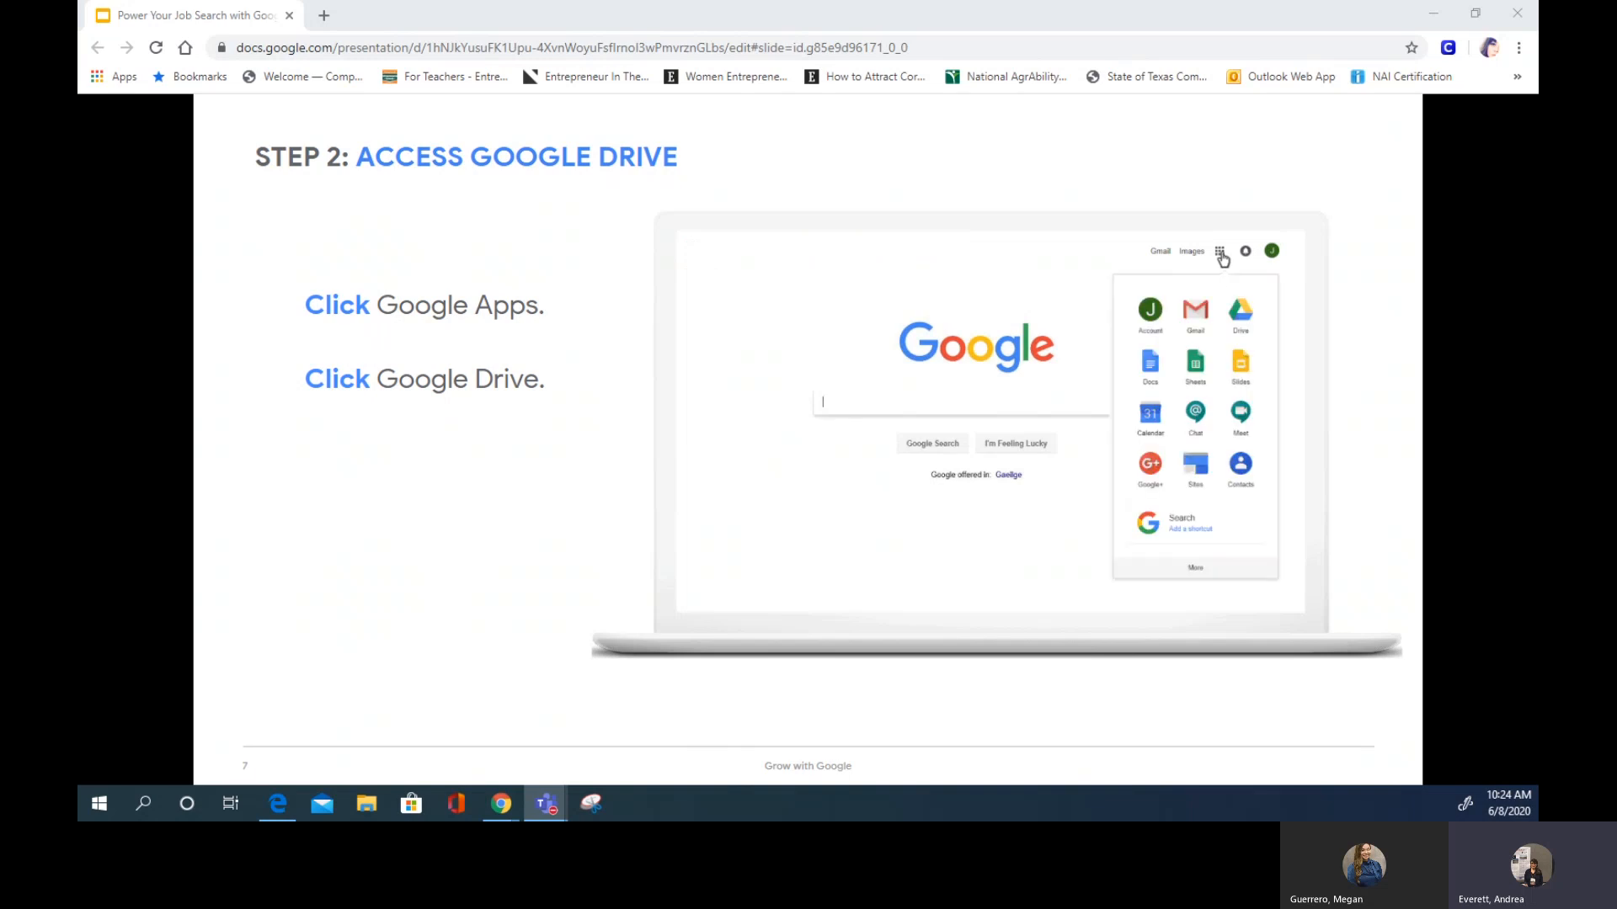
left_click(1239, 312)
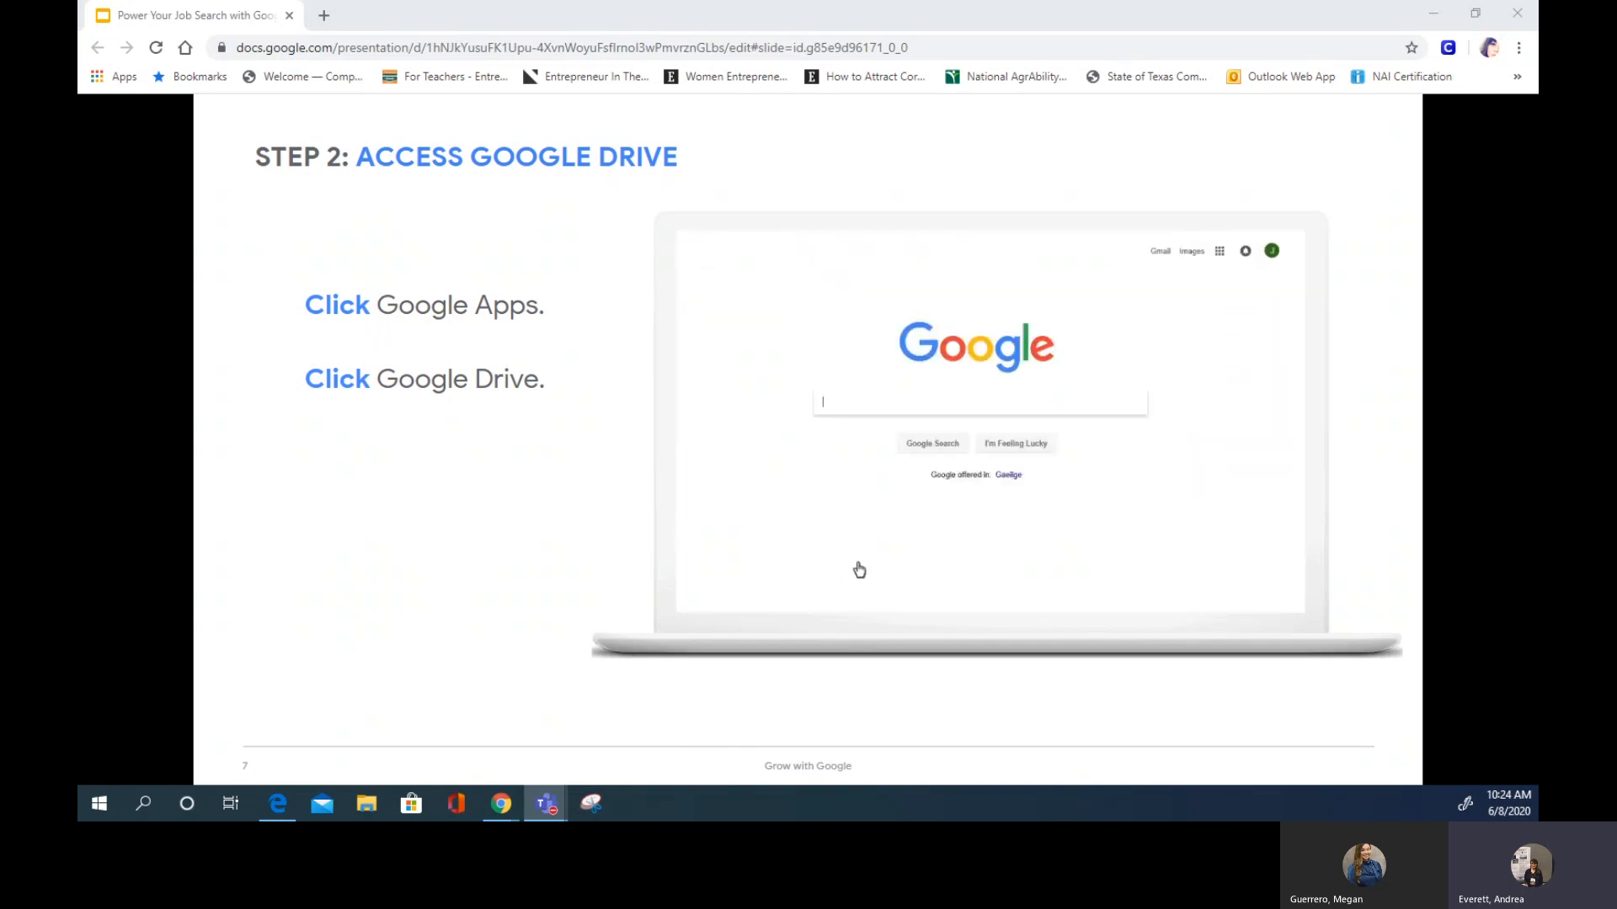
mouse_move(1225, 262)
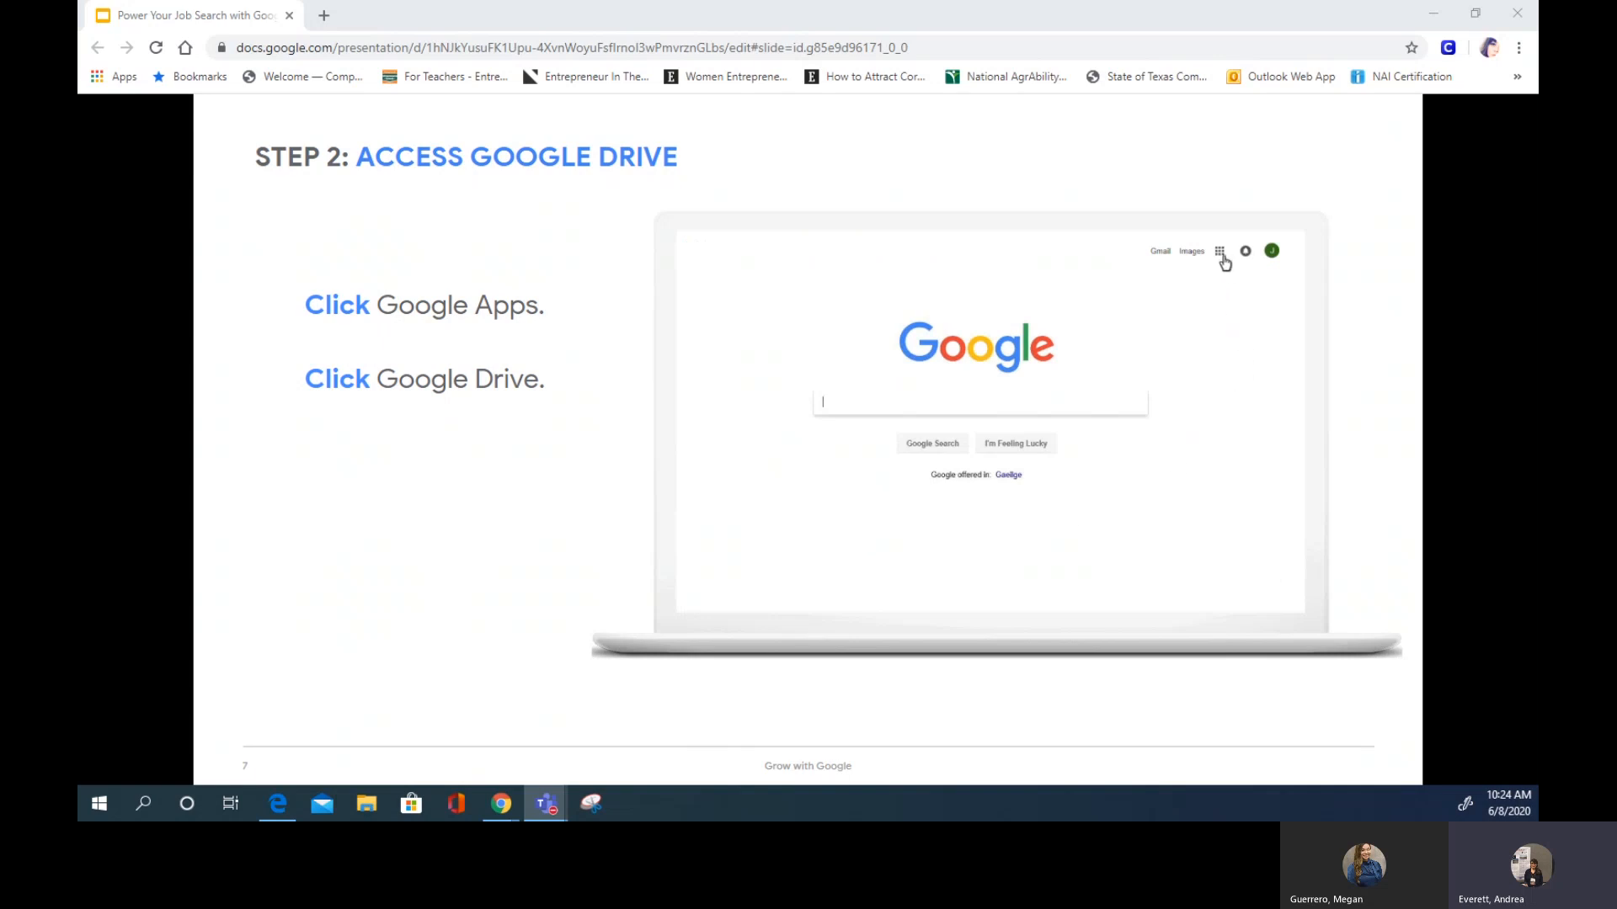
left_click(1220, 251)
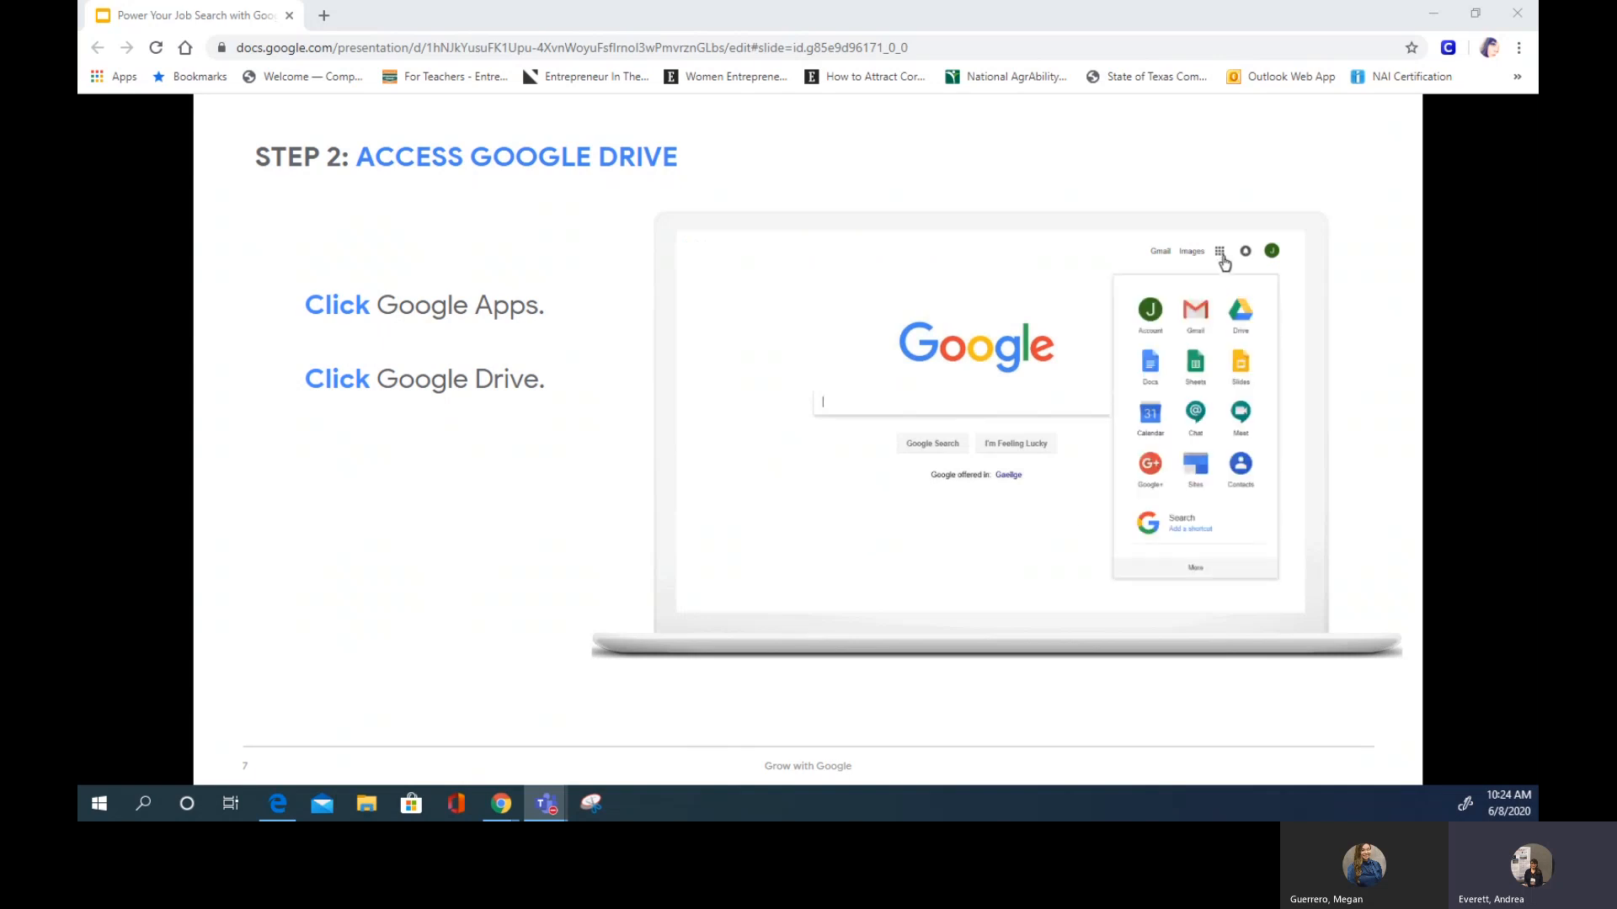
left_click(1240, 314)
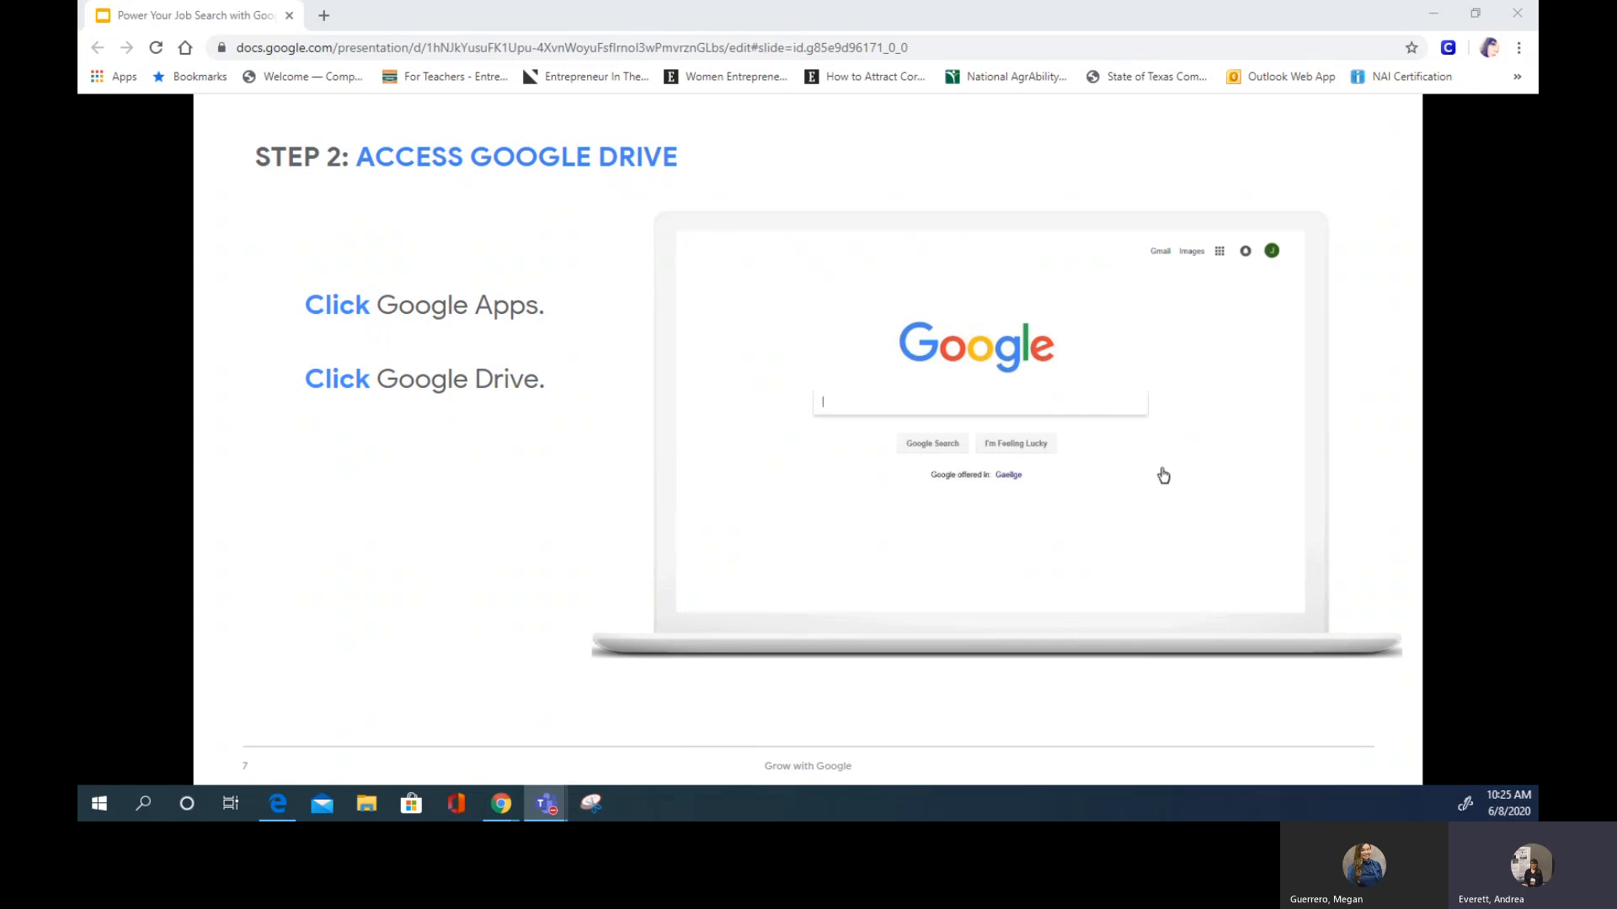
left_click(1220, 251)
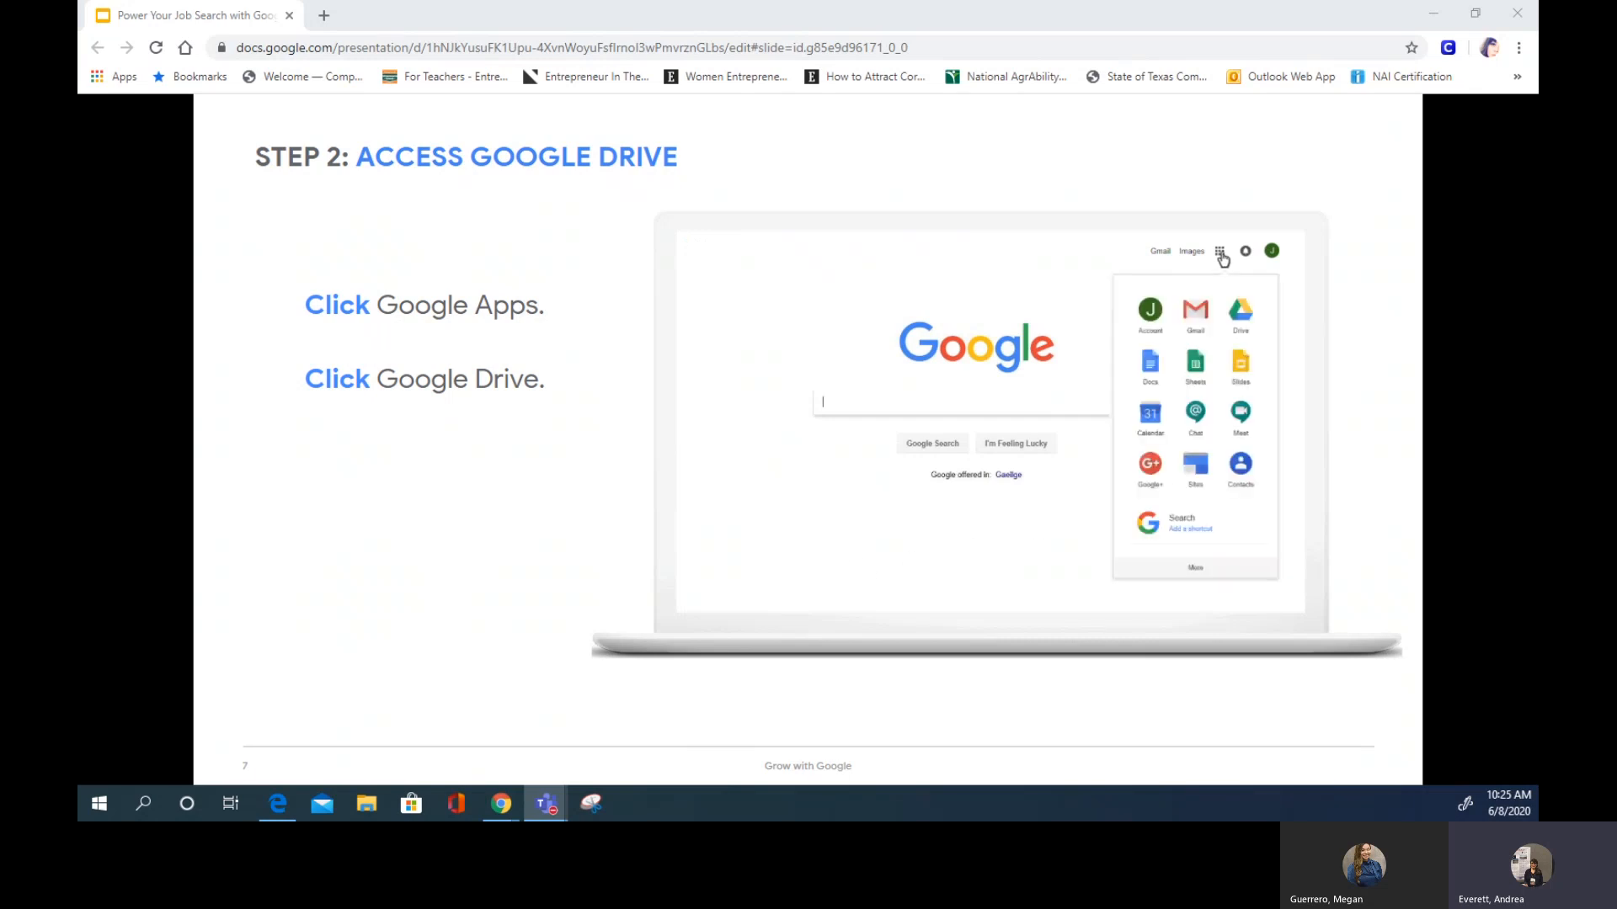
mouse_move(1240, 314)
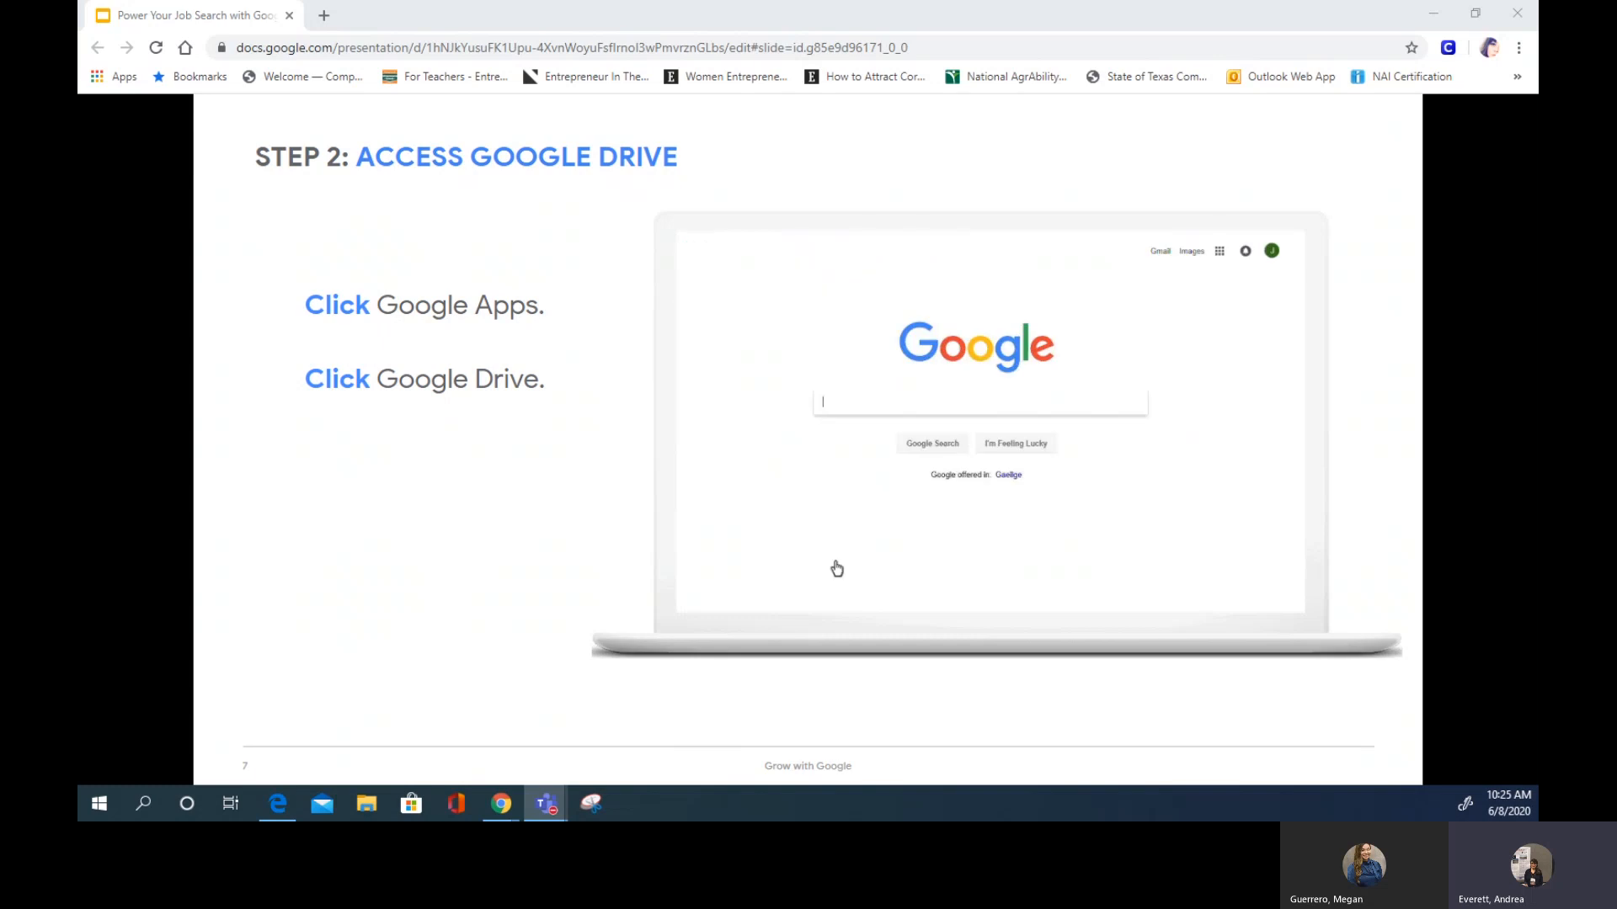
mouse_move(1242, 320)
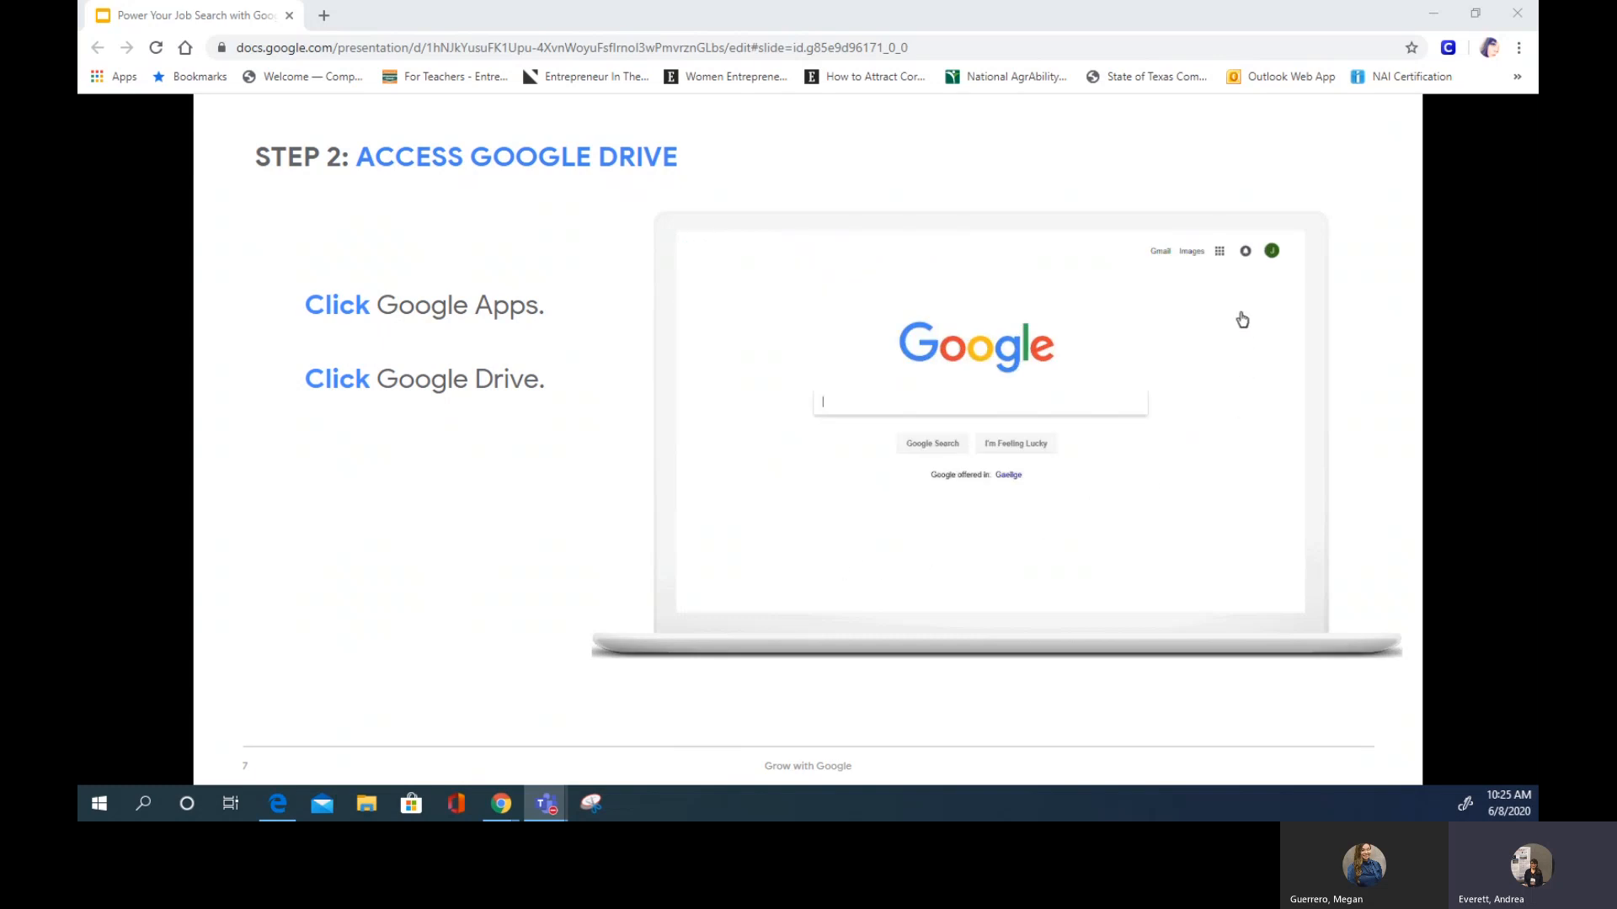
left_click(1220, 251)
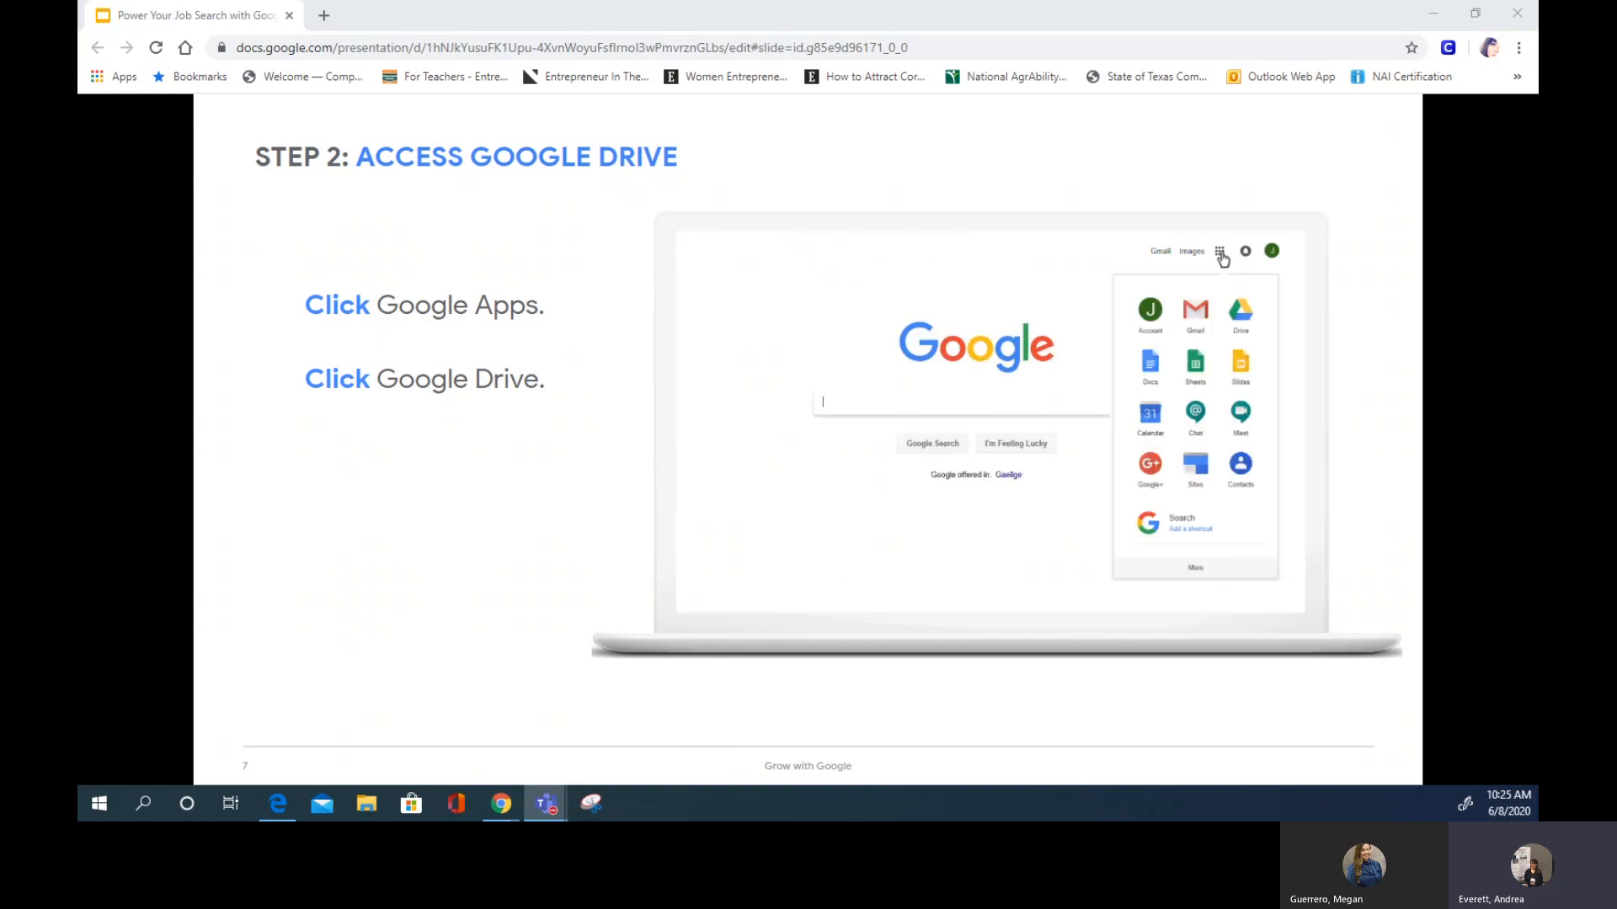
left_click(1240, 314)
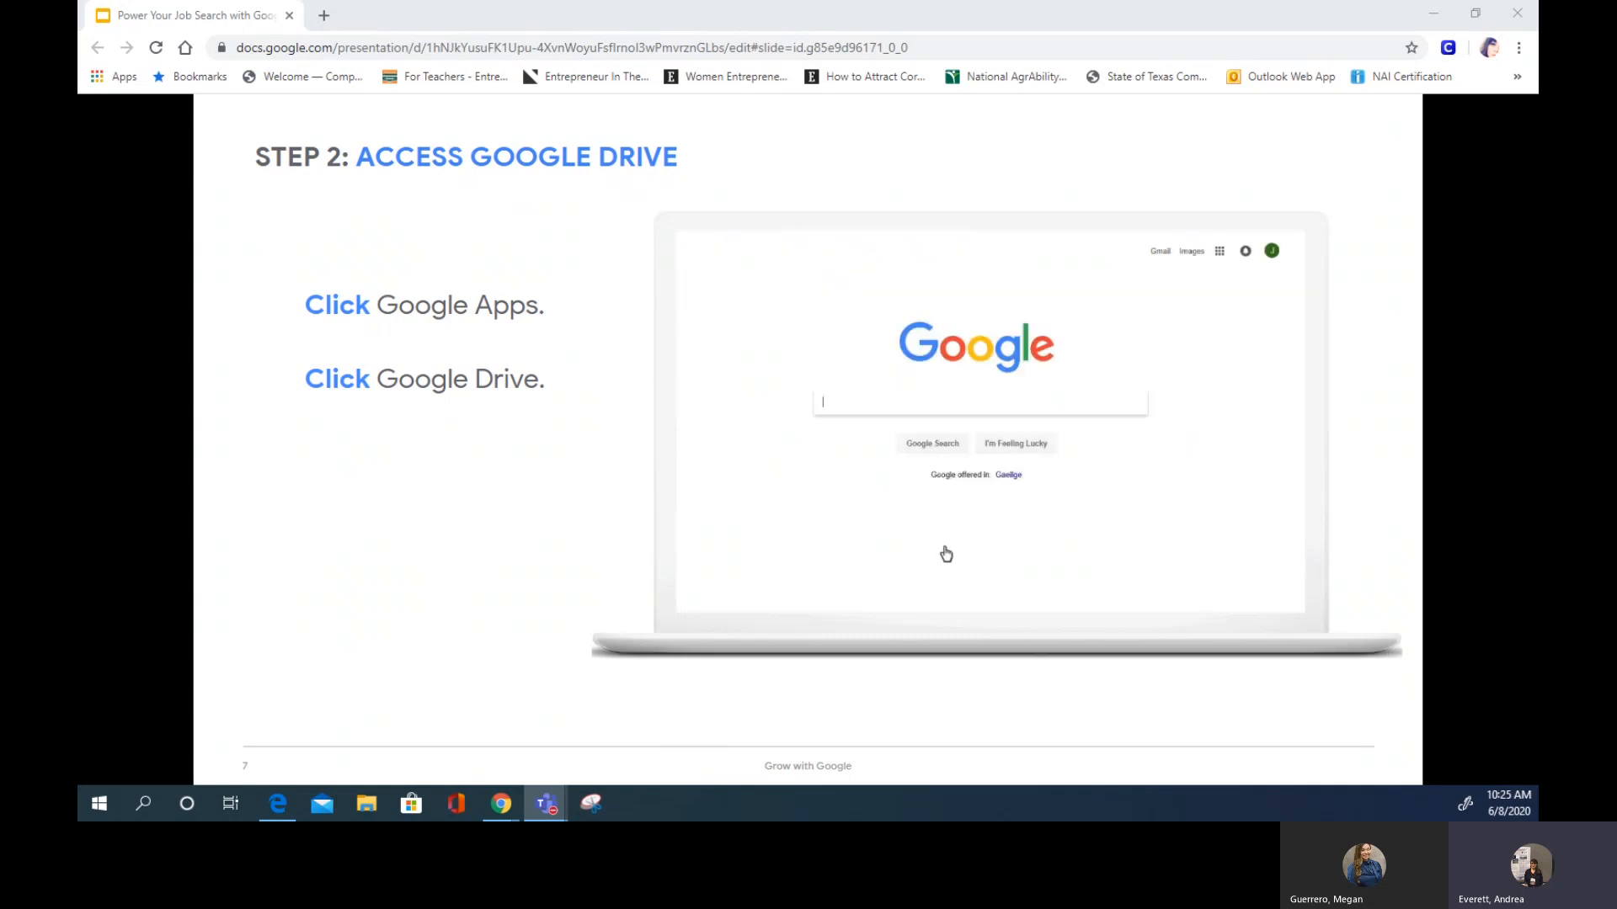
mouse_move(1223, 259)
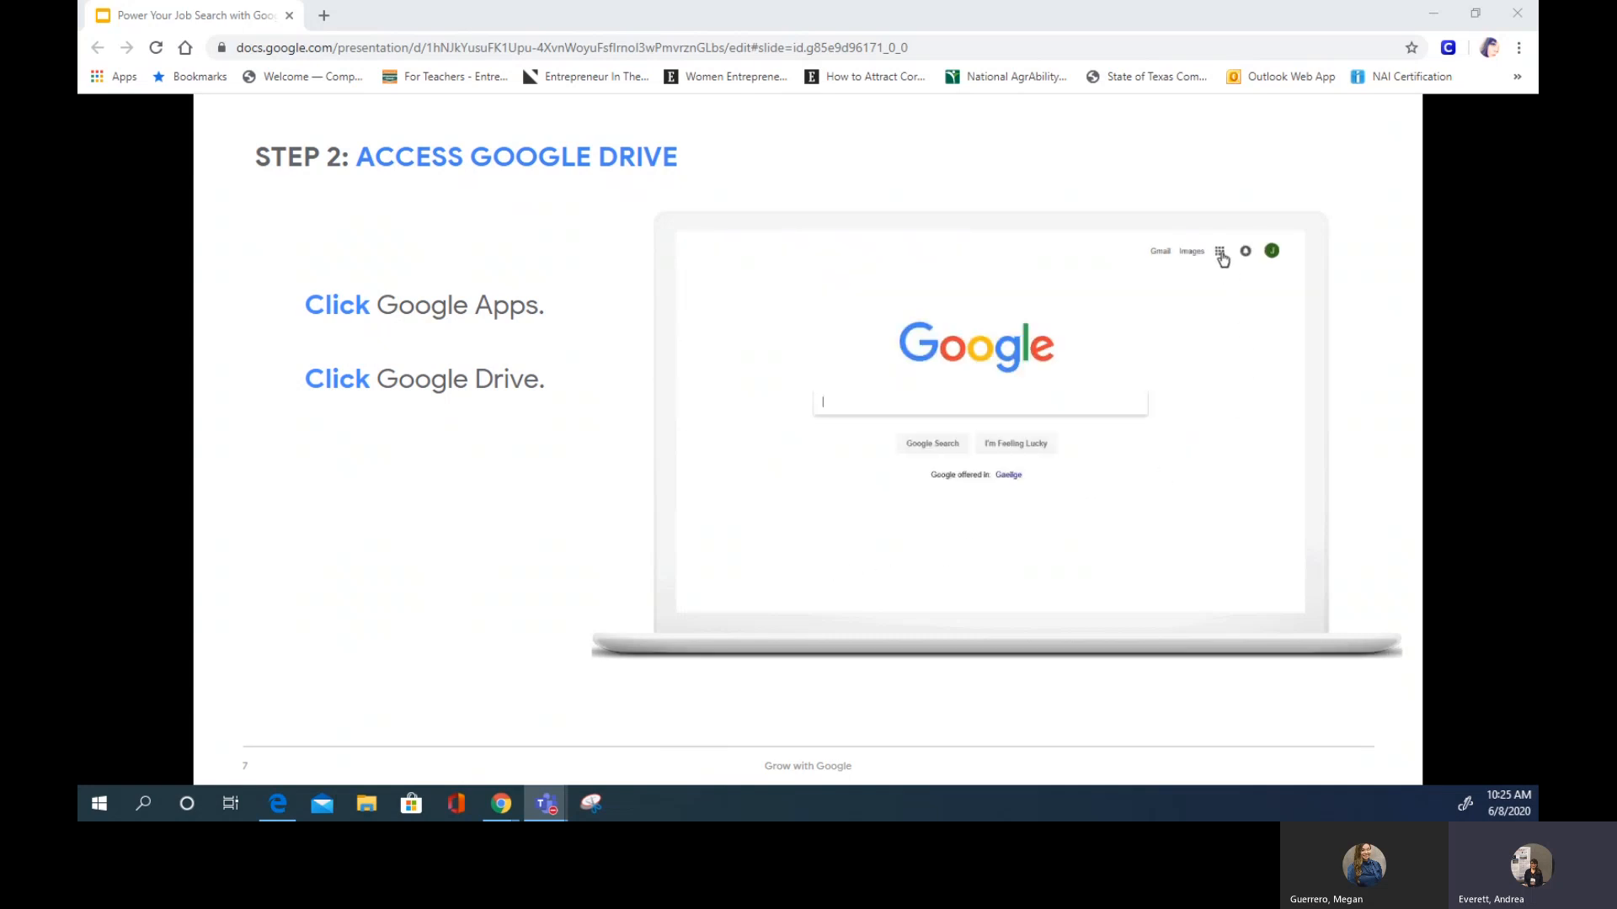
left_click(1220, 251)
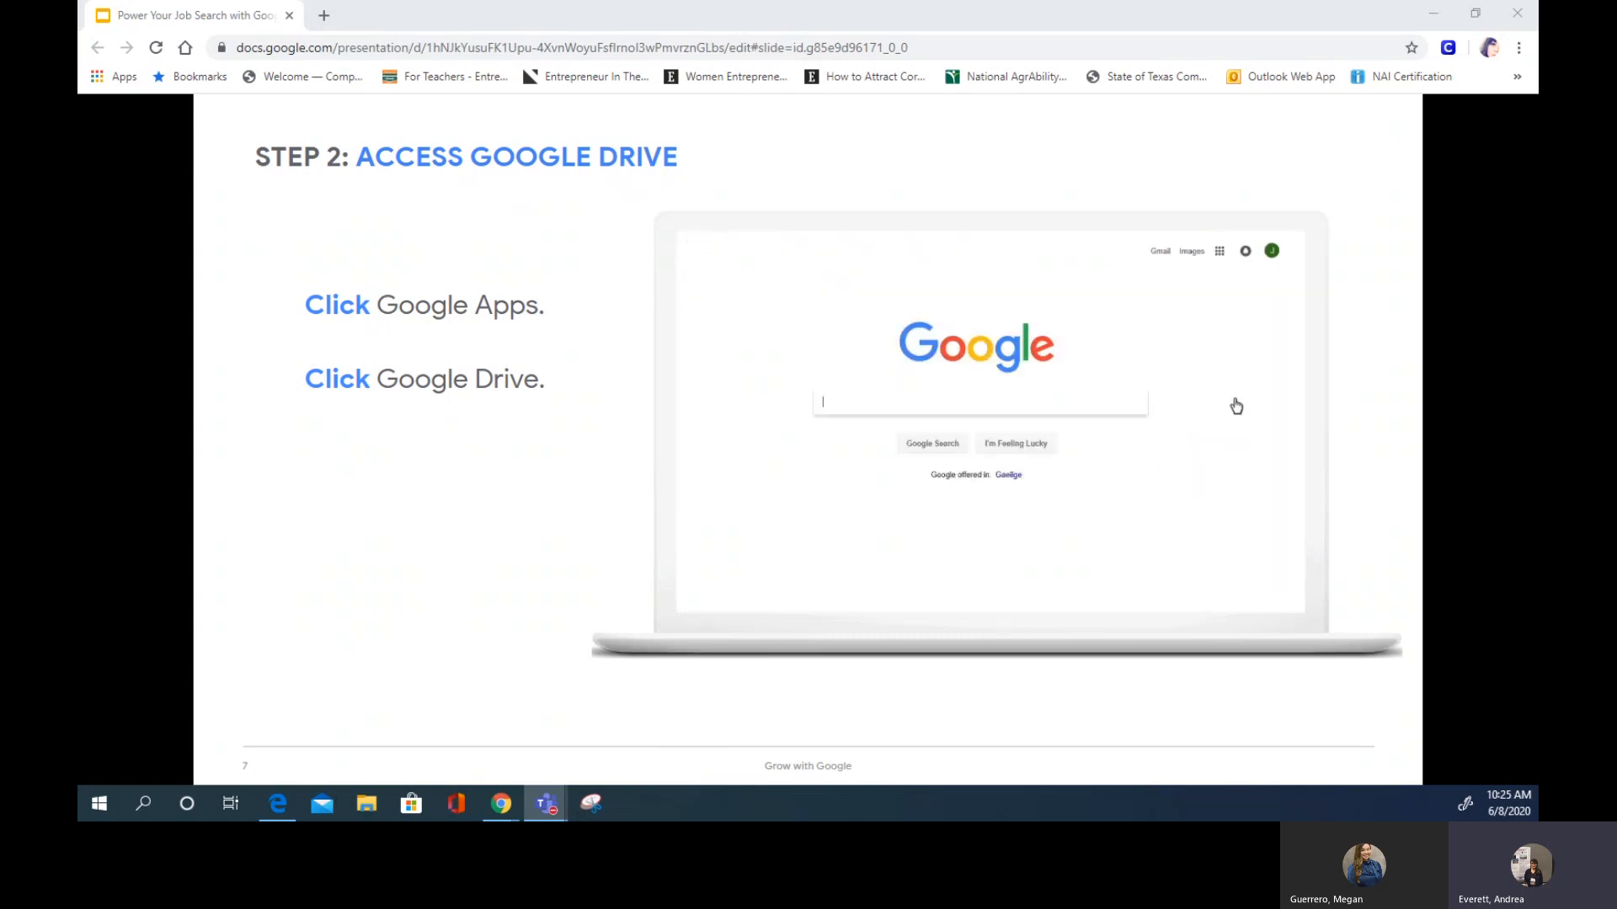
left_click(1220, 251)
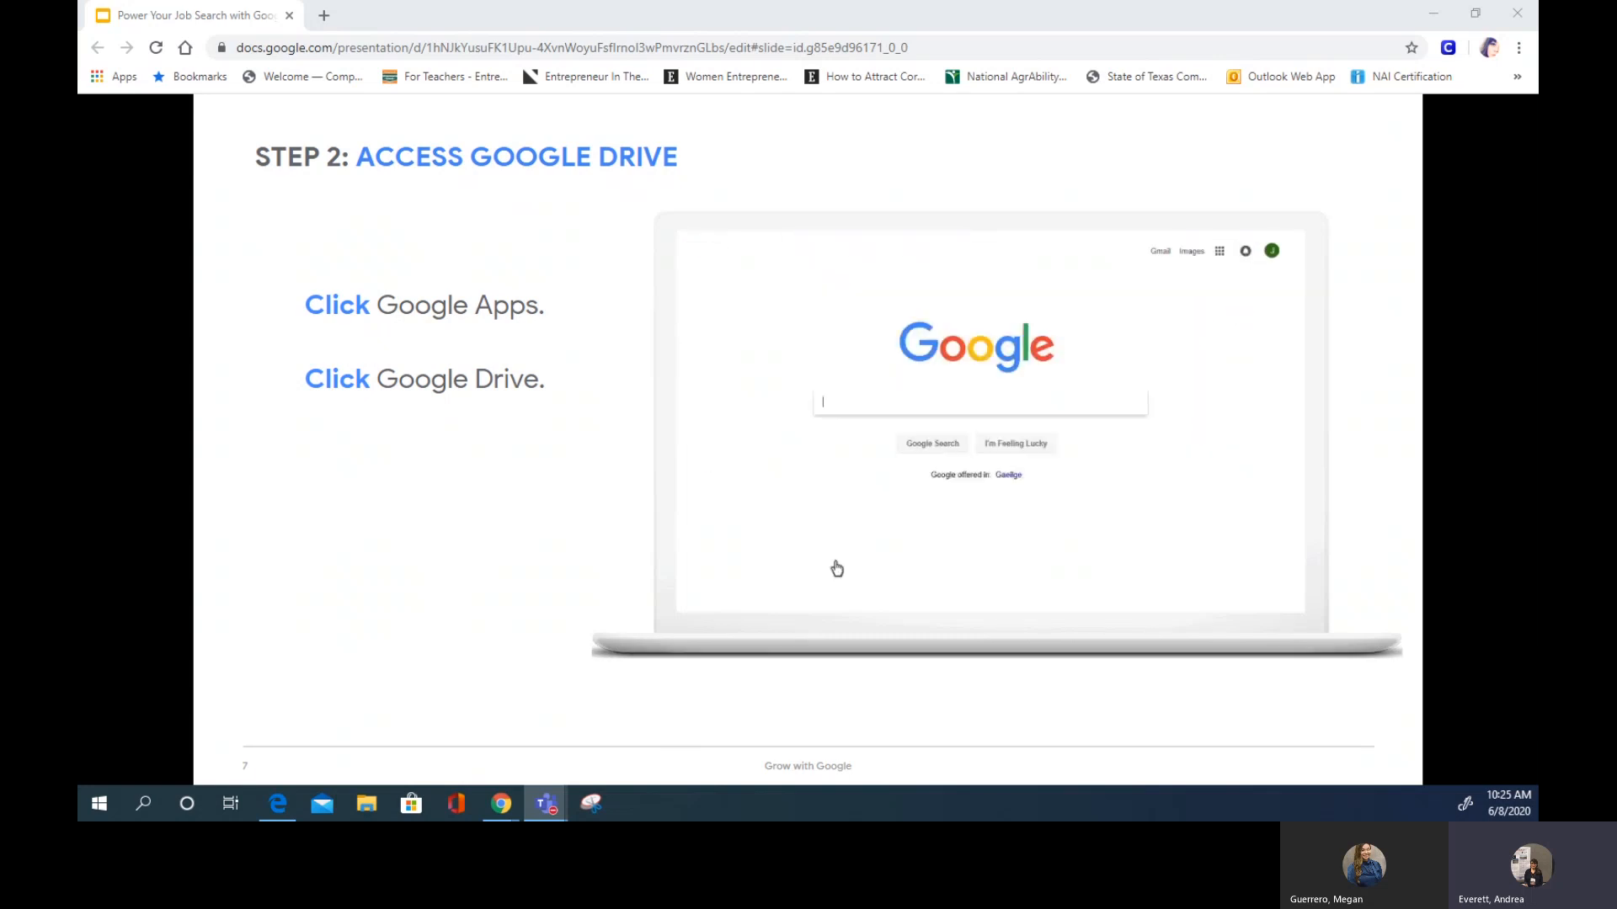
mouse_move(1226, 267)
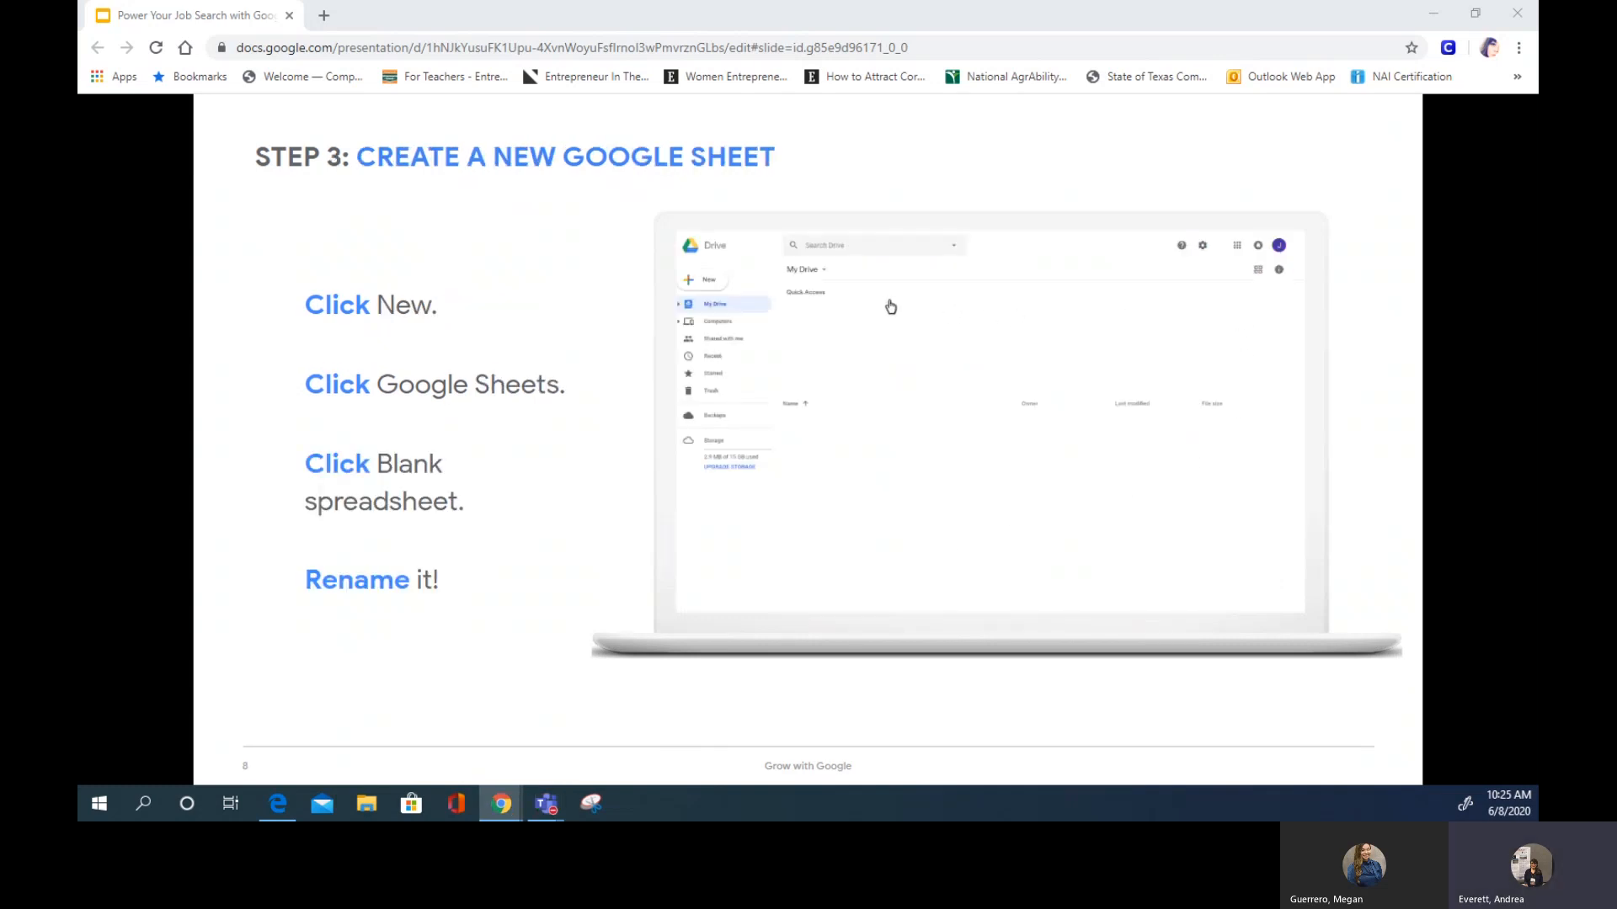
Step: Show the Step 3 slide while its demo picks New, Google Sheets, Blank spreadsheet in Drive
left_click(704, 280)
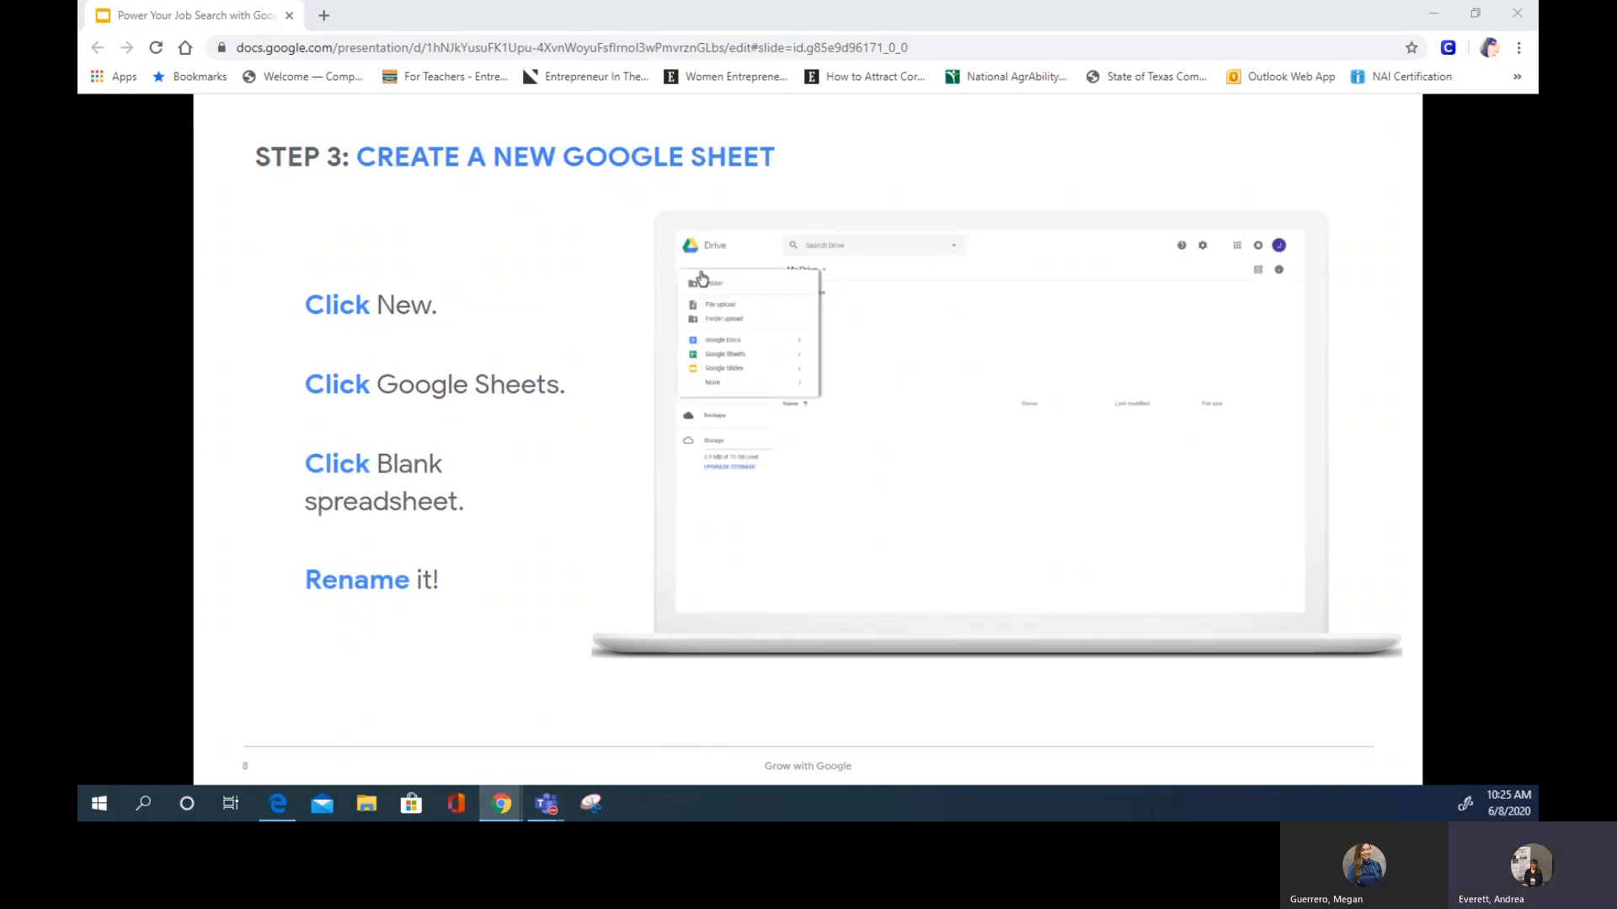
mouse_move(762, 341)
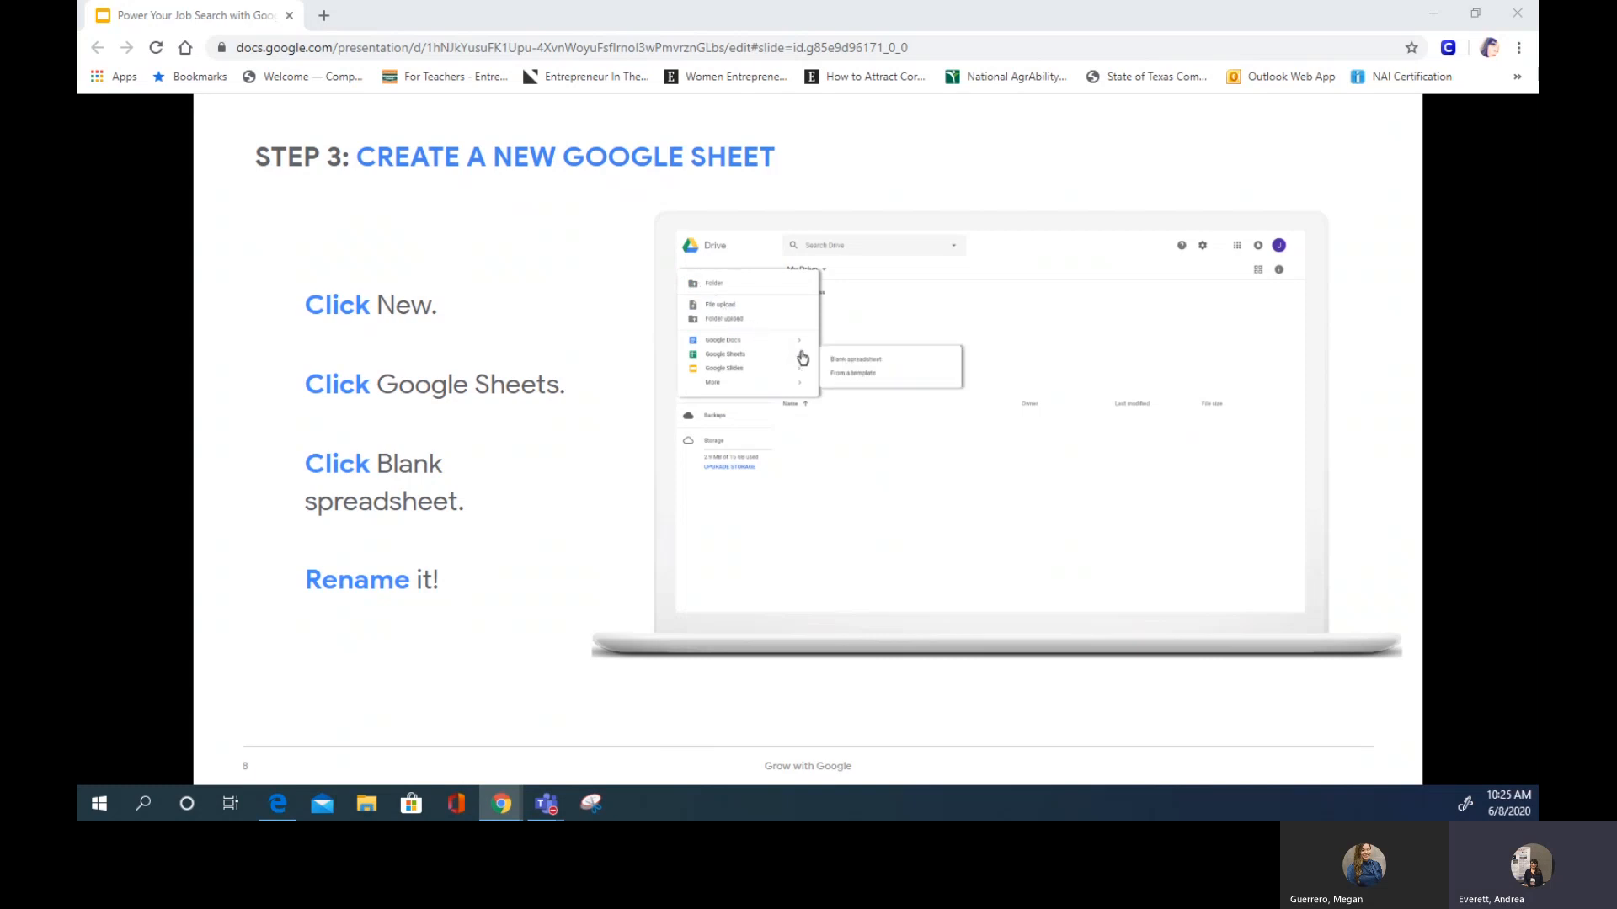
left_click(854, 358)
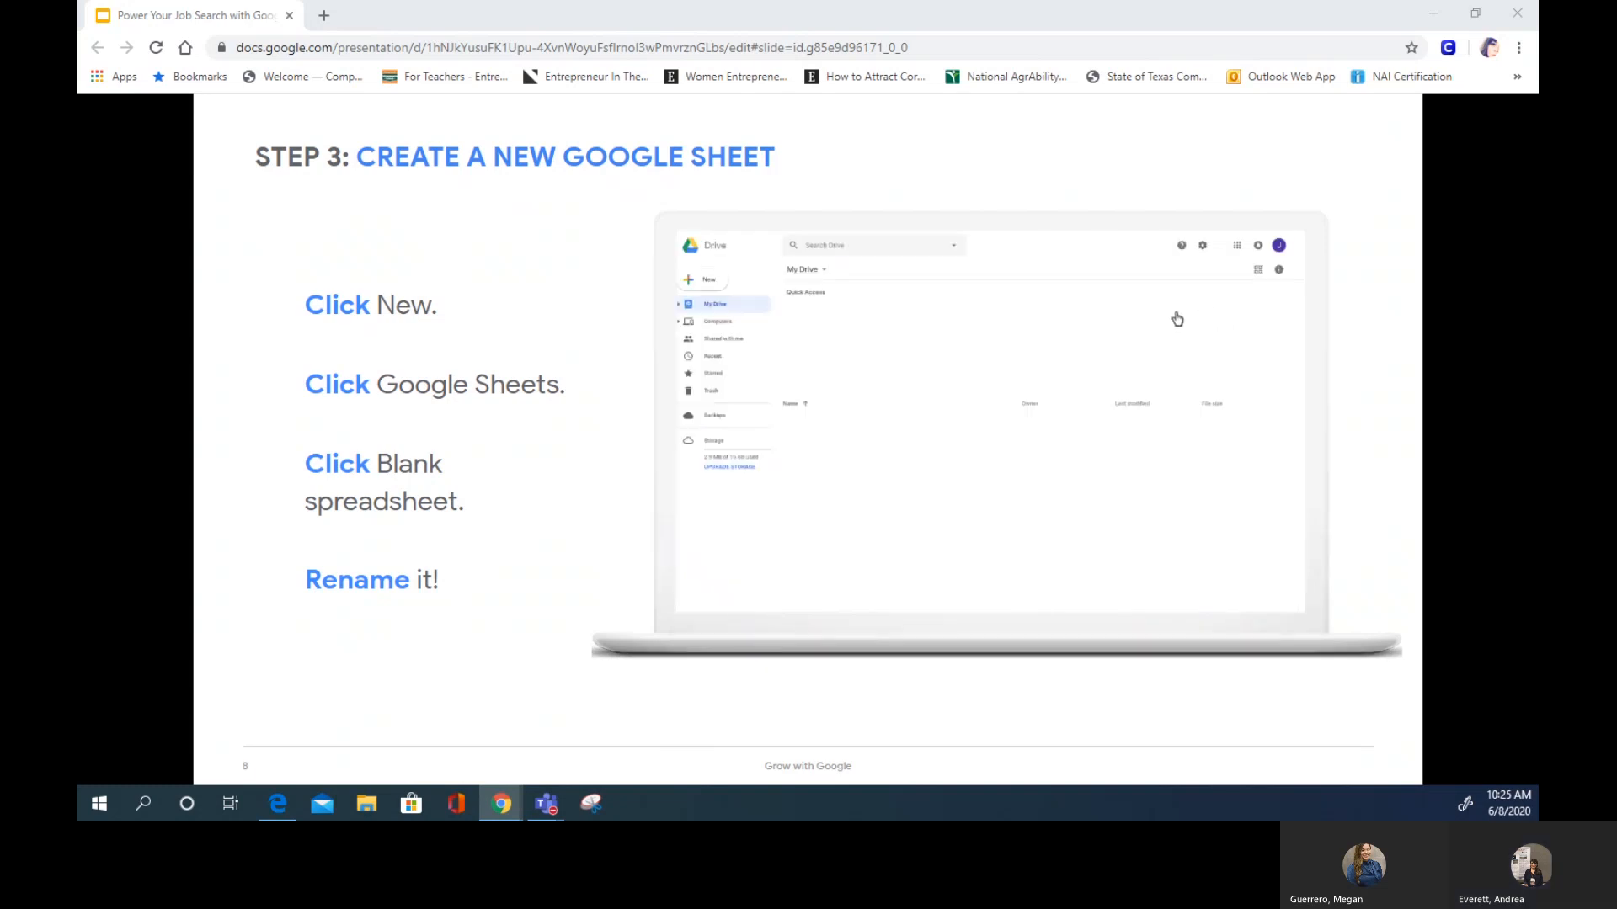
mouse_move(740, 284)
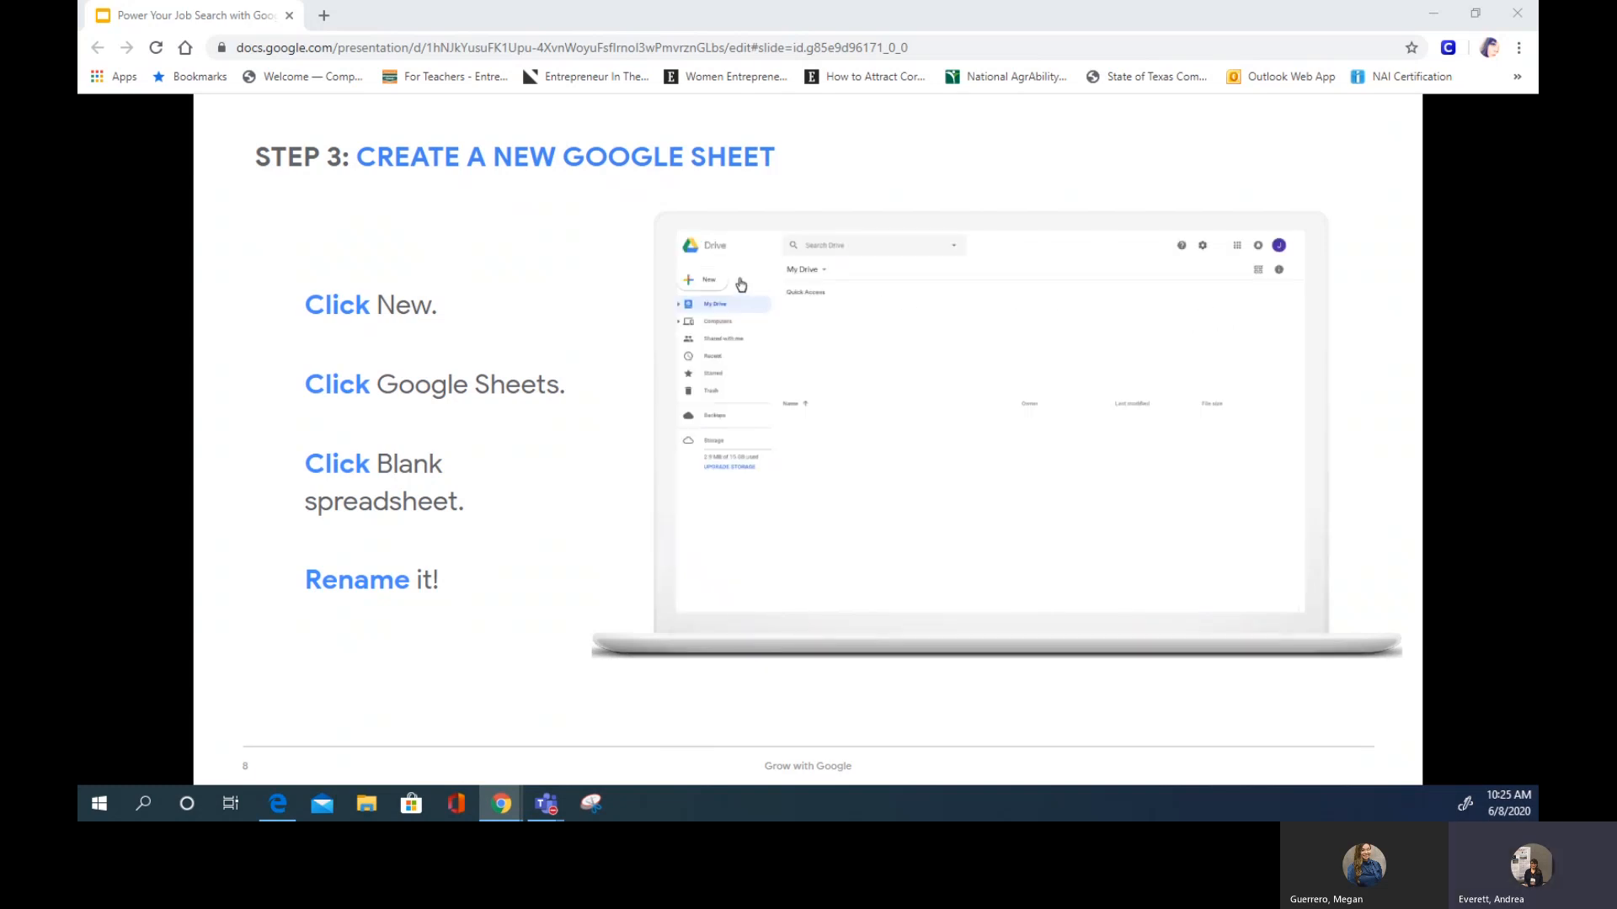
left_click(708, 279)
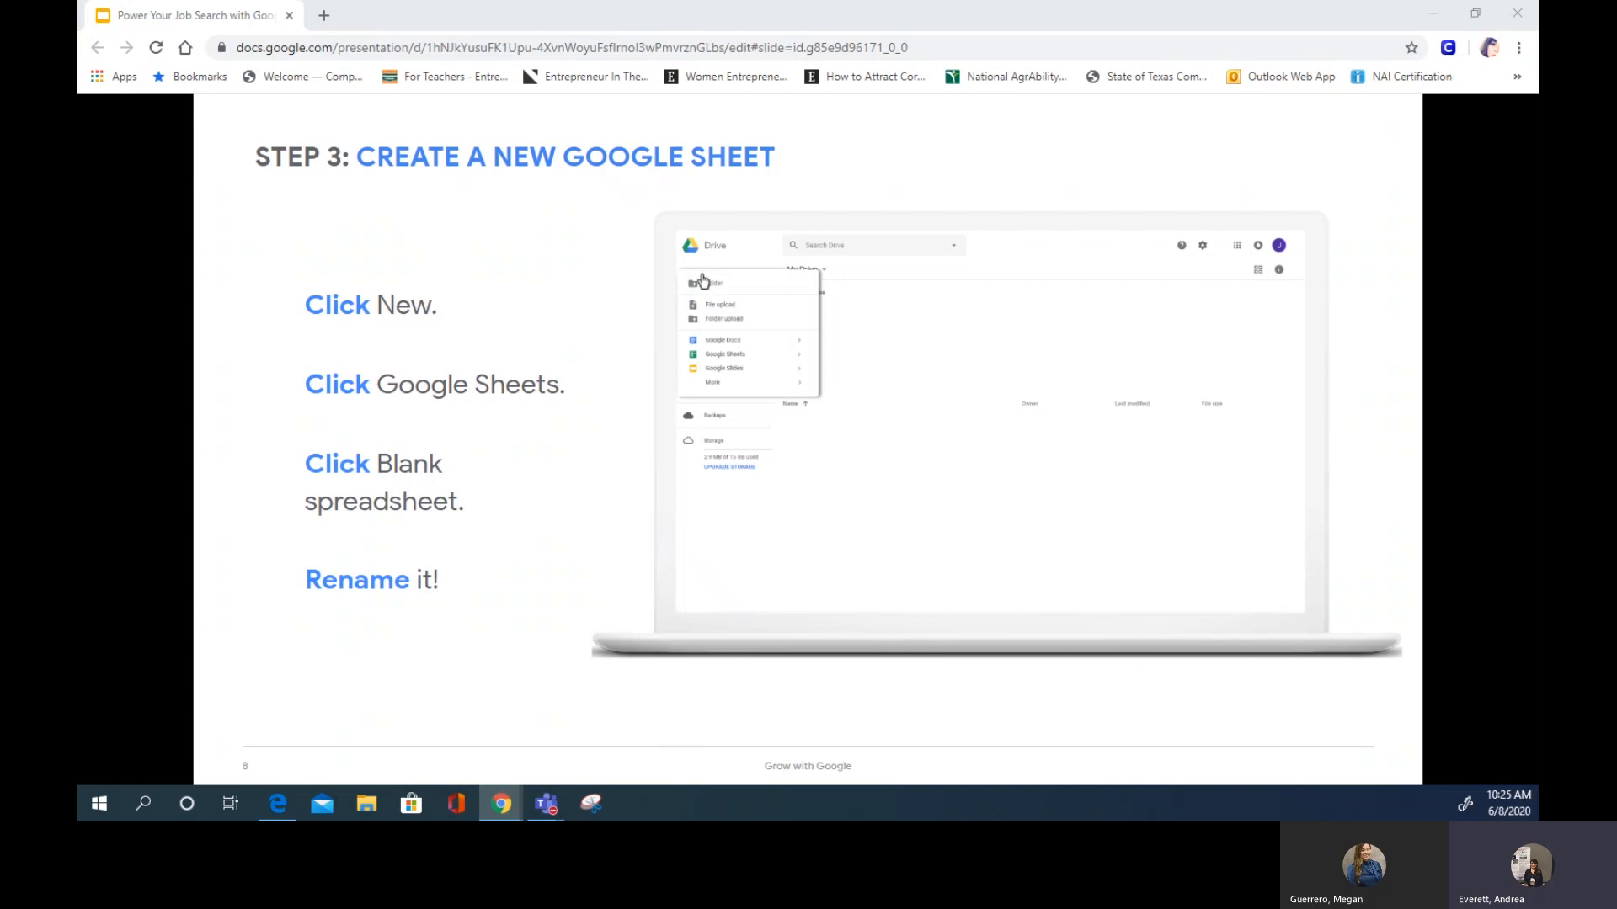
mouse_move(800, 358)
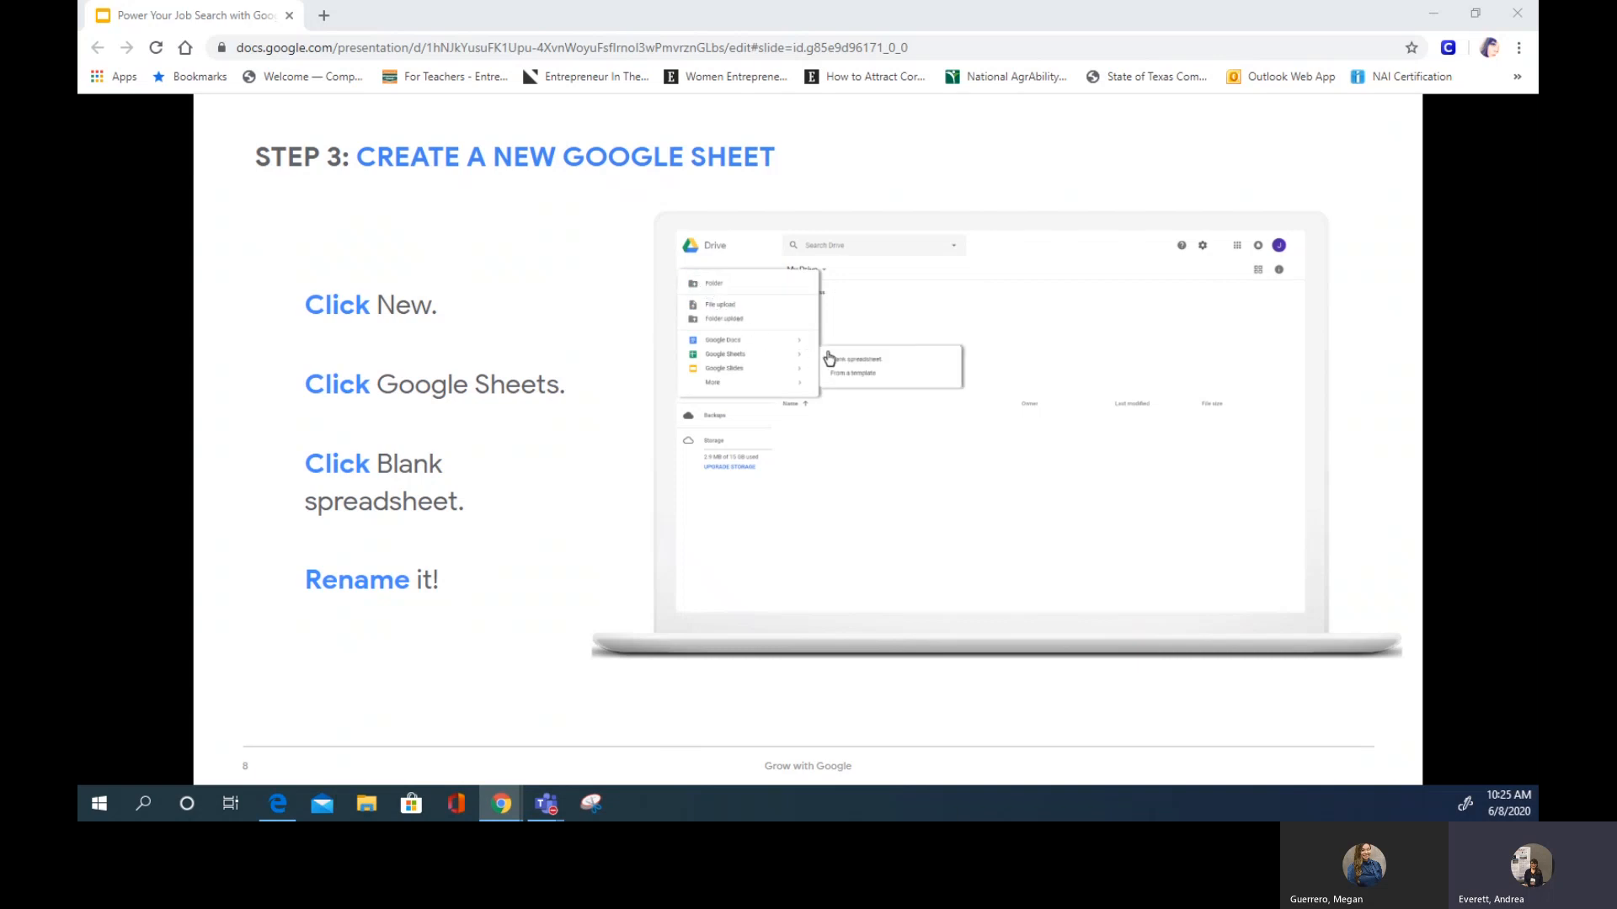
left_click(854, 359)
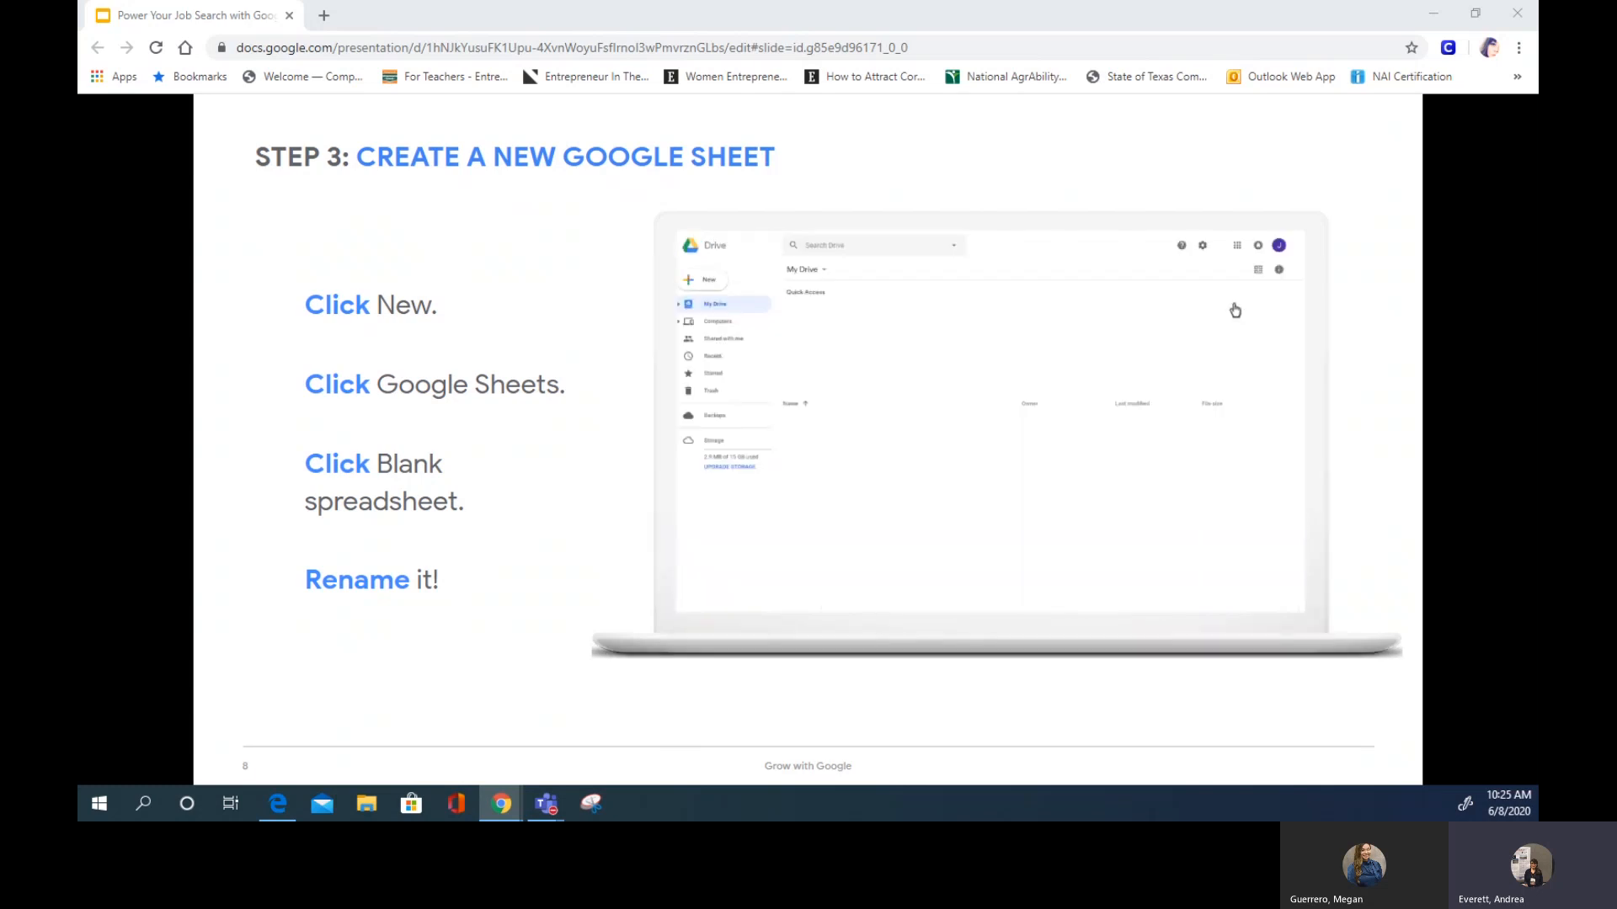
mouse_move(909, 309)
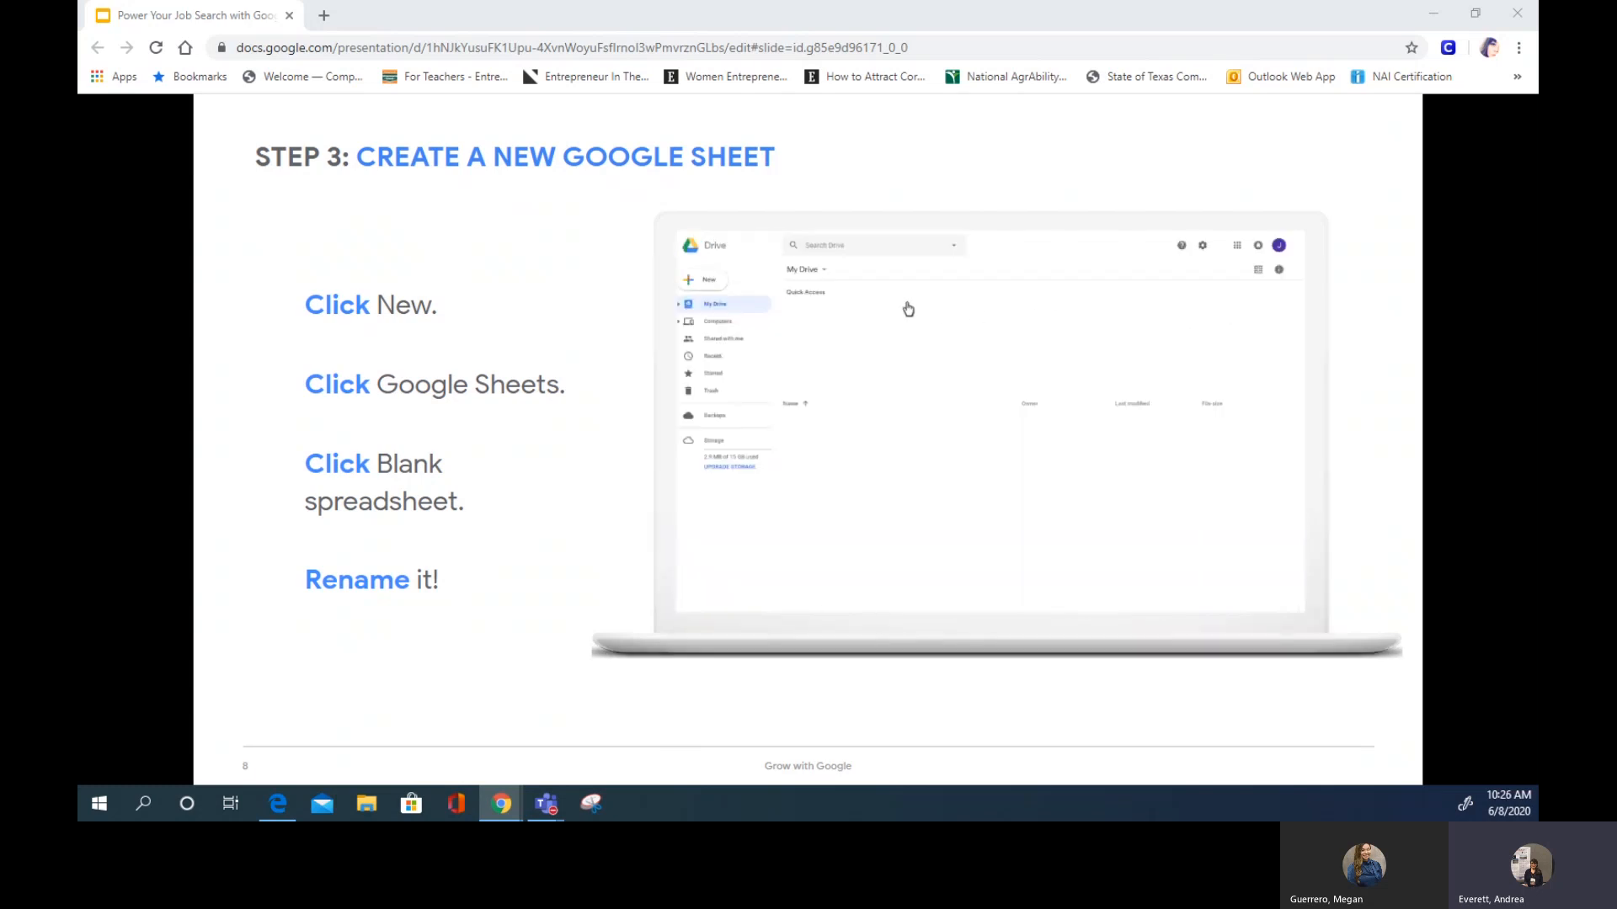
left_click(700, 280)
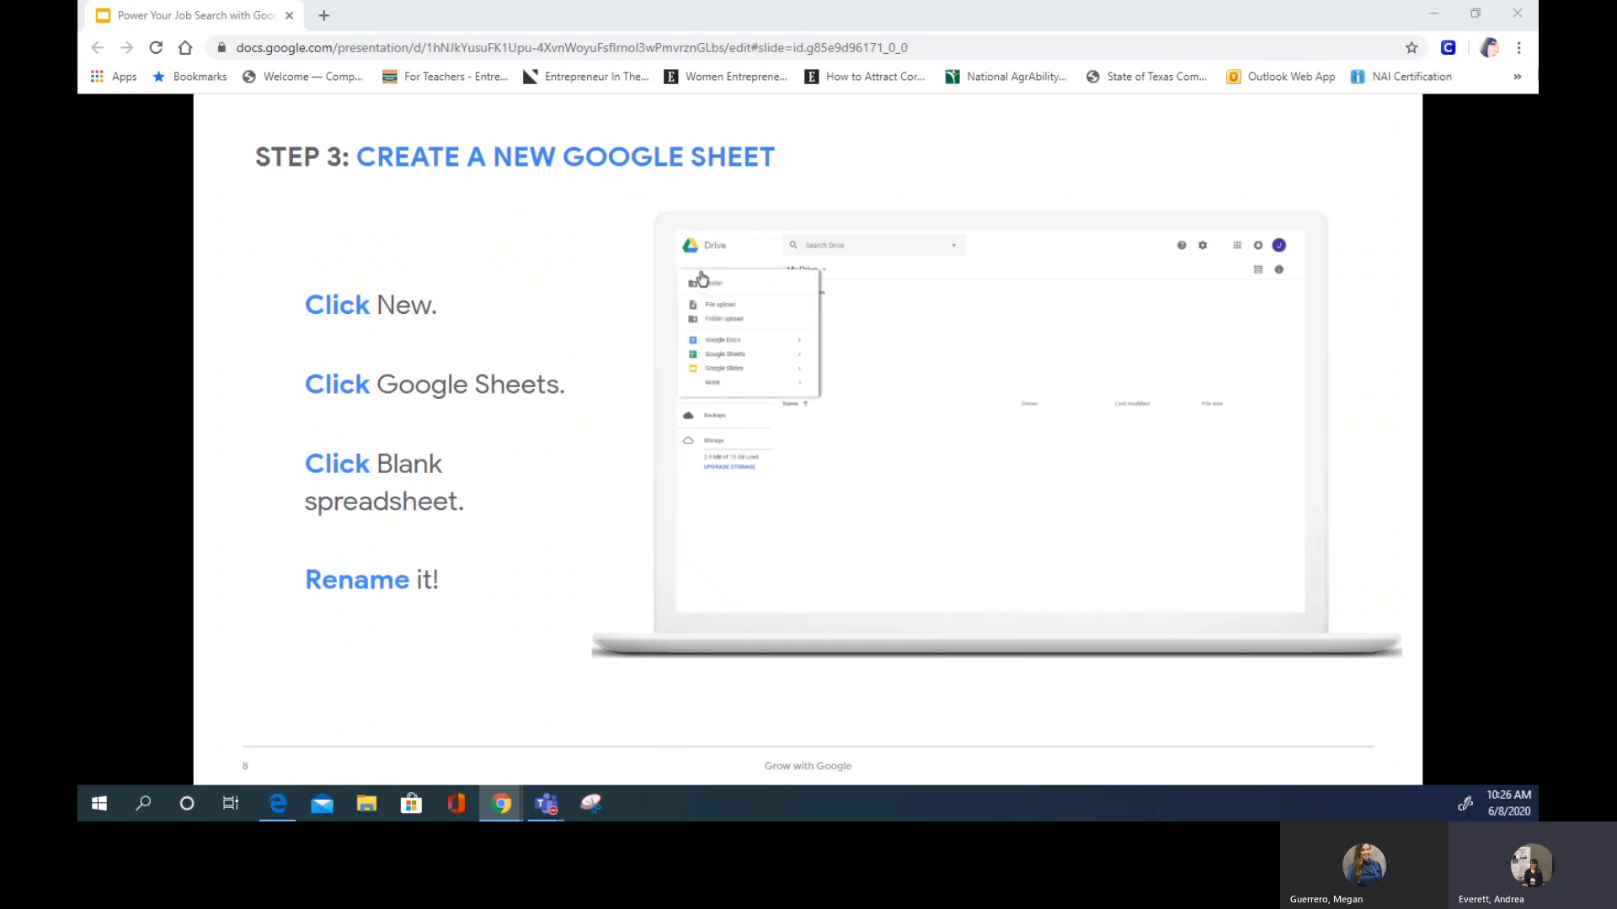
mouse_move(756, 339)
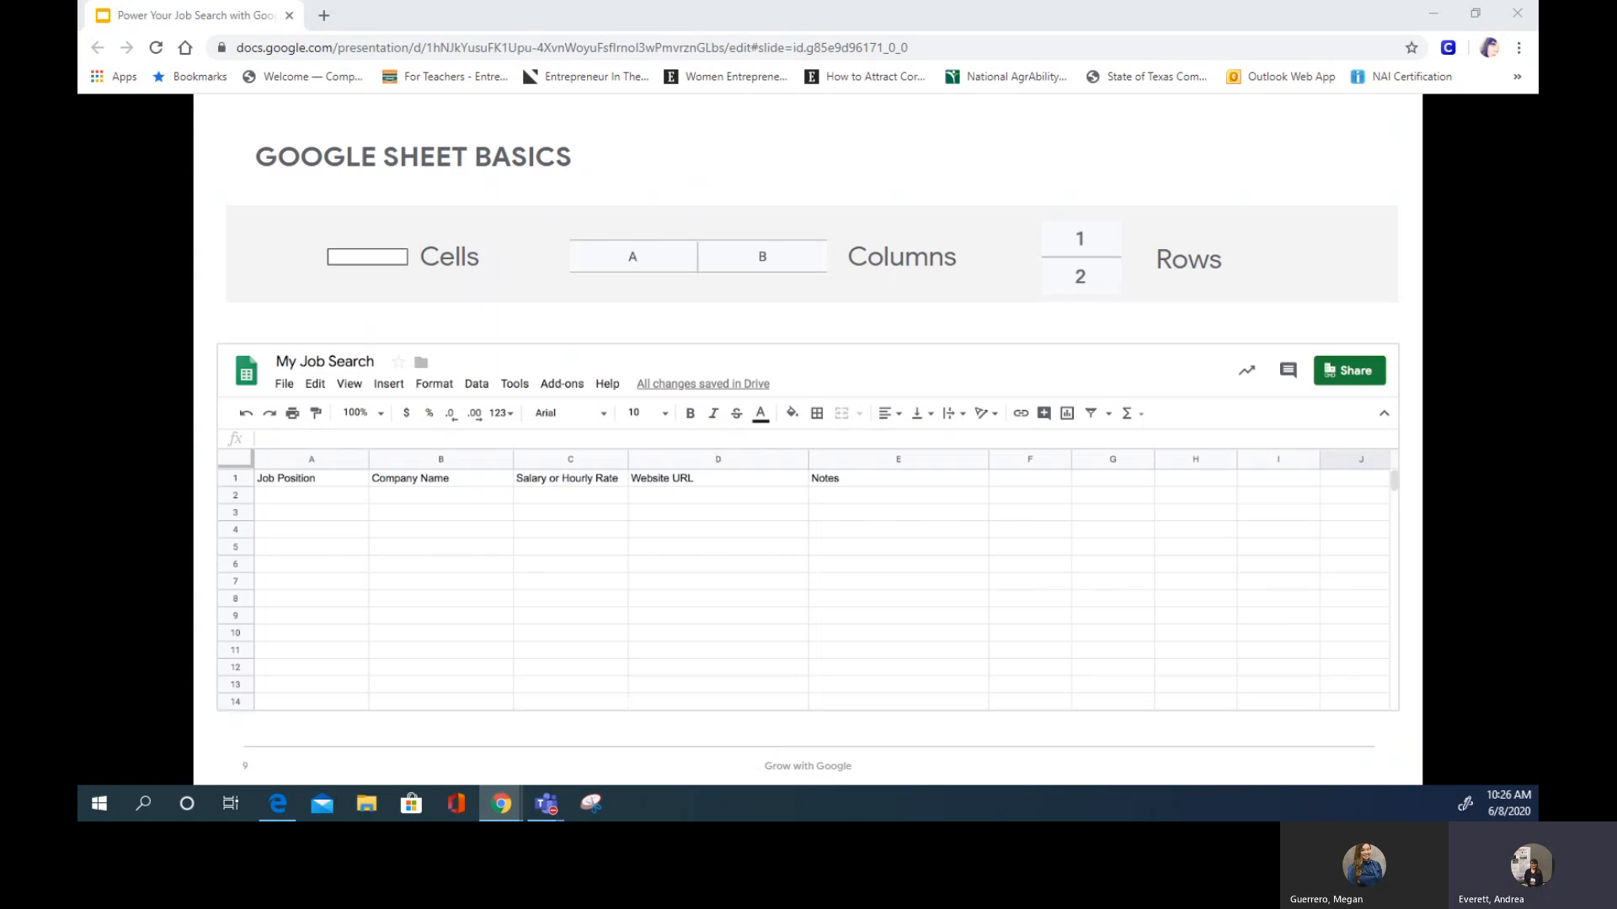
mouse_move(320, 487)
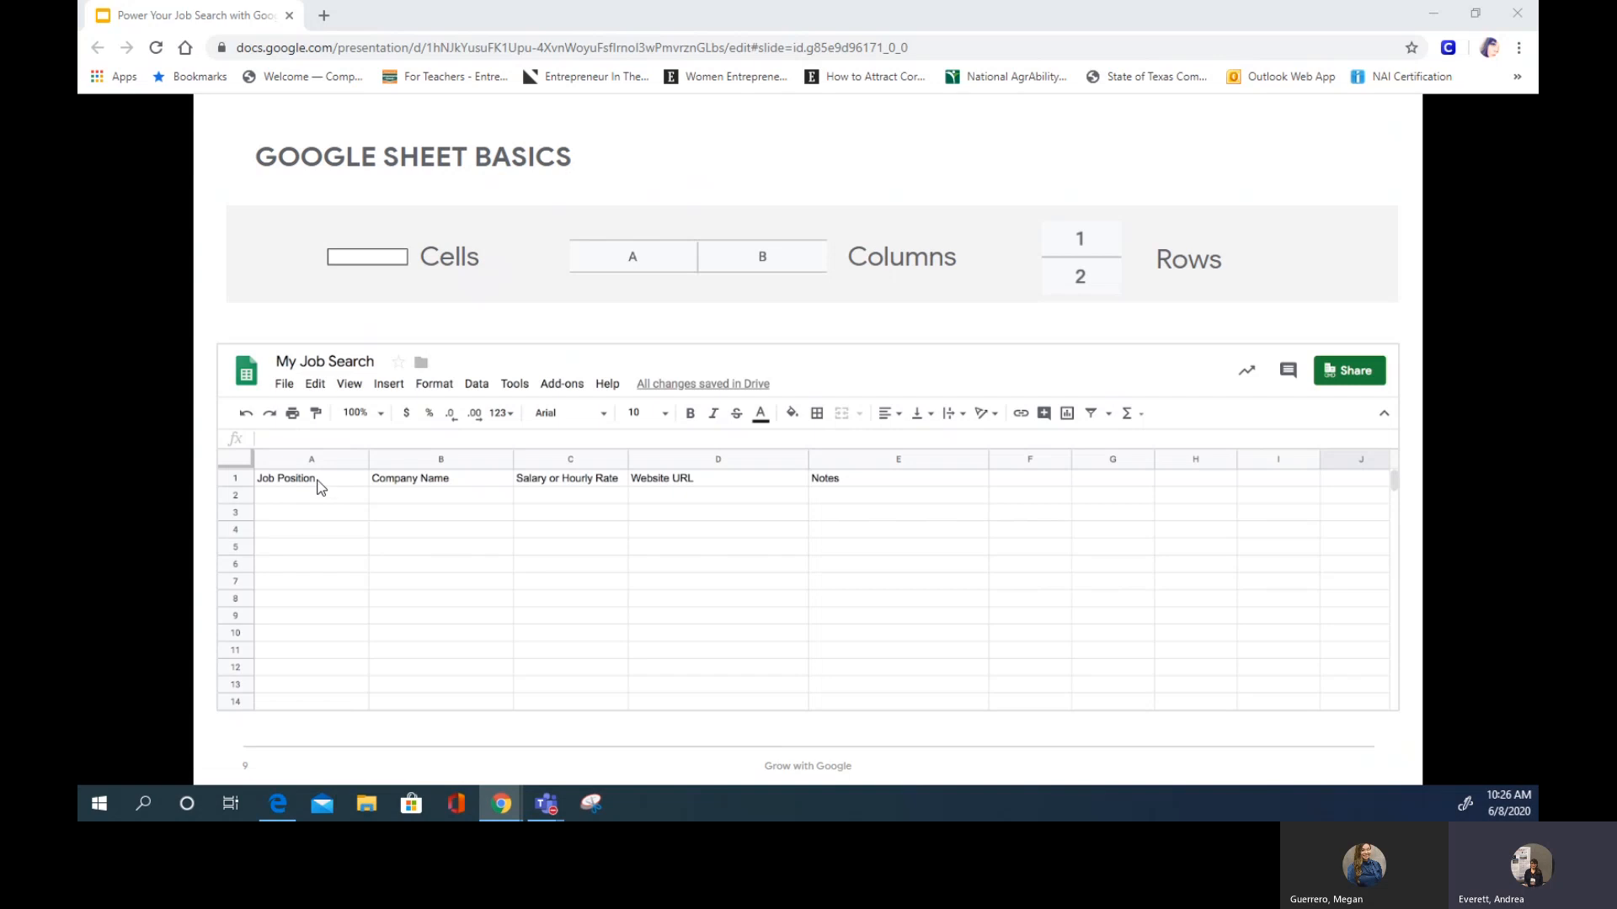
mouse_move(316, 488)
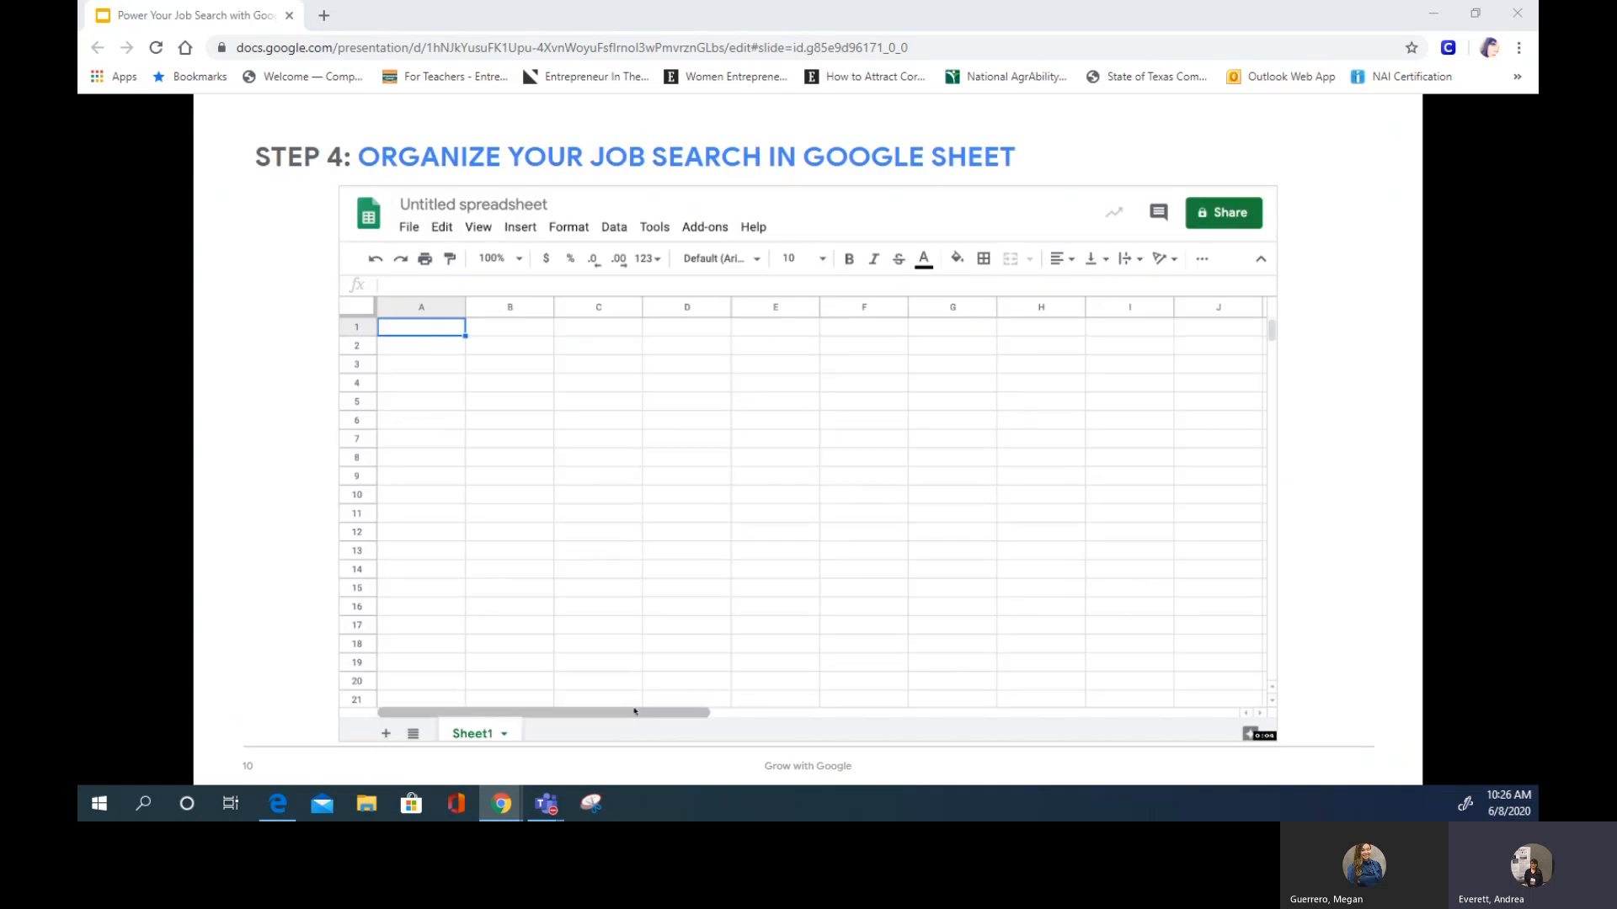
Step: Let the demo fill the header row with Job, Company, Salary, Website URL, Notes
type("Job")
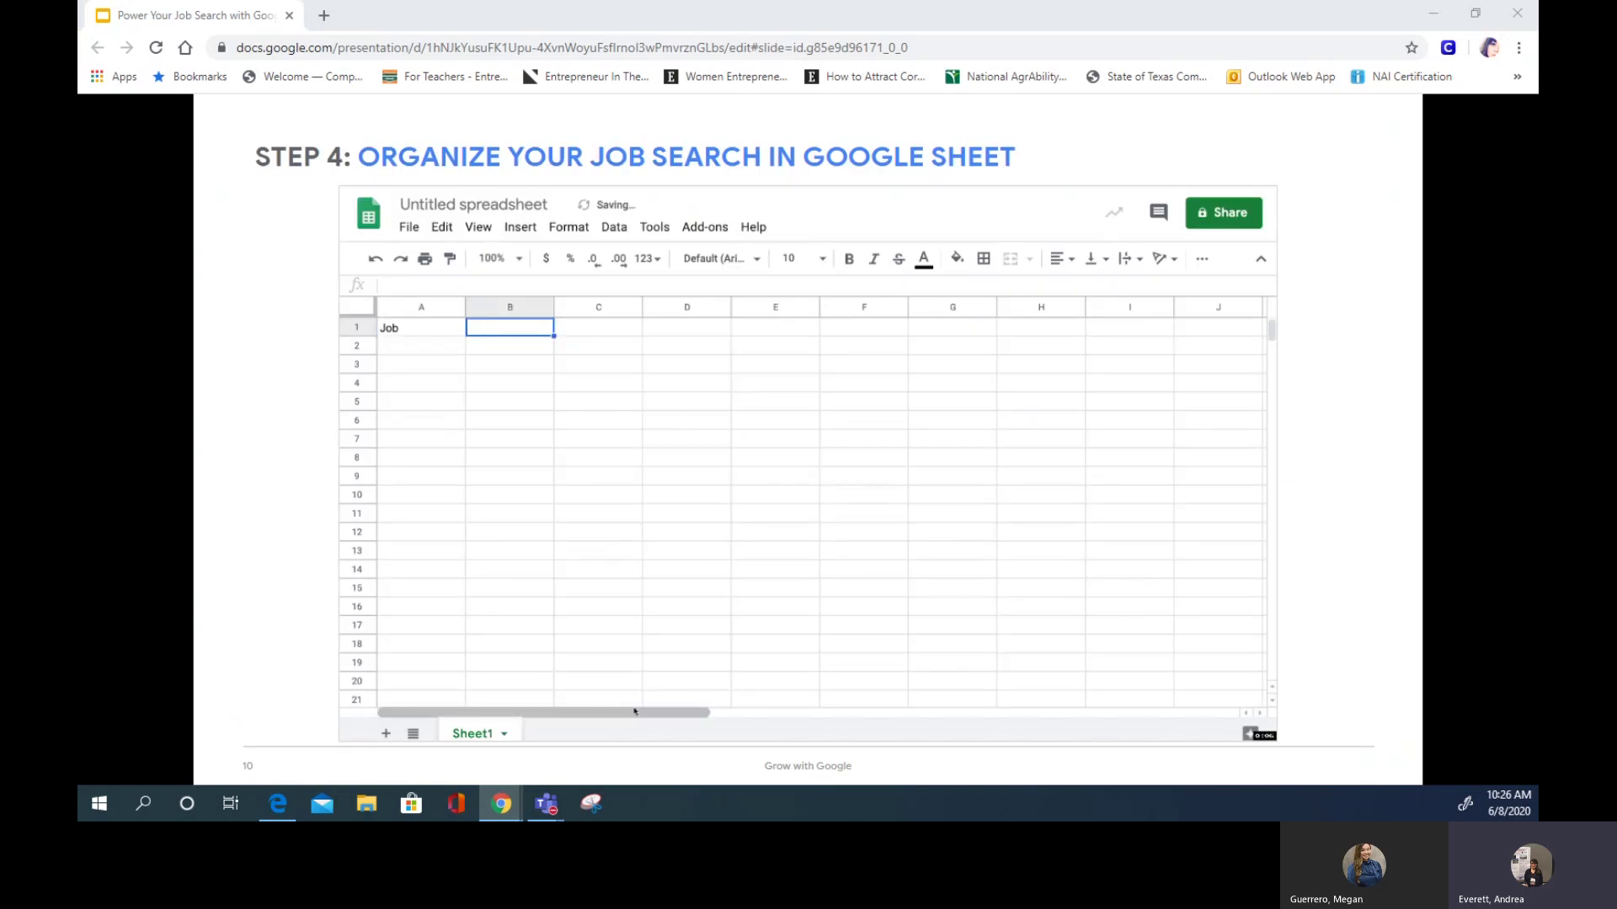
type("Com")
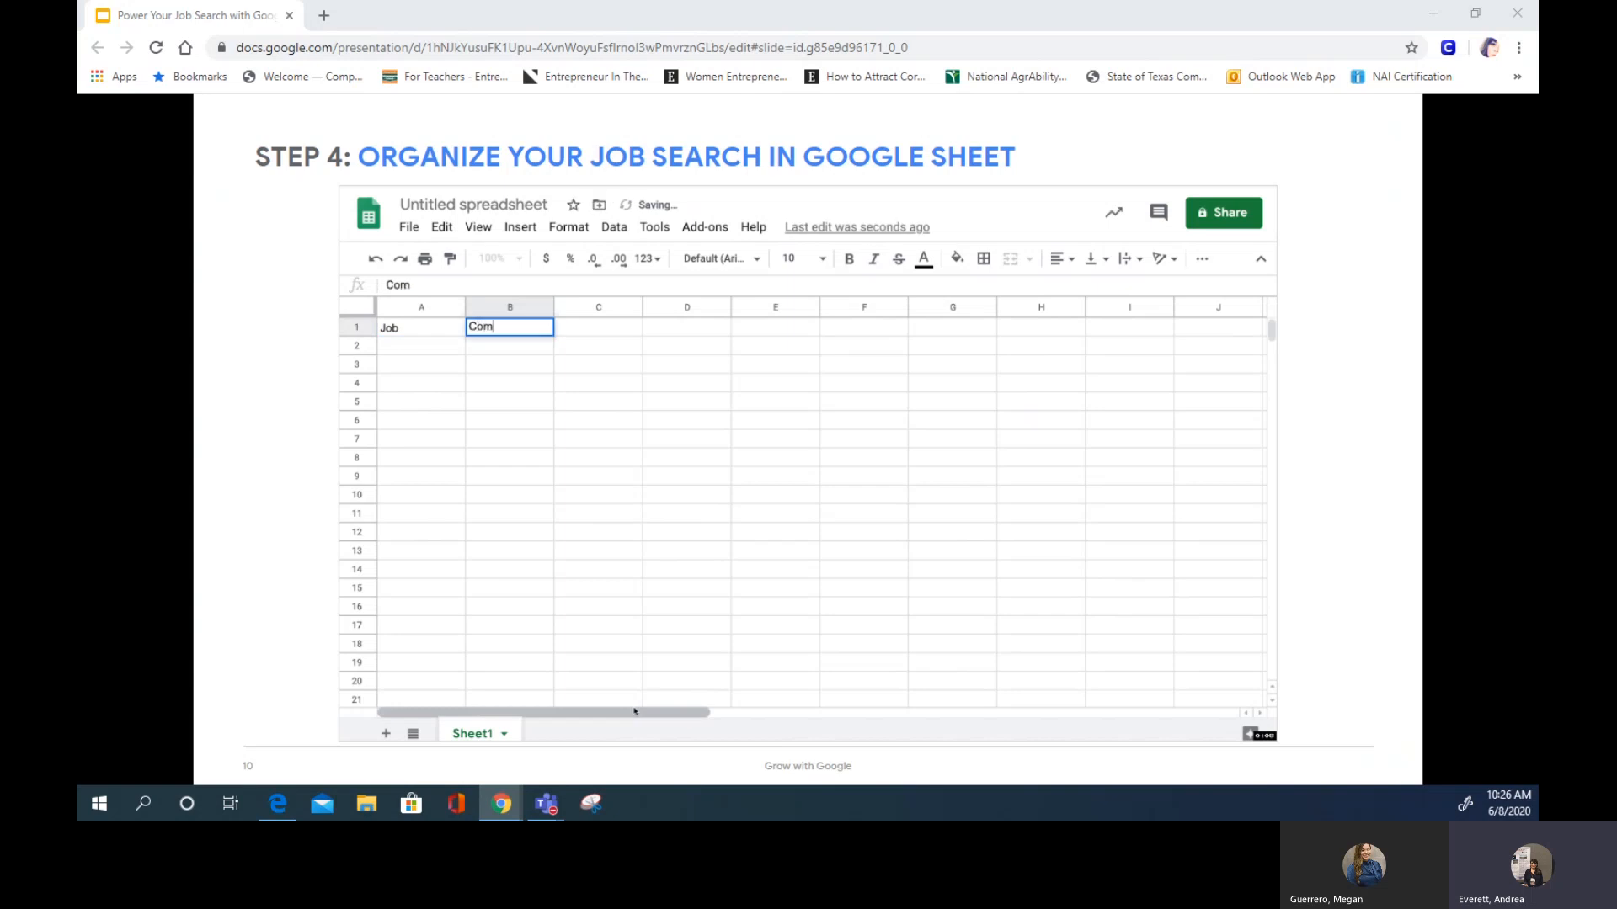
key("tab")
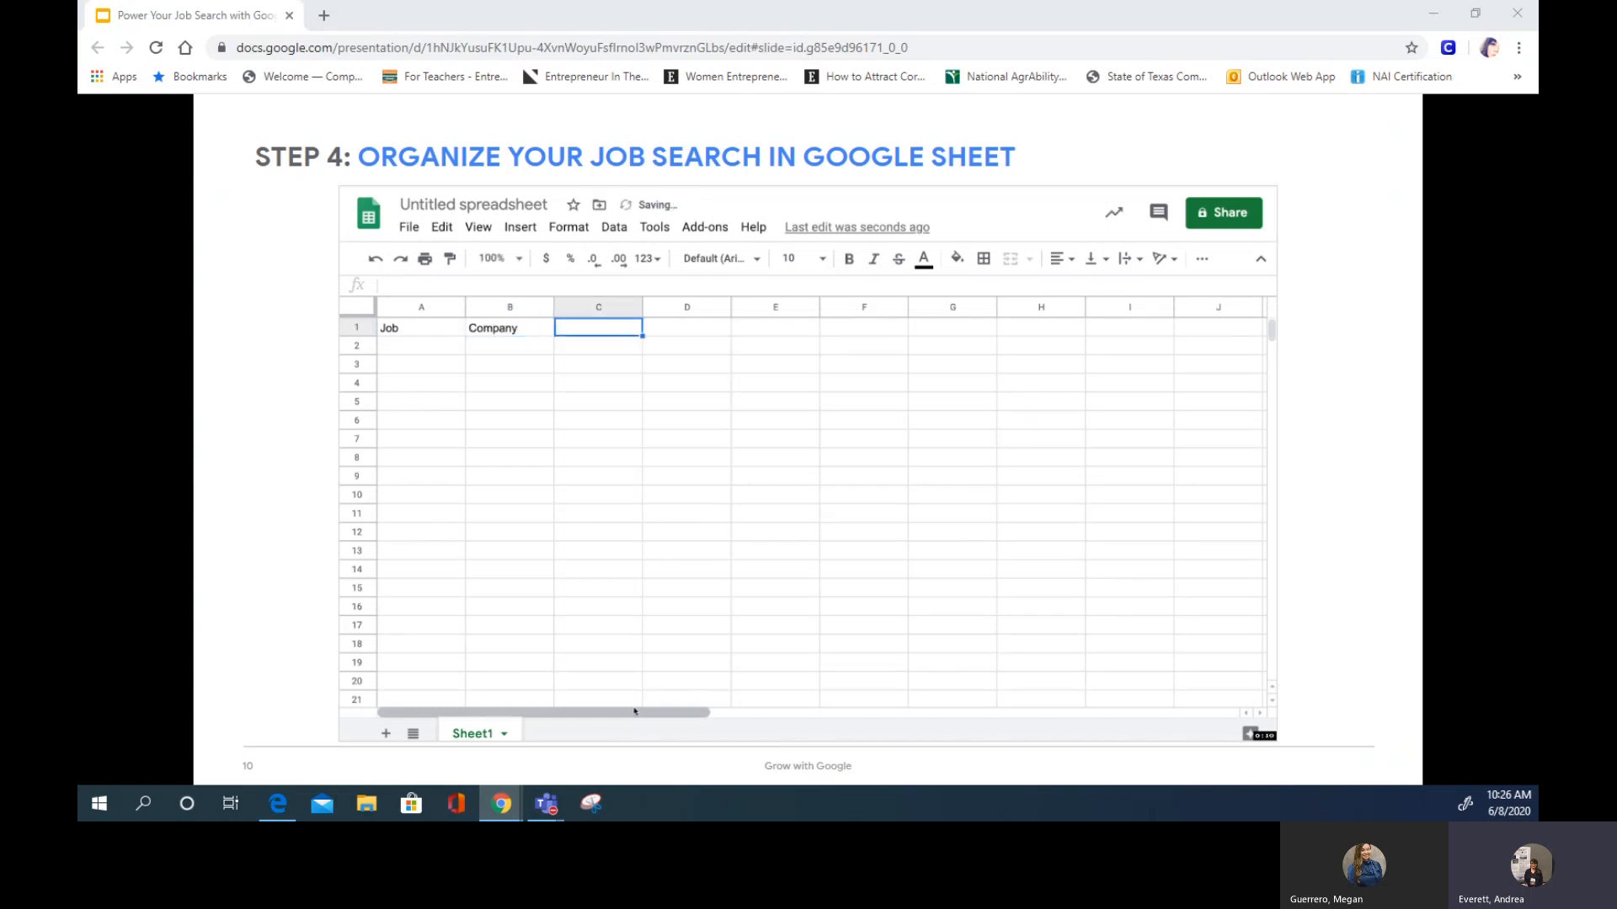
type("Salary")
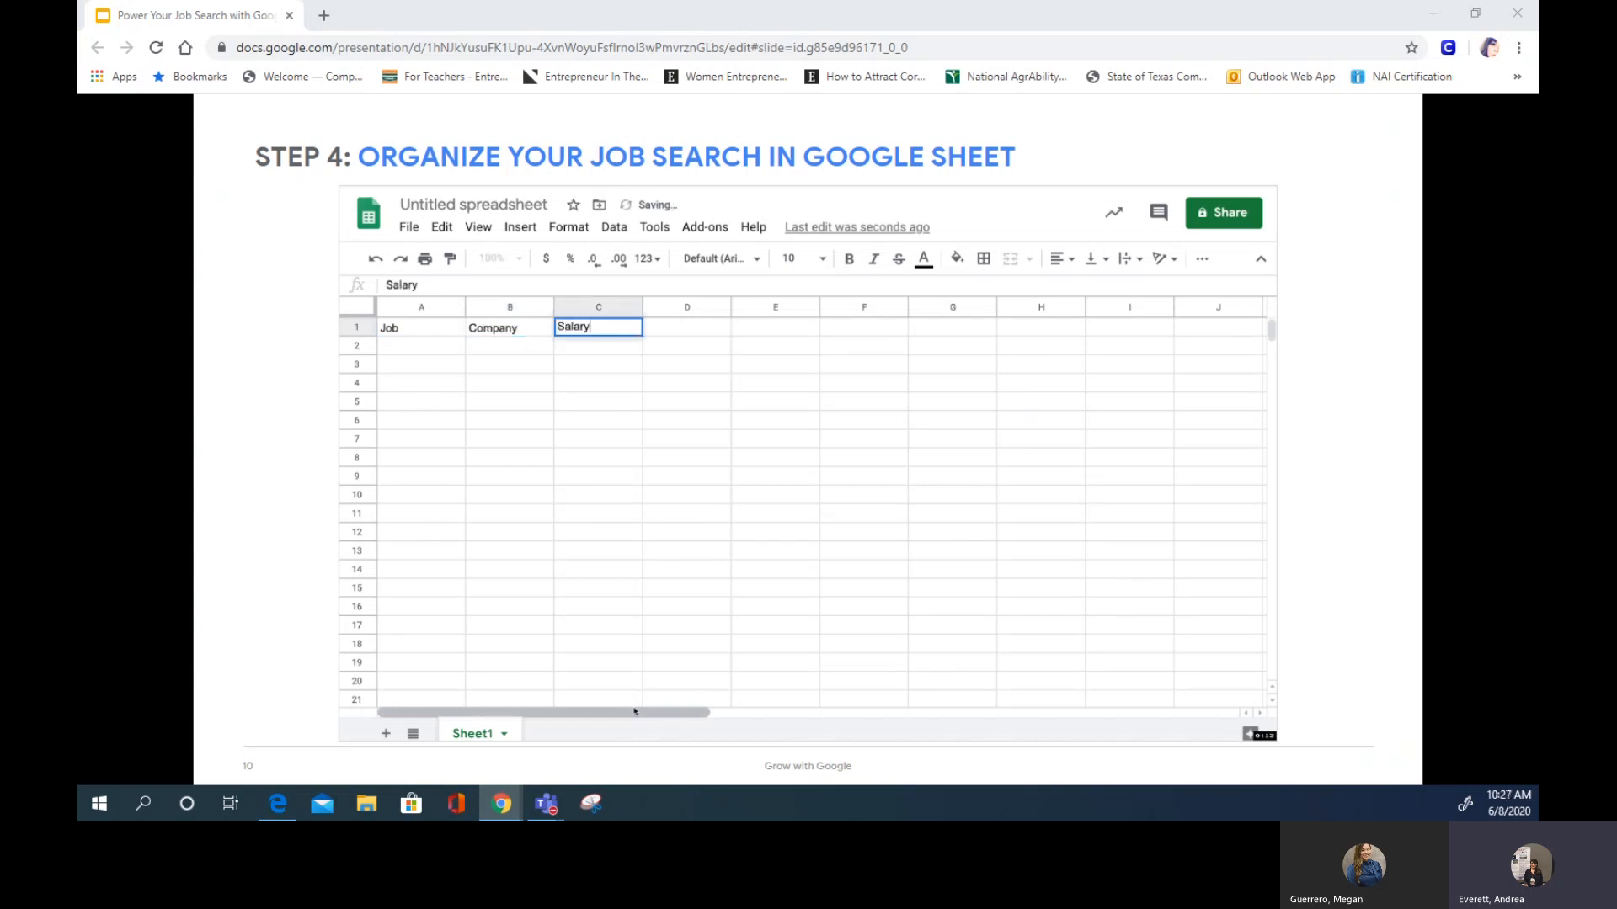
type("W")
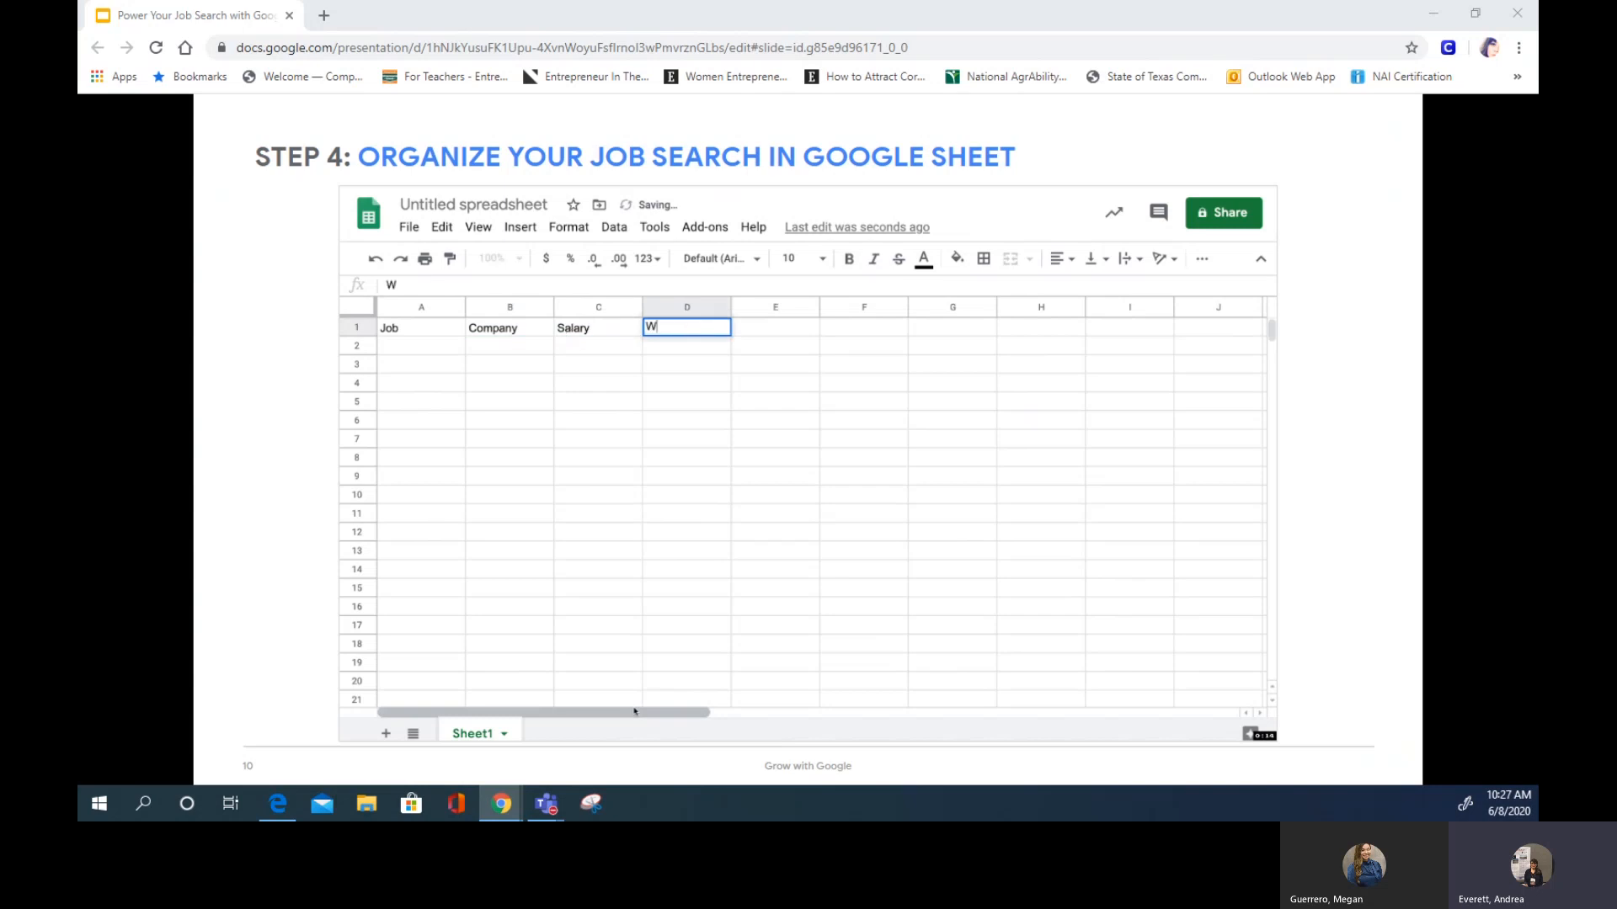
type("ebsite URL")
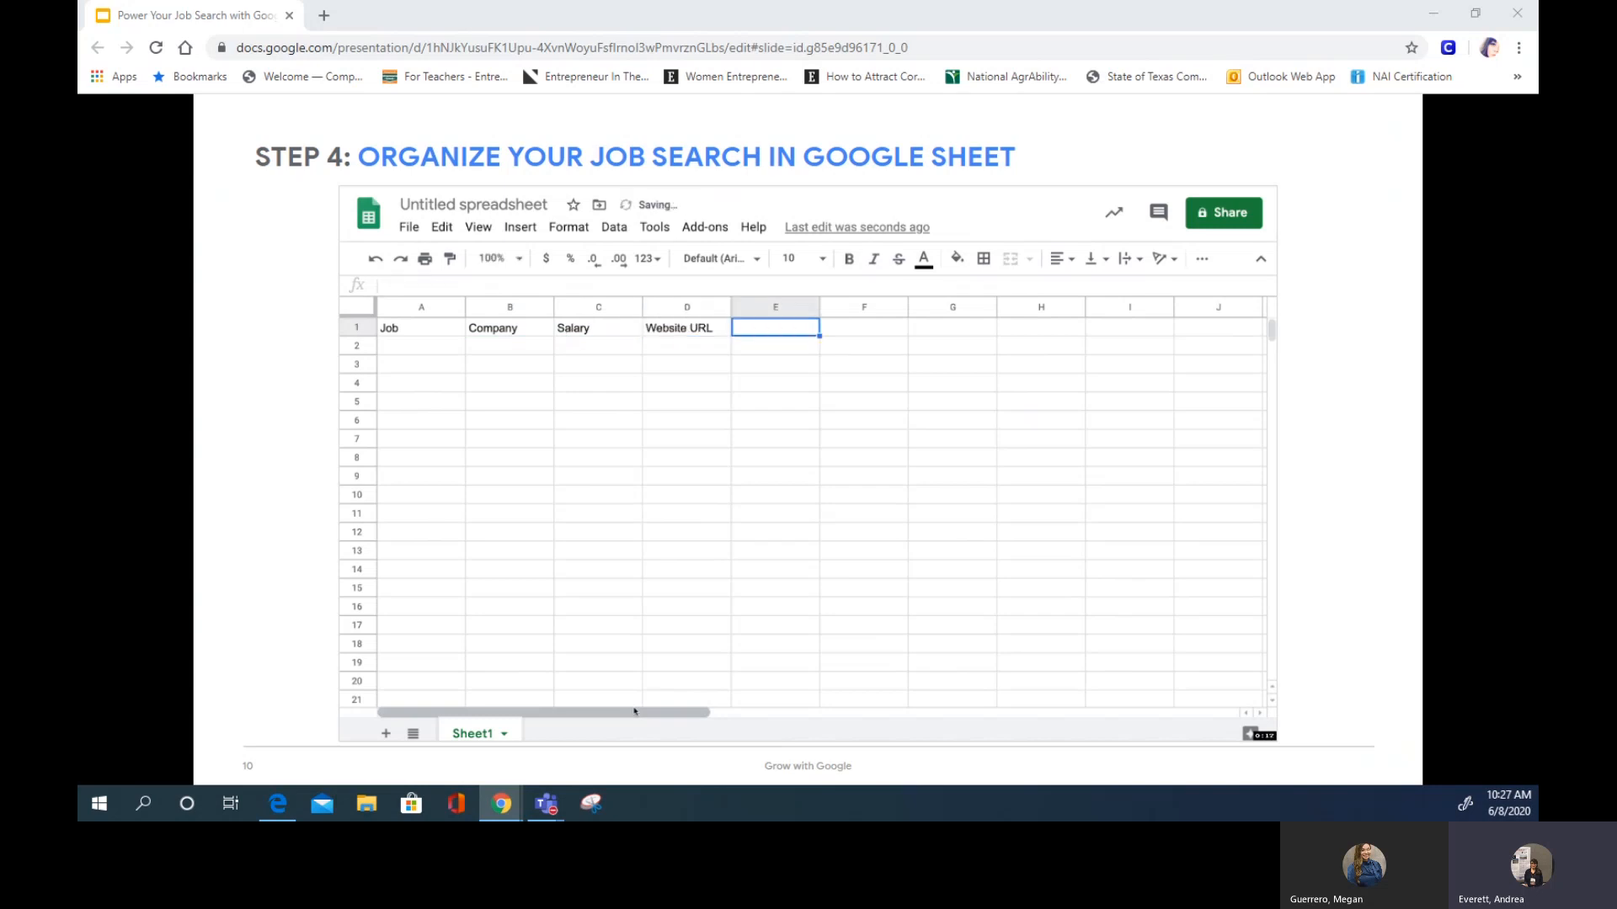
type("Notes")
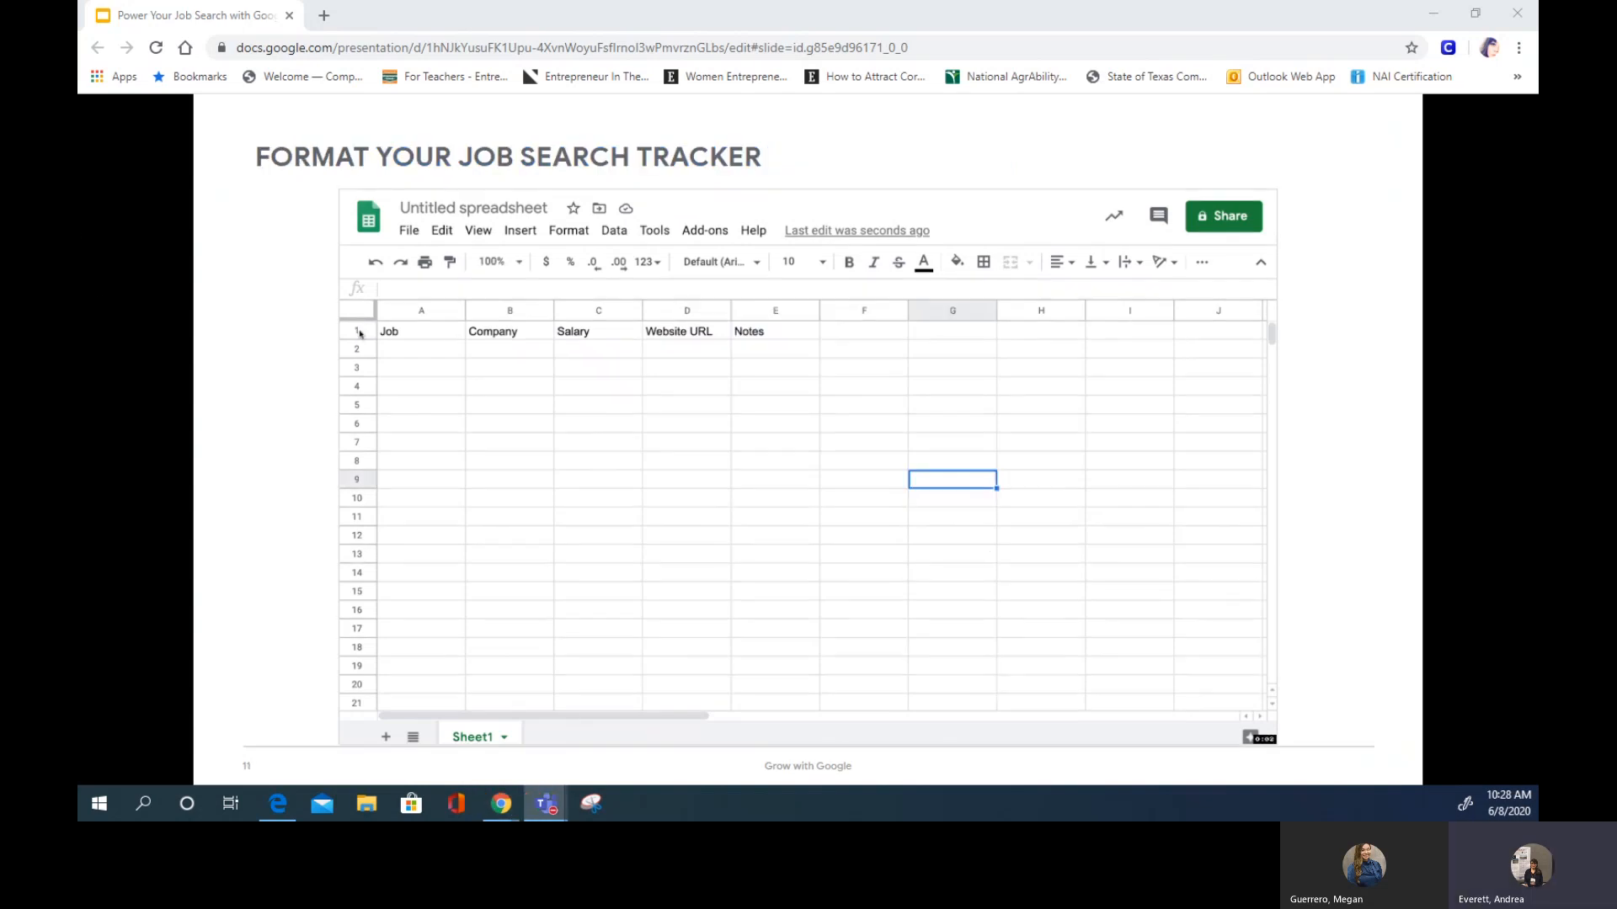
Step: Let the demo bold the tracker's header row and pick a fill colour for it
left_click(357, 331)
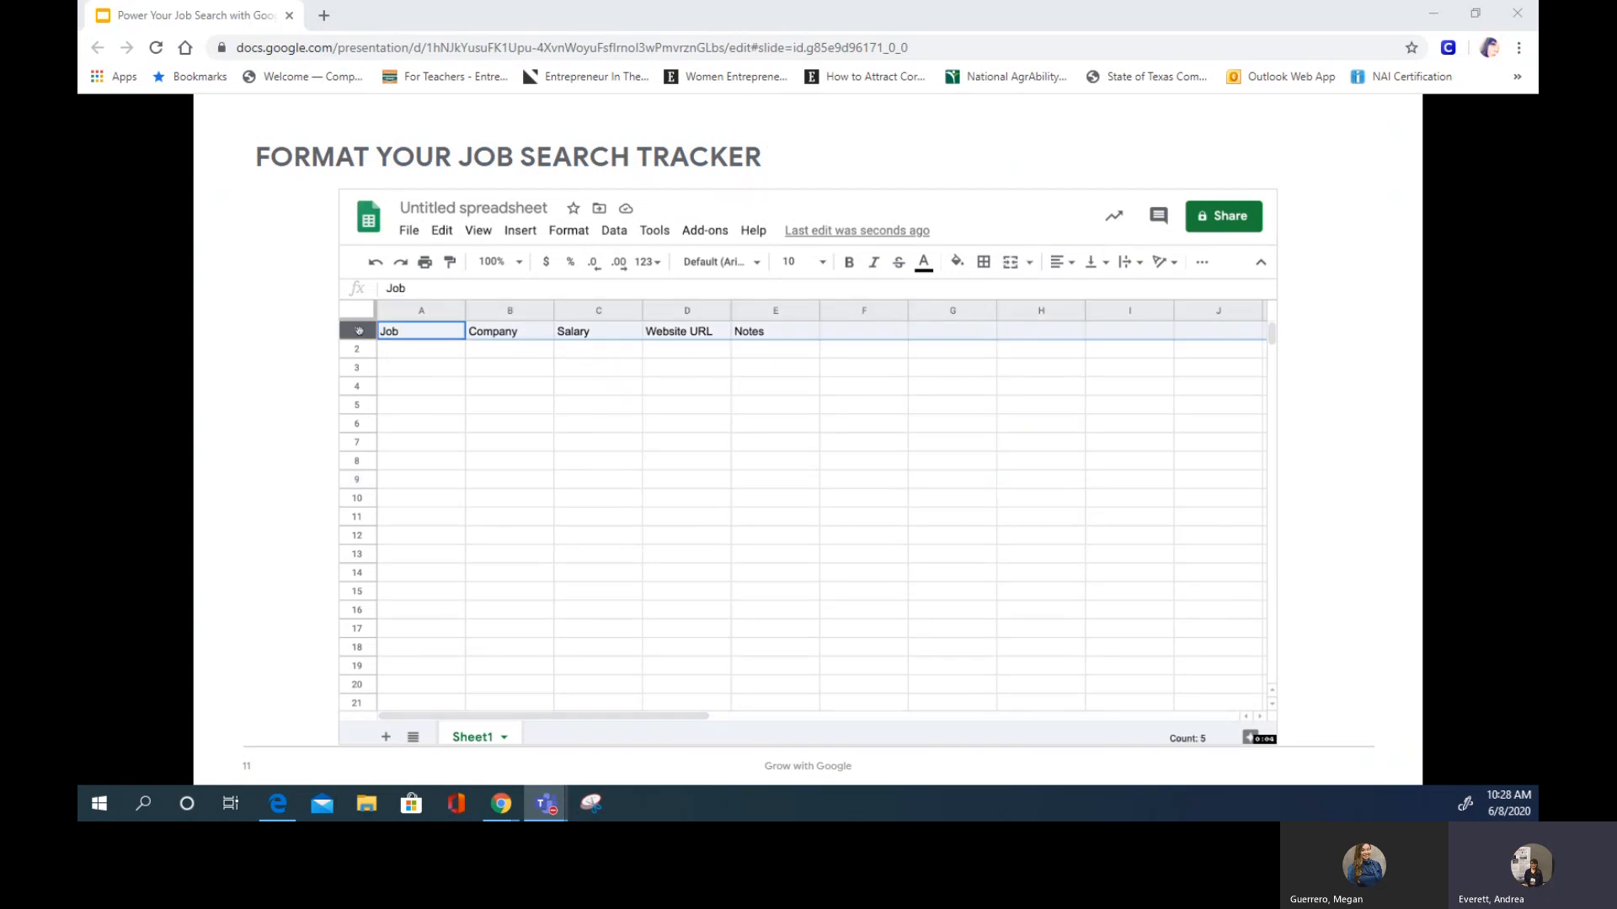
left_click(848, 261)
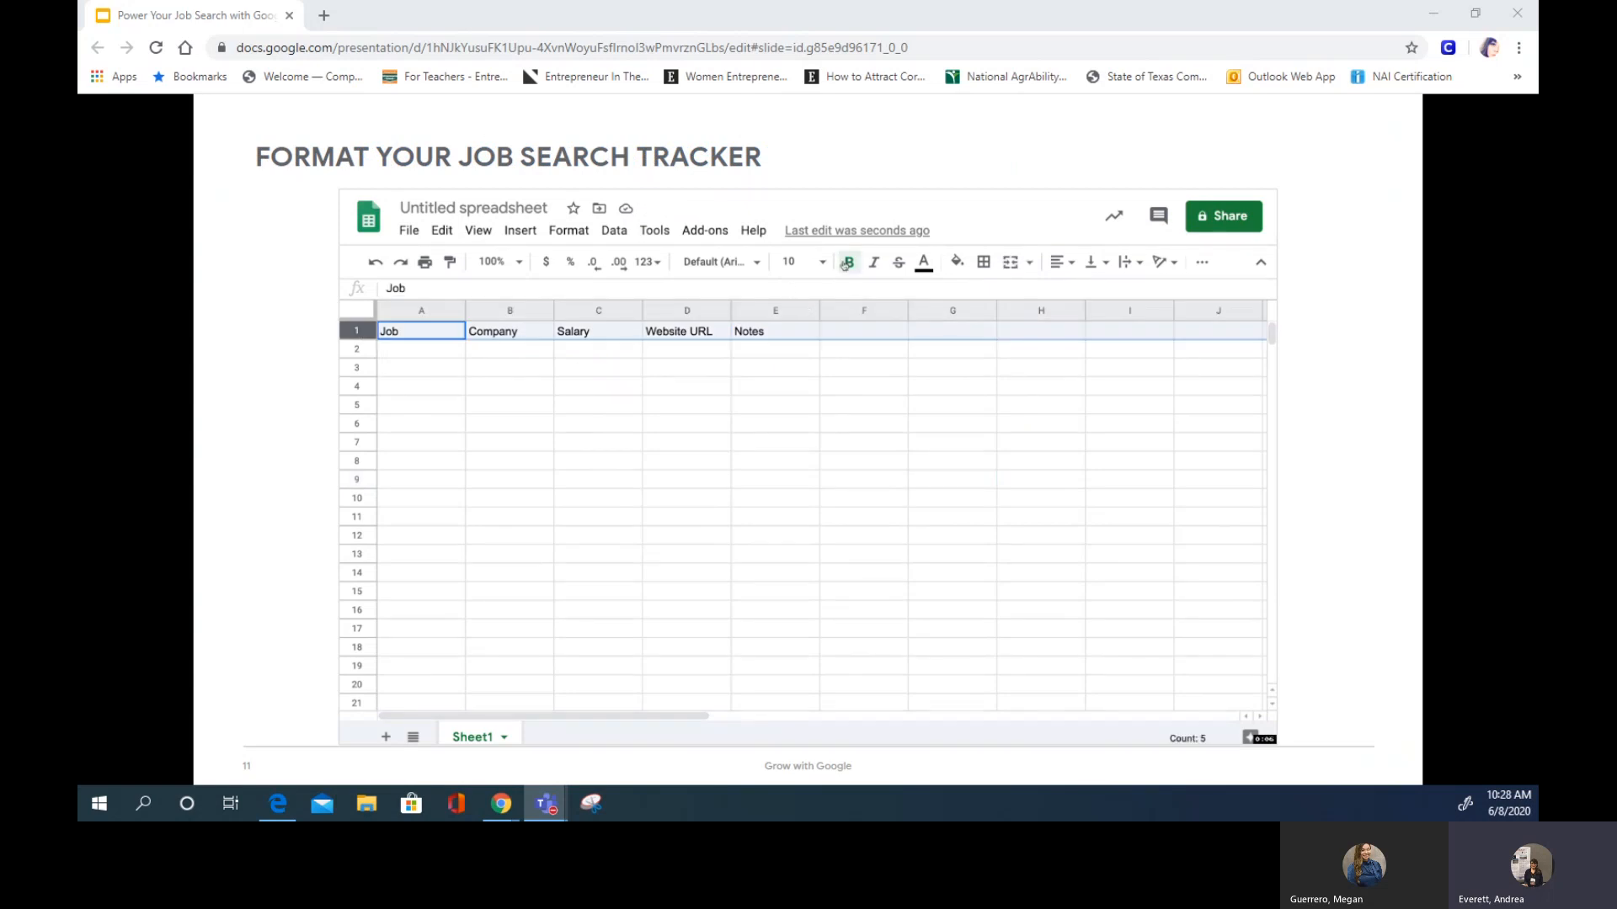
left_click(956, 261)
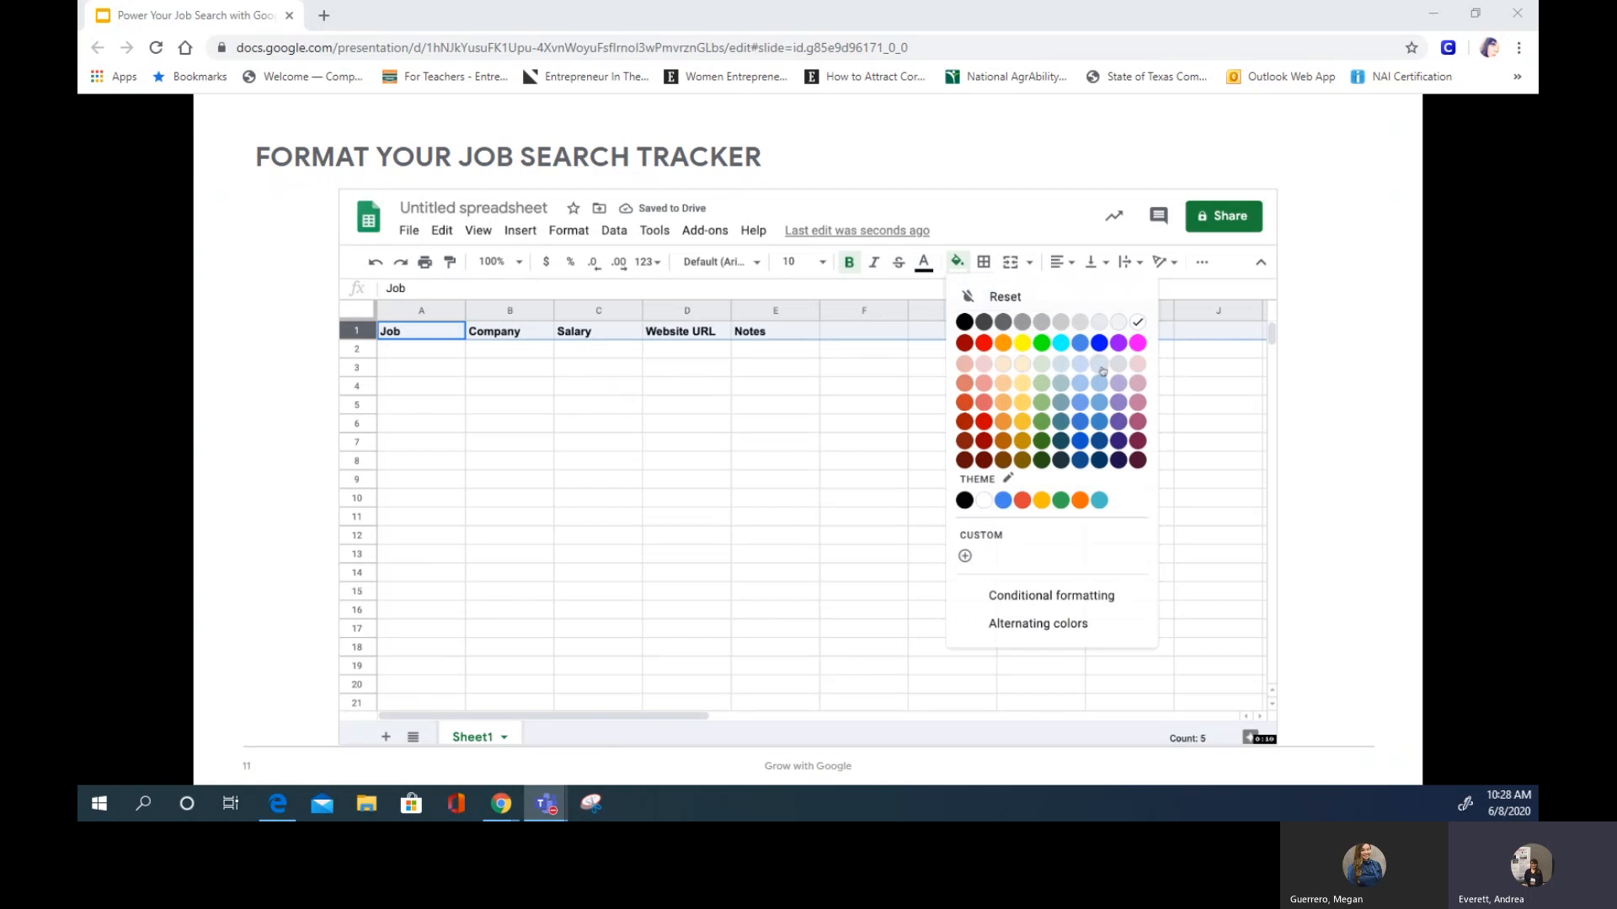
mouse_move(1101, 390)
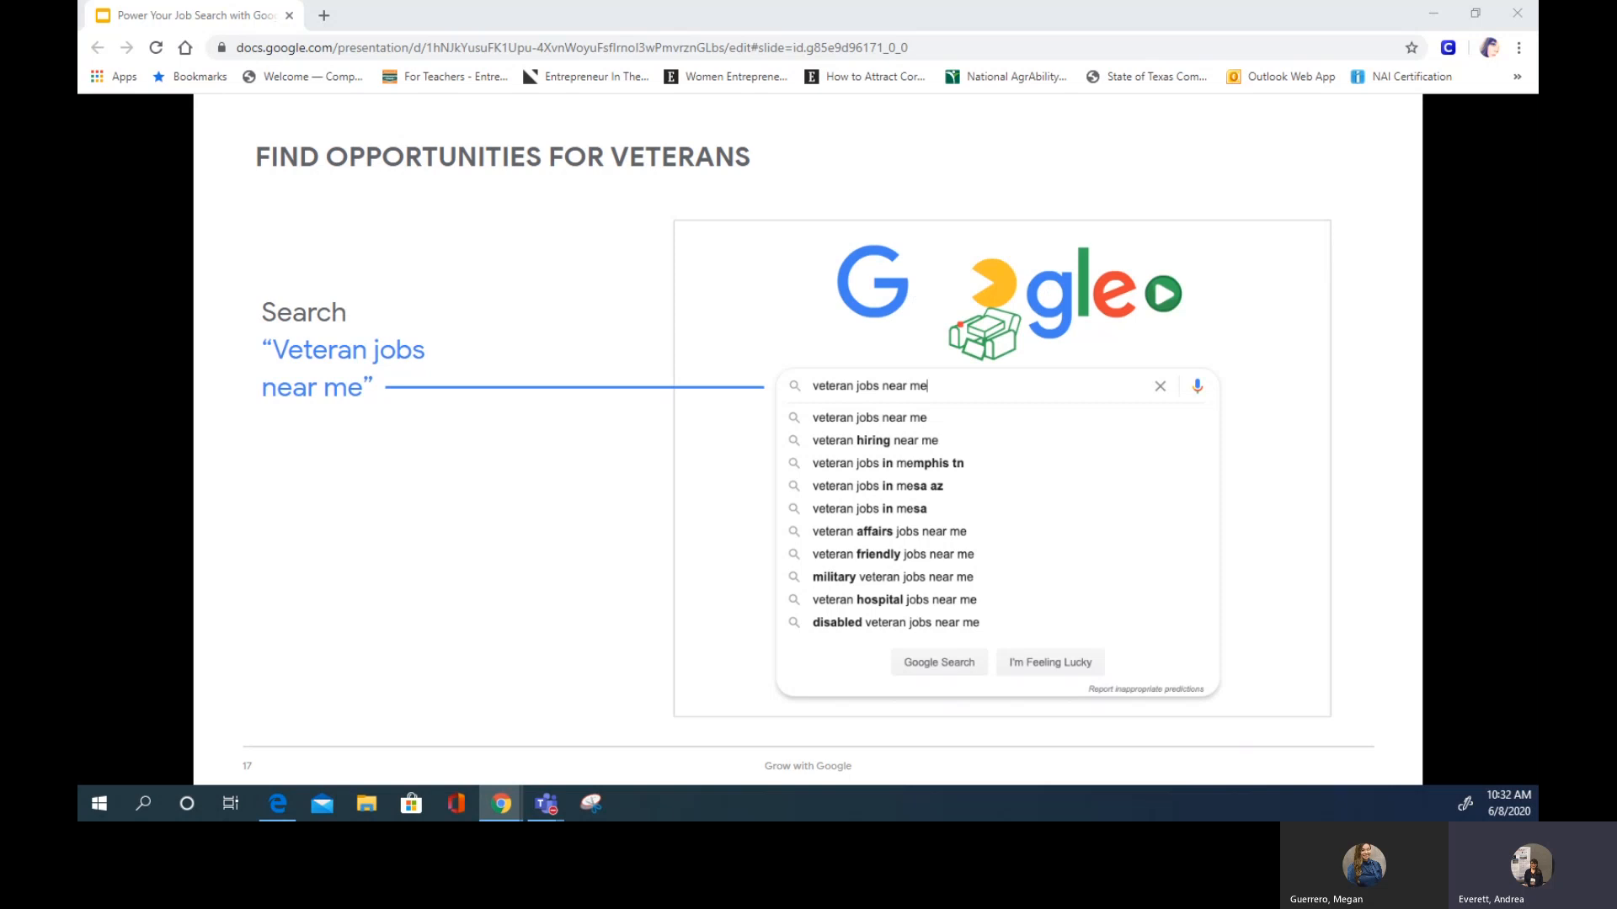
Step: Advance from Find Opportunities for Veterans to the MOS Code Job Search slide
key("right")
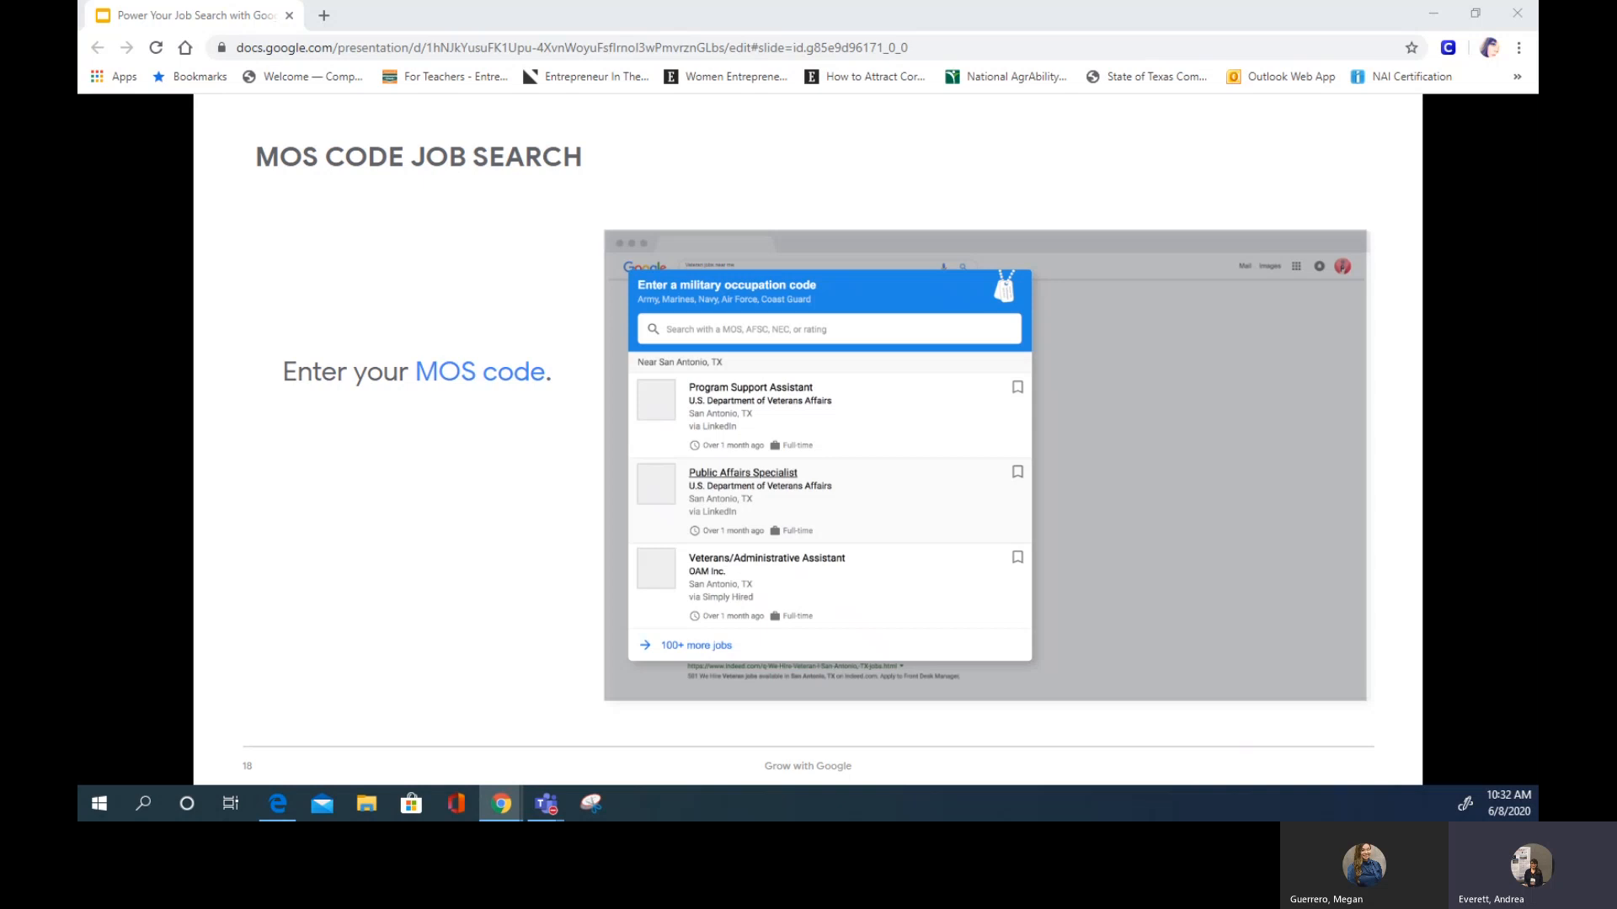
Step: Advance to Filter Your Search Results and let its demo filter jobs to sales representative listings
key("Right")
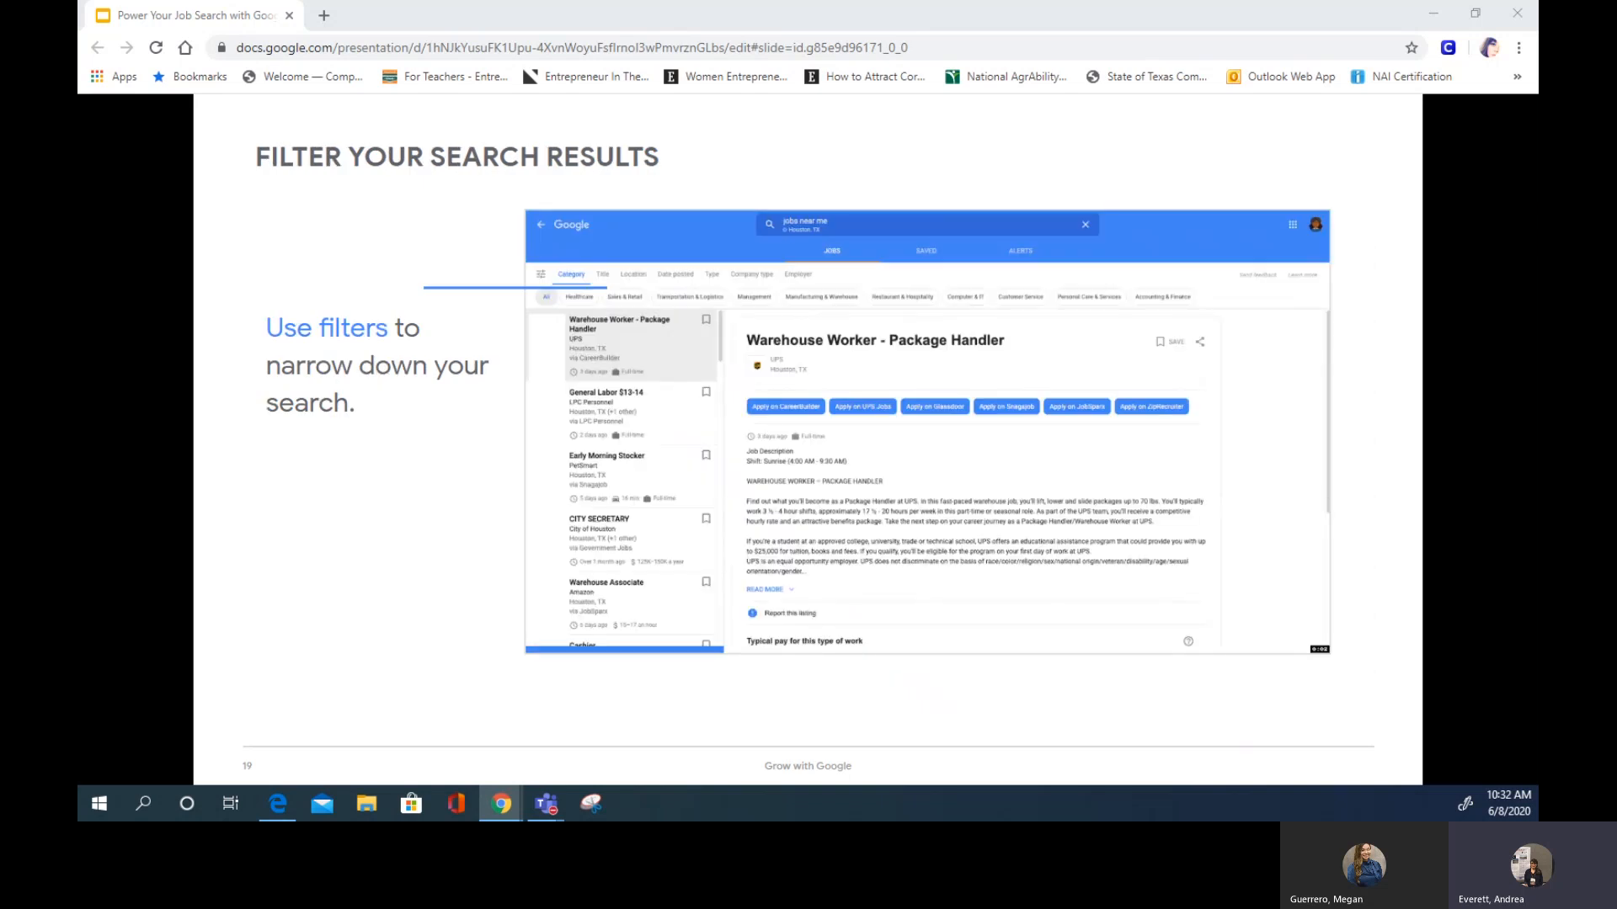
mouse_move(621, 294)
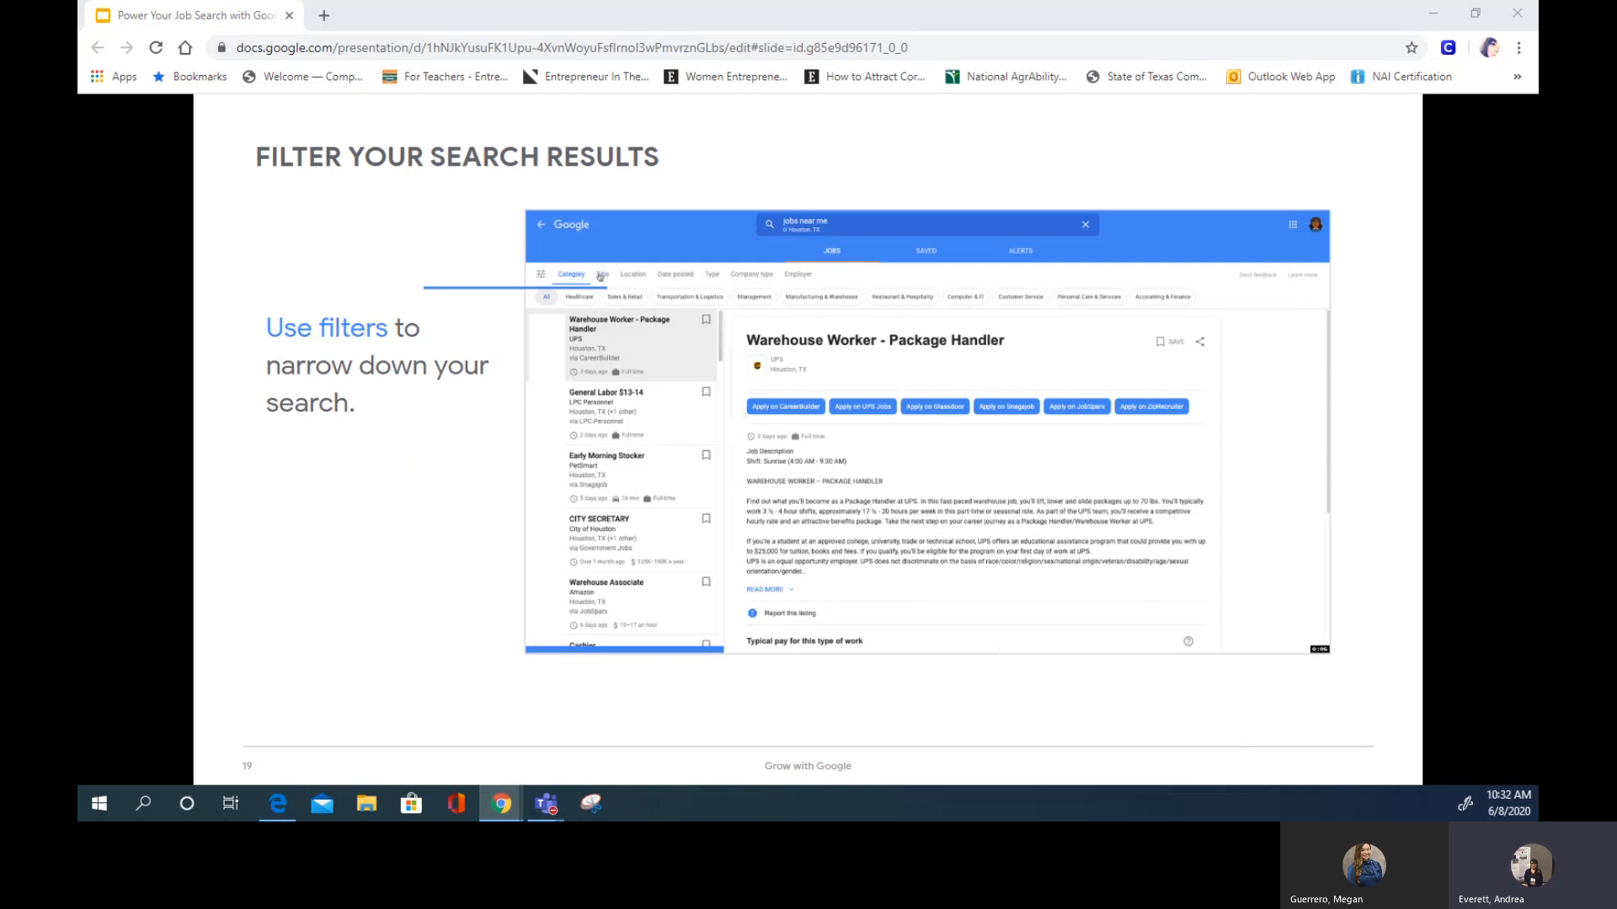
left_click(602, 274)
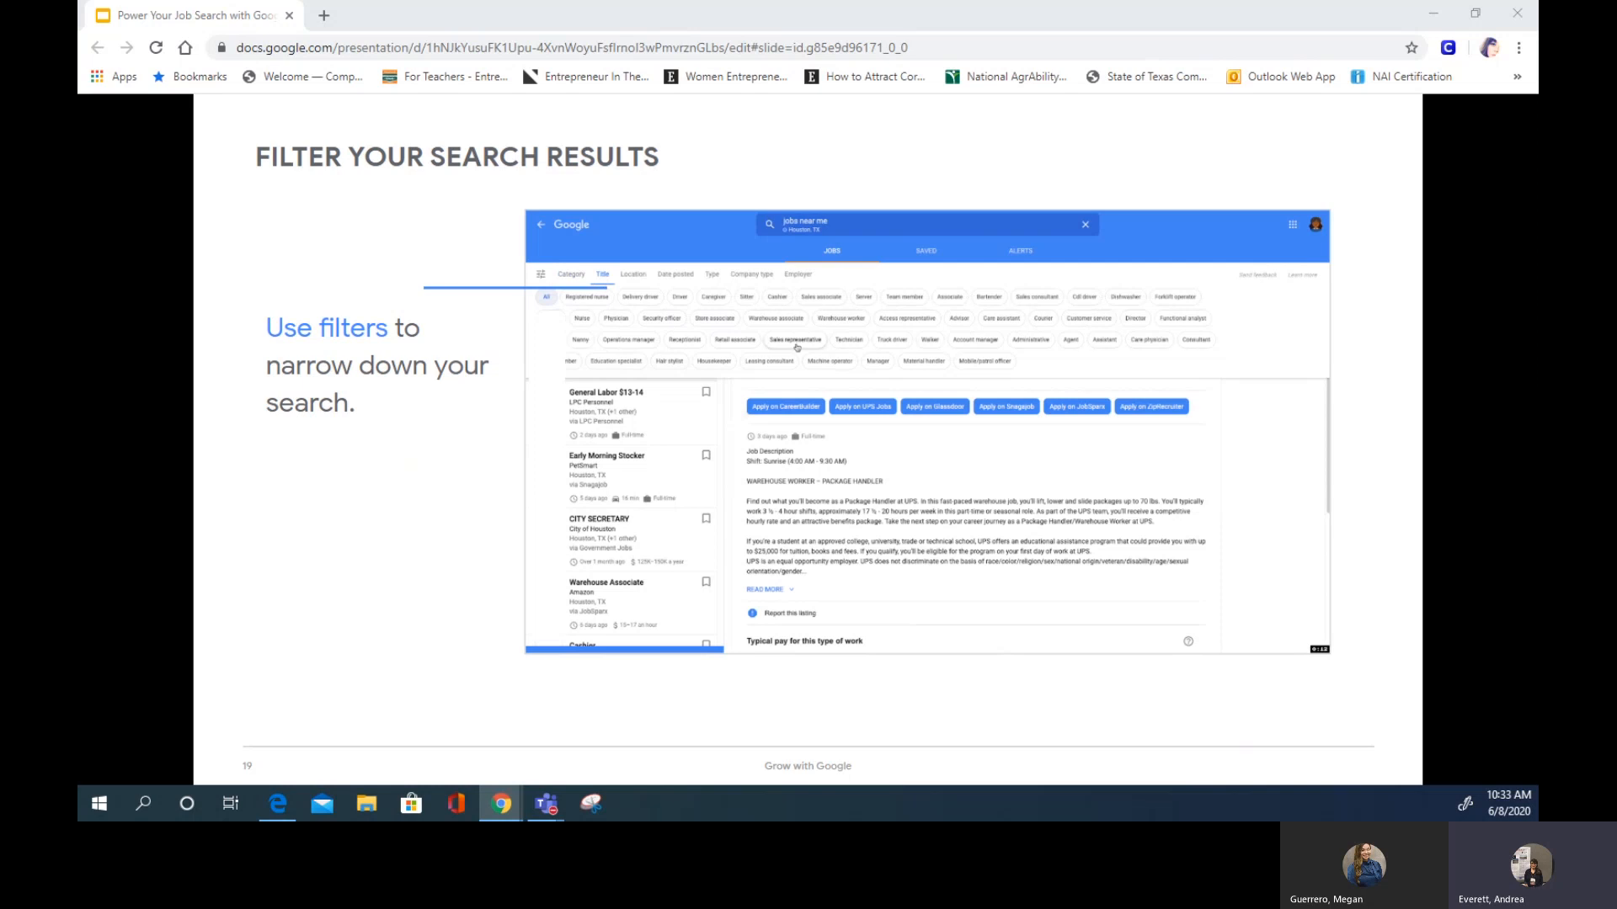
left_click(794, 339)
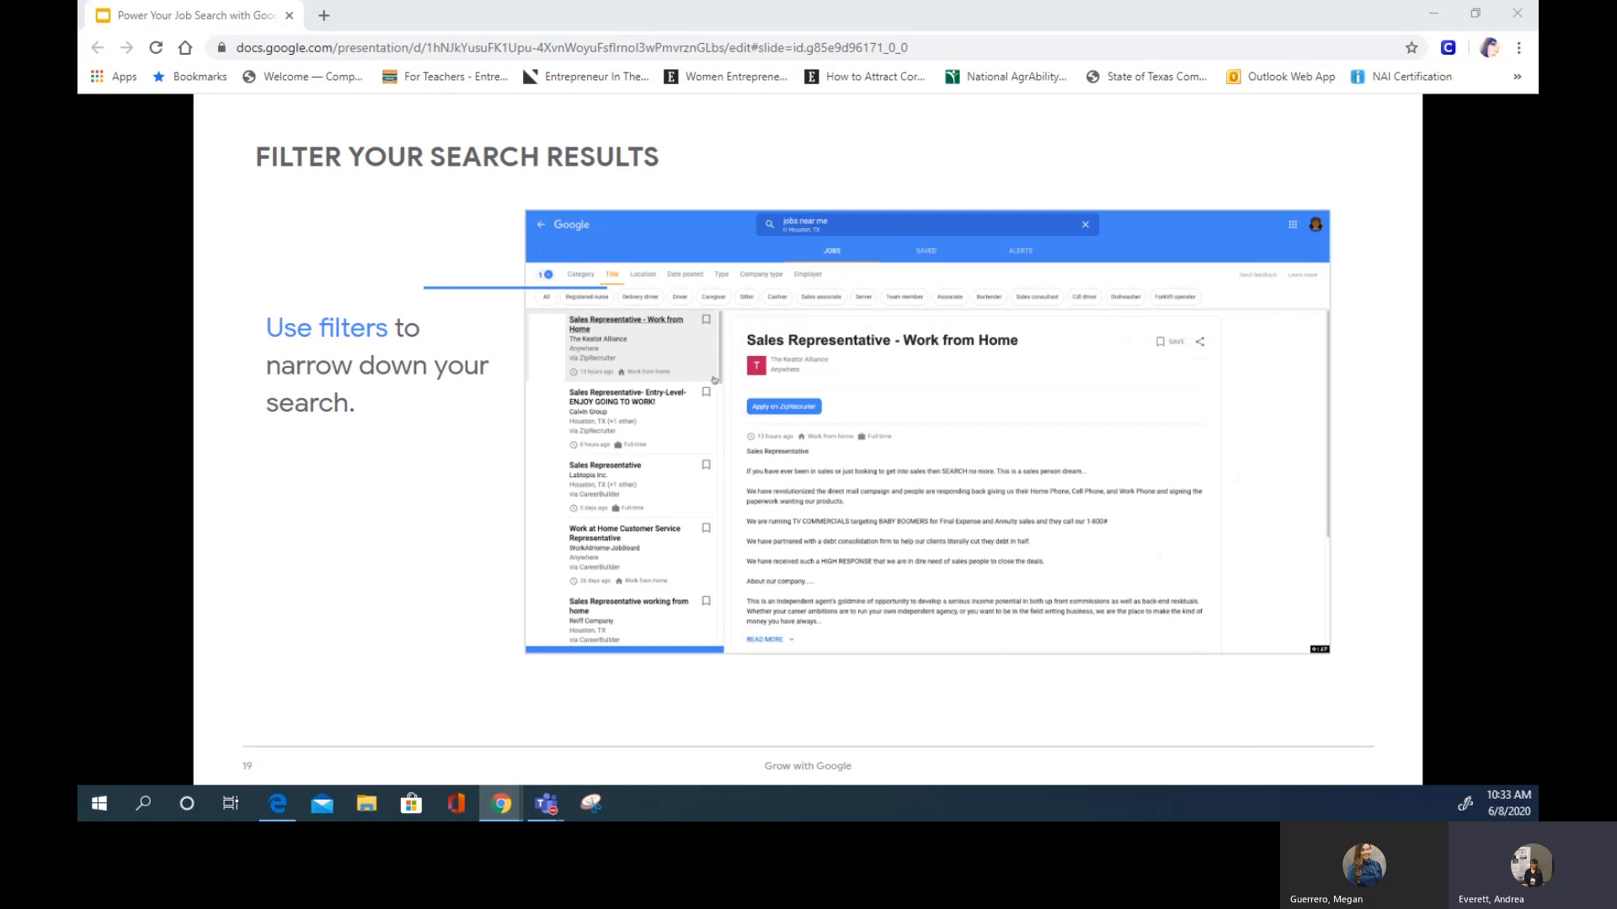
scroll("down", 3)
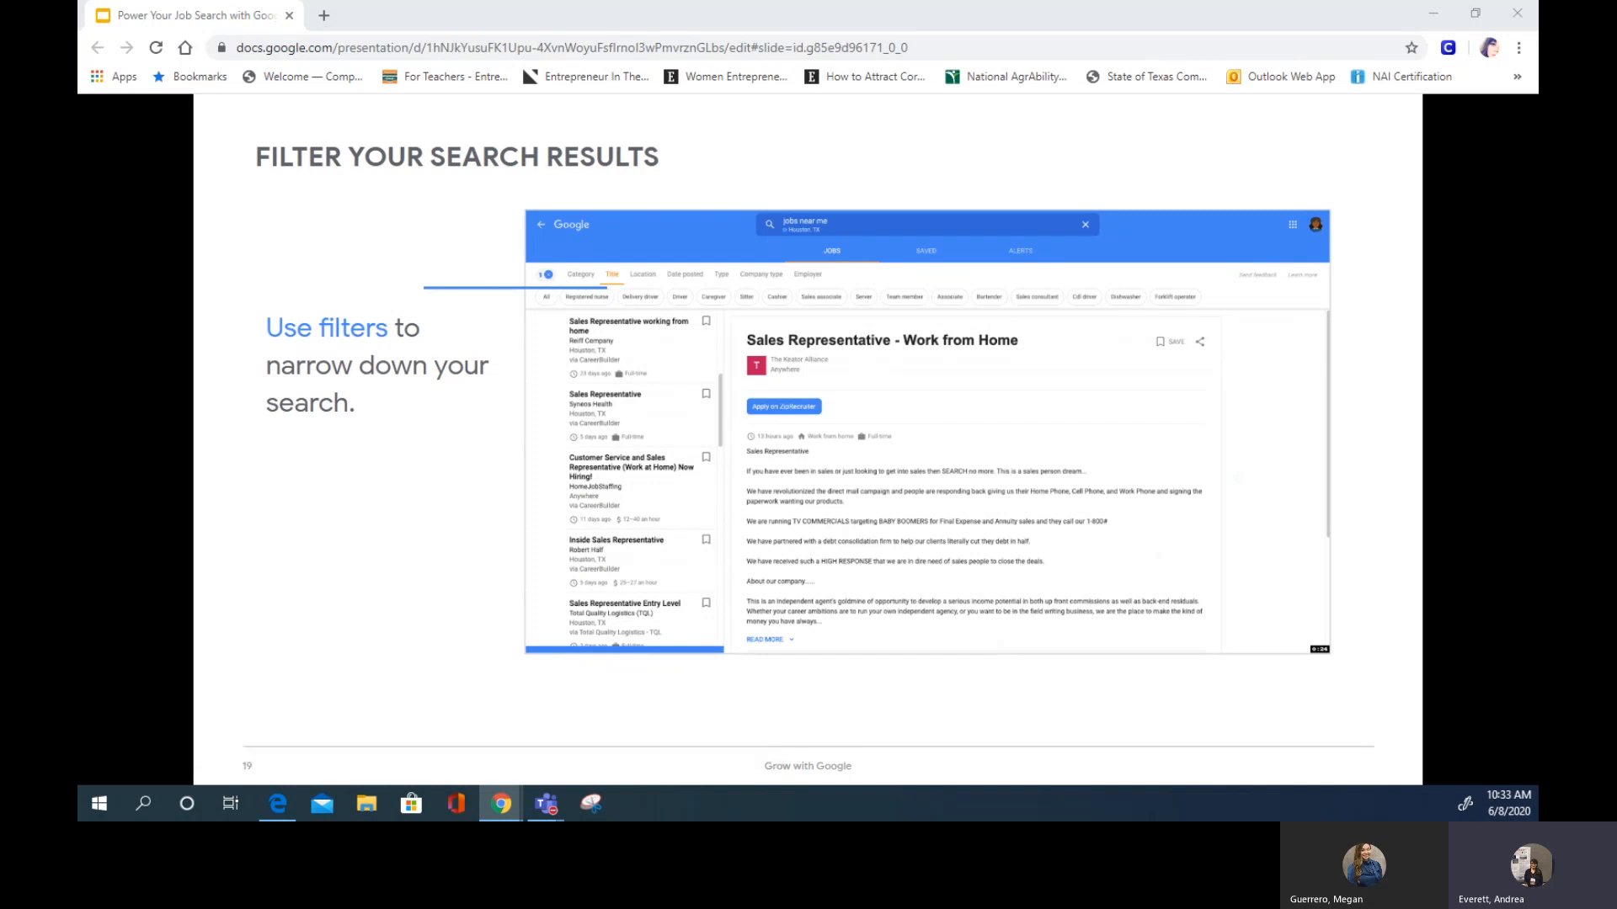
Step: Advance through Find Remote Work and Save Jobs to Set Alerts, its demo turning alerts on
key("Right")
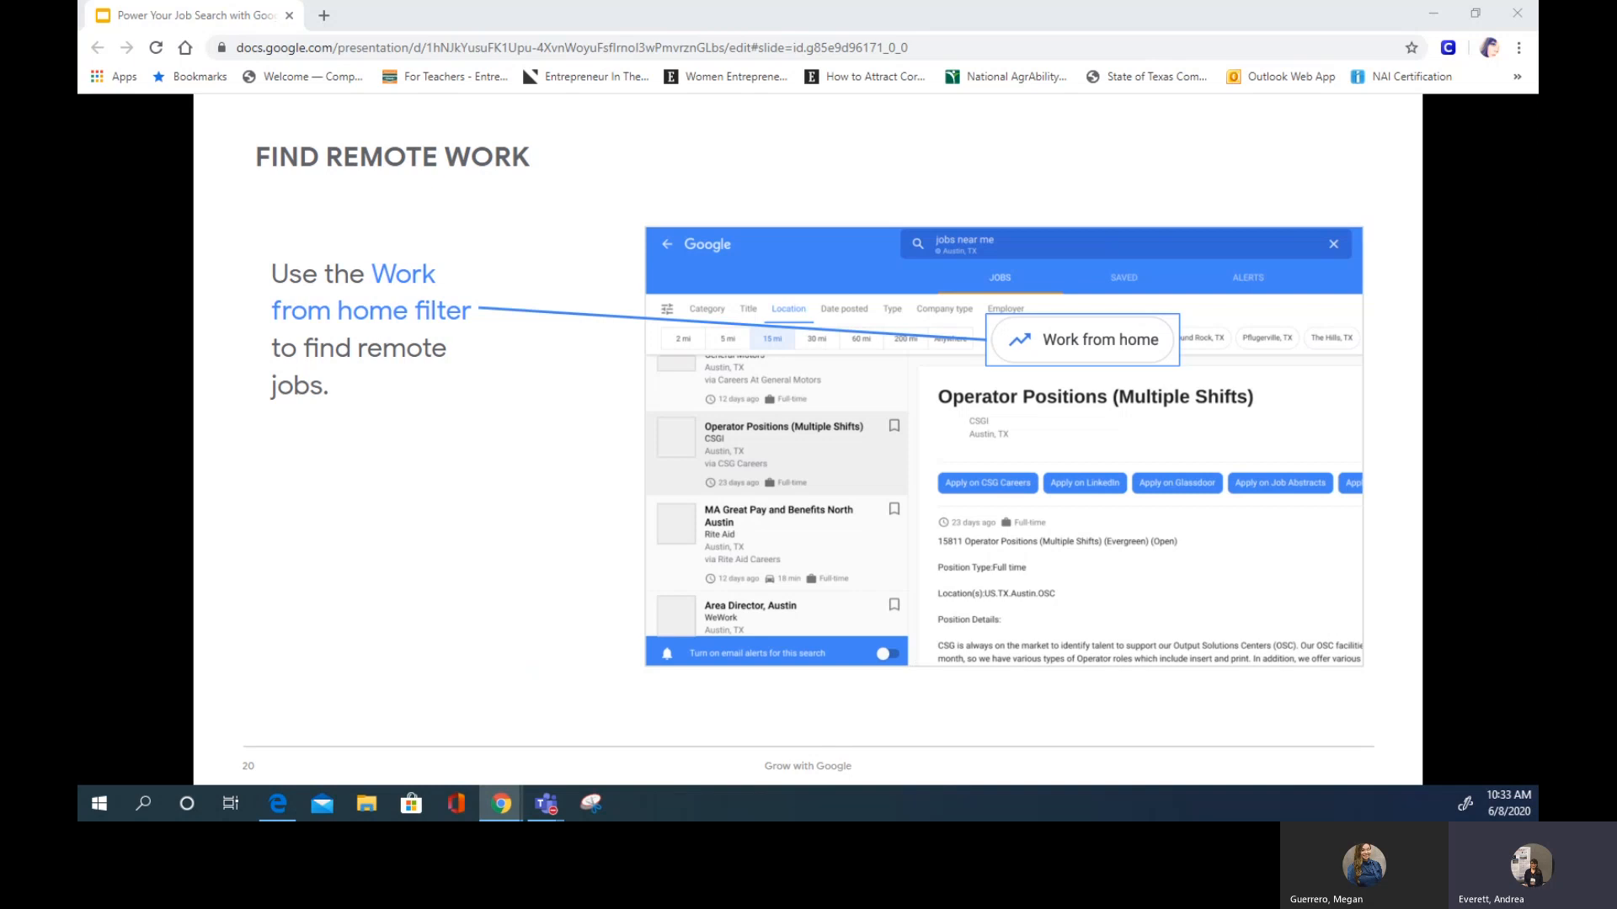
key("Right")
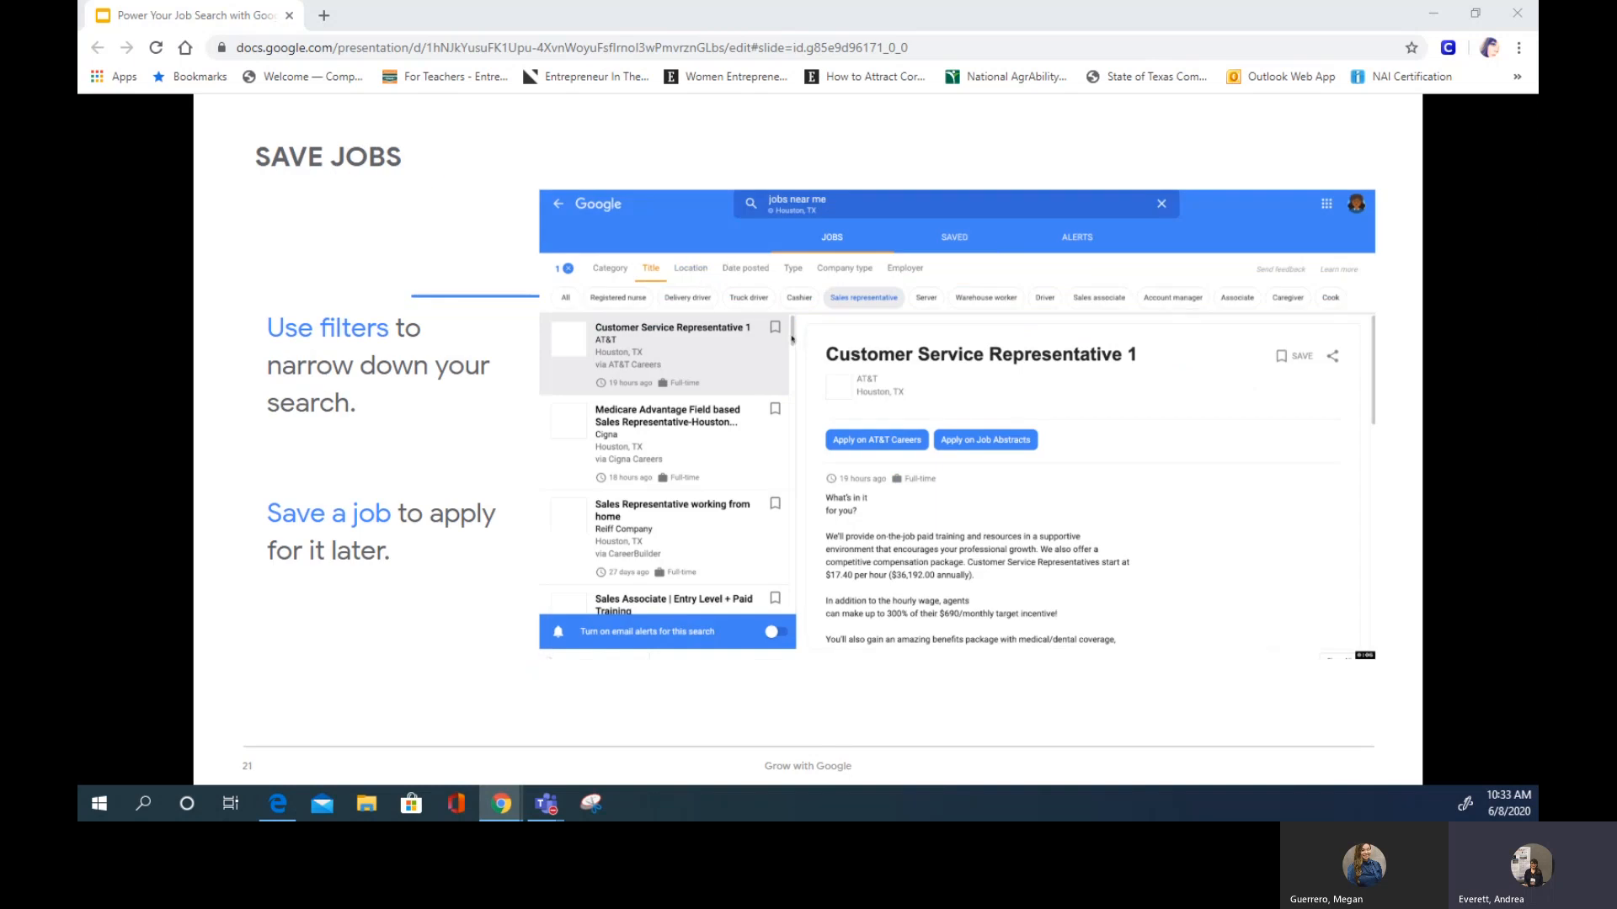
scroll("down", 3)
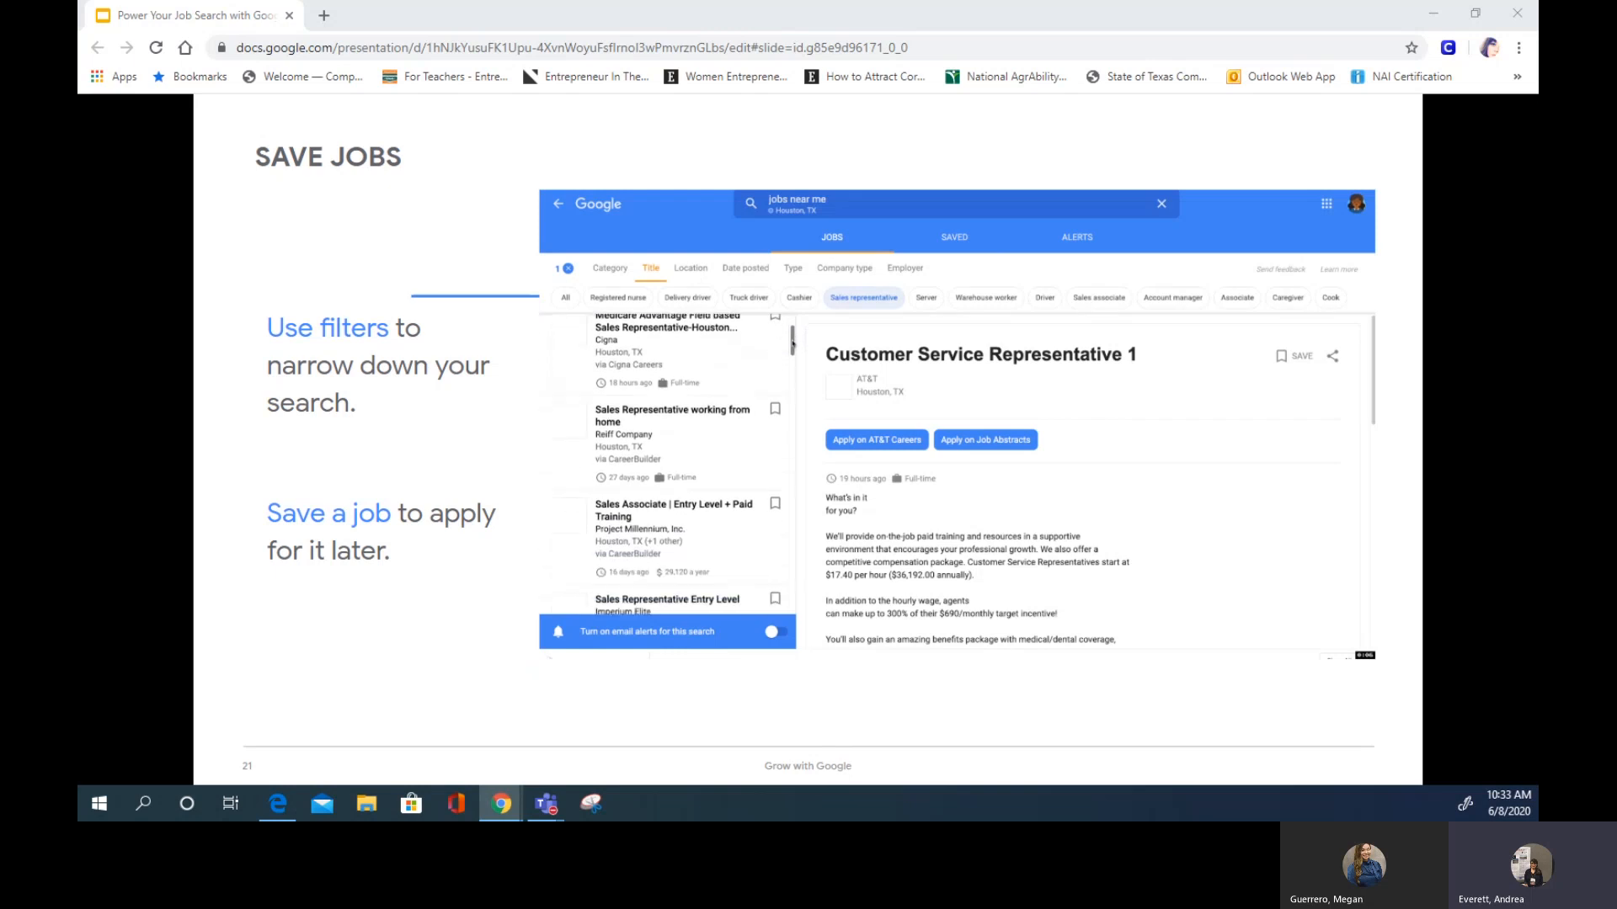
scroll("down", 3)
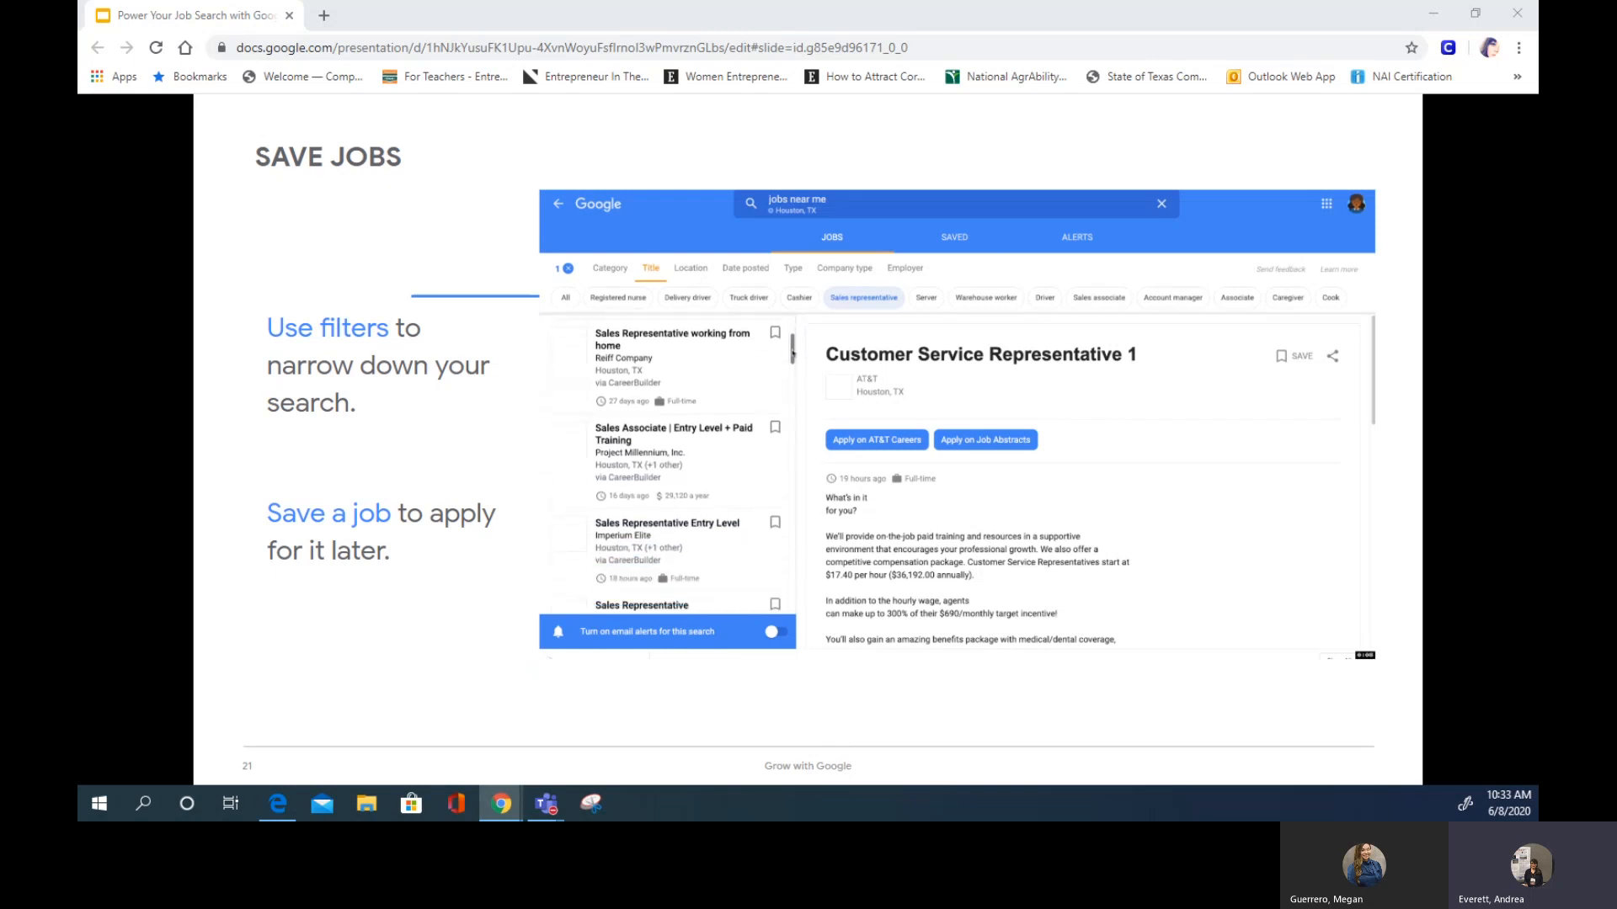
scroll("down", 3)
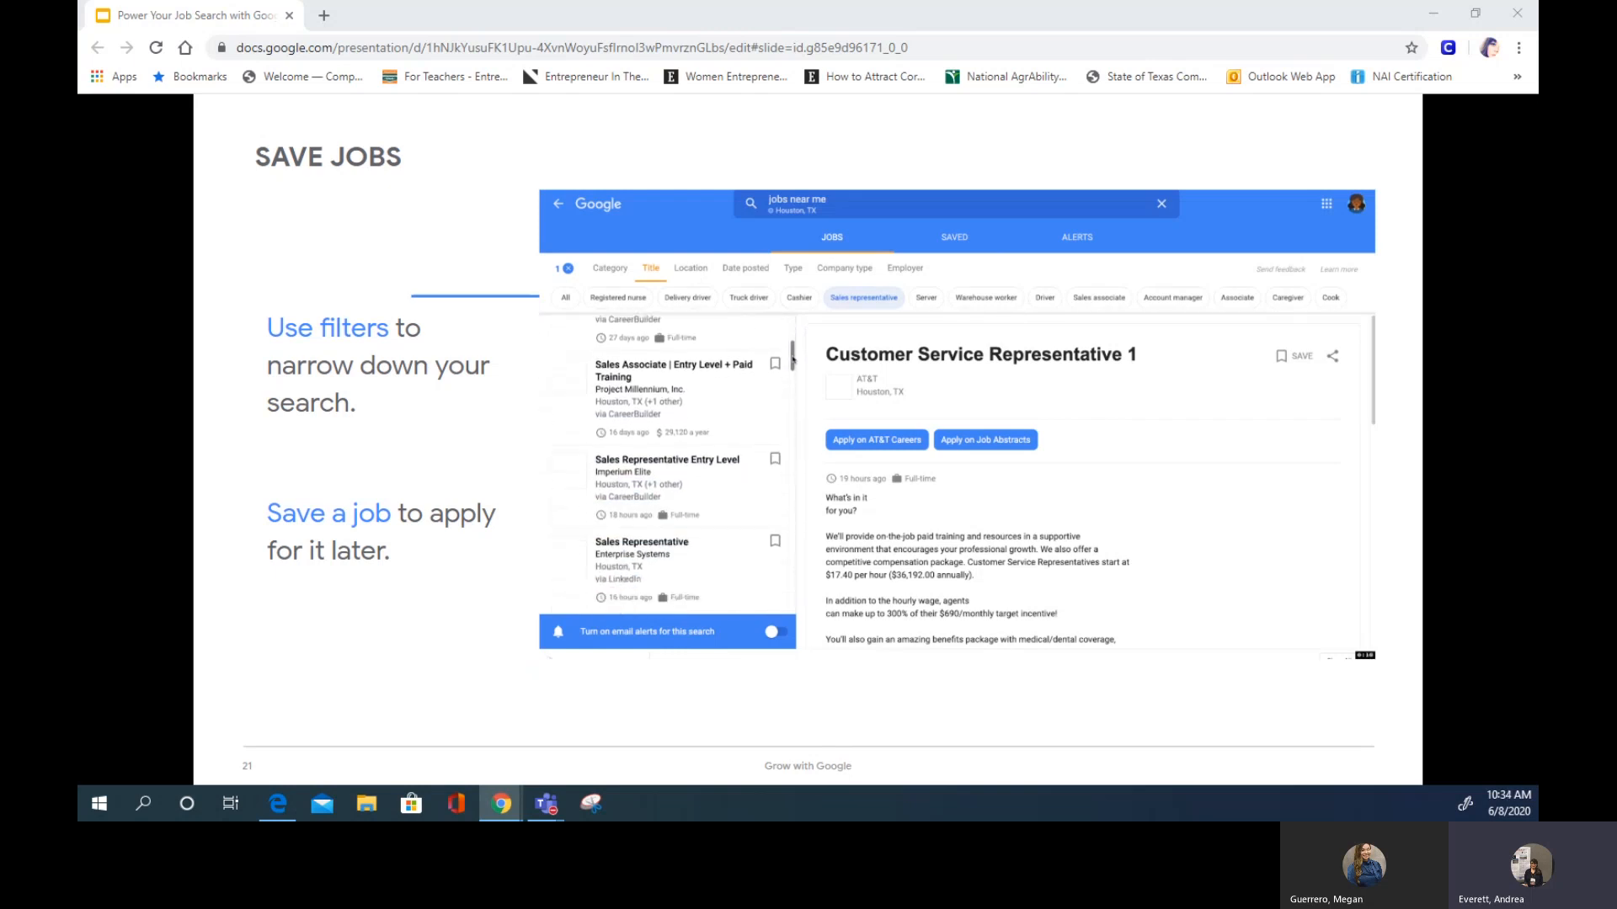
scroll("down", 3)
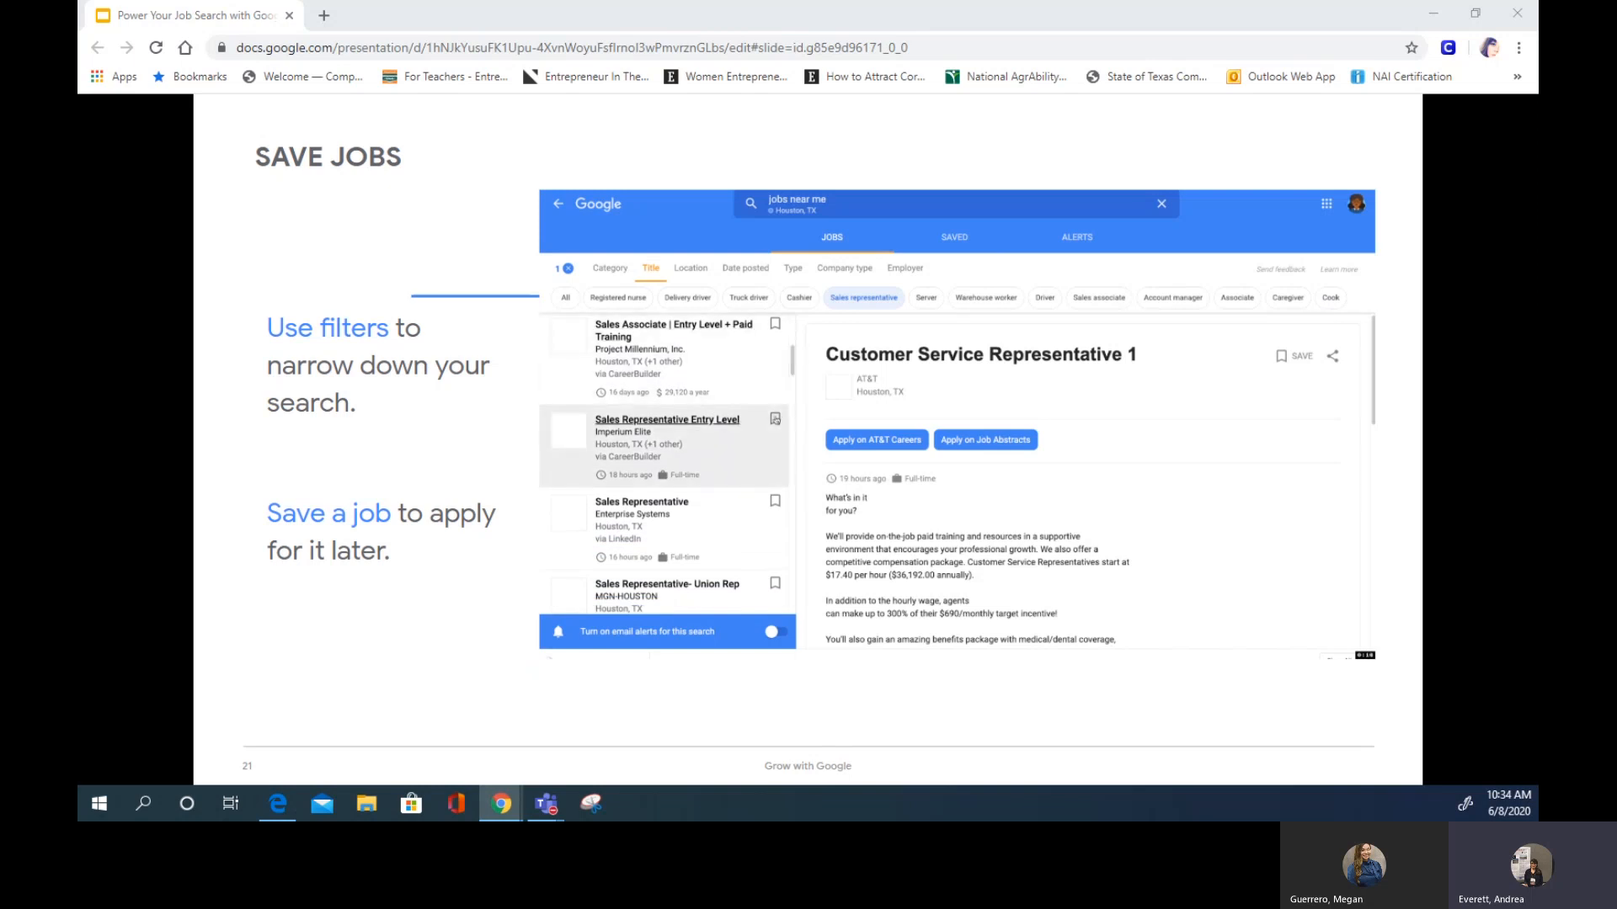
left_click(775, 419)
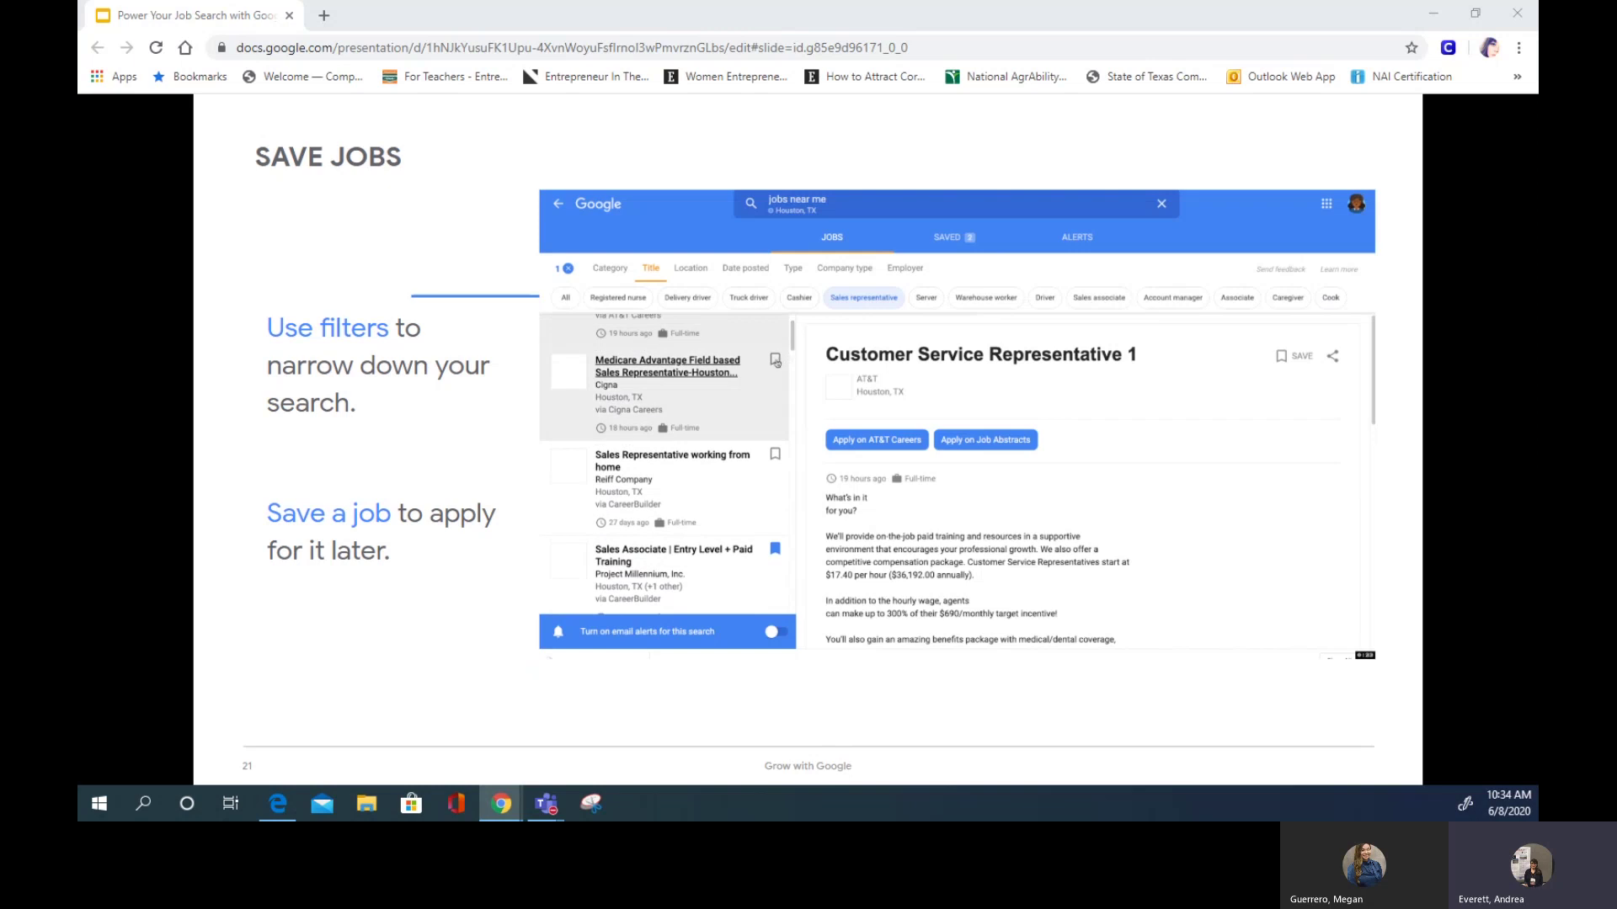
left_click(774, 360)
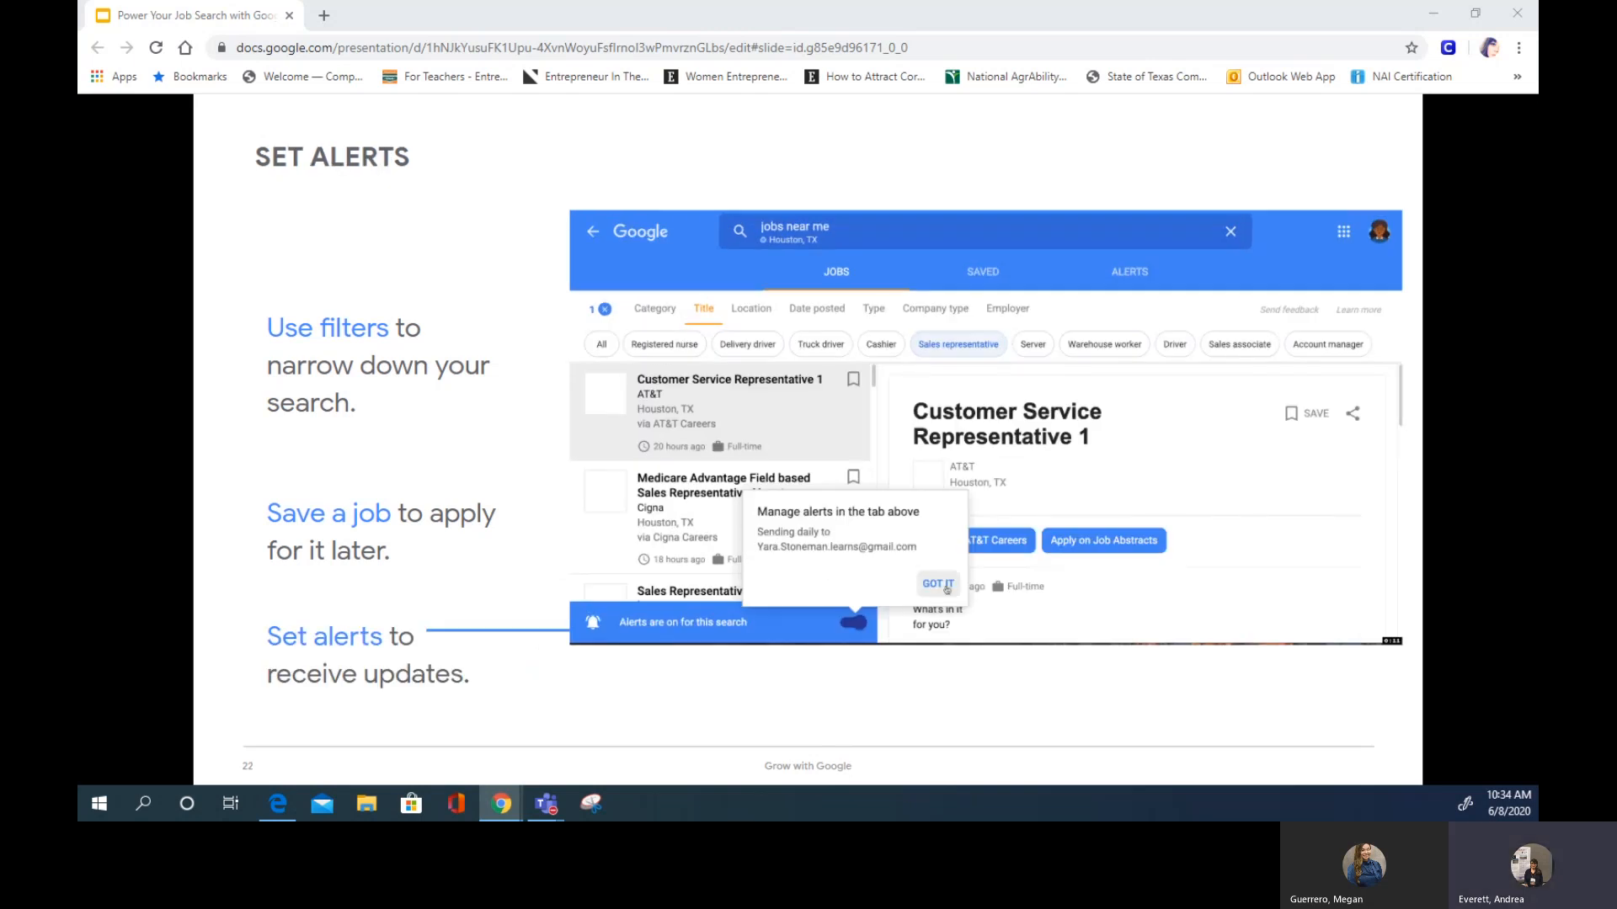
left_click(936, 583)
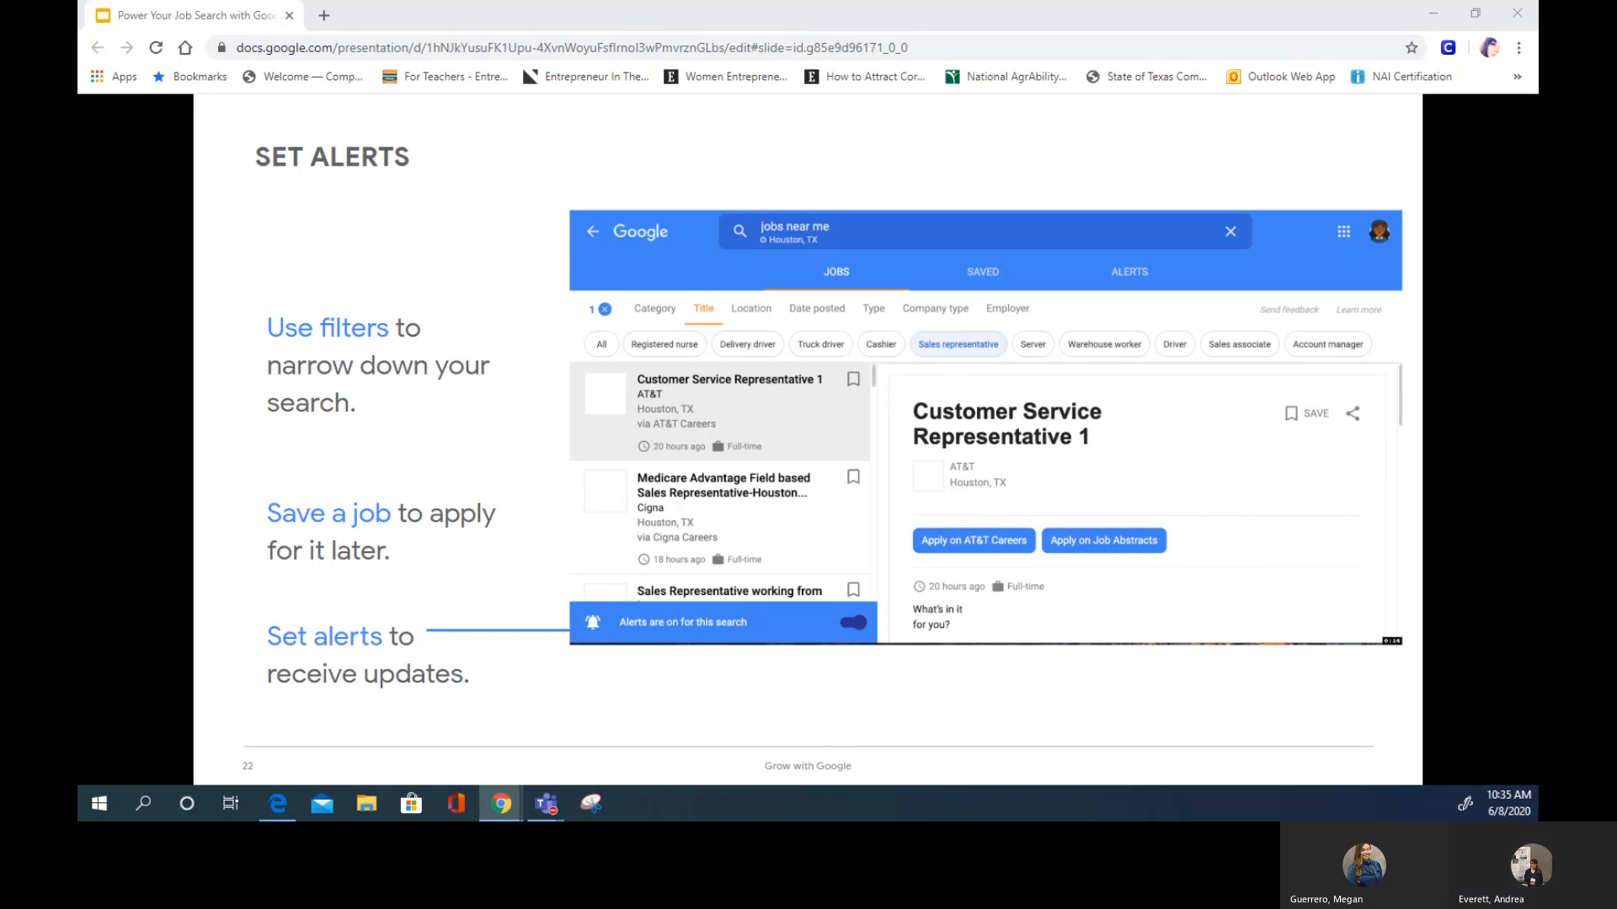
Step: Let the sheet demo enter Reiff Co, $600 and a part-time note, then advance to Use a Resume Template
key("Right")
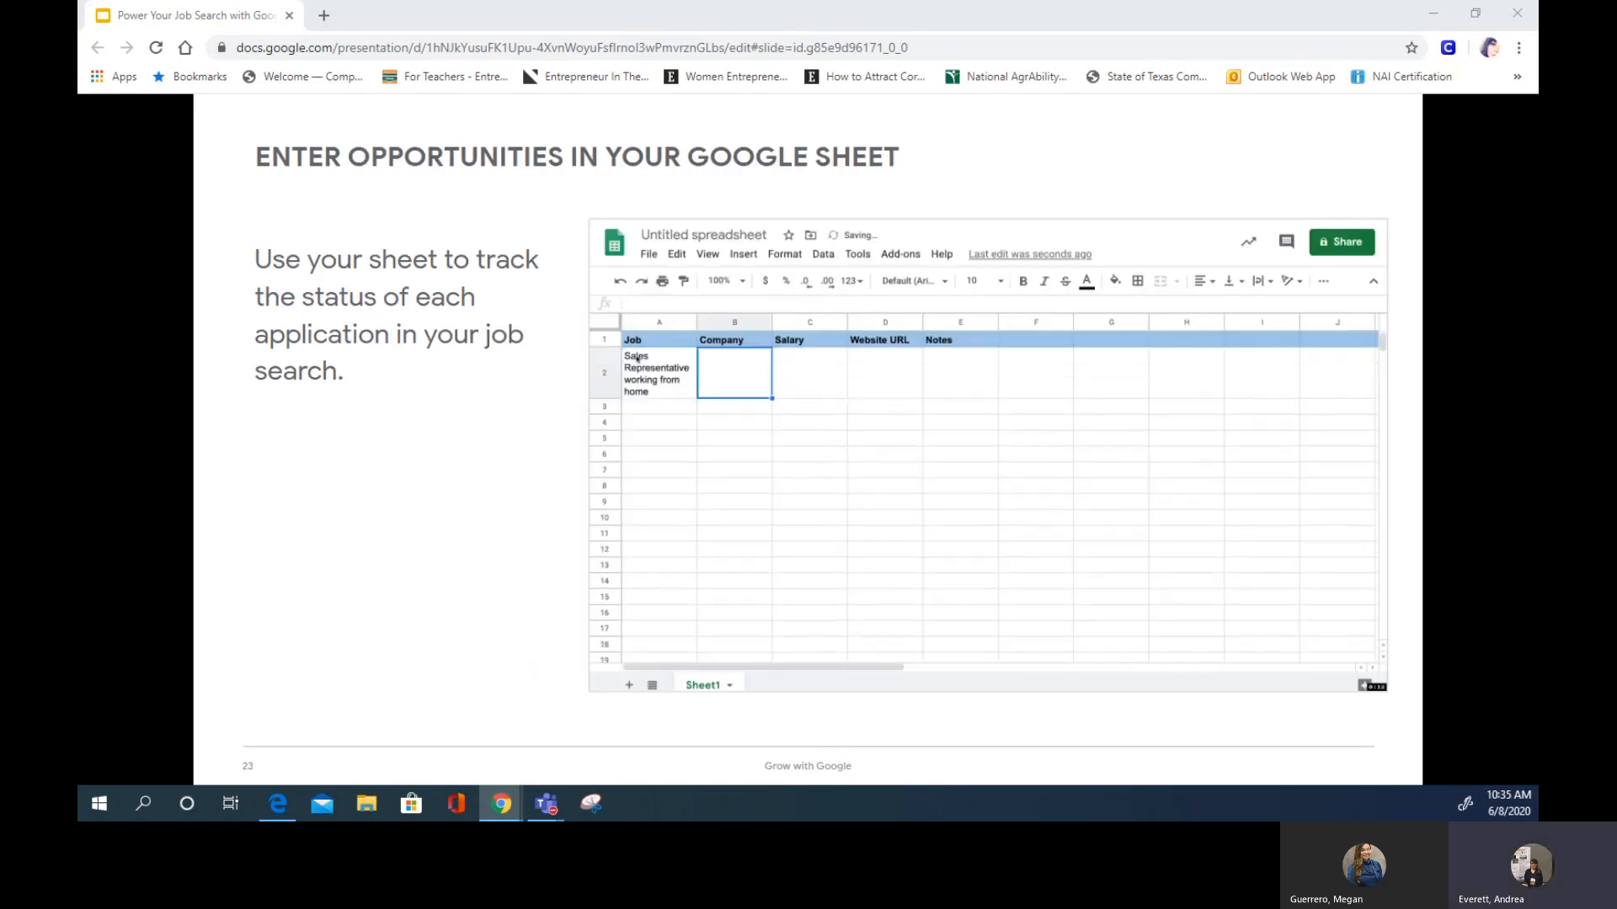
type("Reiff Company")
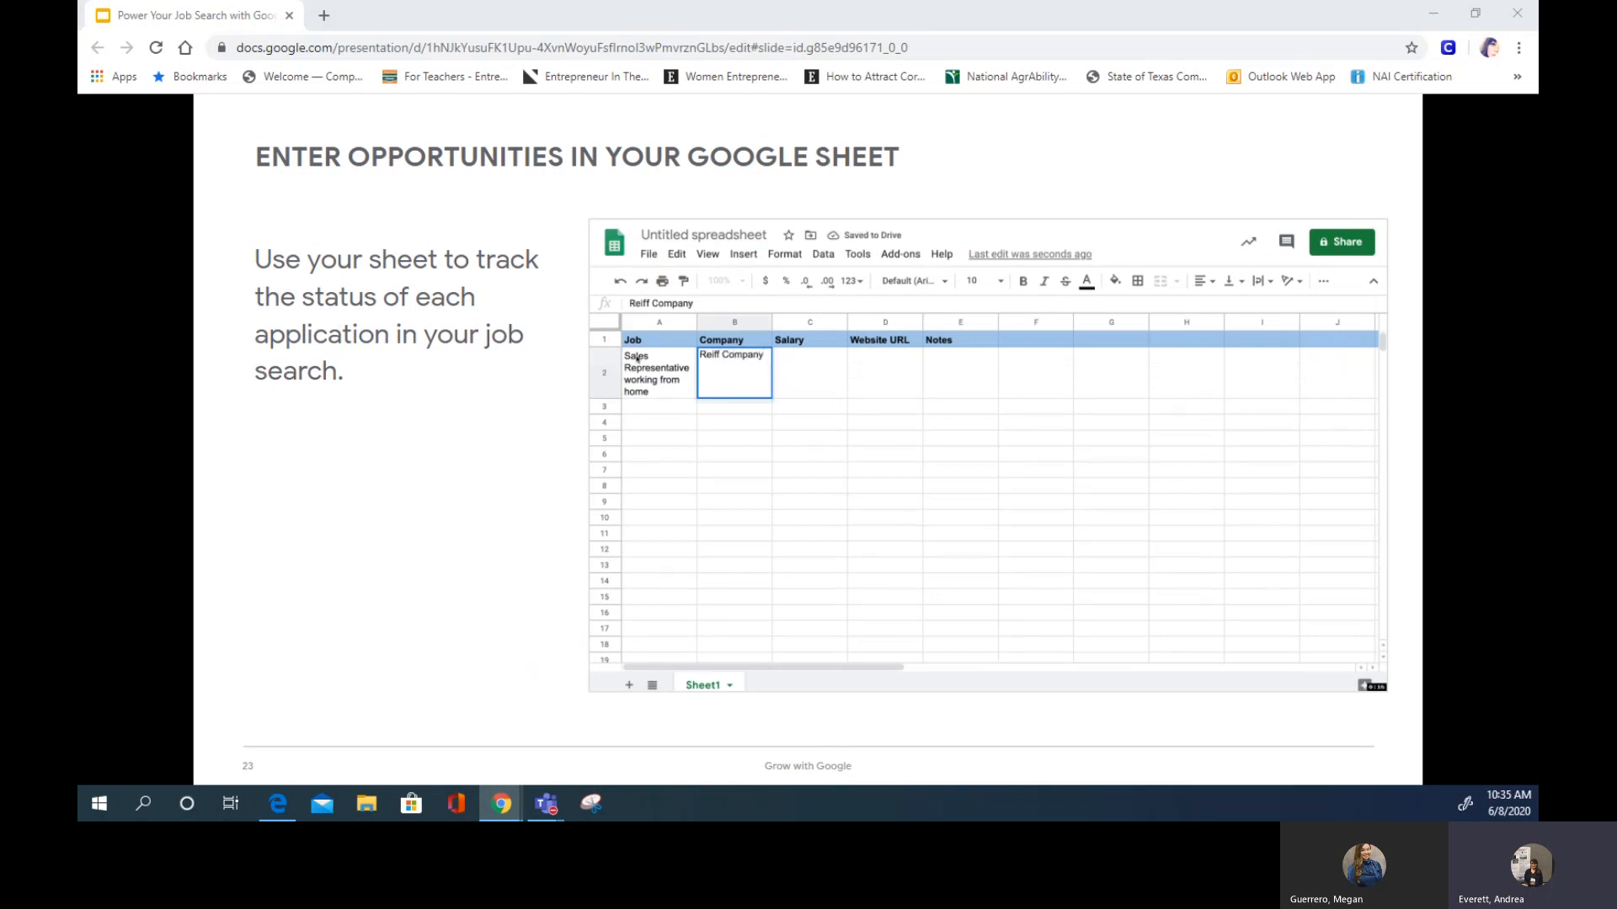
left_click(809, 372)
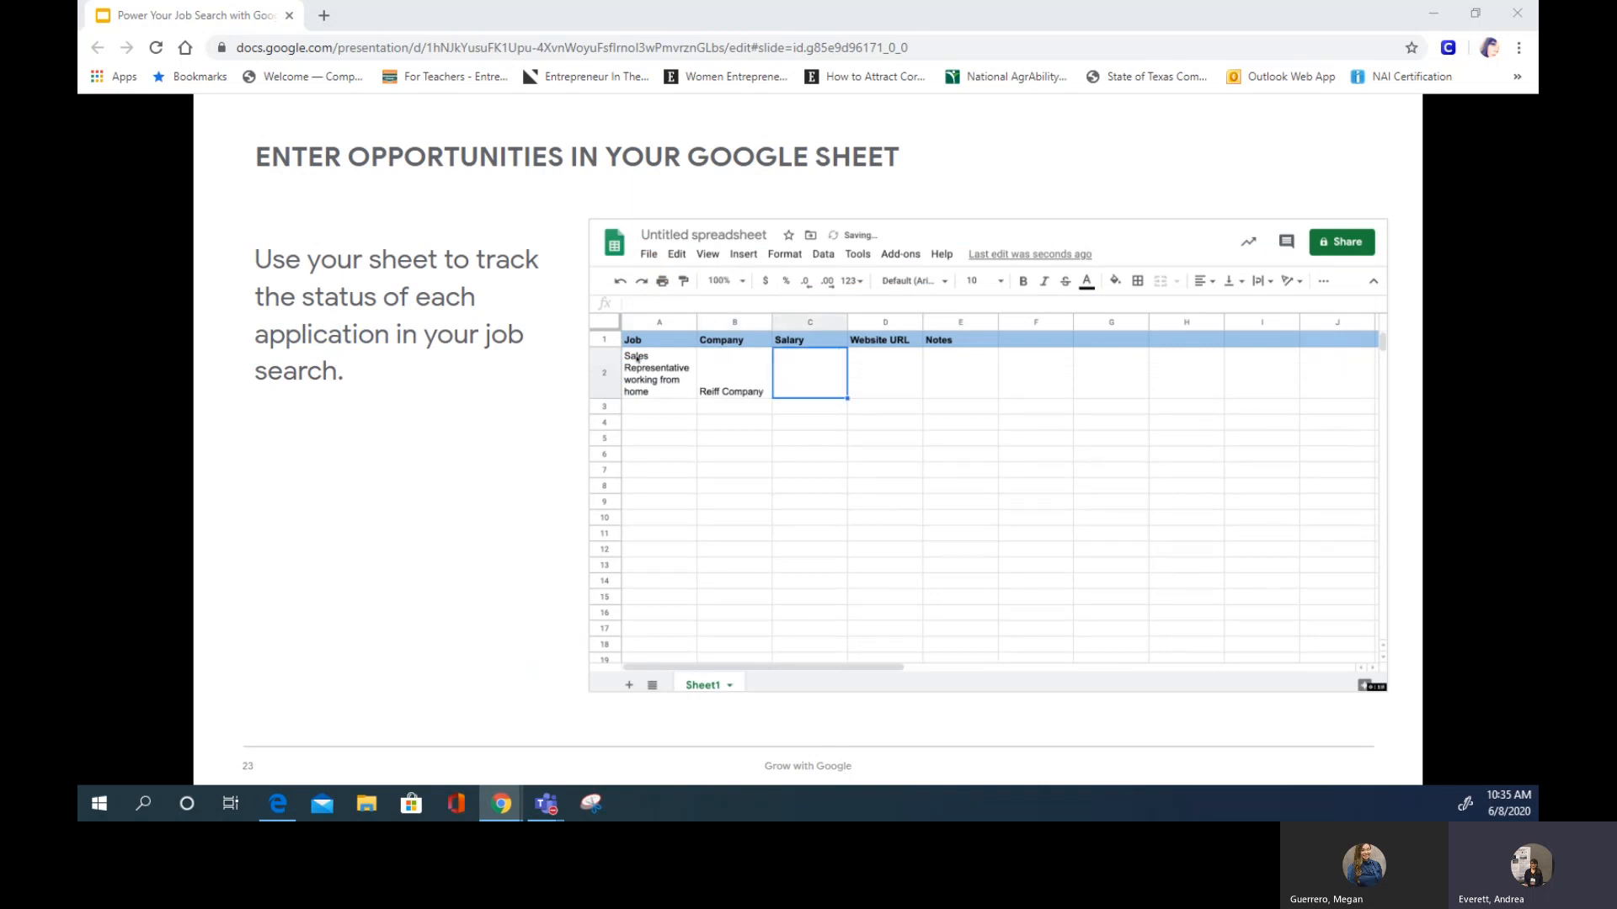
type("$600 / sale")
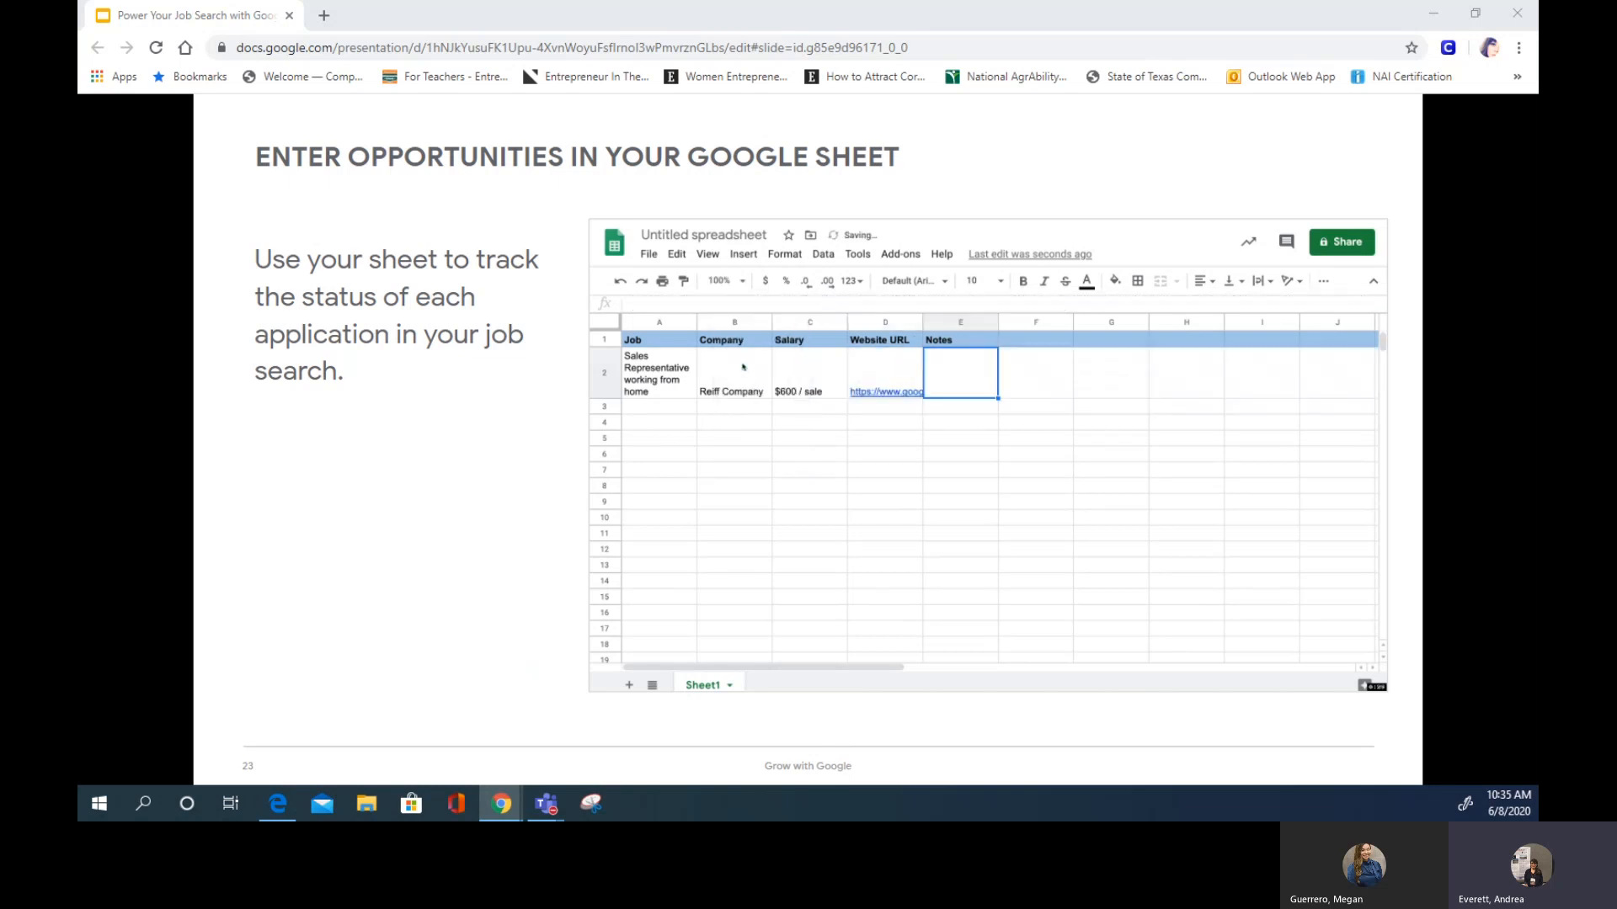
type("P")
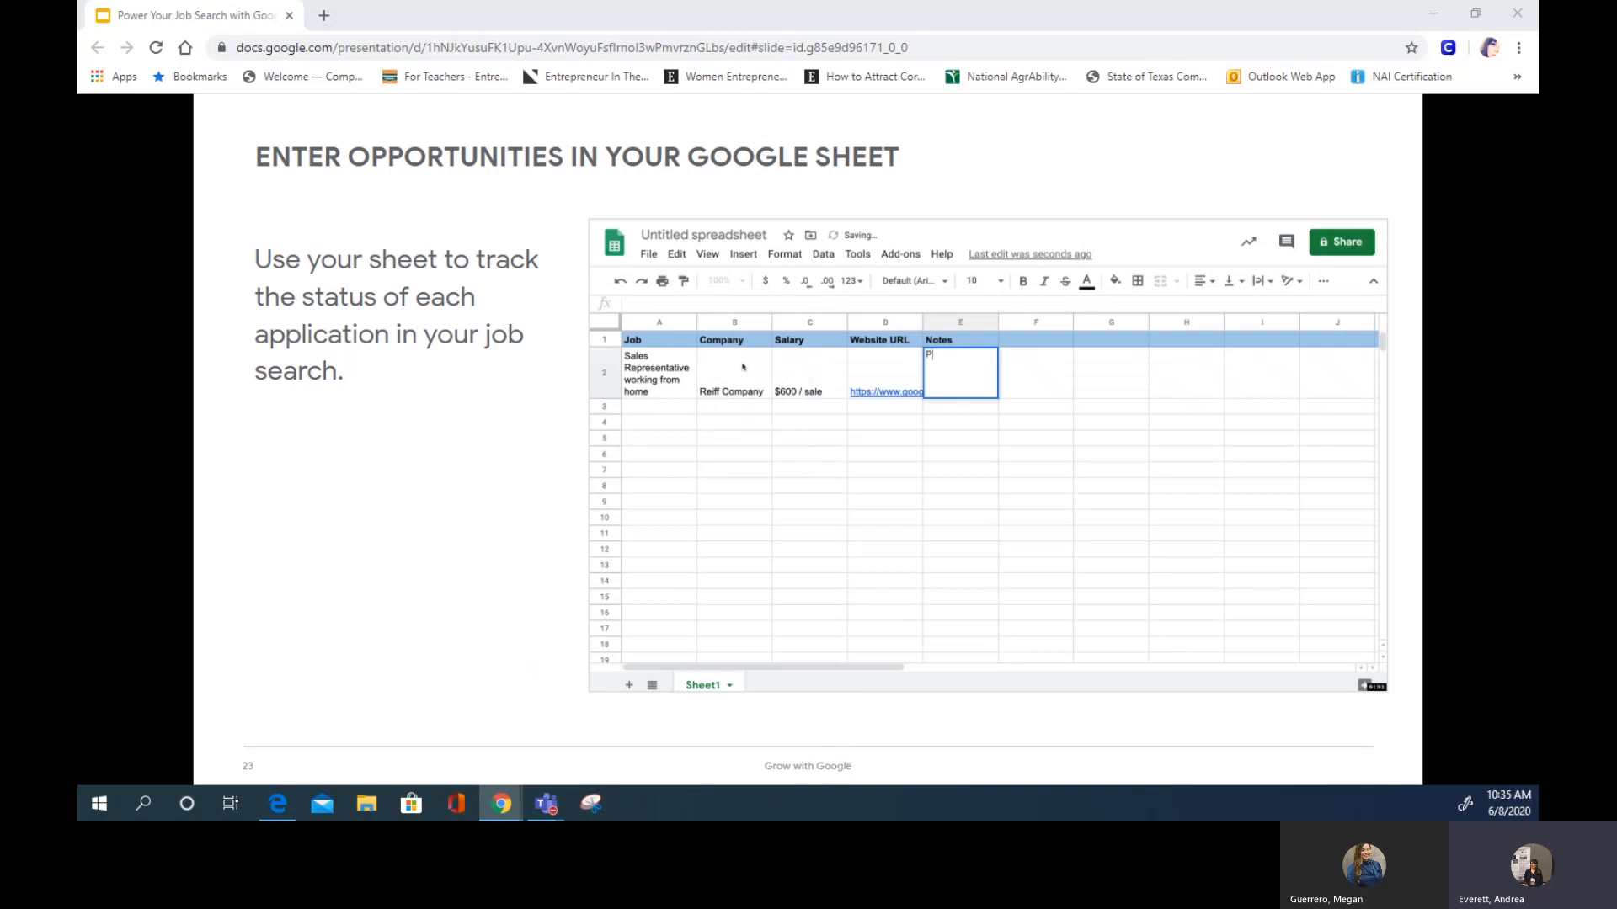
type("Part time options av")
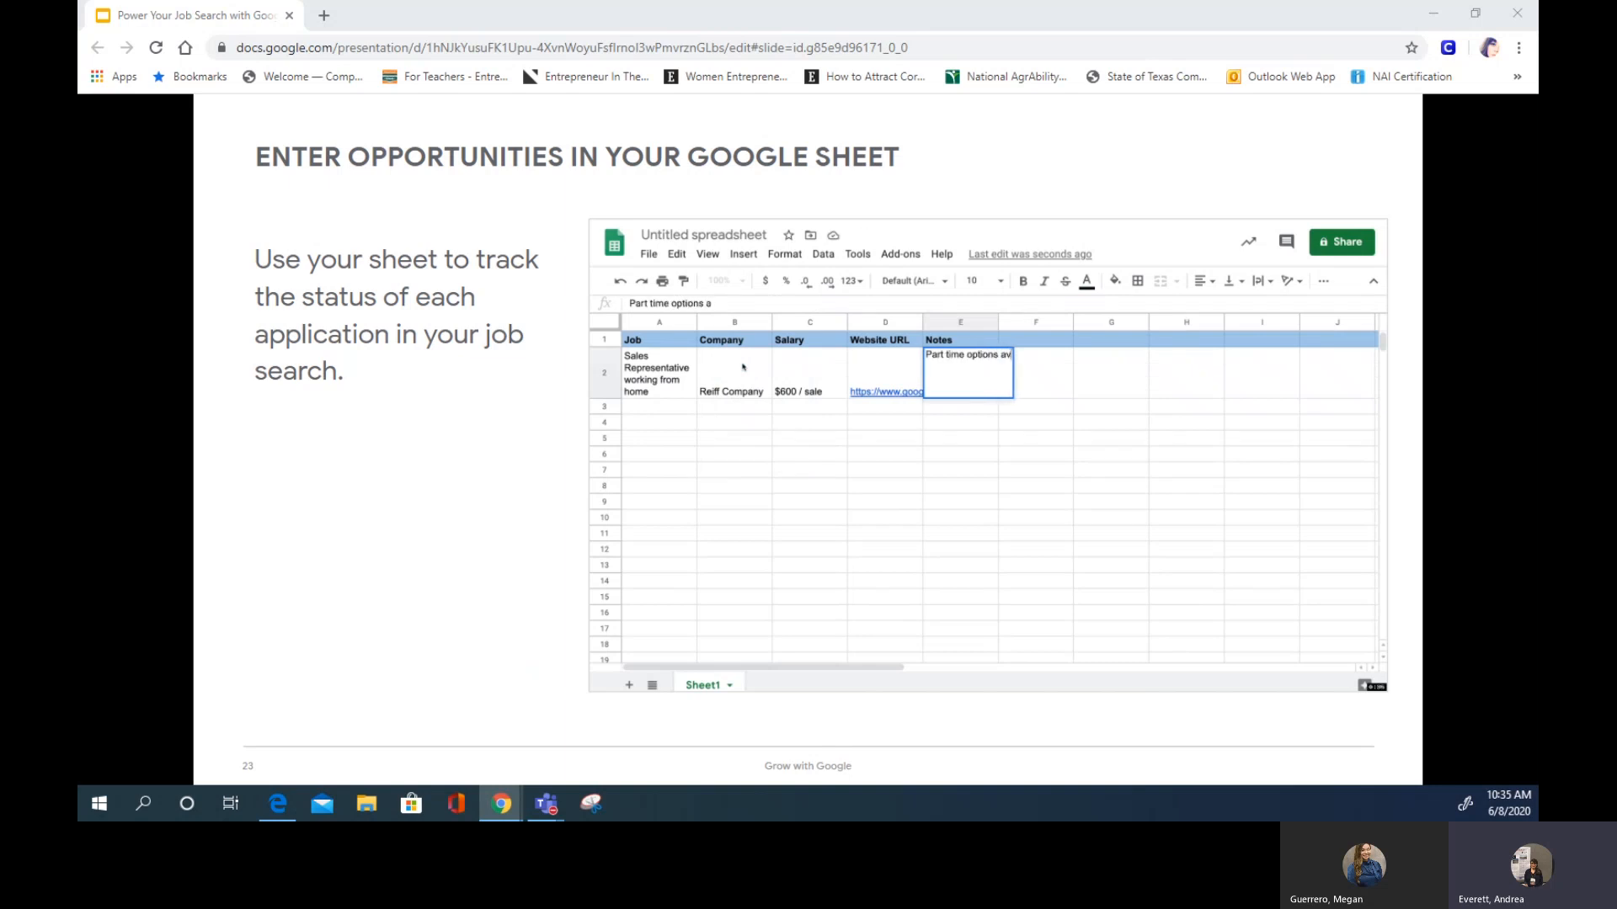
type("ailable")
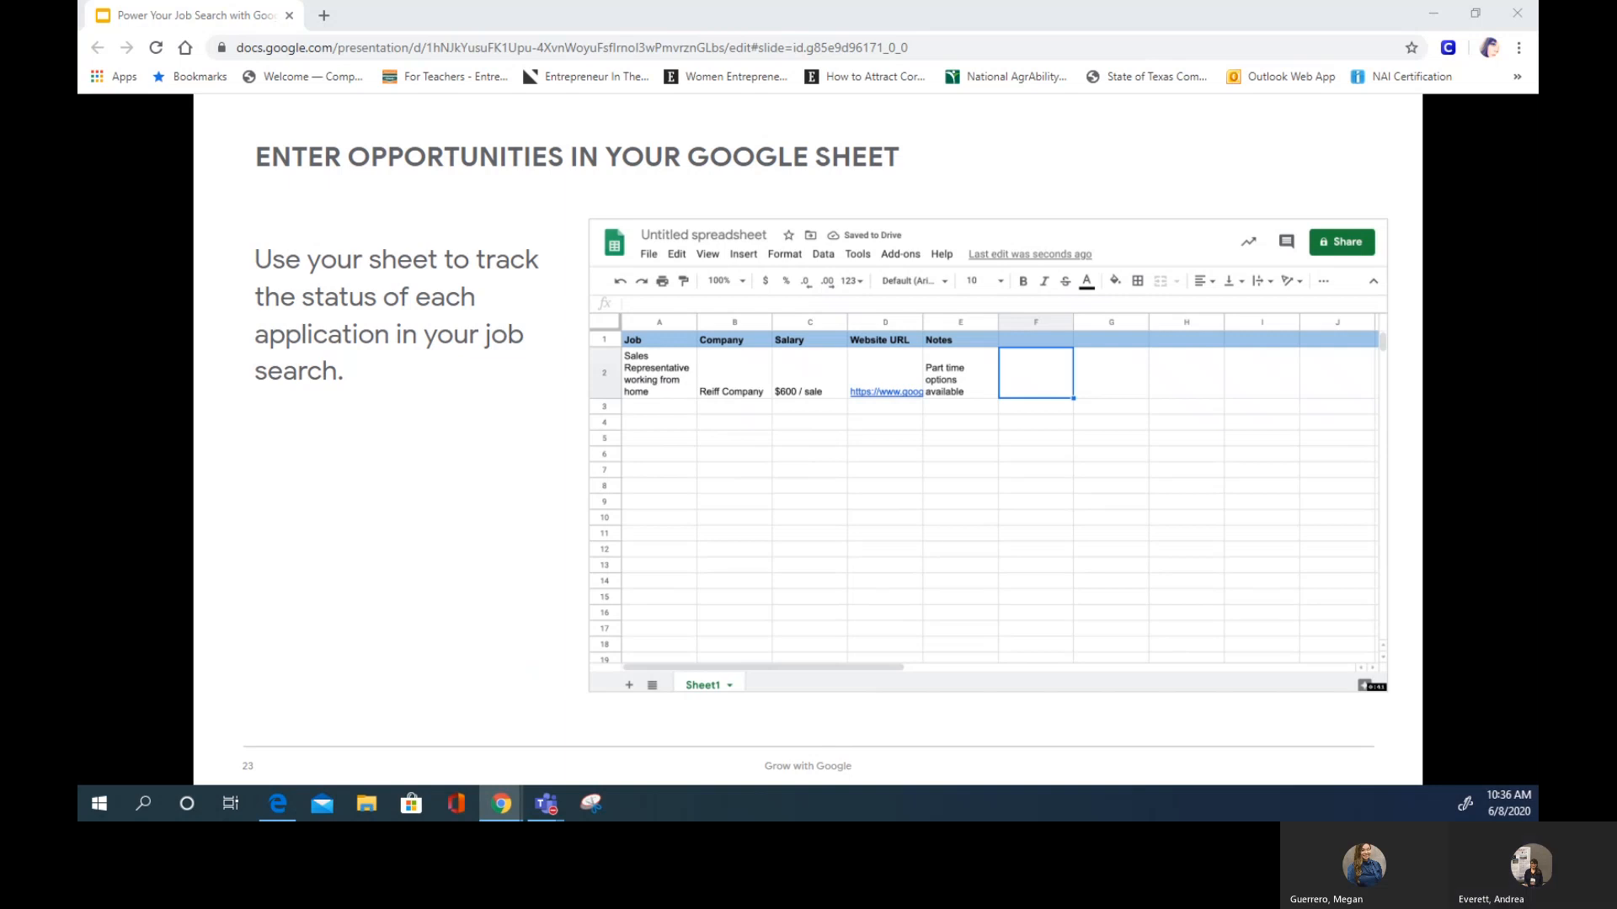
key("Right")
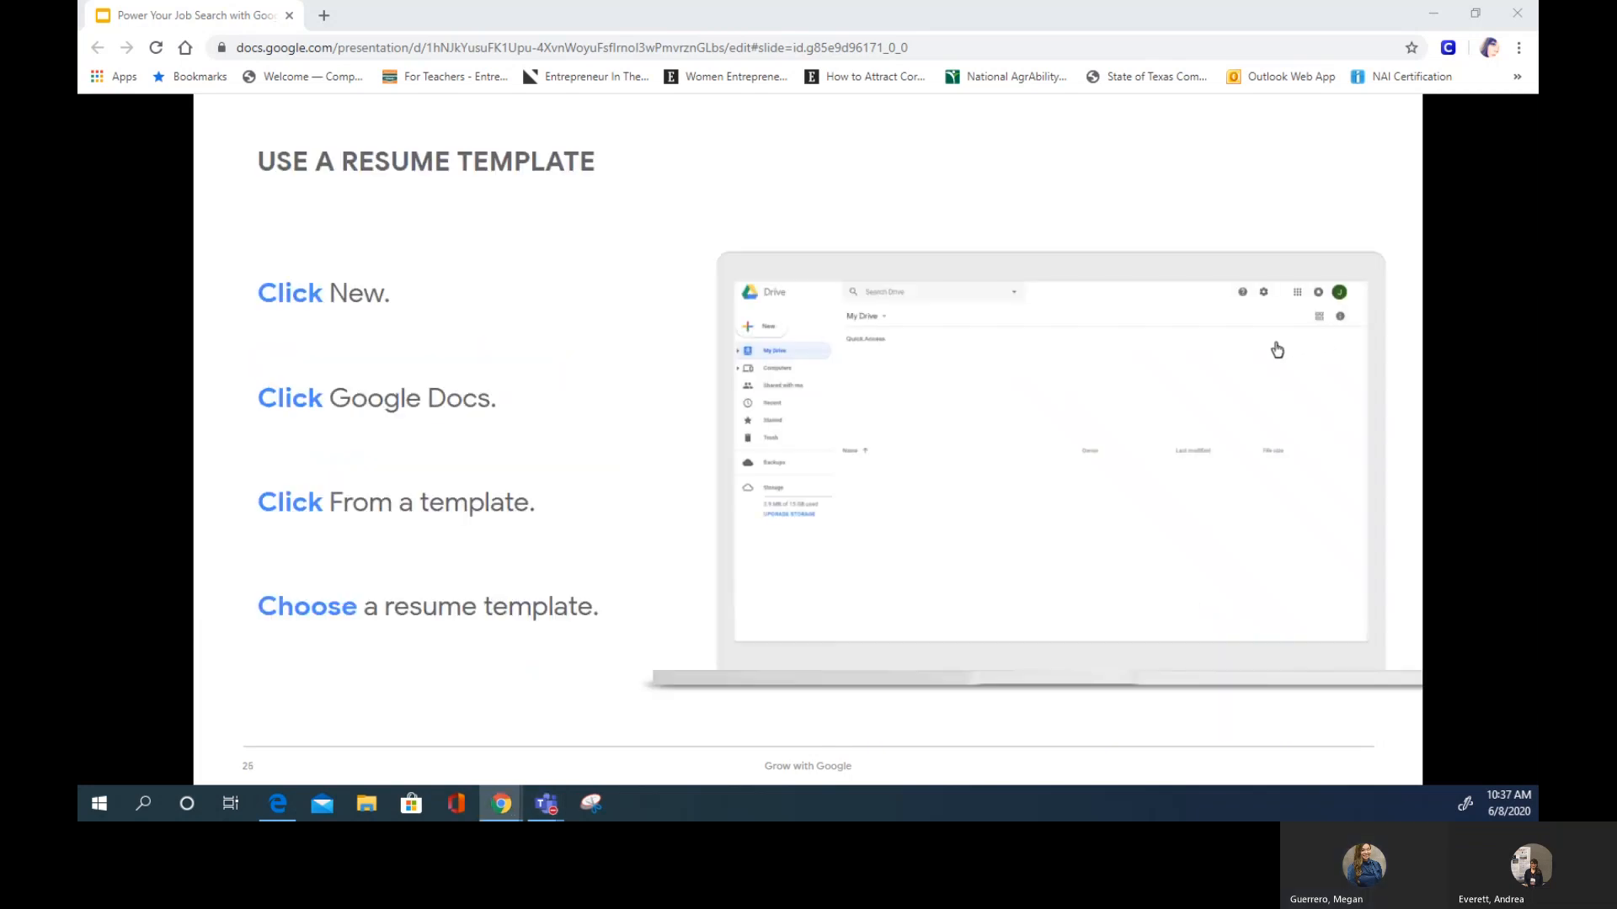
mouse_move(887, 331)
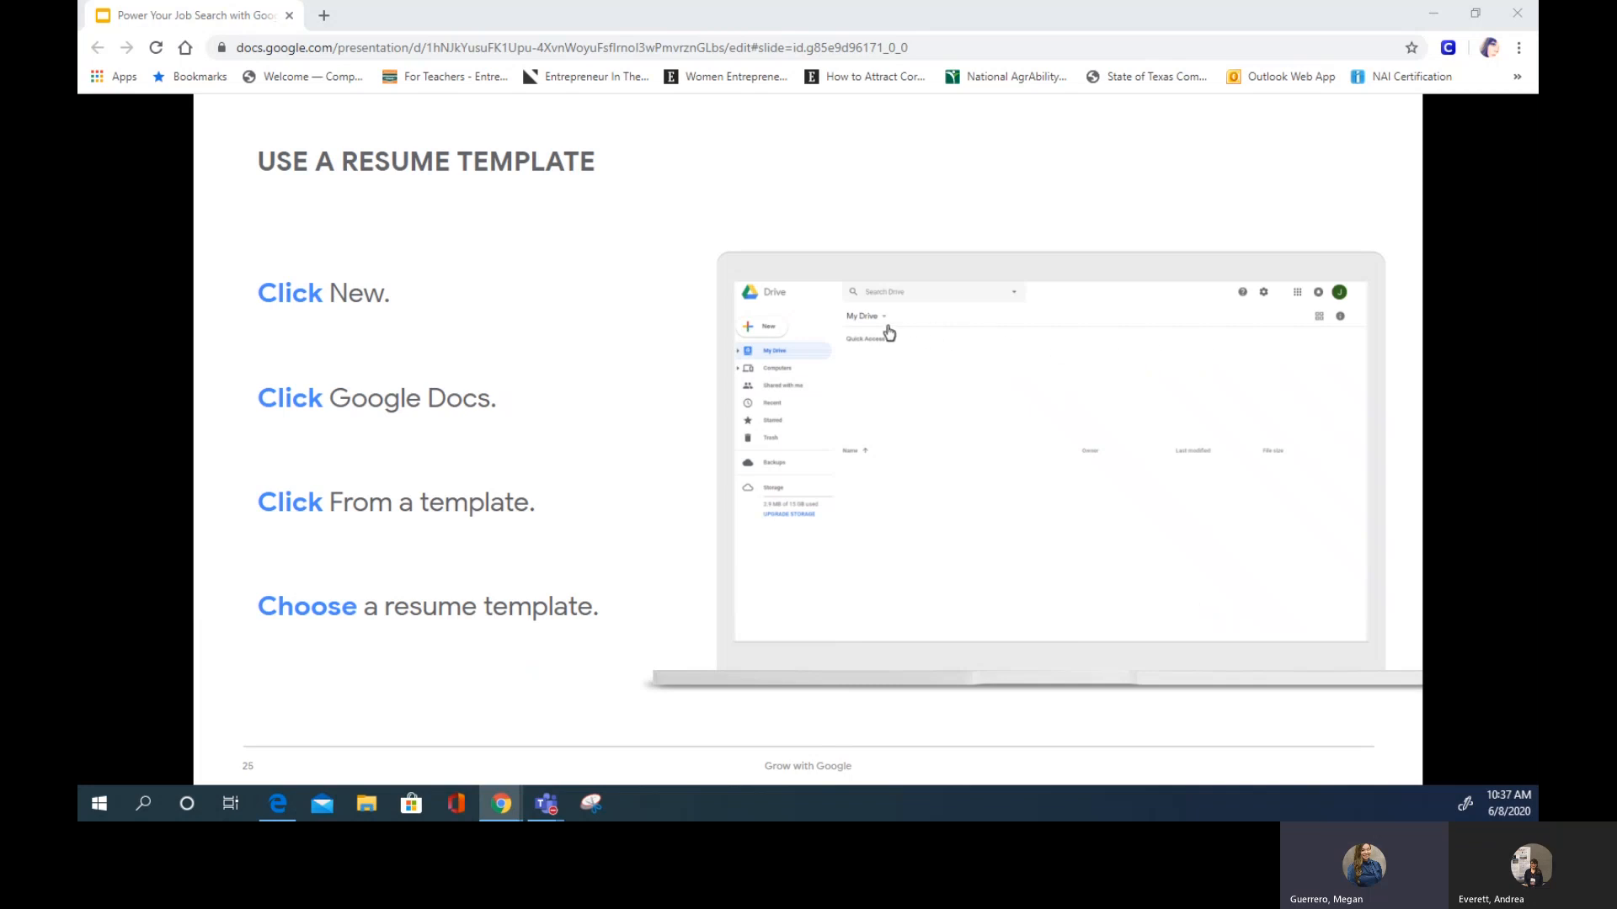
mouse_move(776, 322)
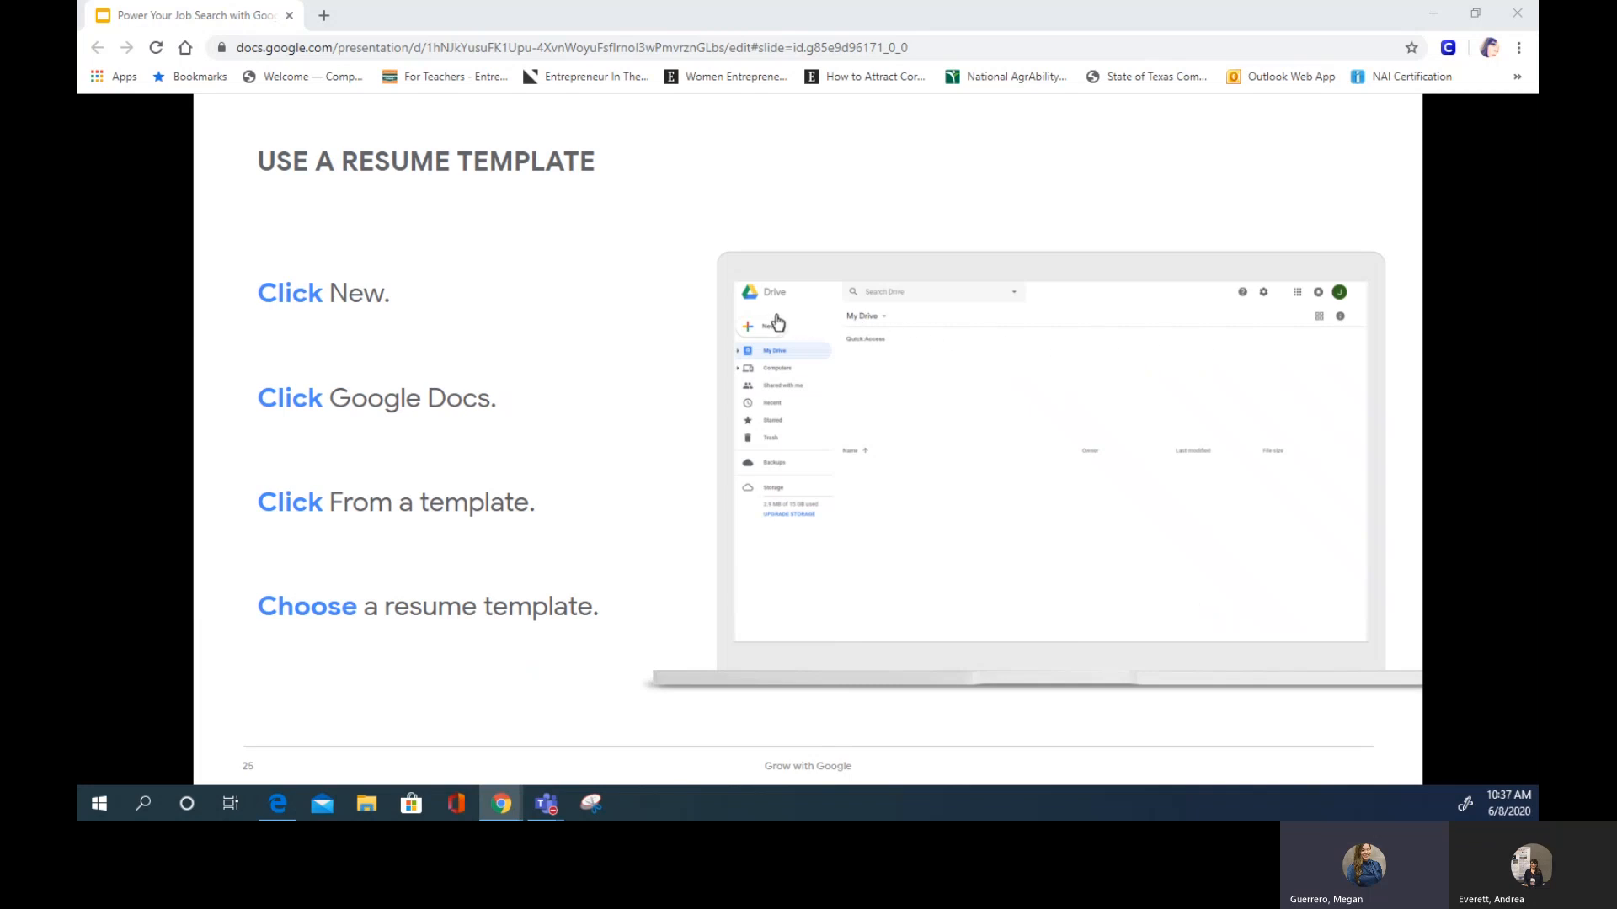
Step: Let the resume template demo play, then advance to Populate and Format Your Resume
left_click(747, 327)
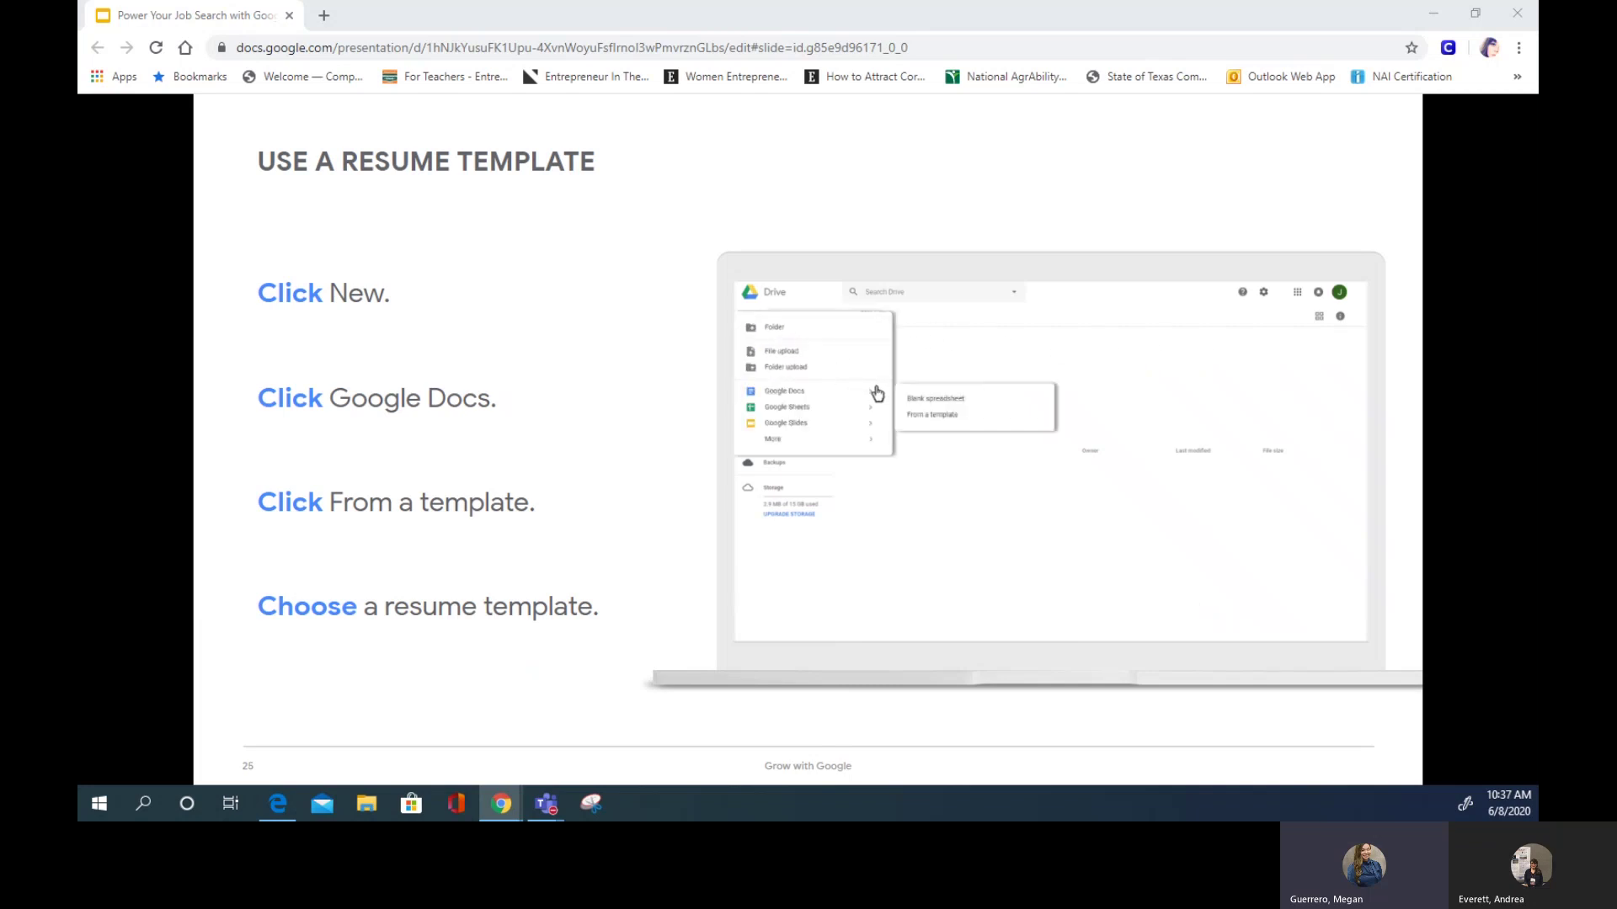
mouse_move(927, 417)
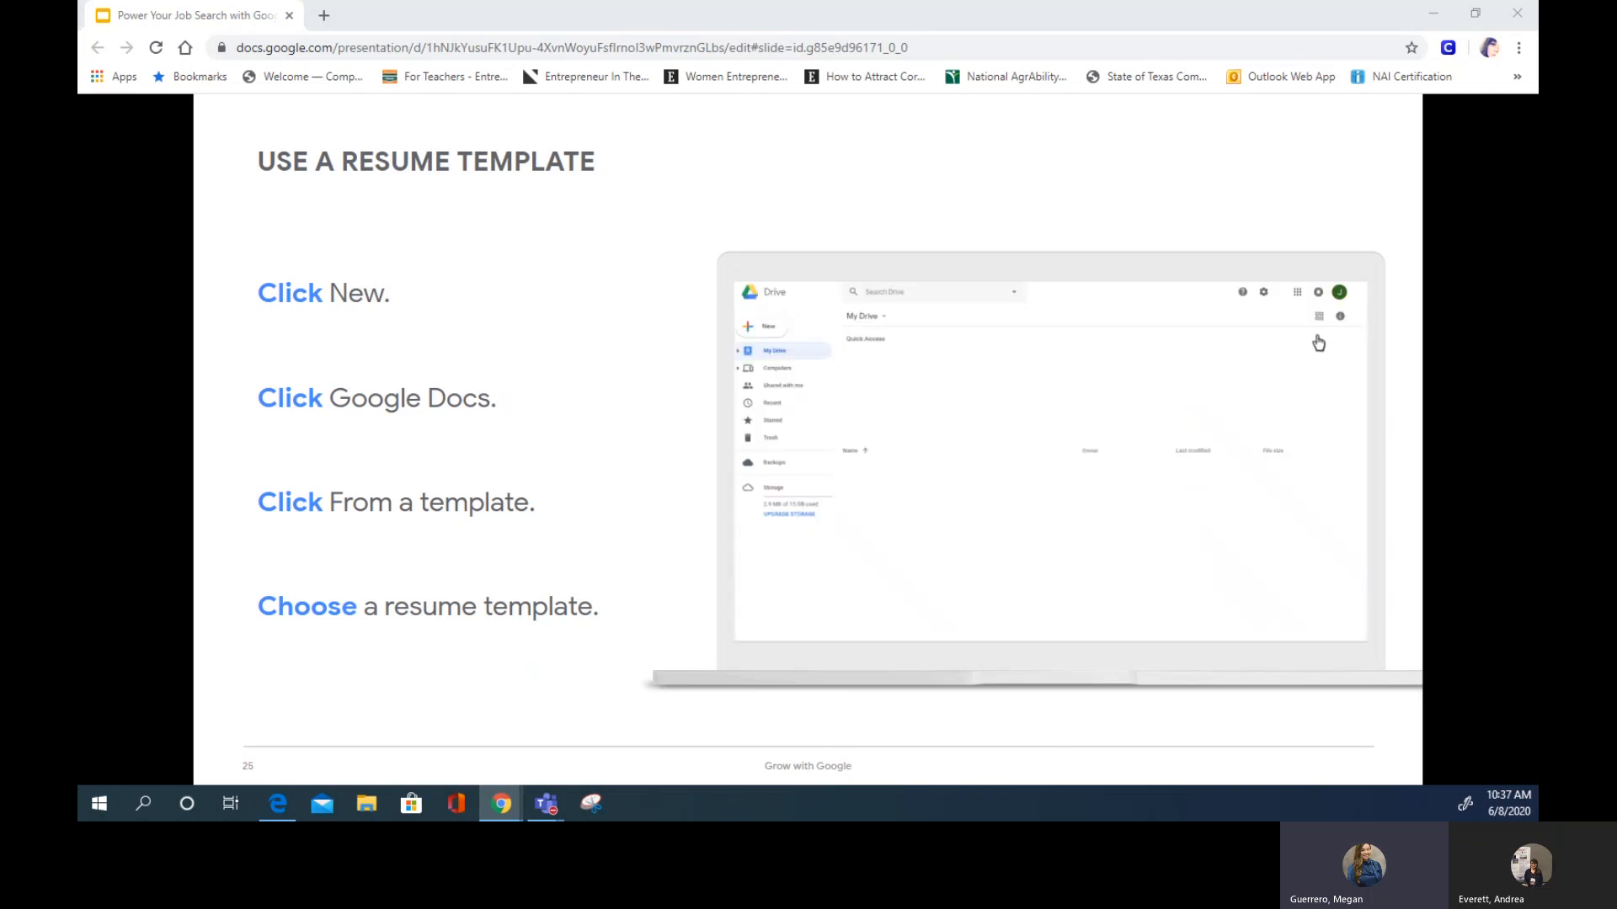
mouse_move(928, 336)
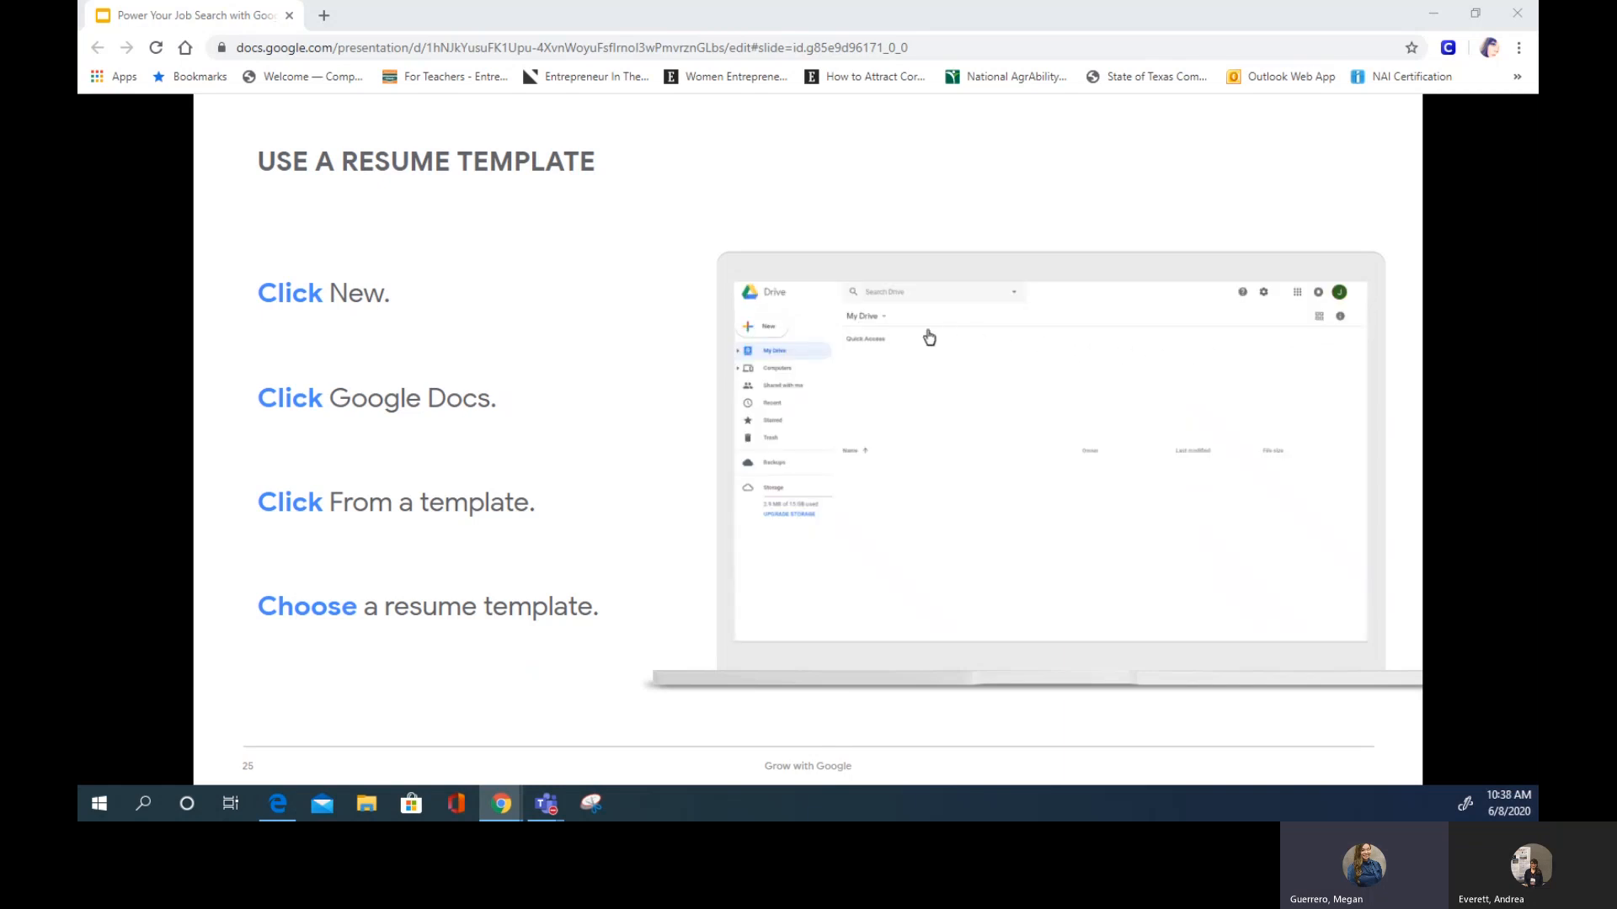
mouse_move(786, 322)
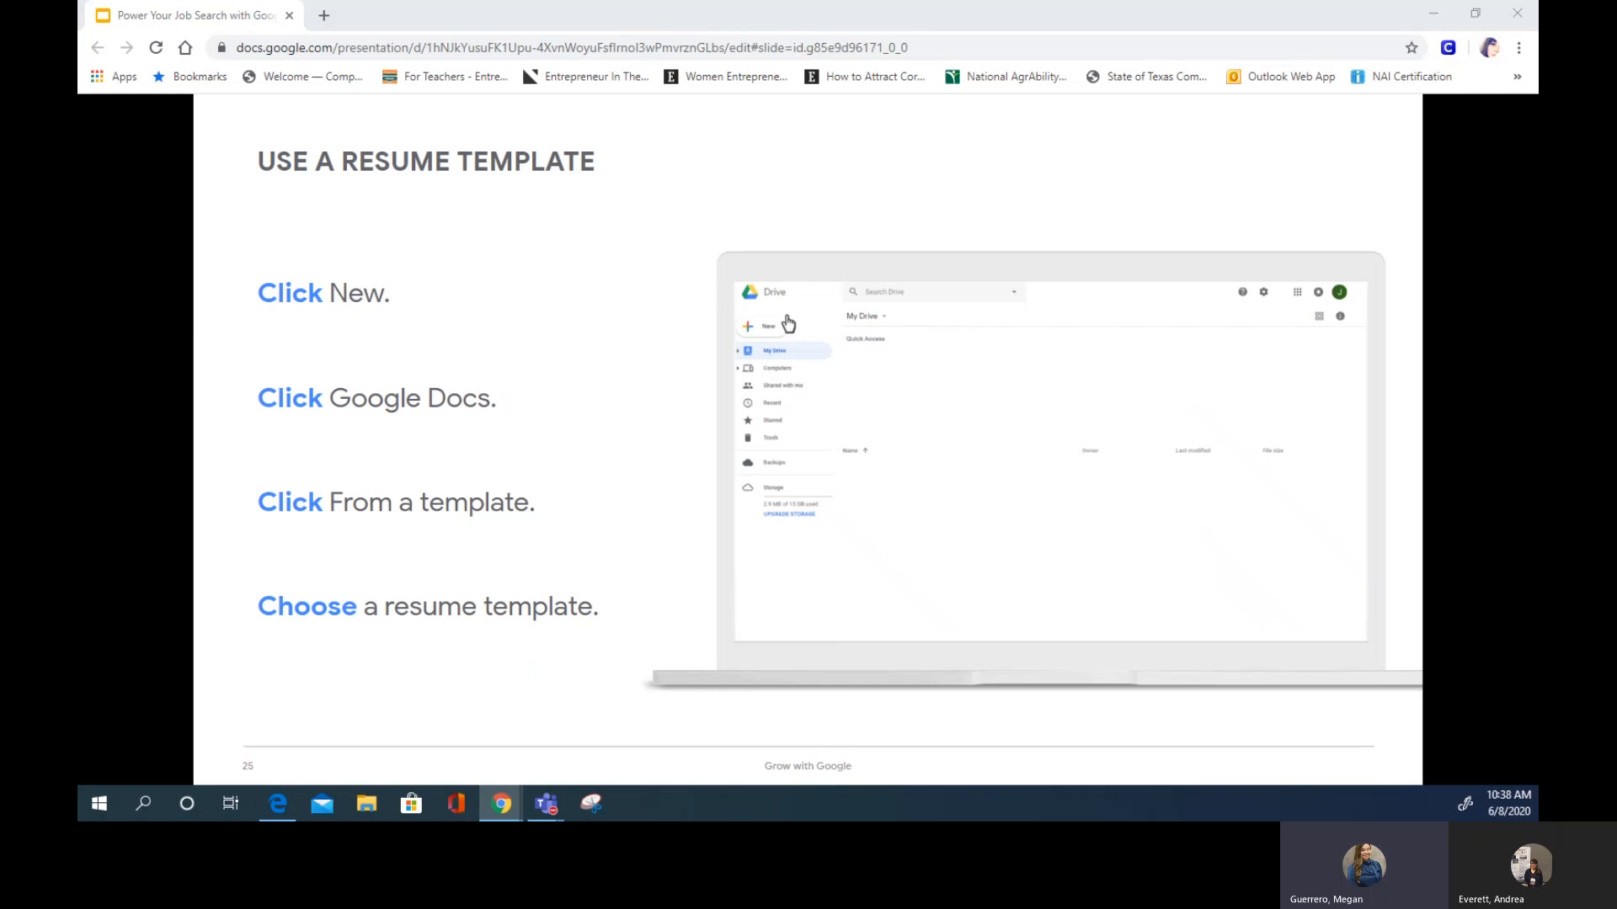
left_click(767, 326)
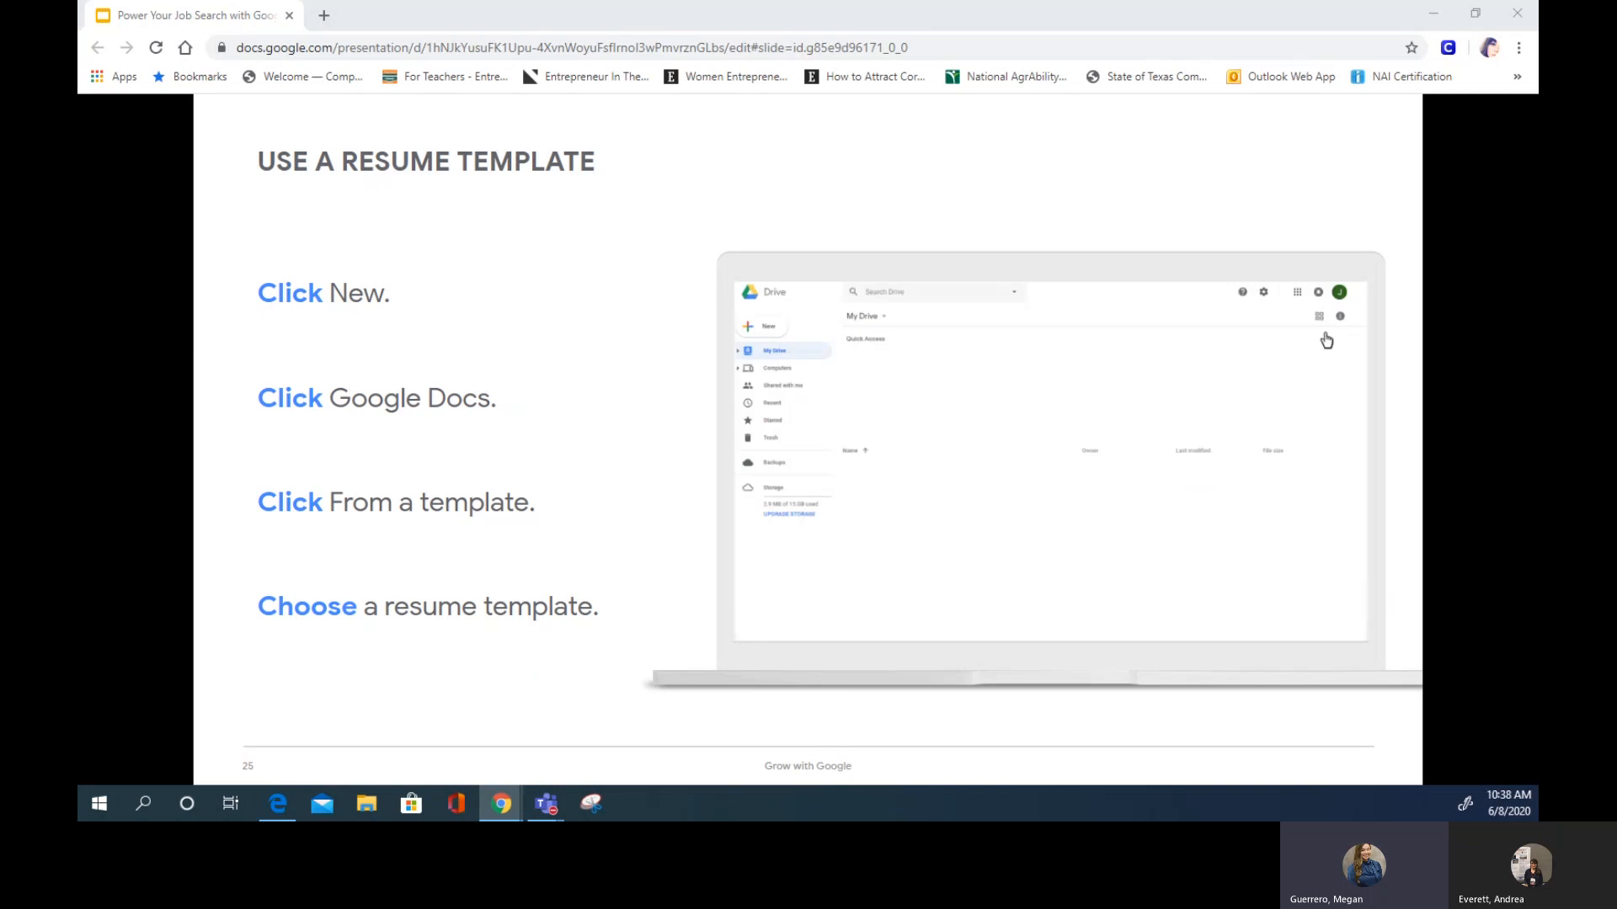
mouse_move(1009, 345)
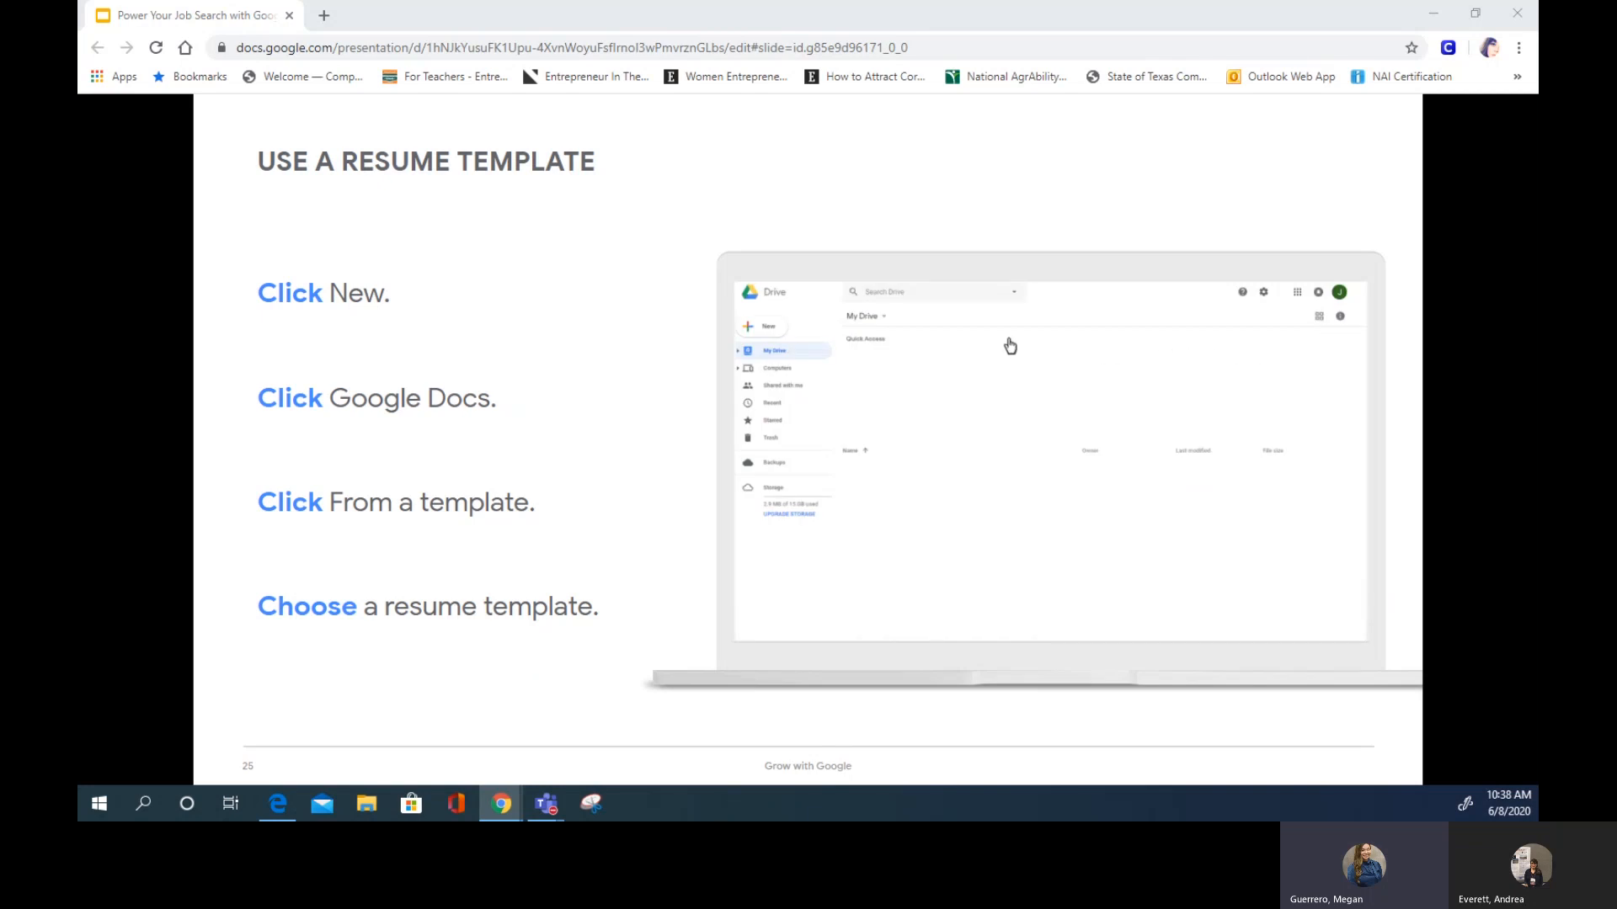
mouse_move(802, 323)
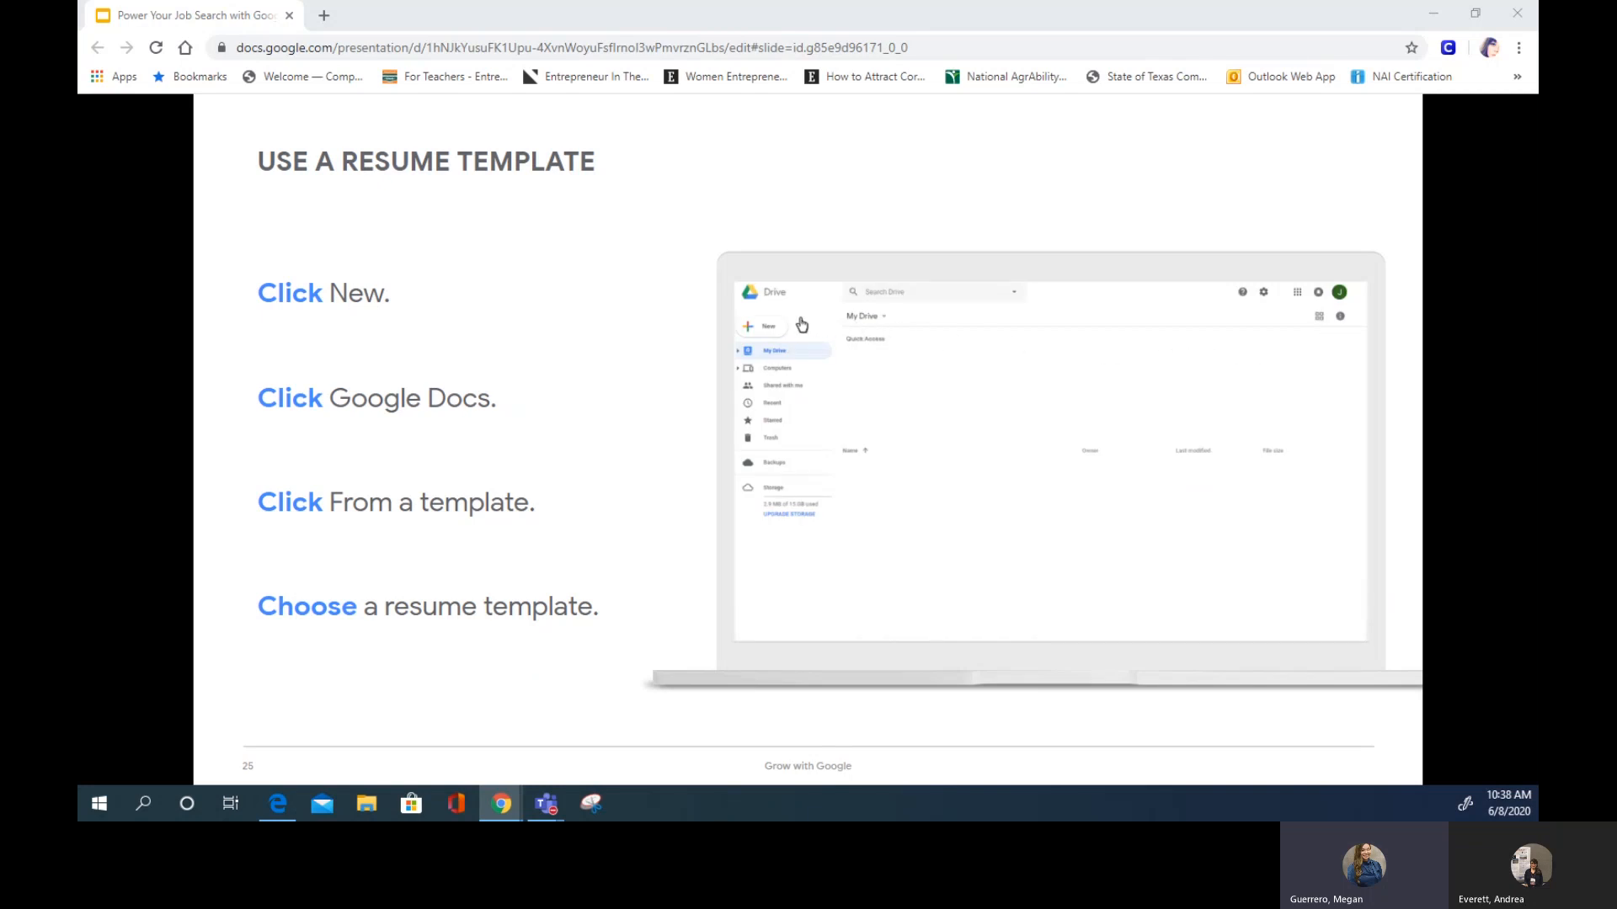
left_click(767, 326)
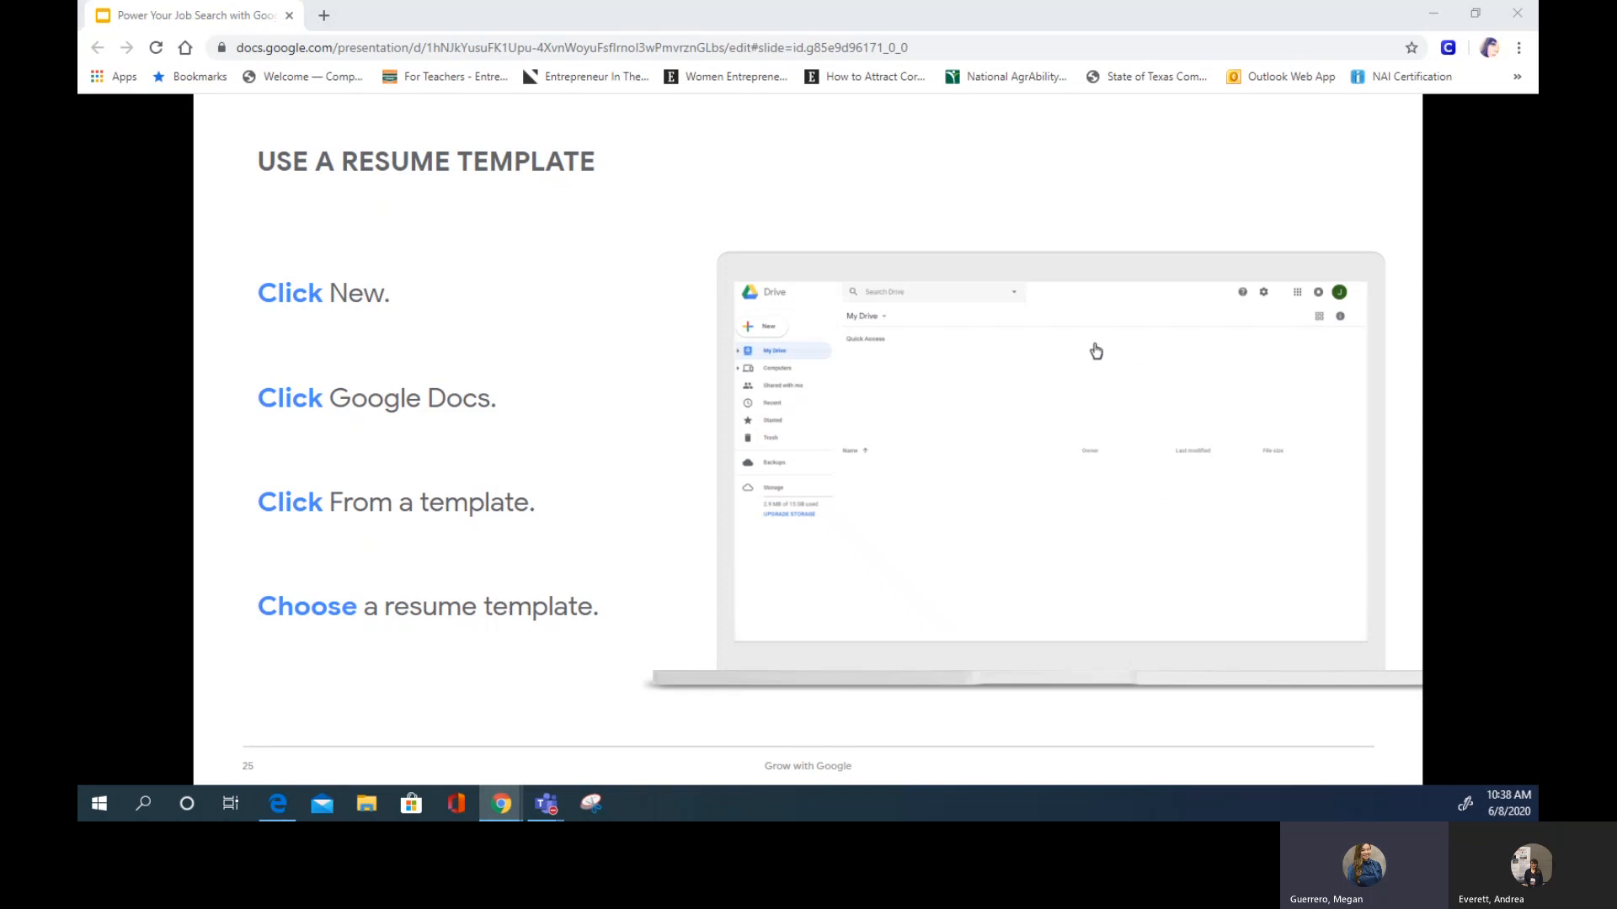
mouse_move(818, 325)
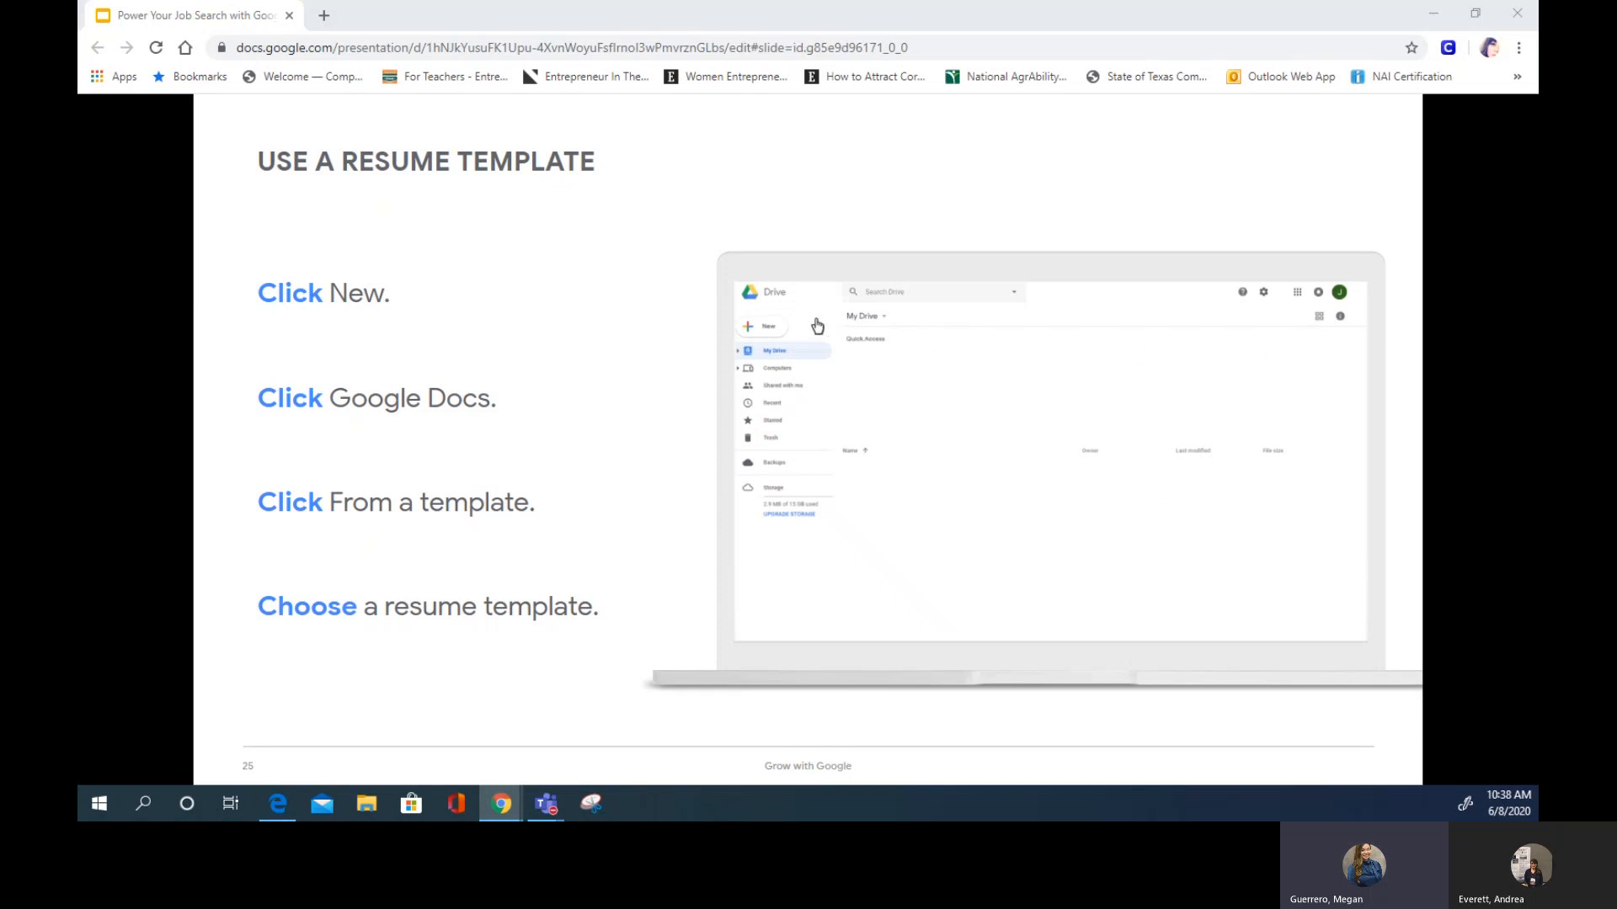
left_click(763, 326)
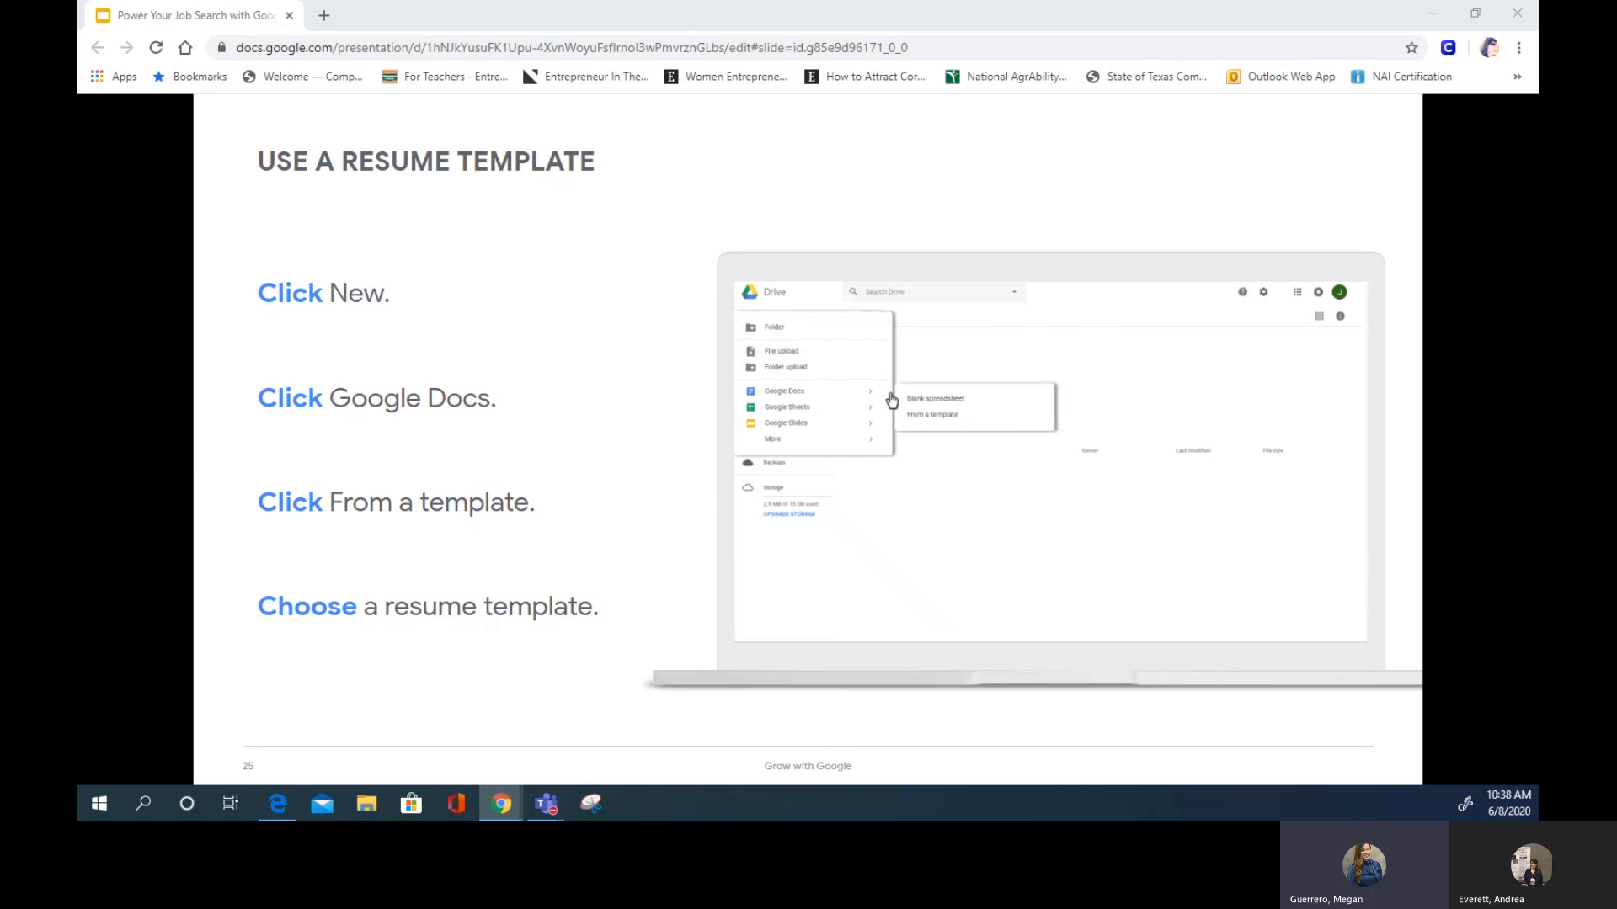
left_click(931, 413)
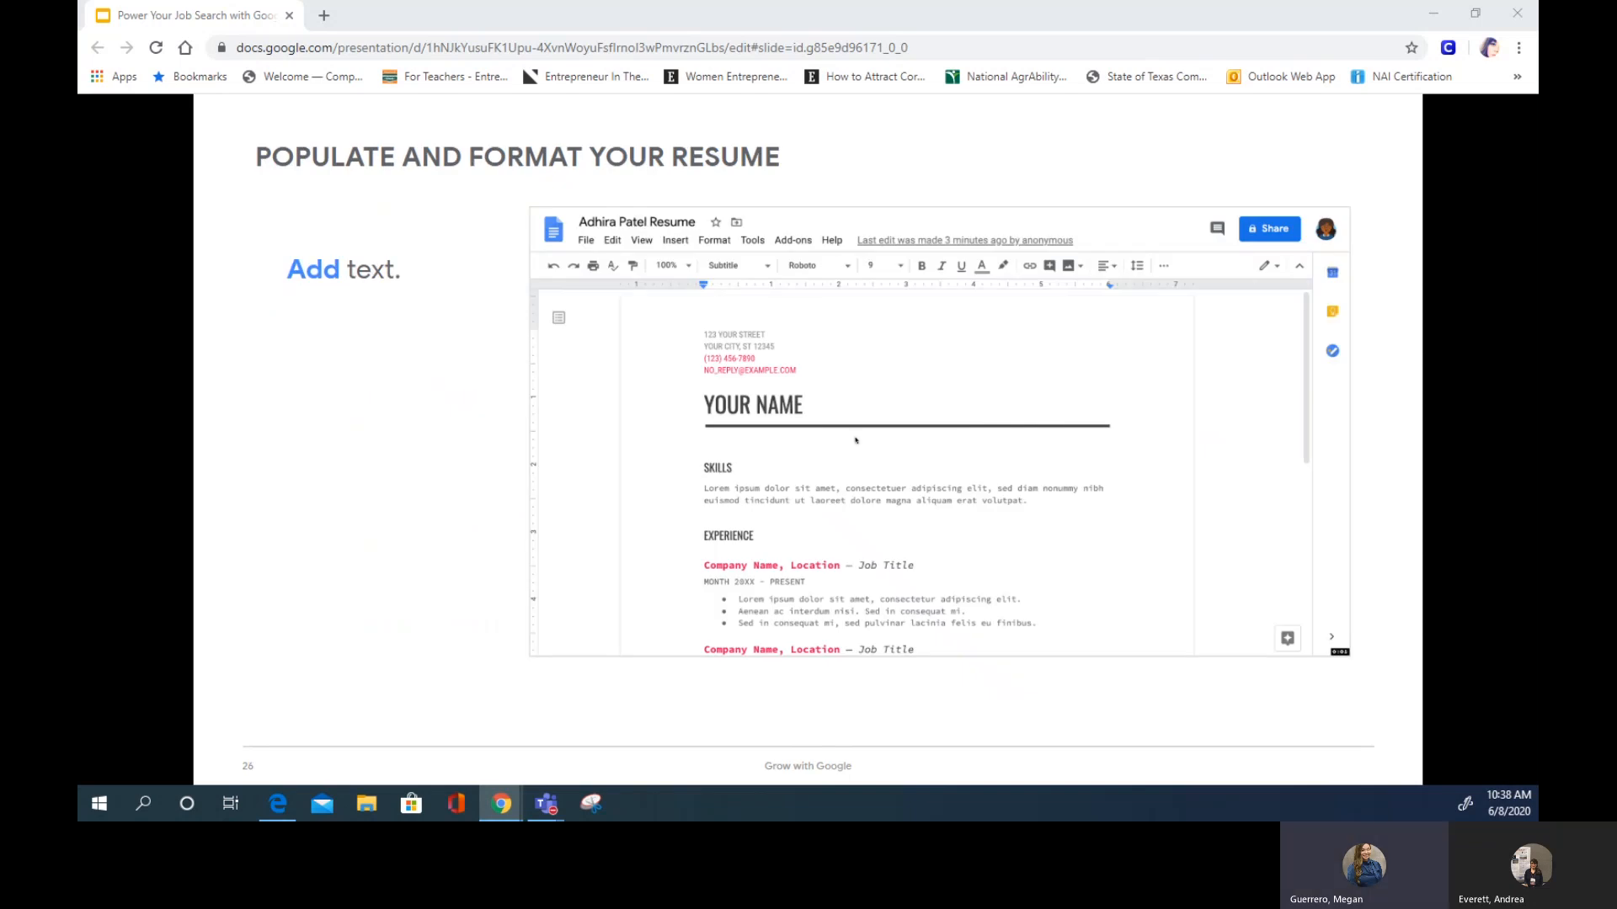
left_click(789, 404)
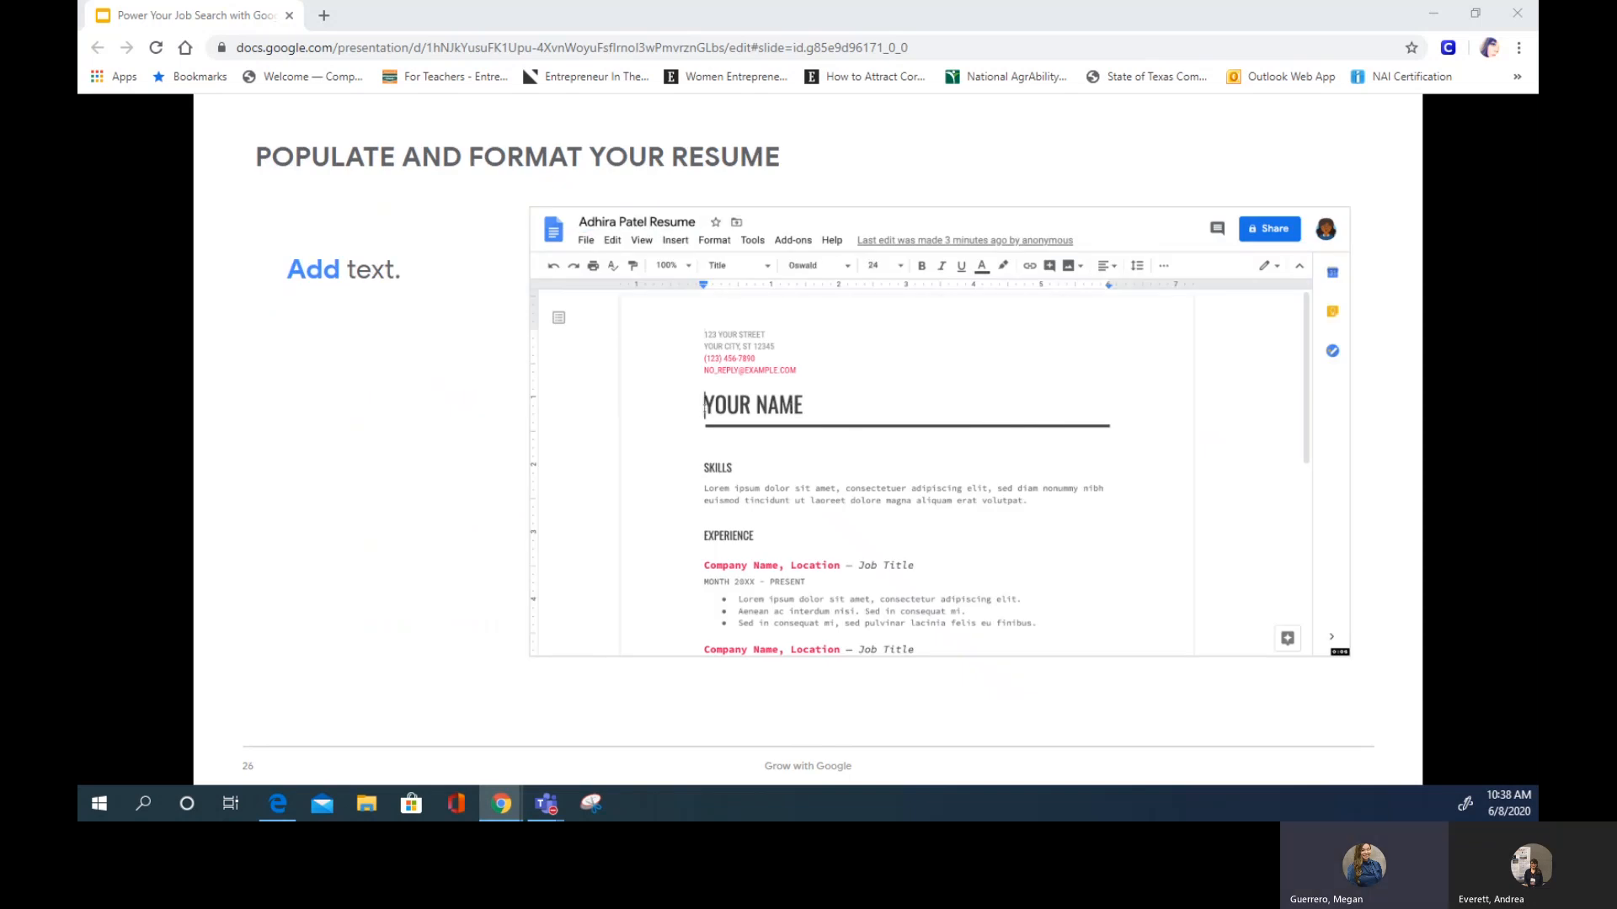
type("A")
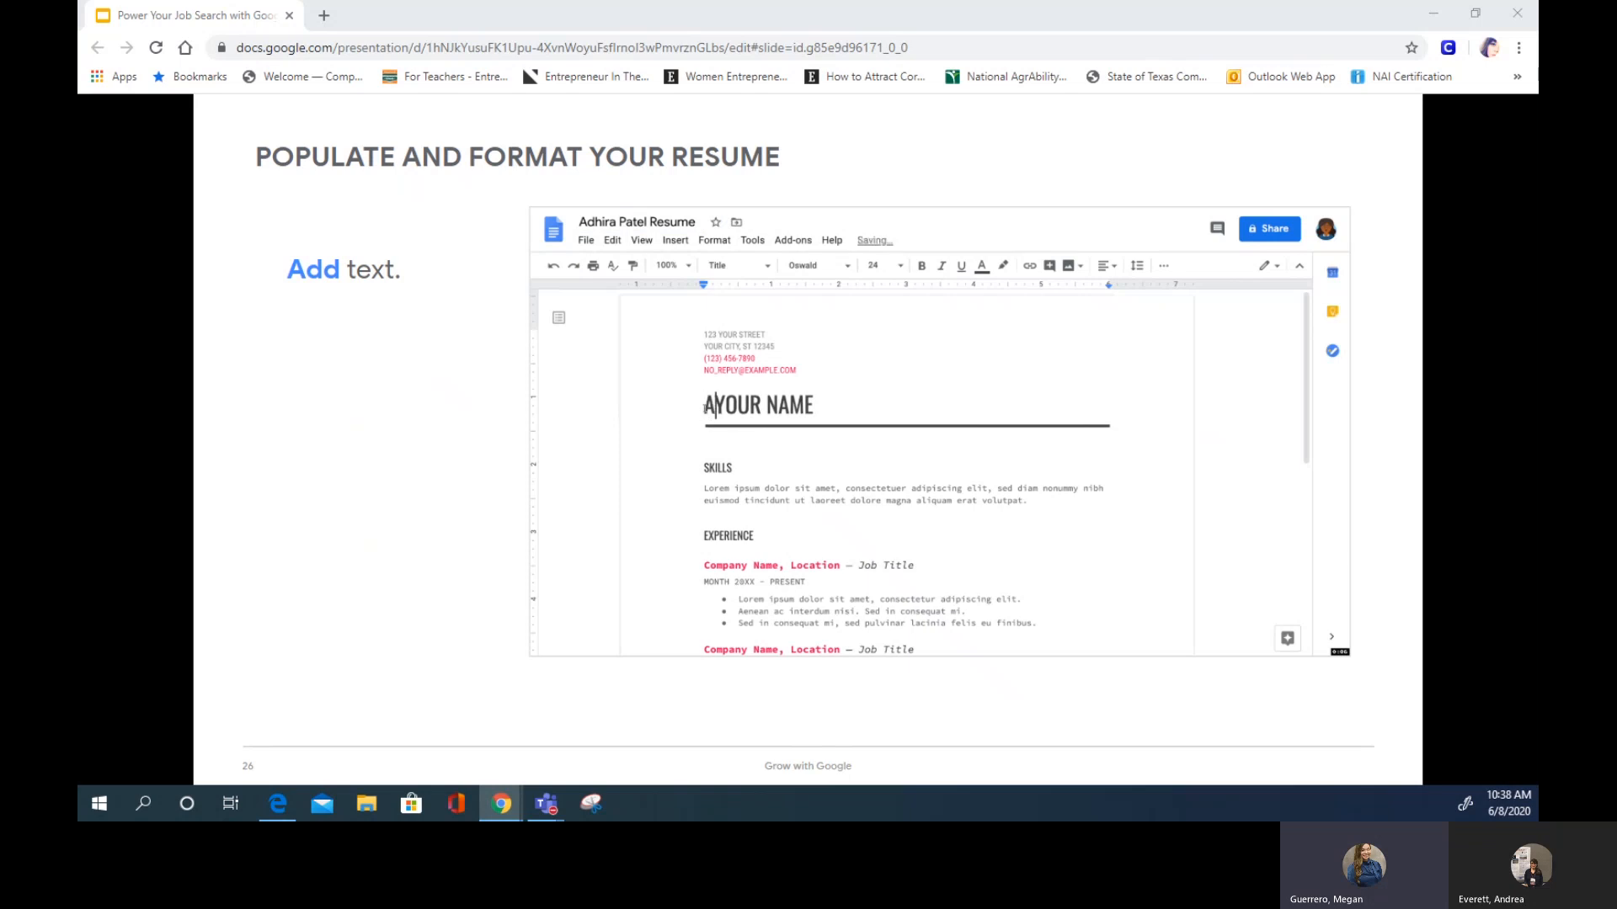
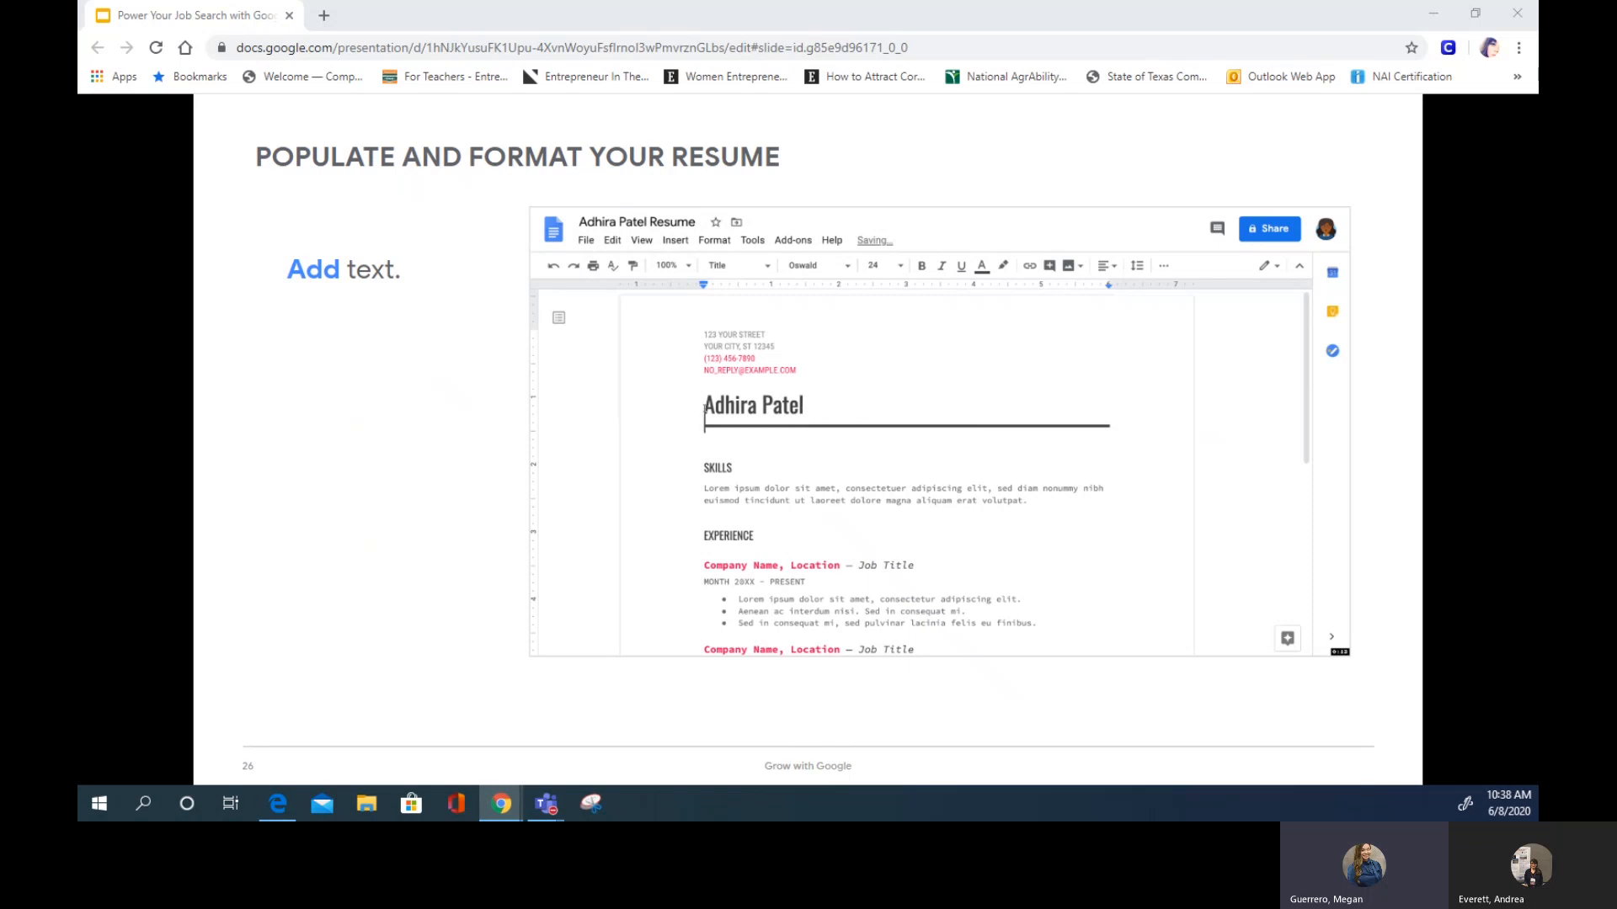
left_click(1029, 500)
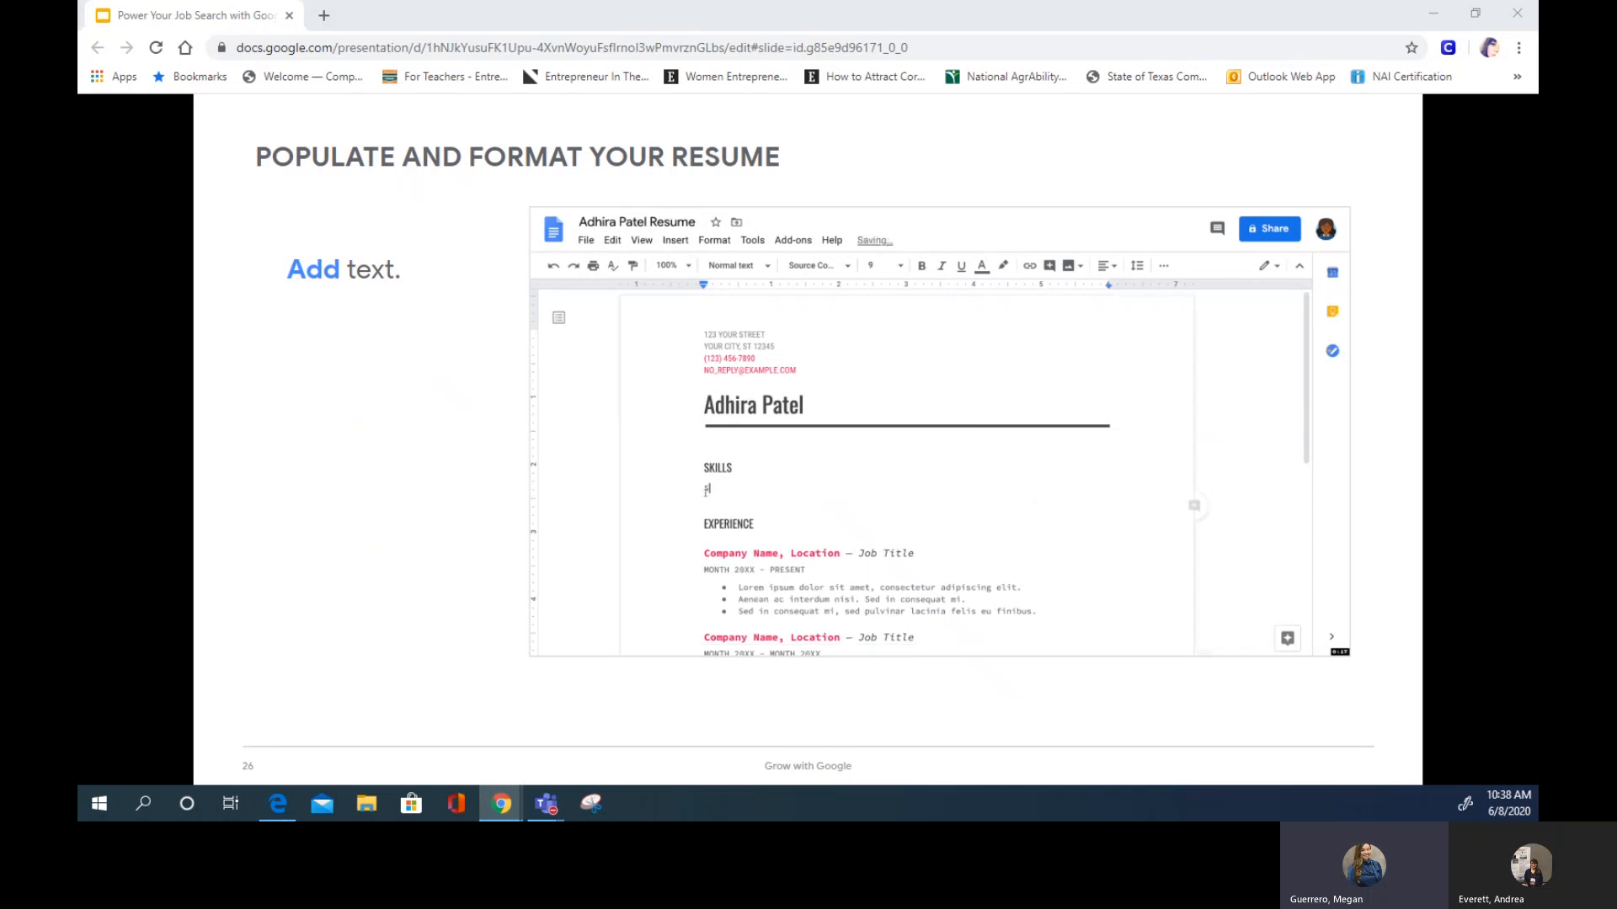
Step: Let the demo type the skills sentence 'Seasoned business analyst with 6+ years experience increasing profitability.'
type("Seasoned")
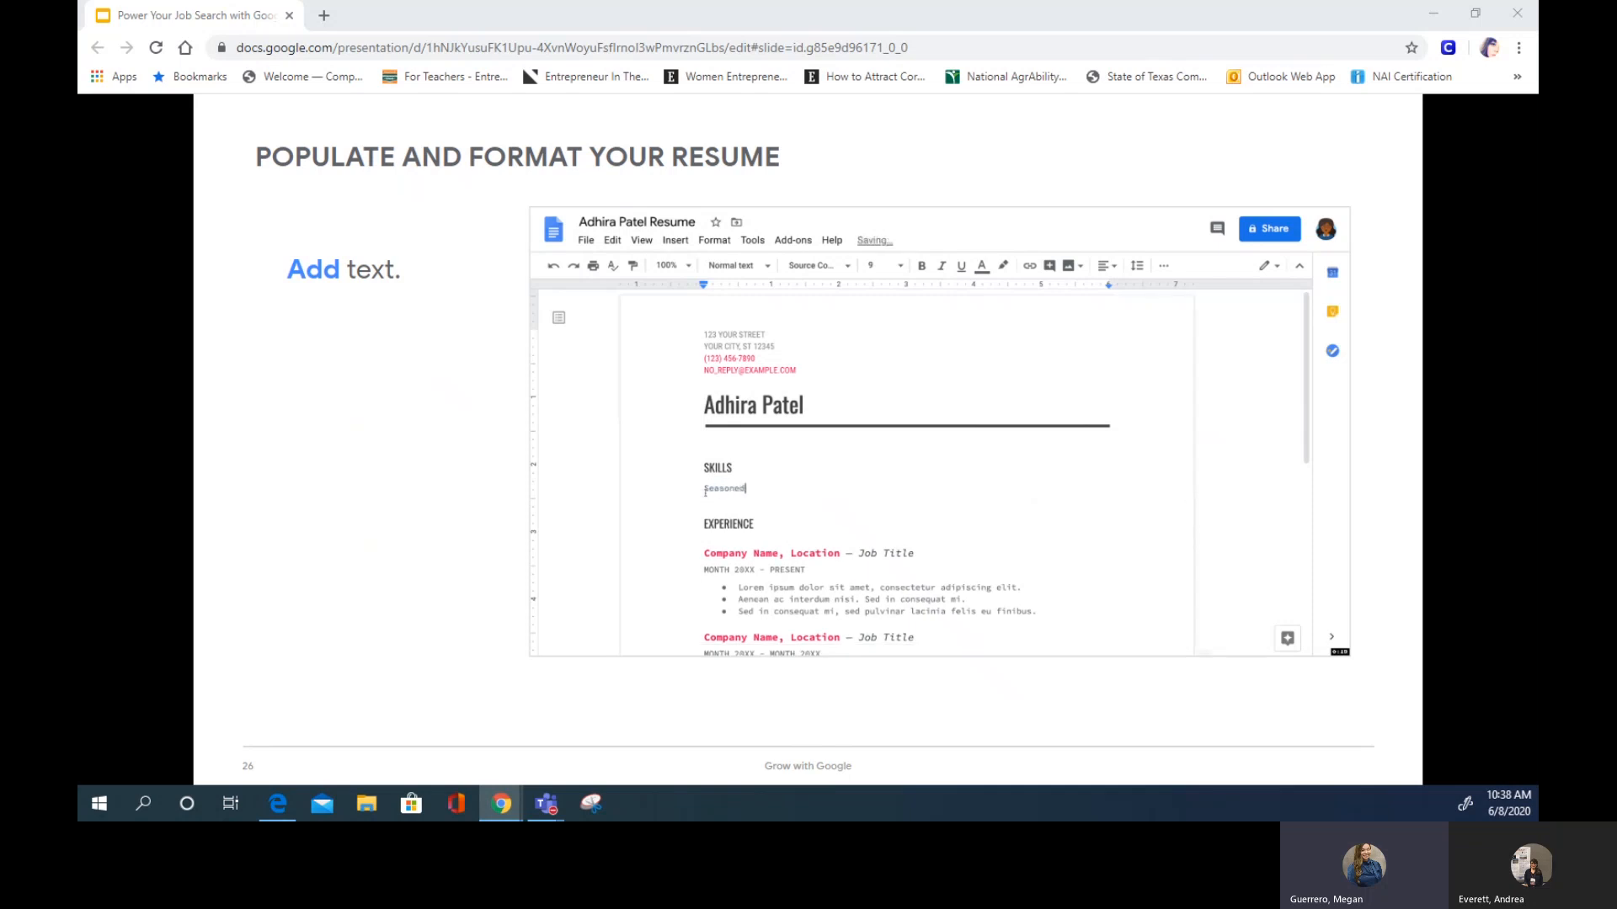
type("business analyst with 6")
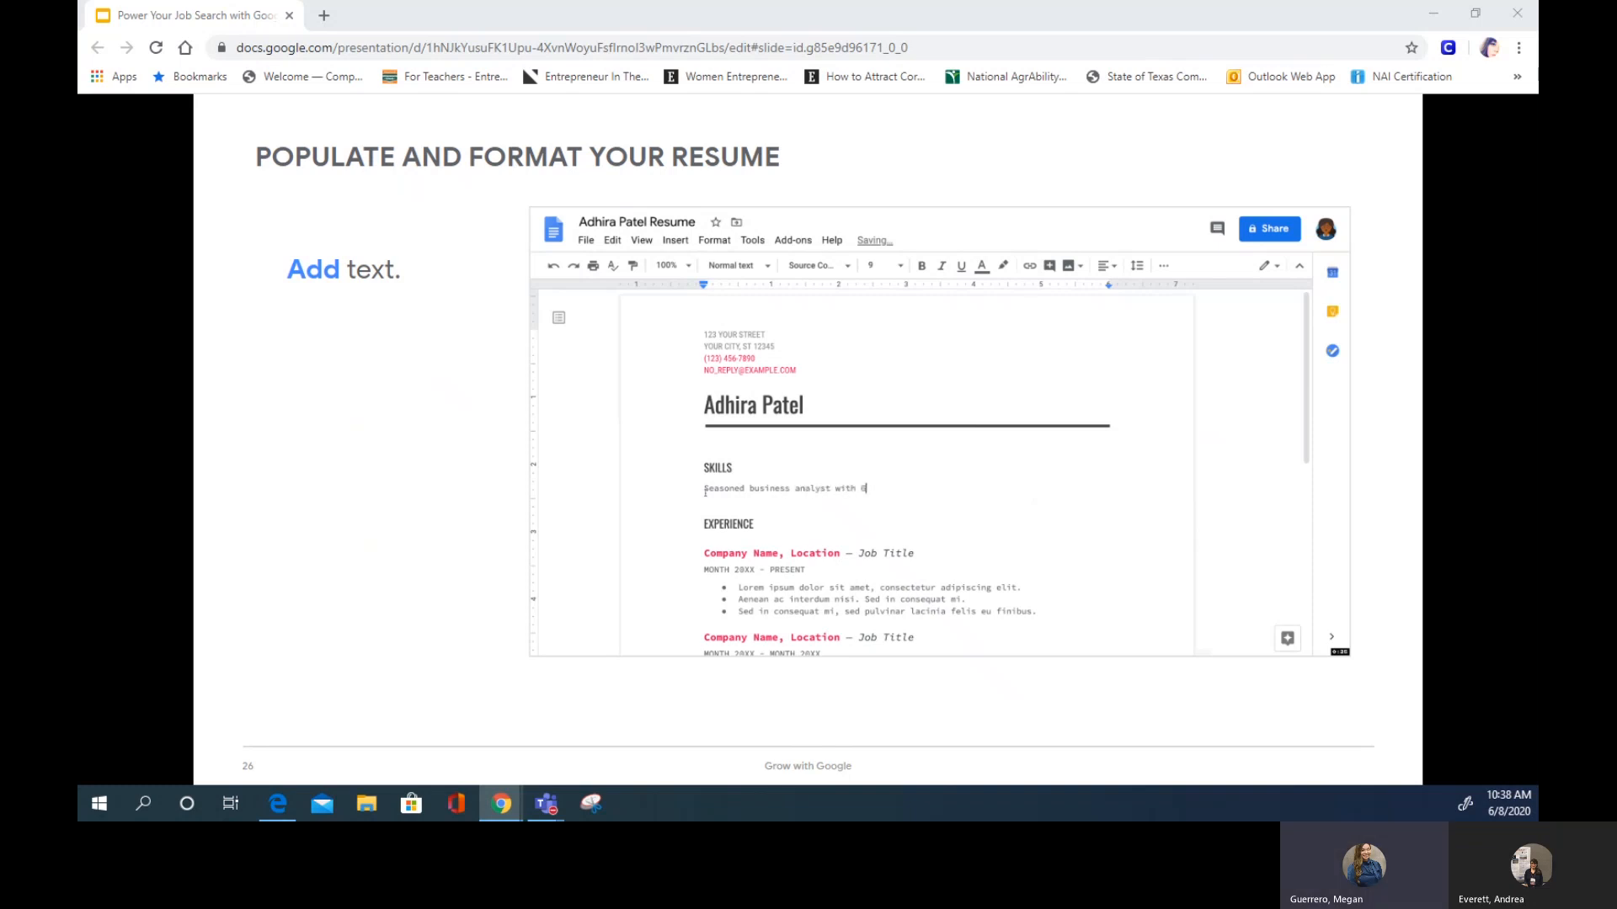
type("+ years")
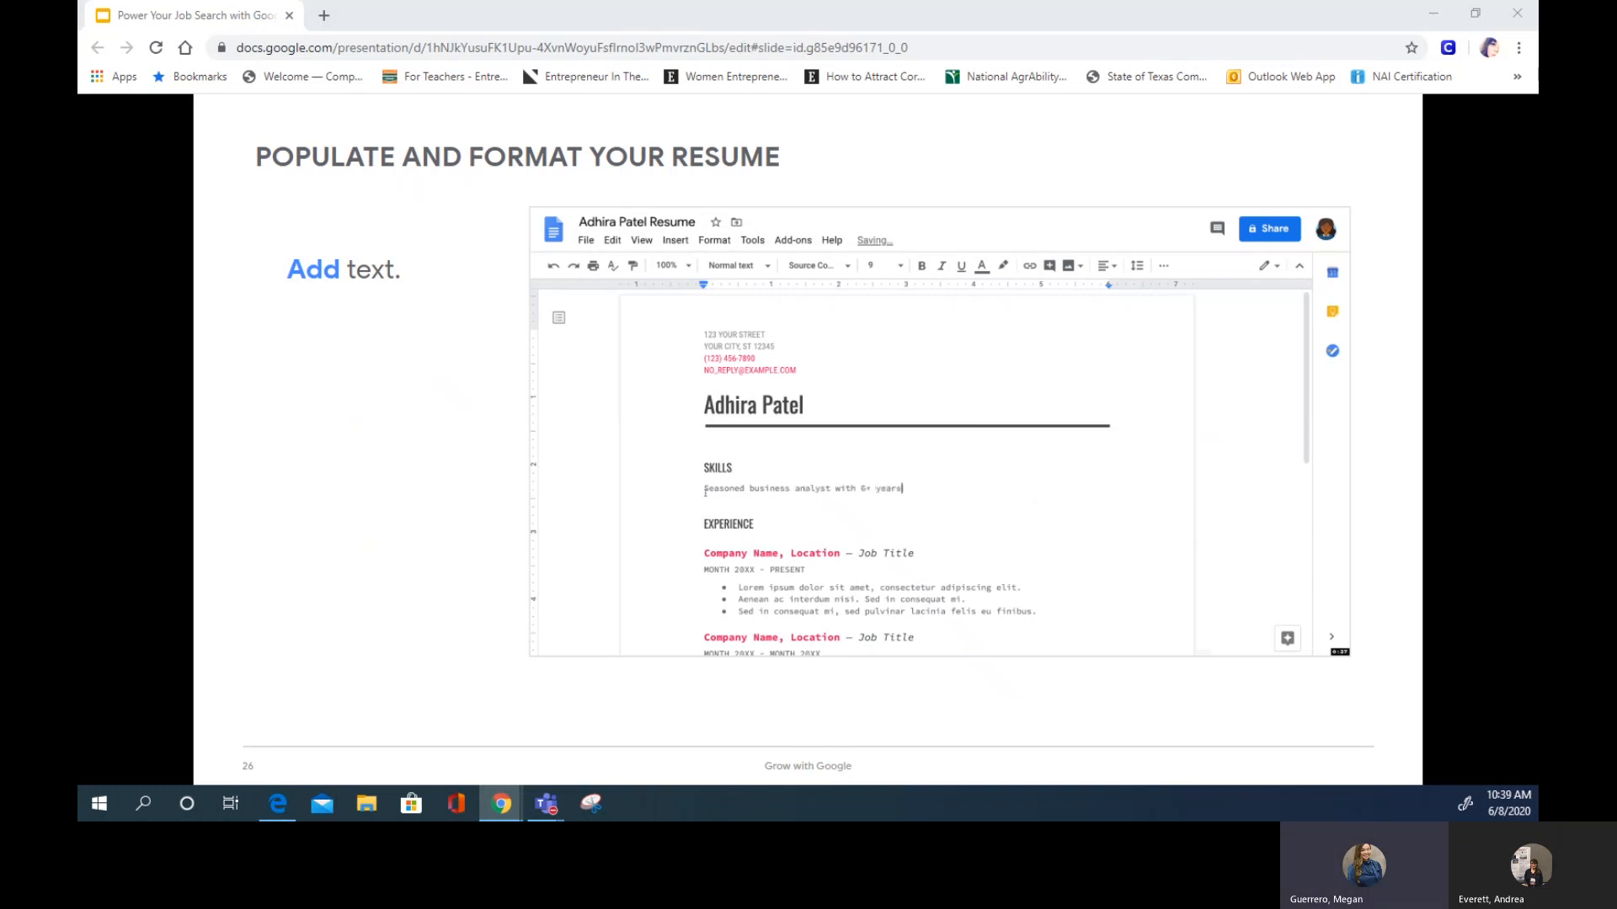
type("experience")
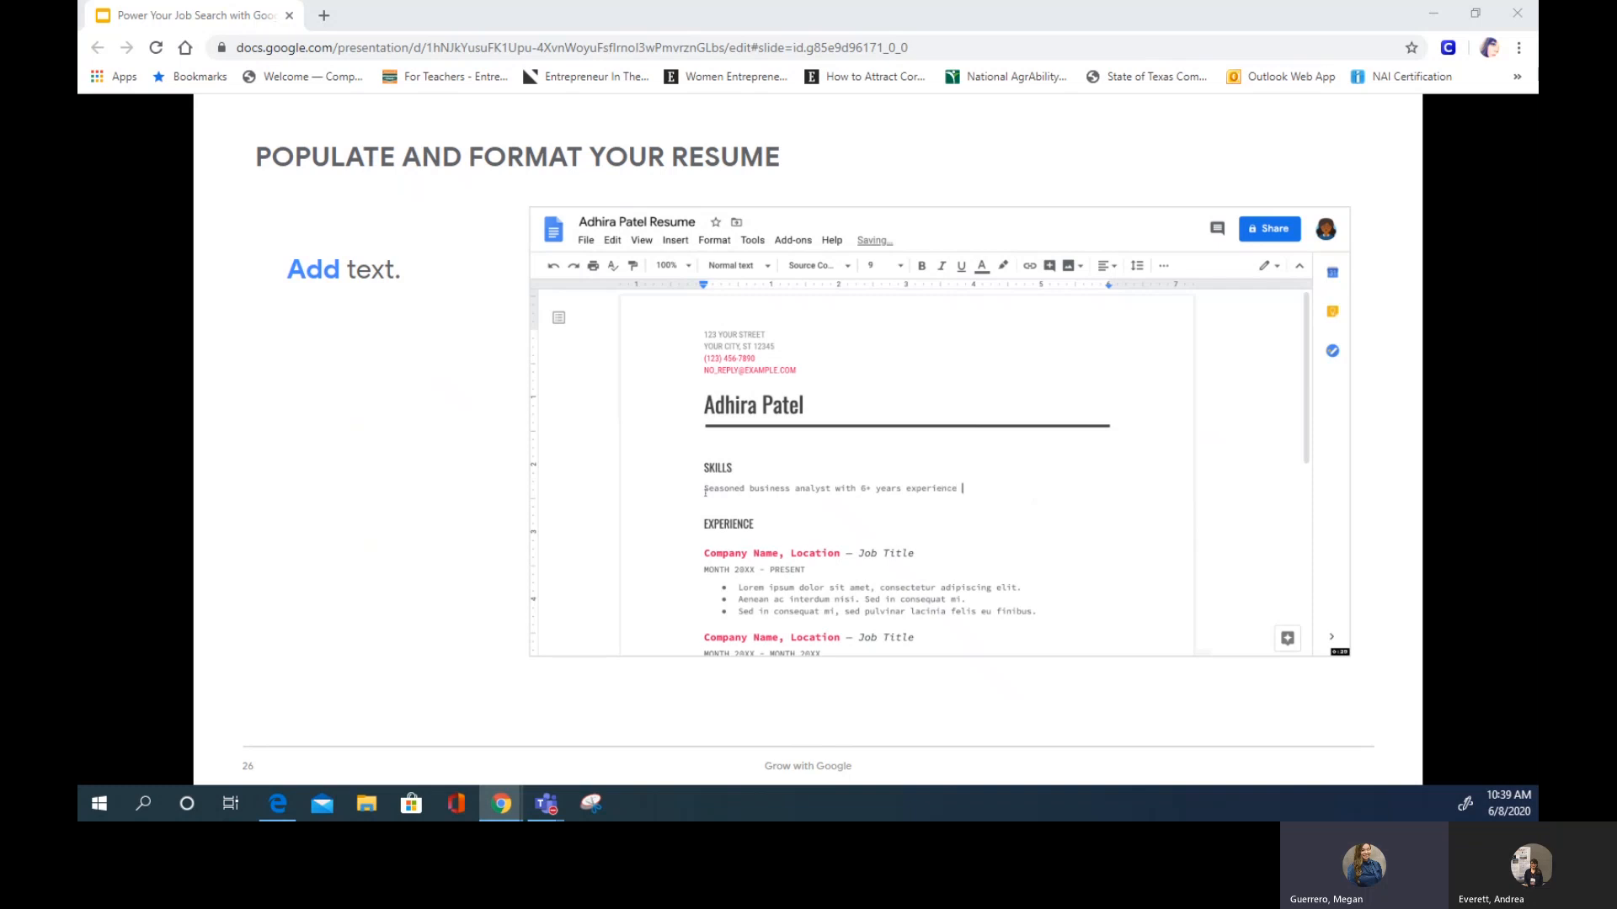
type("increasing")
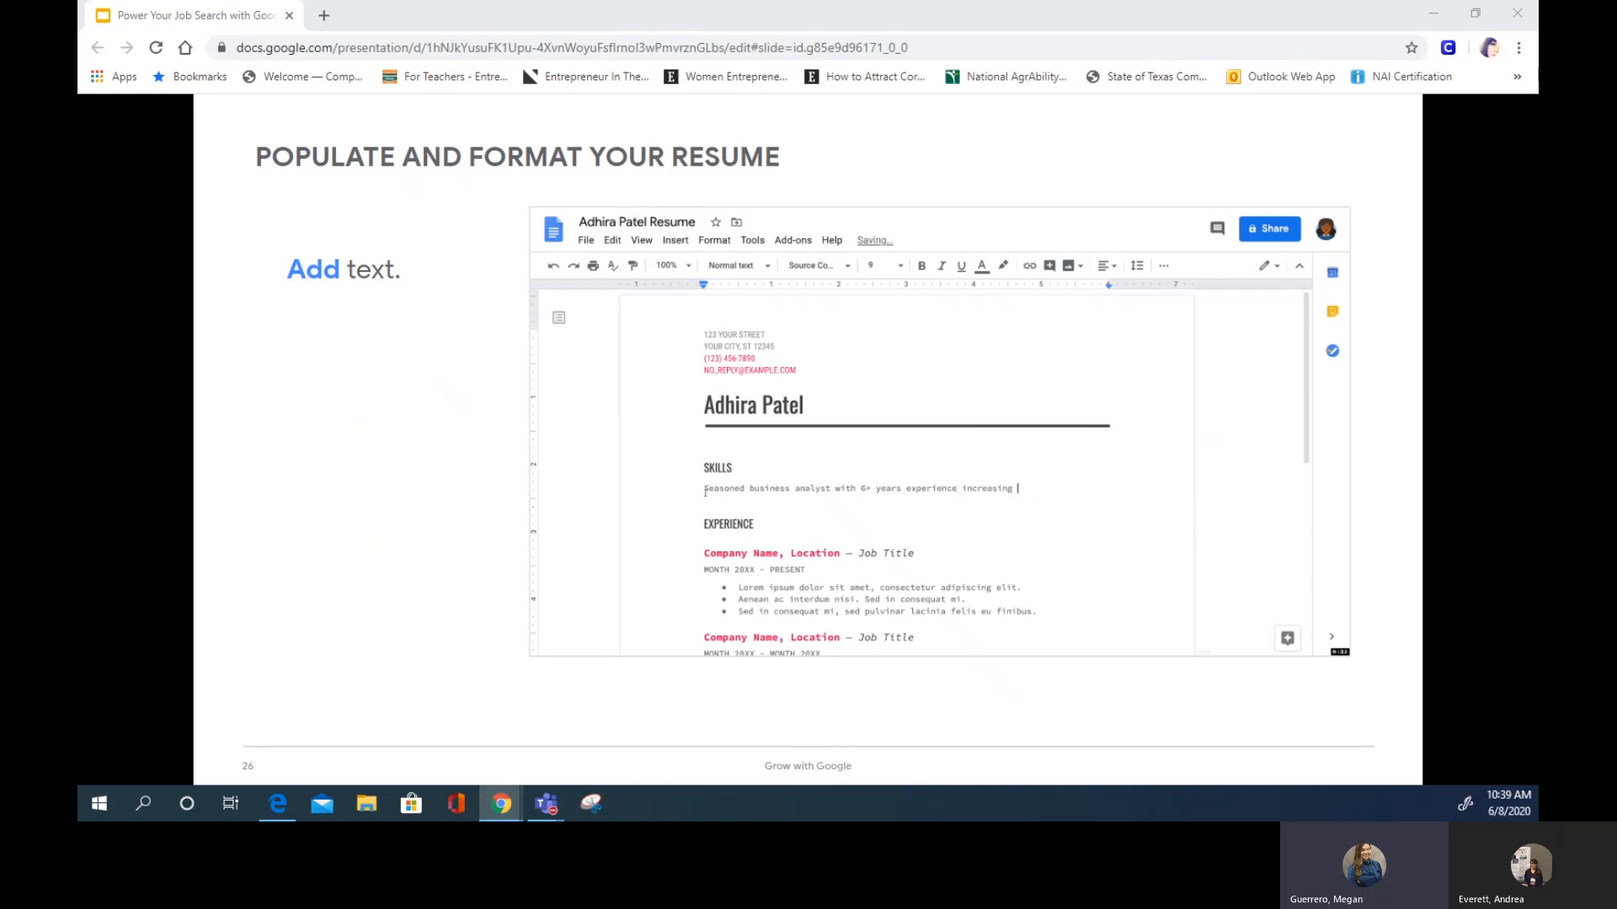
type("profitability.")
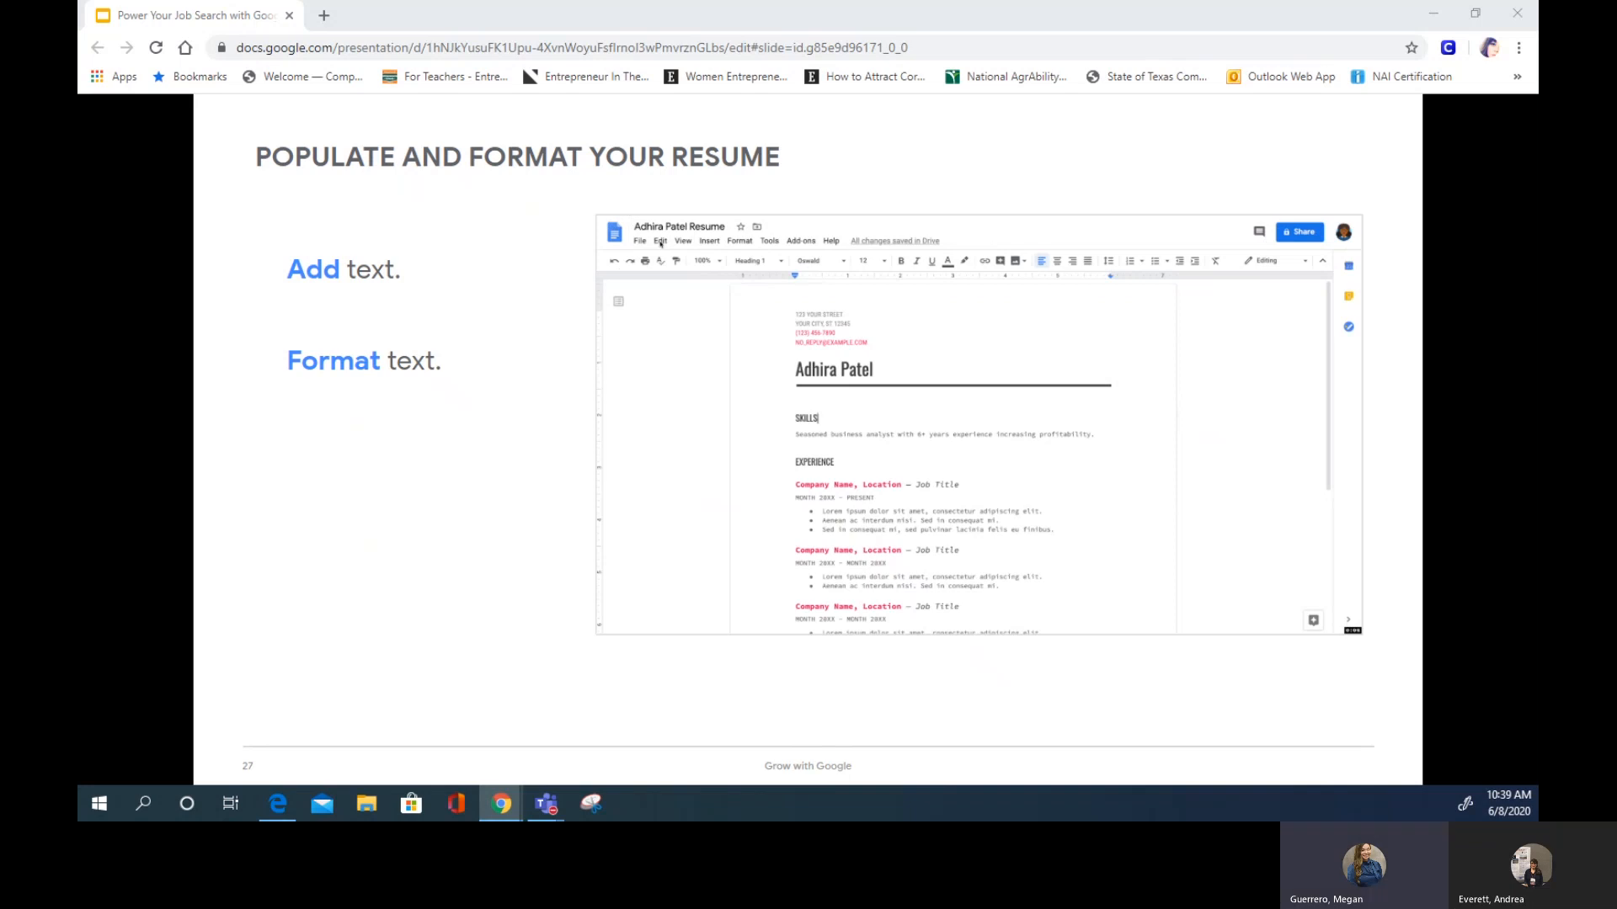
left_click(660, 240)
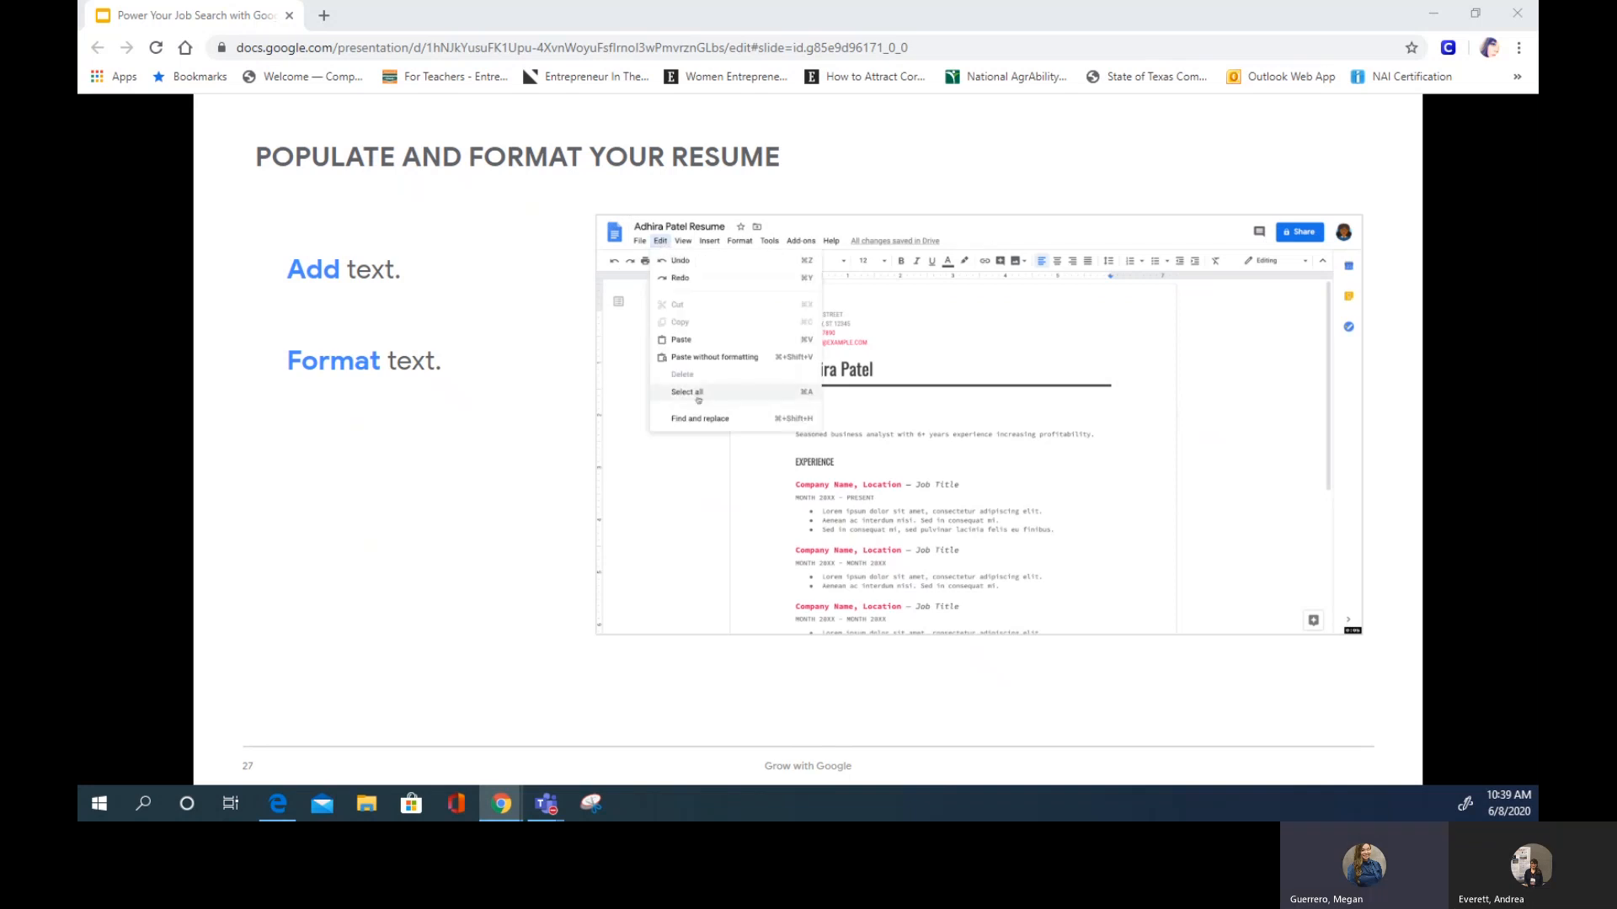
left_click(685, 391)
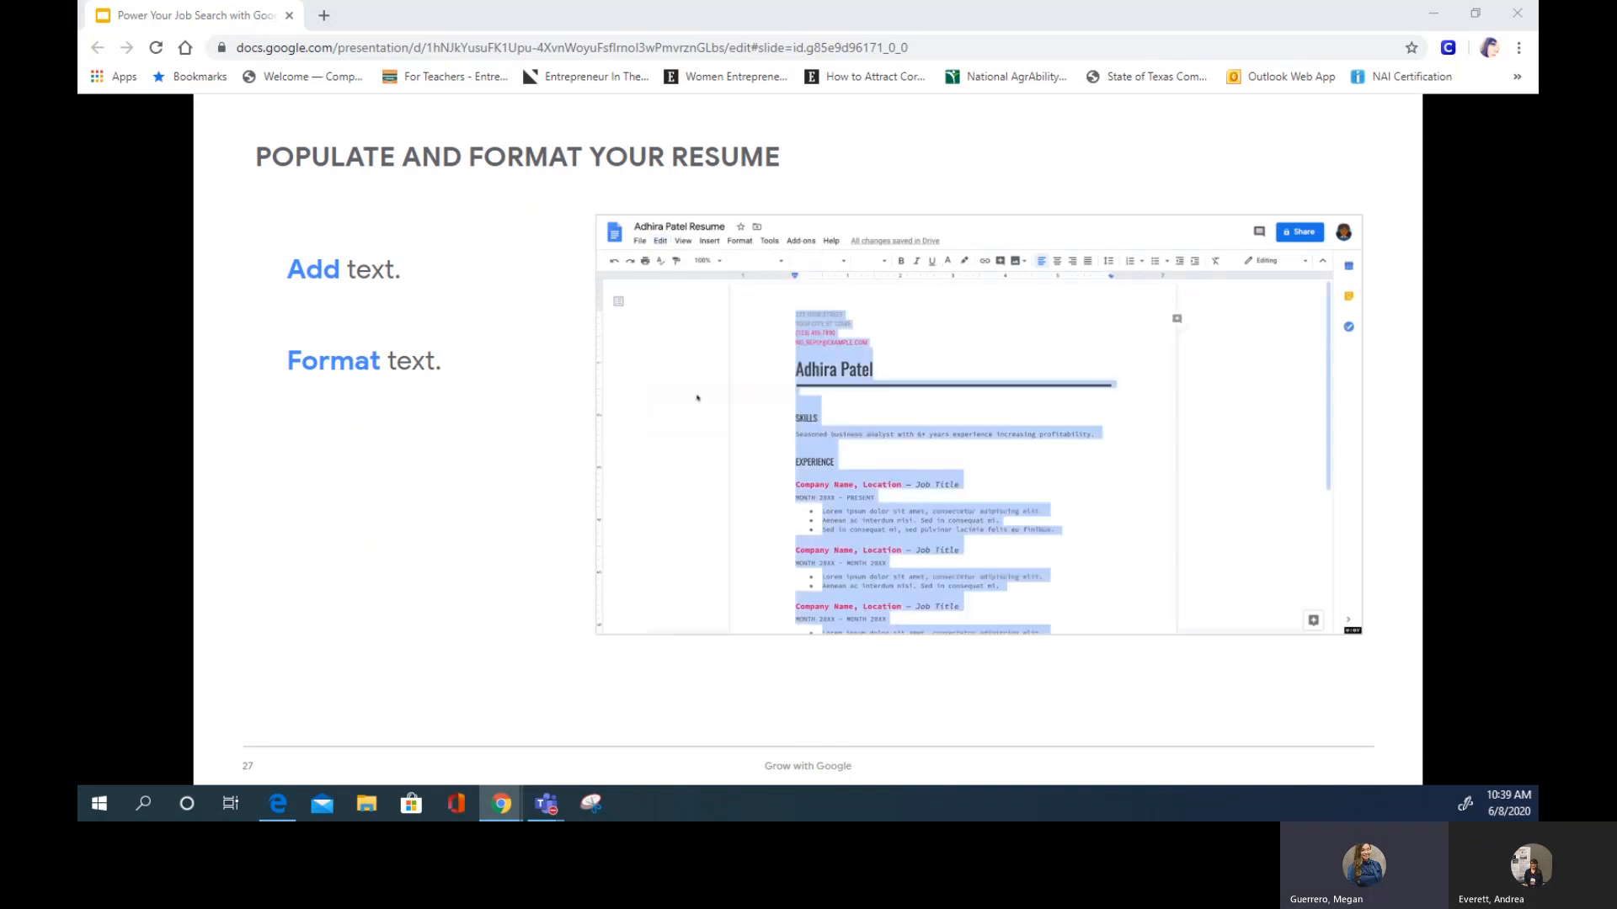
mouse_move(781, 260)
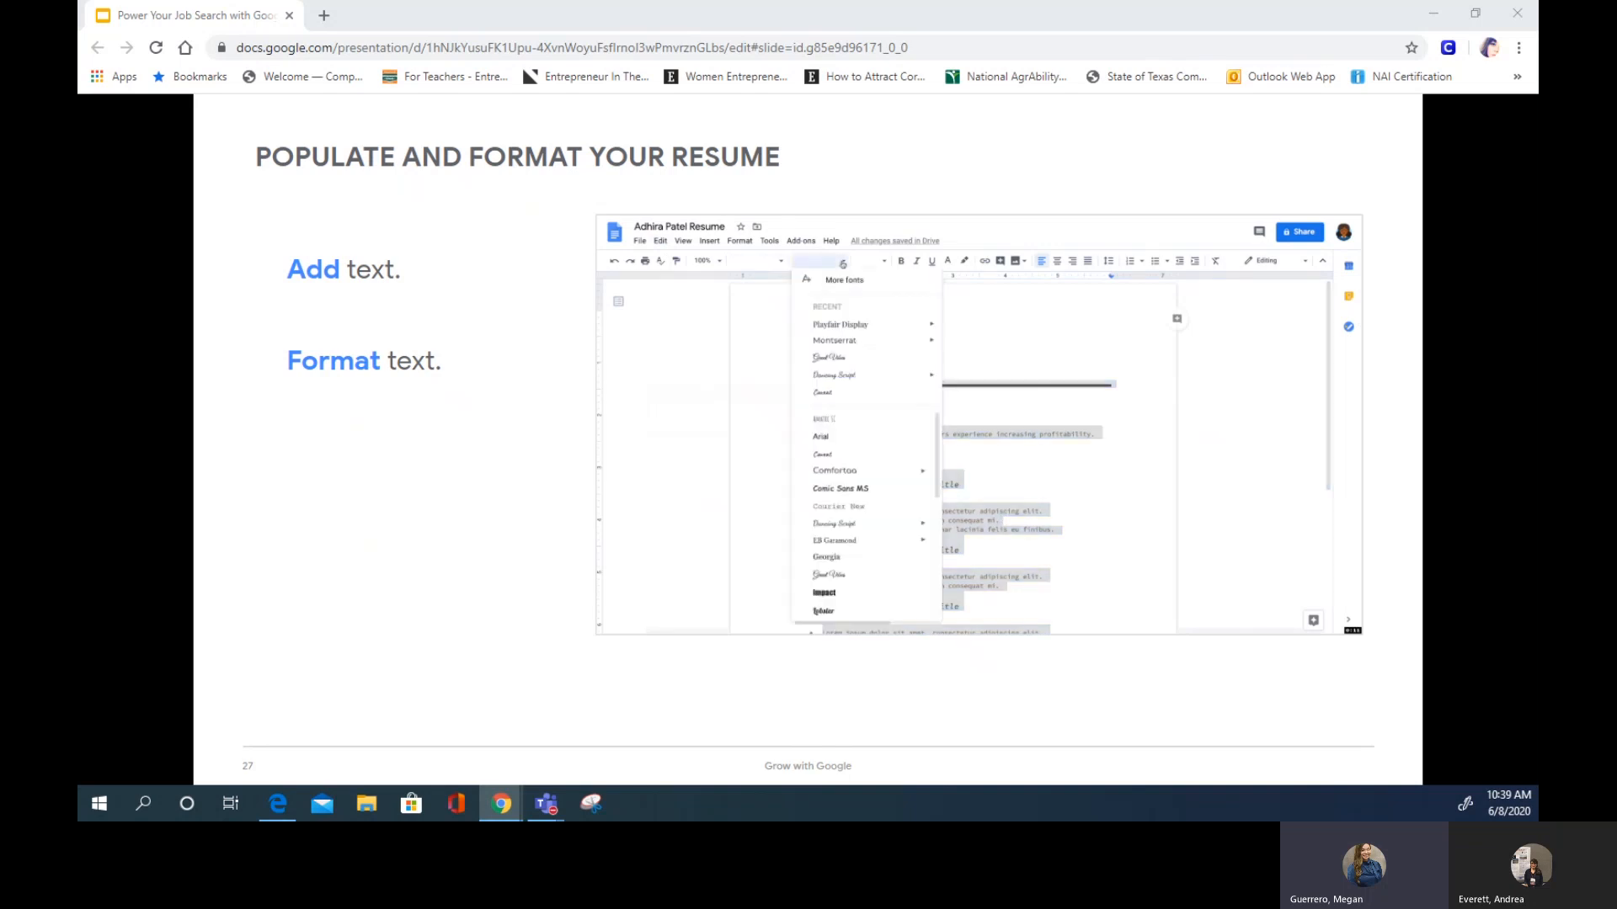
mouse_move(838, 436)
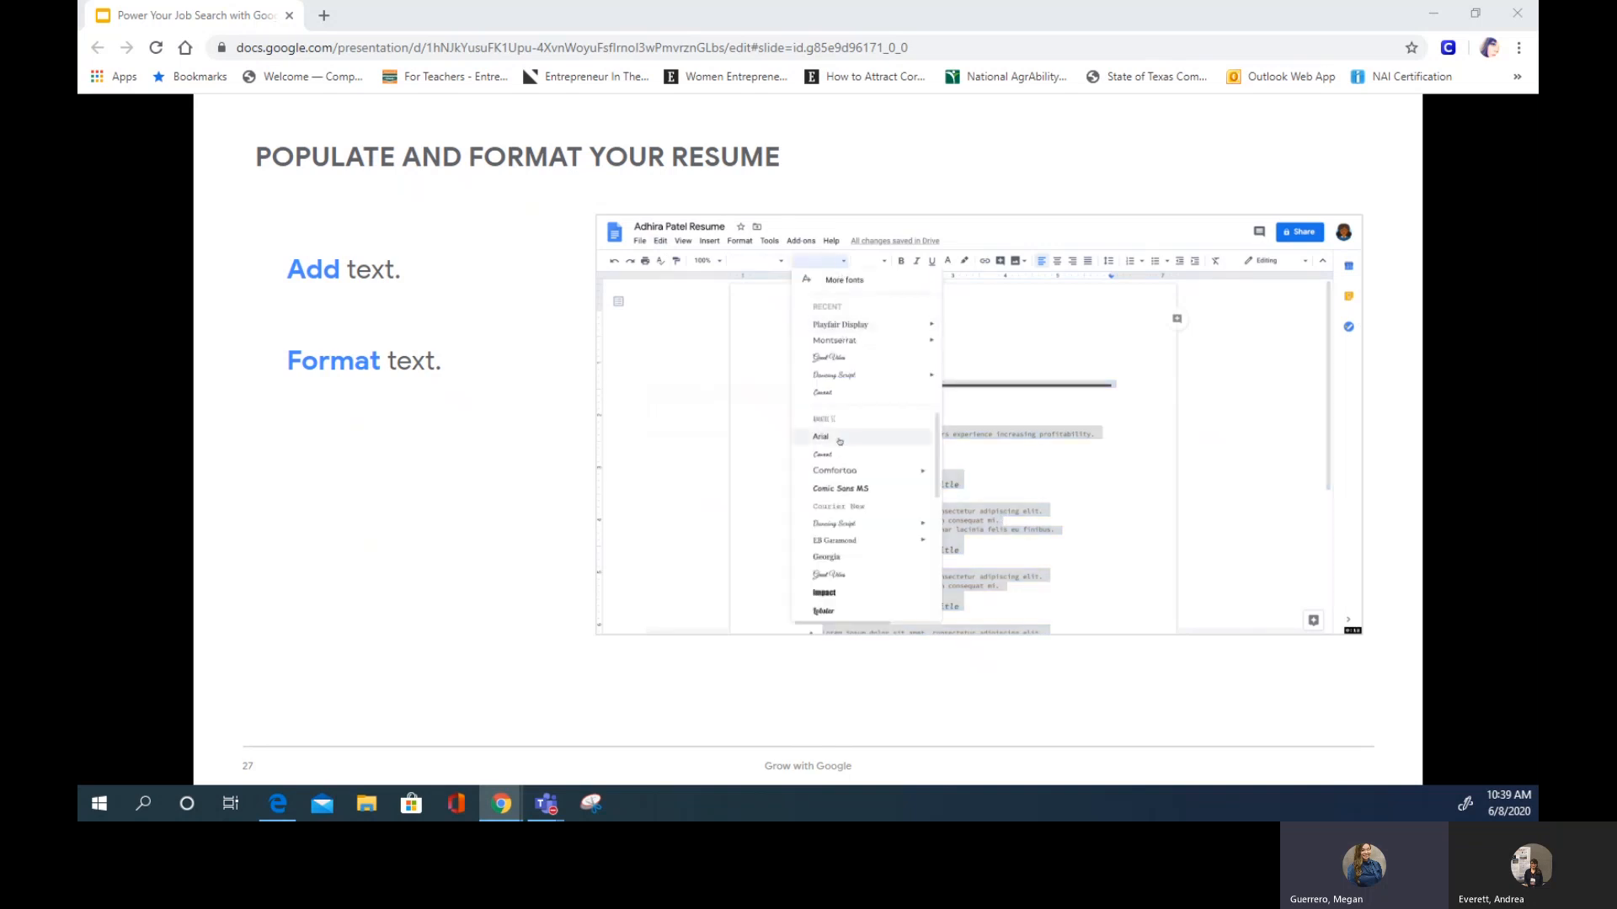
left_click(821, 436)
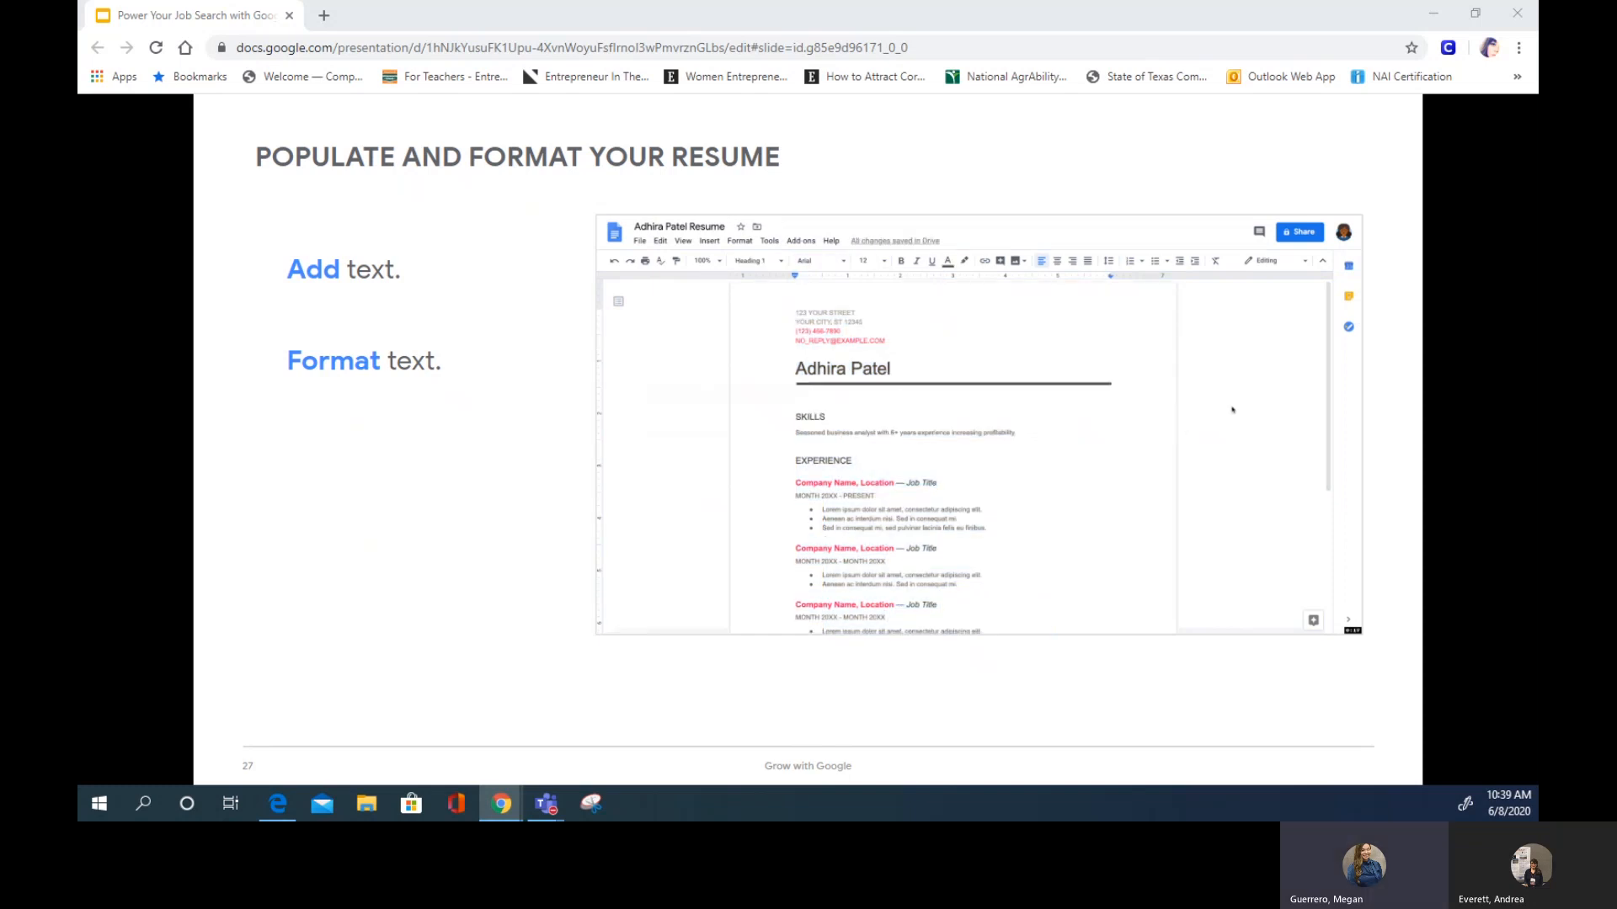
scroll("down", 3)
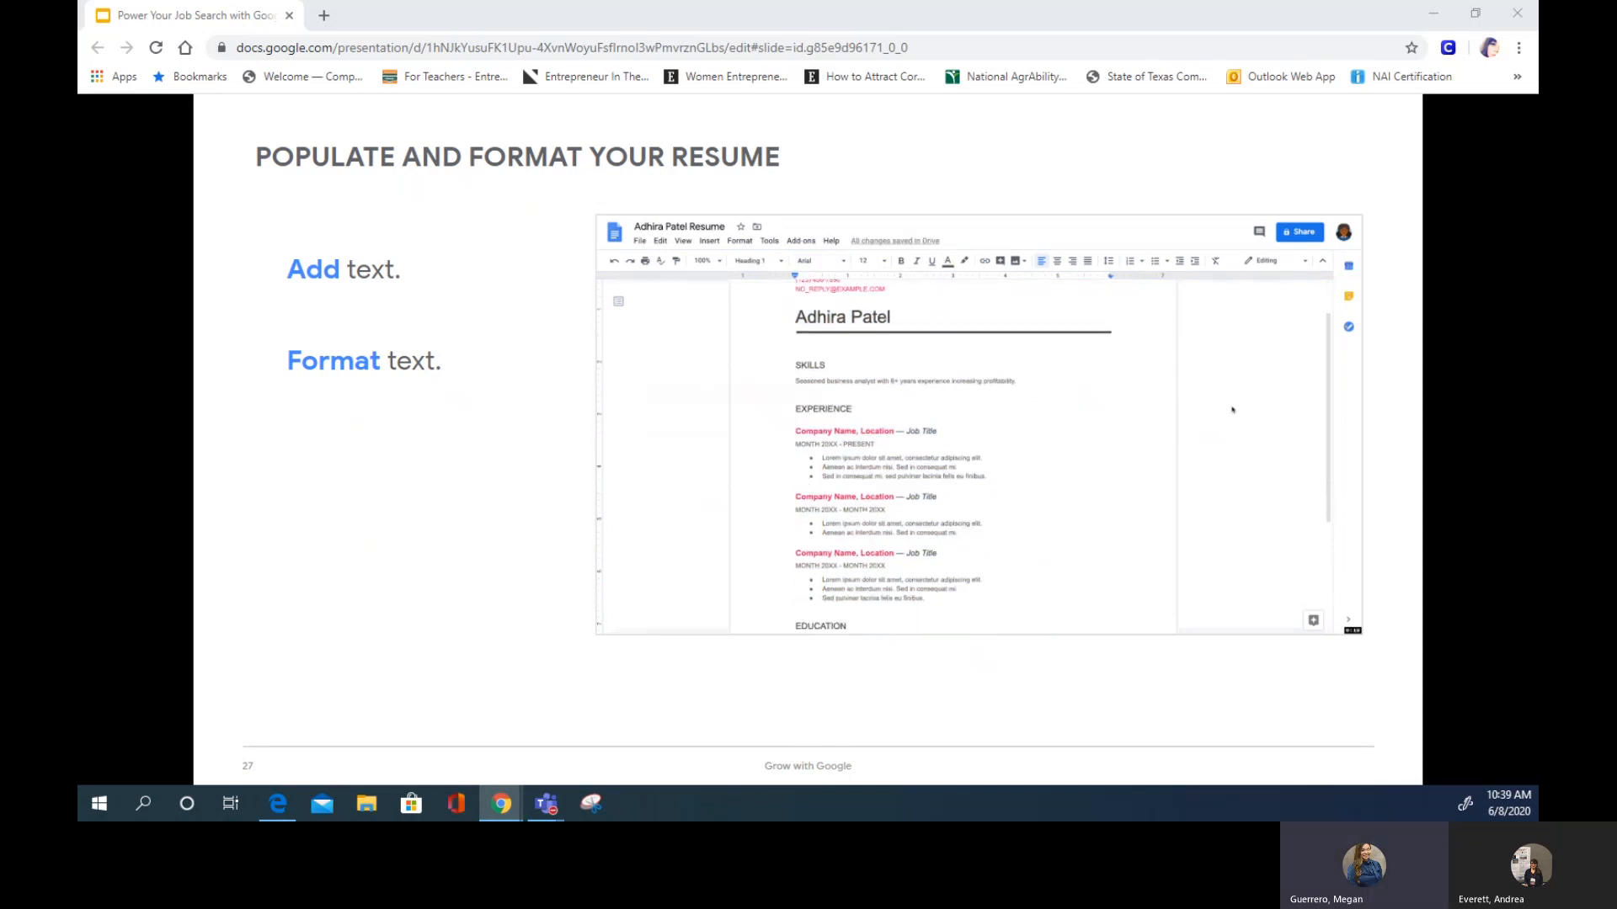
scroll("down", 3)
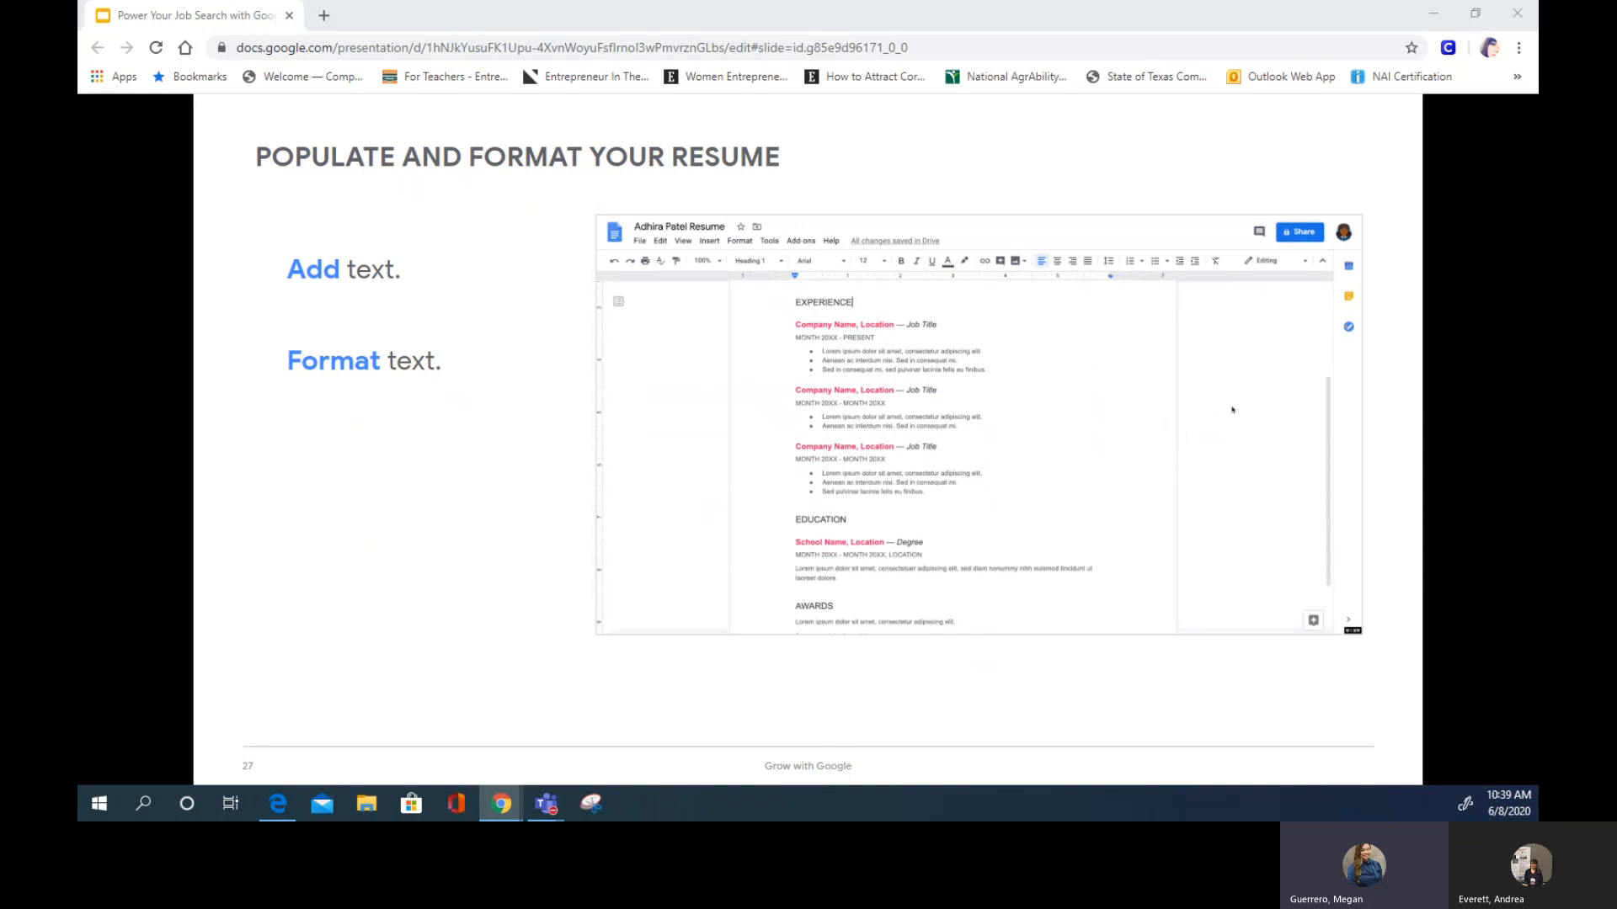
scroll("down", 3)
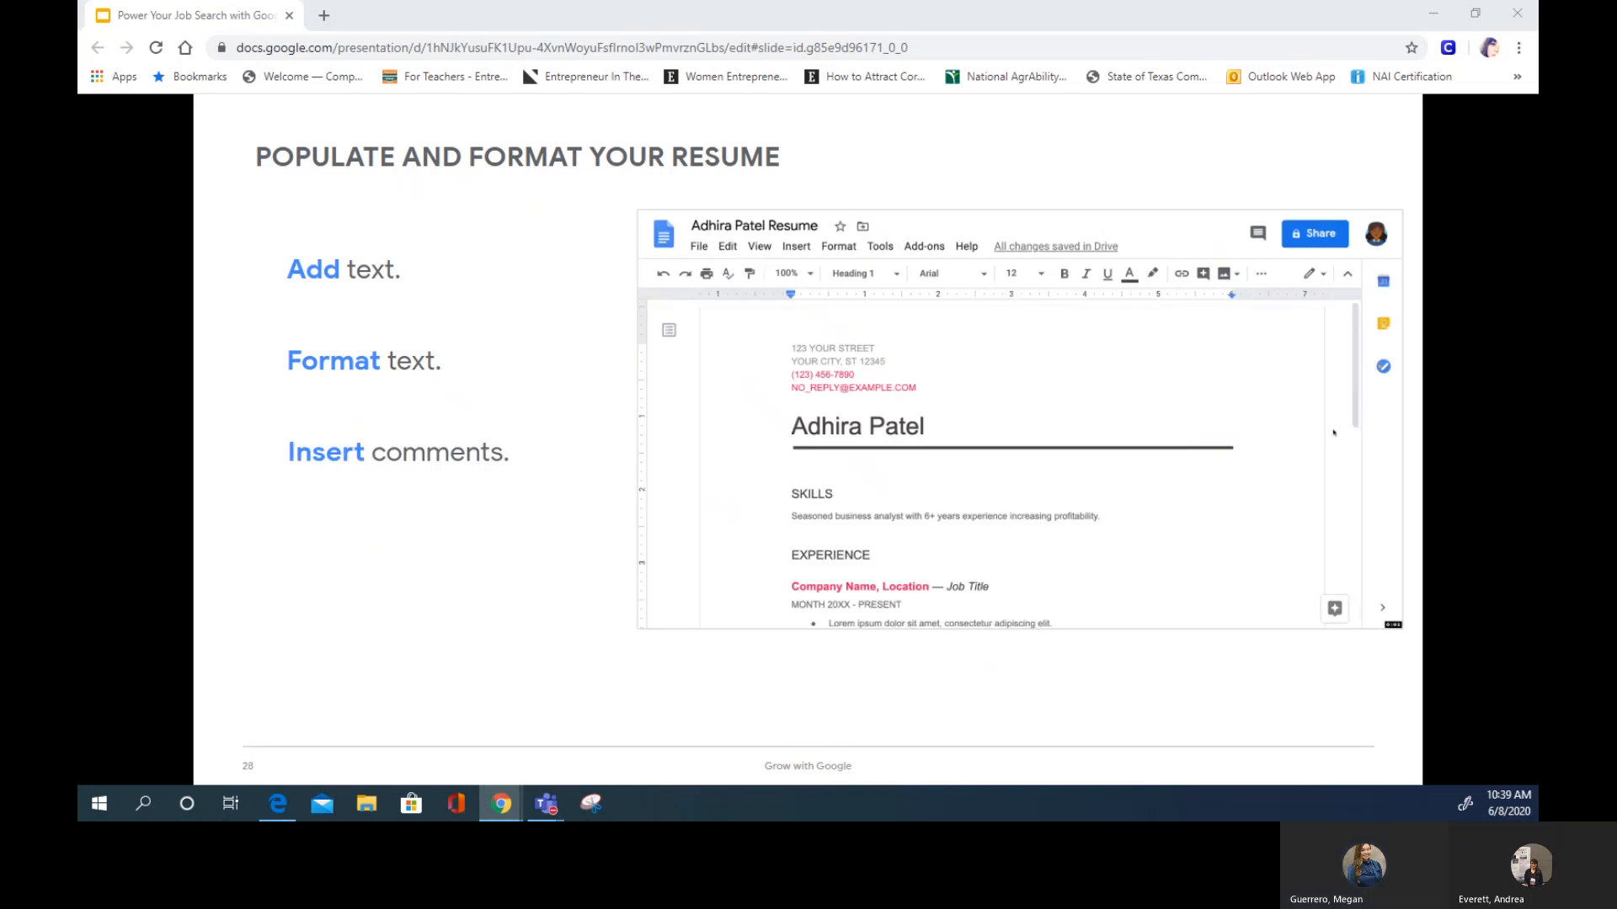
mouse_move(1203, 507)
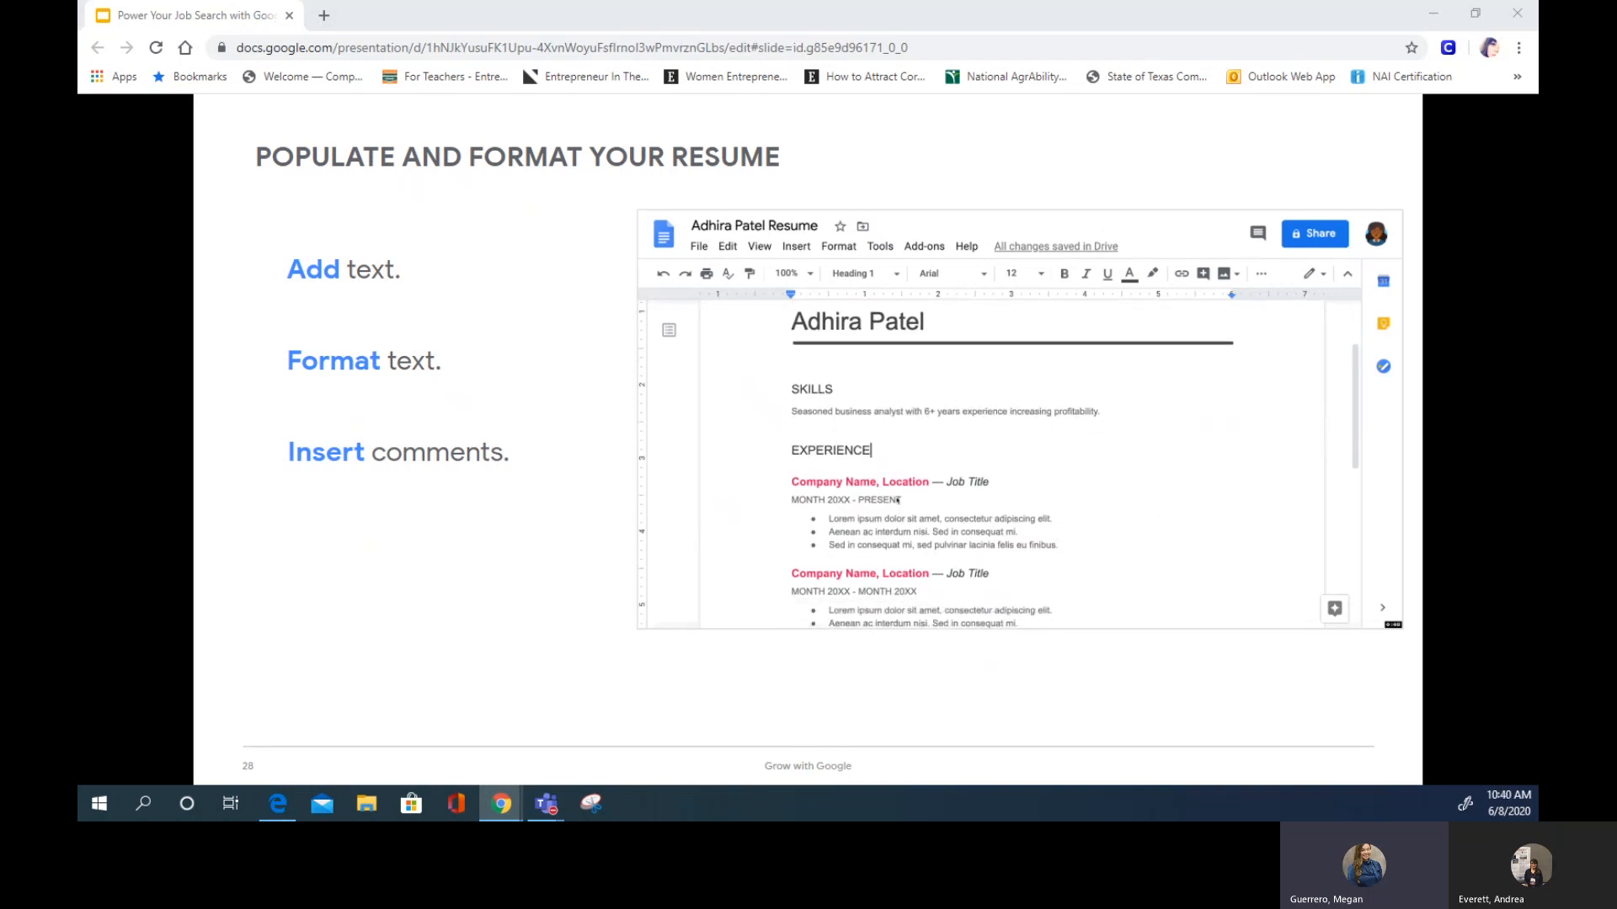
Step: Post the comment 'Find your exact start date.' on the first job's date line
double_click(878, 500)
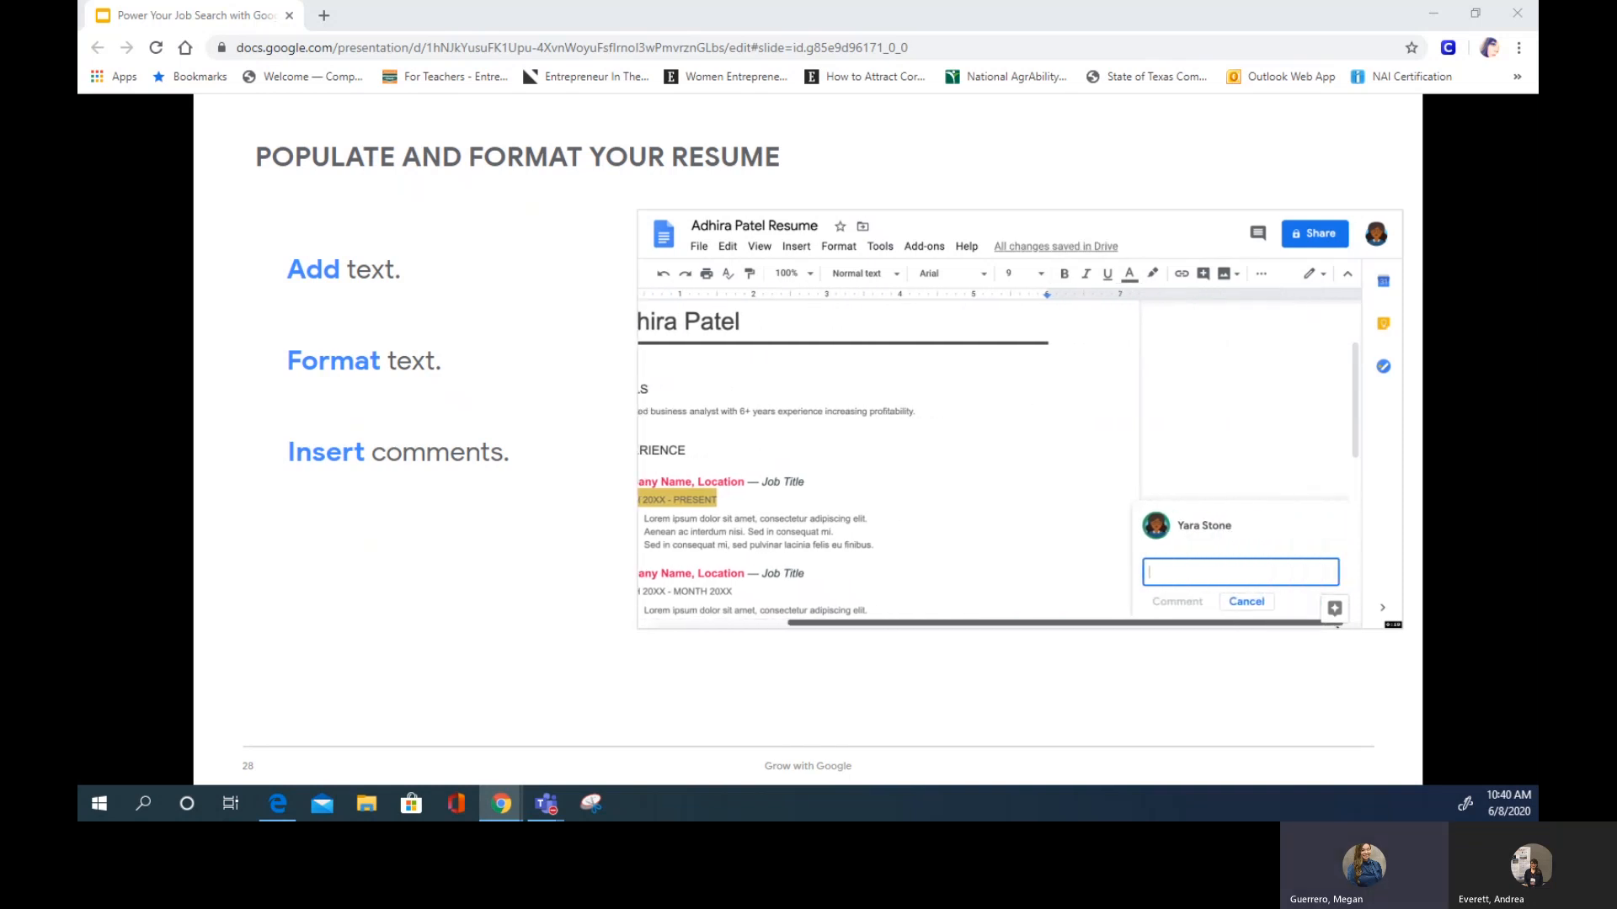
type("F")
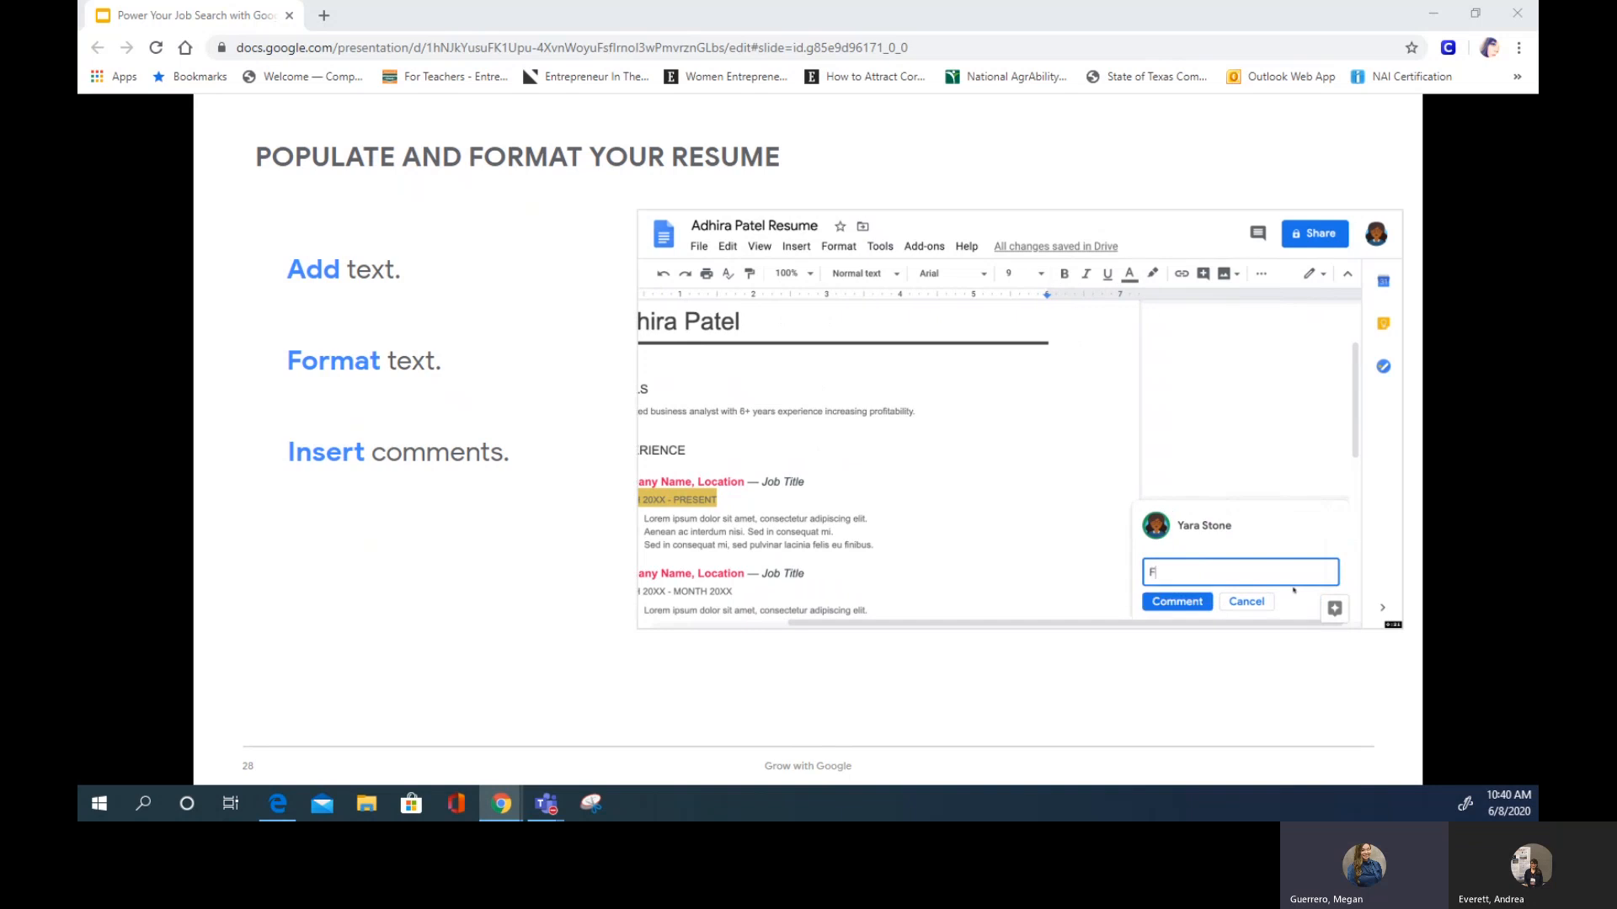
type("ind your exa")
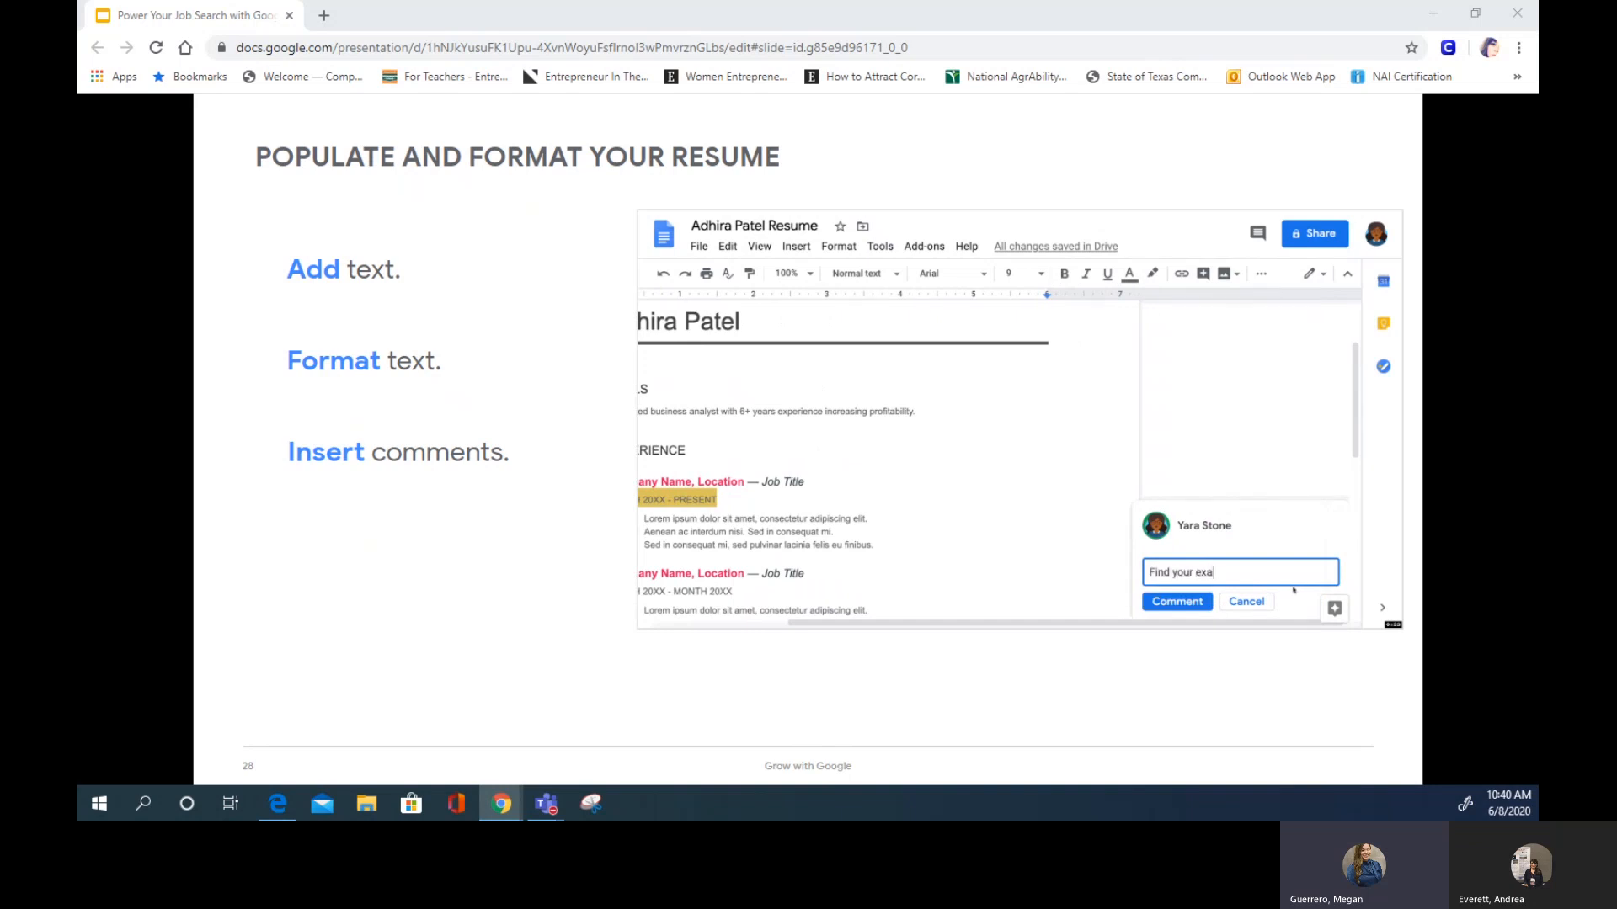
type("ct start t")
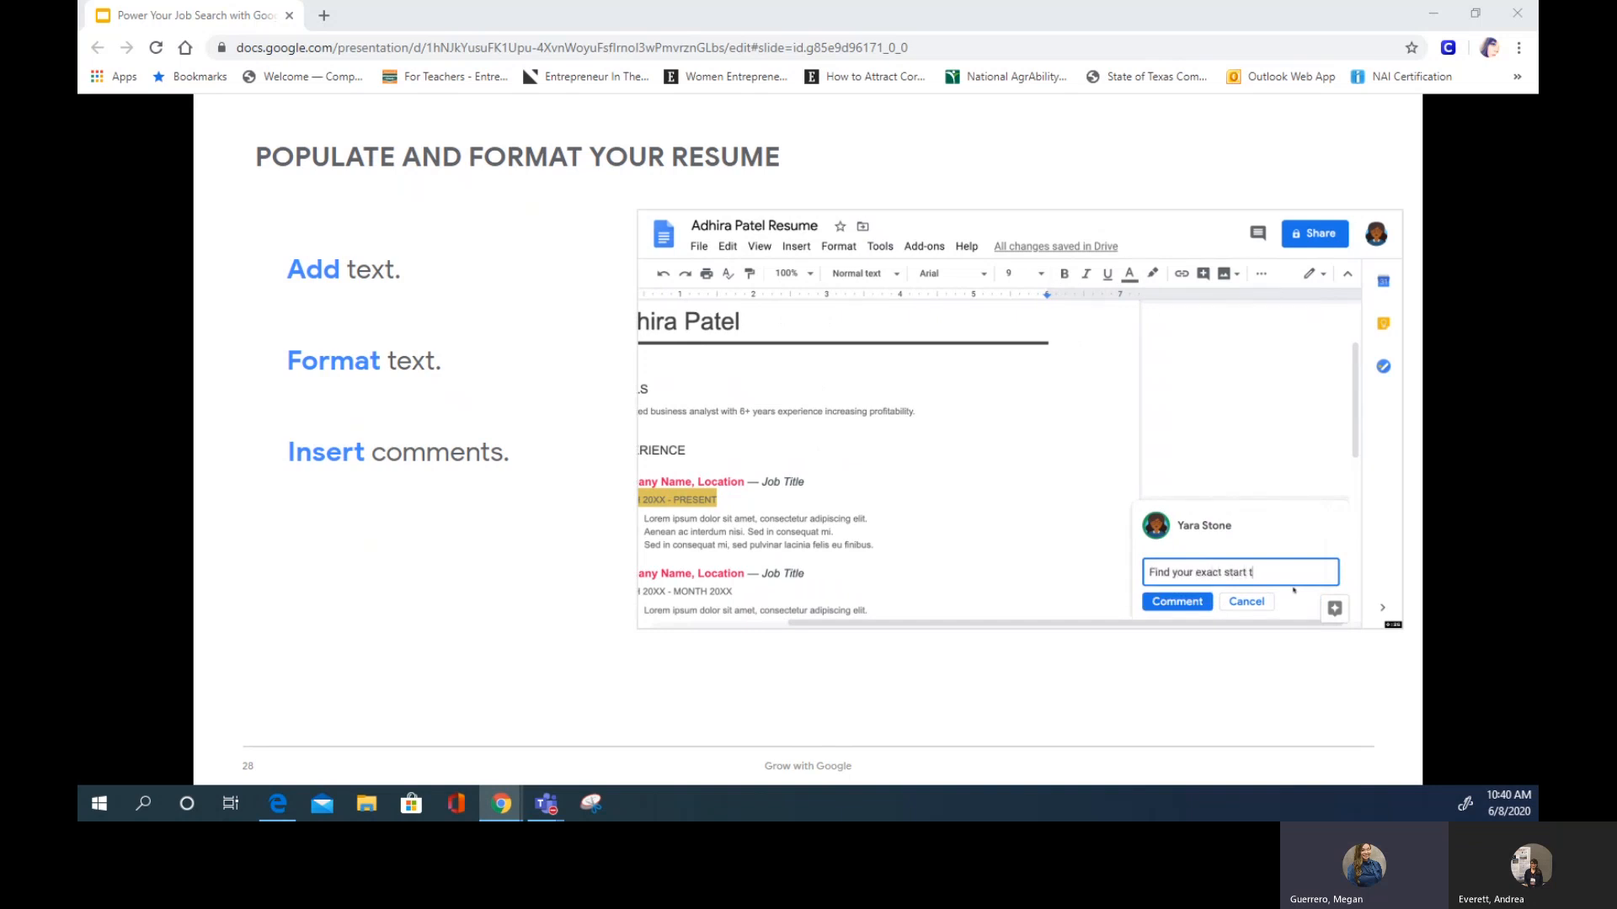
type("date.")
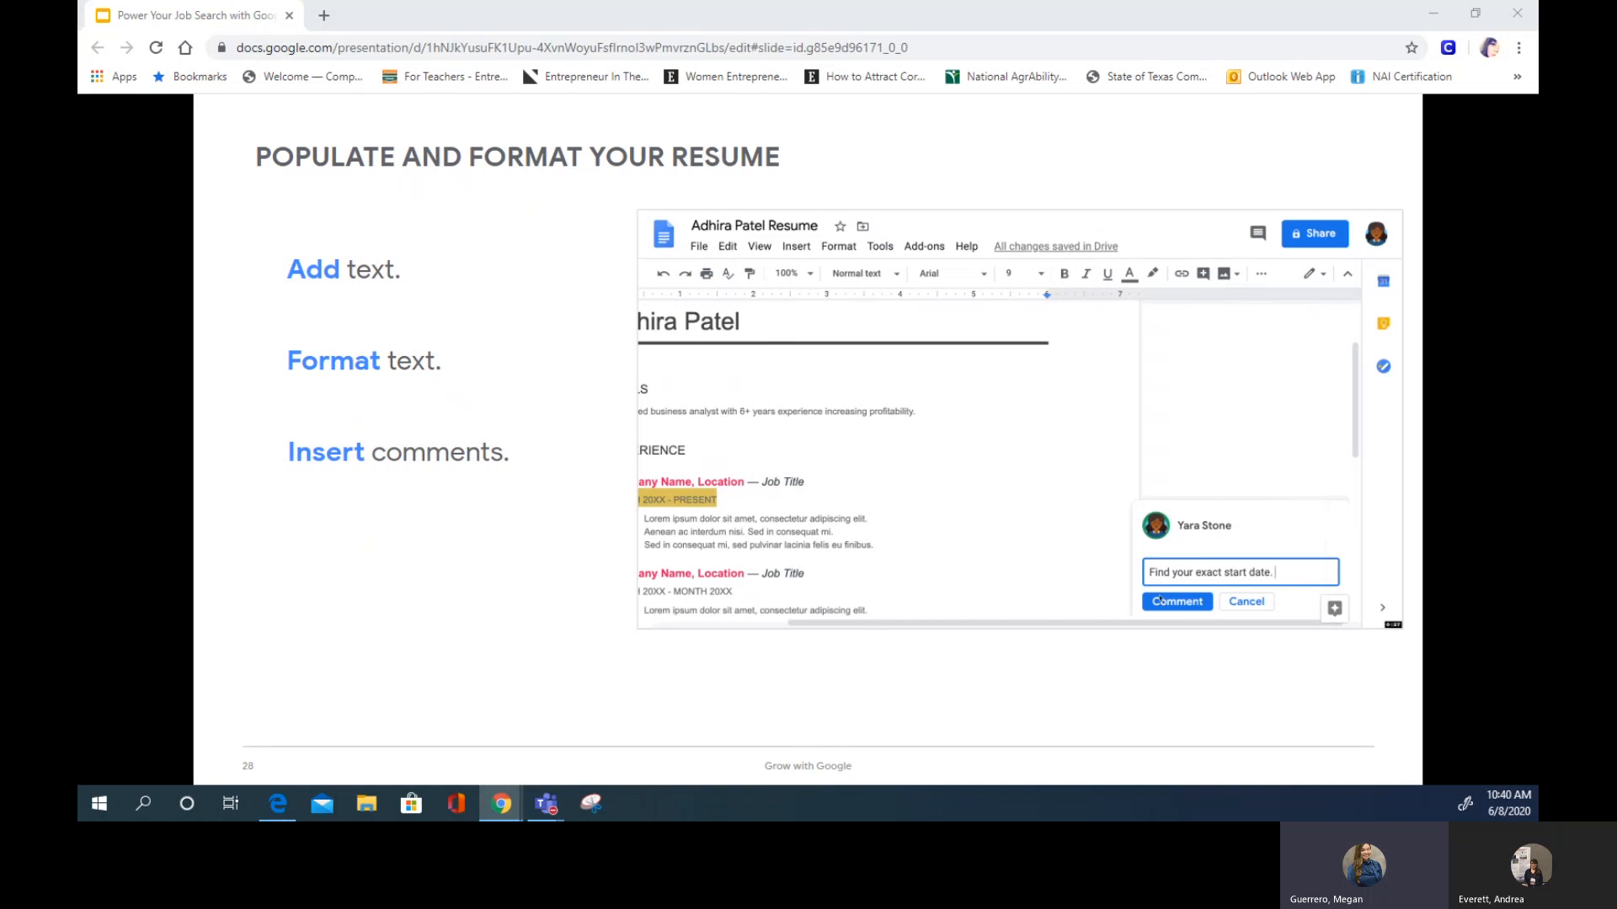
left_click(1175, 601)
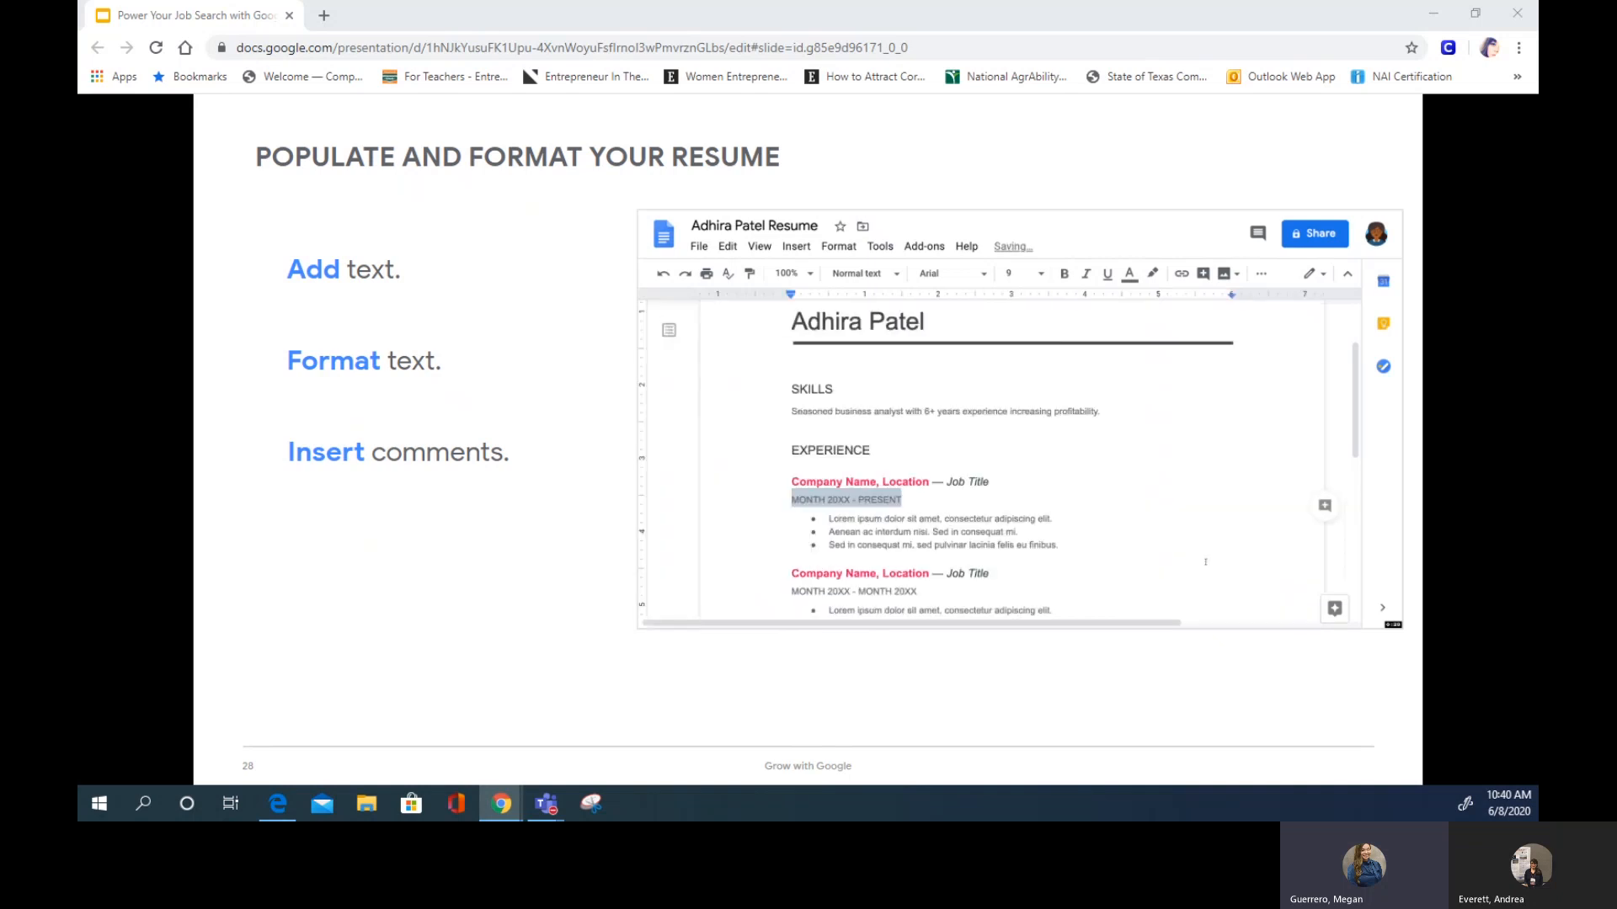
scroll("down", 3)
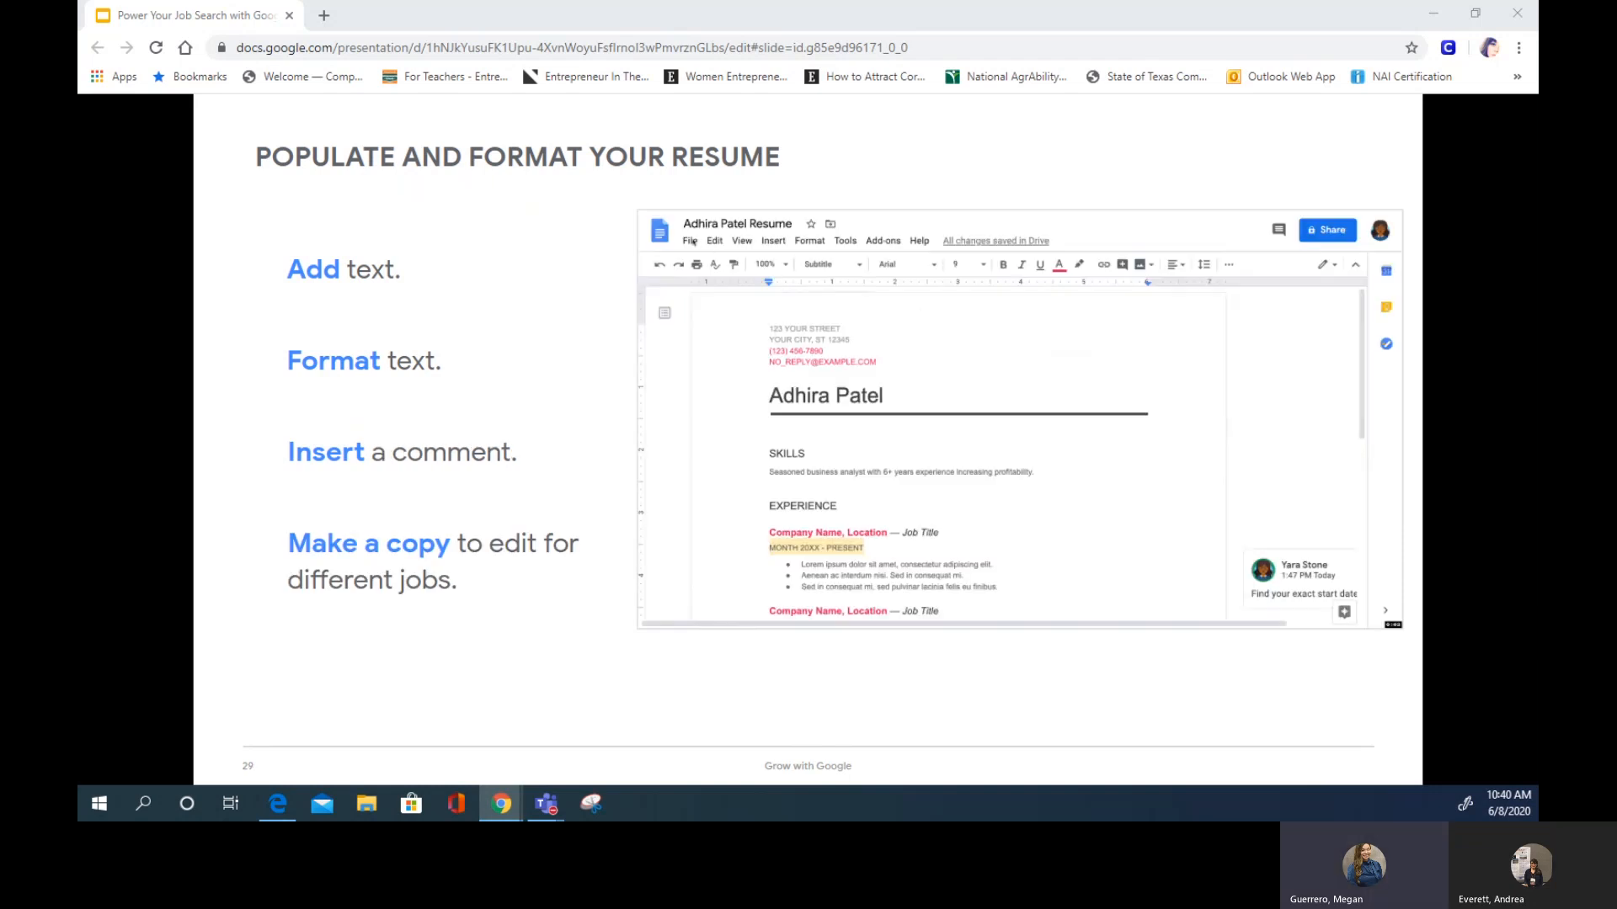
left_click(689, 240)
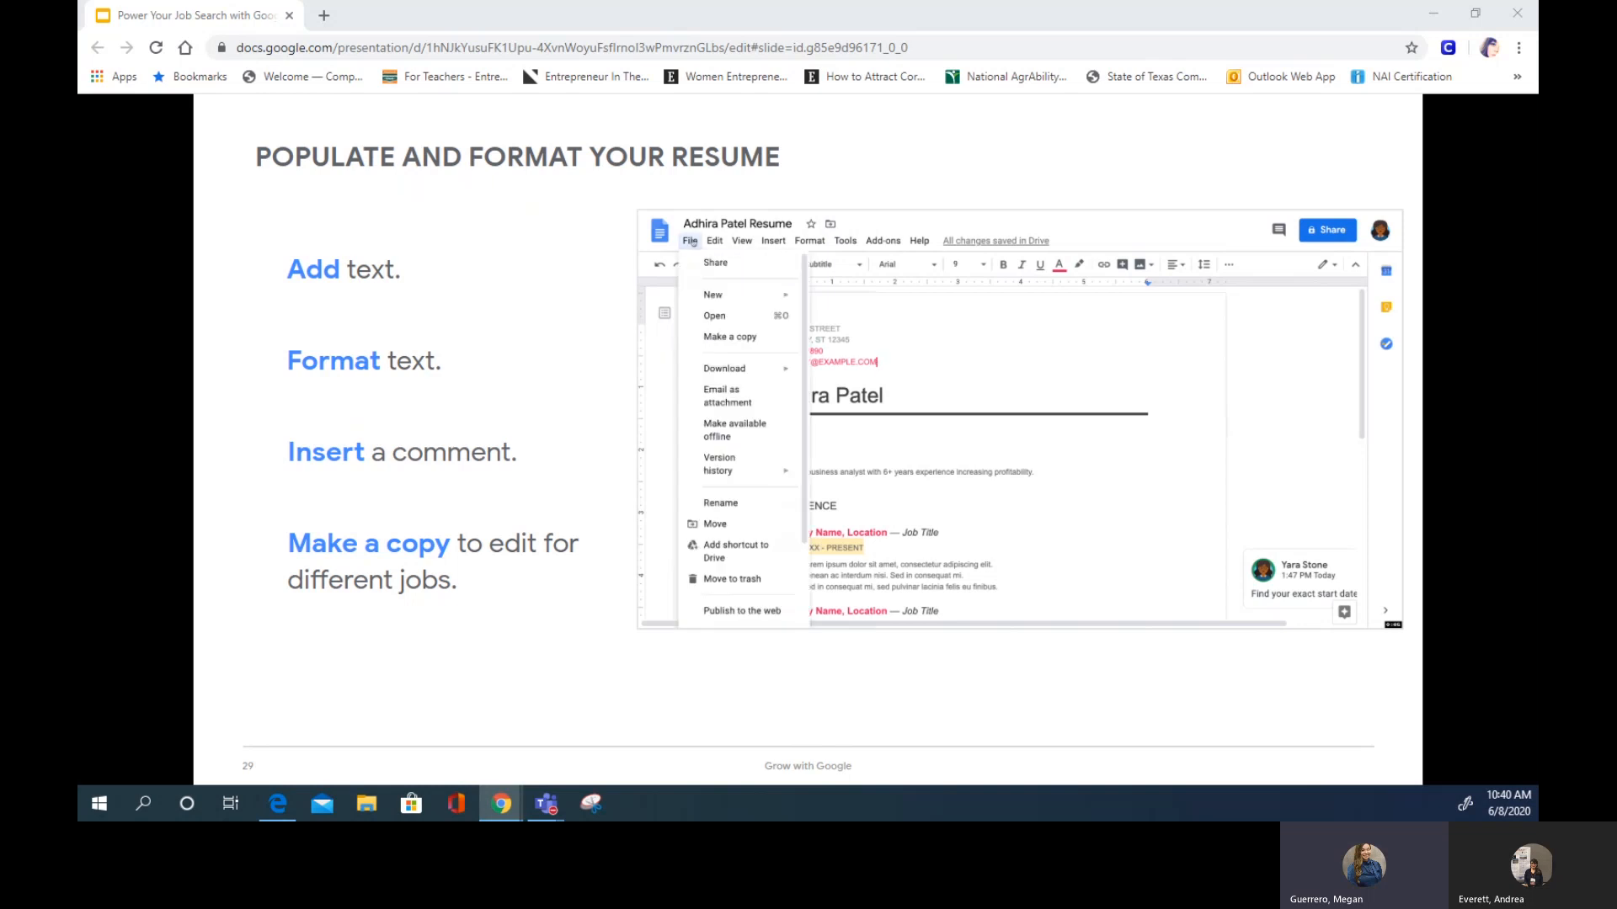
left_click(730, 336)
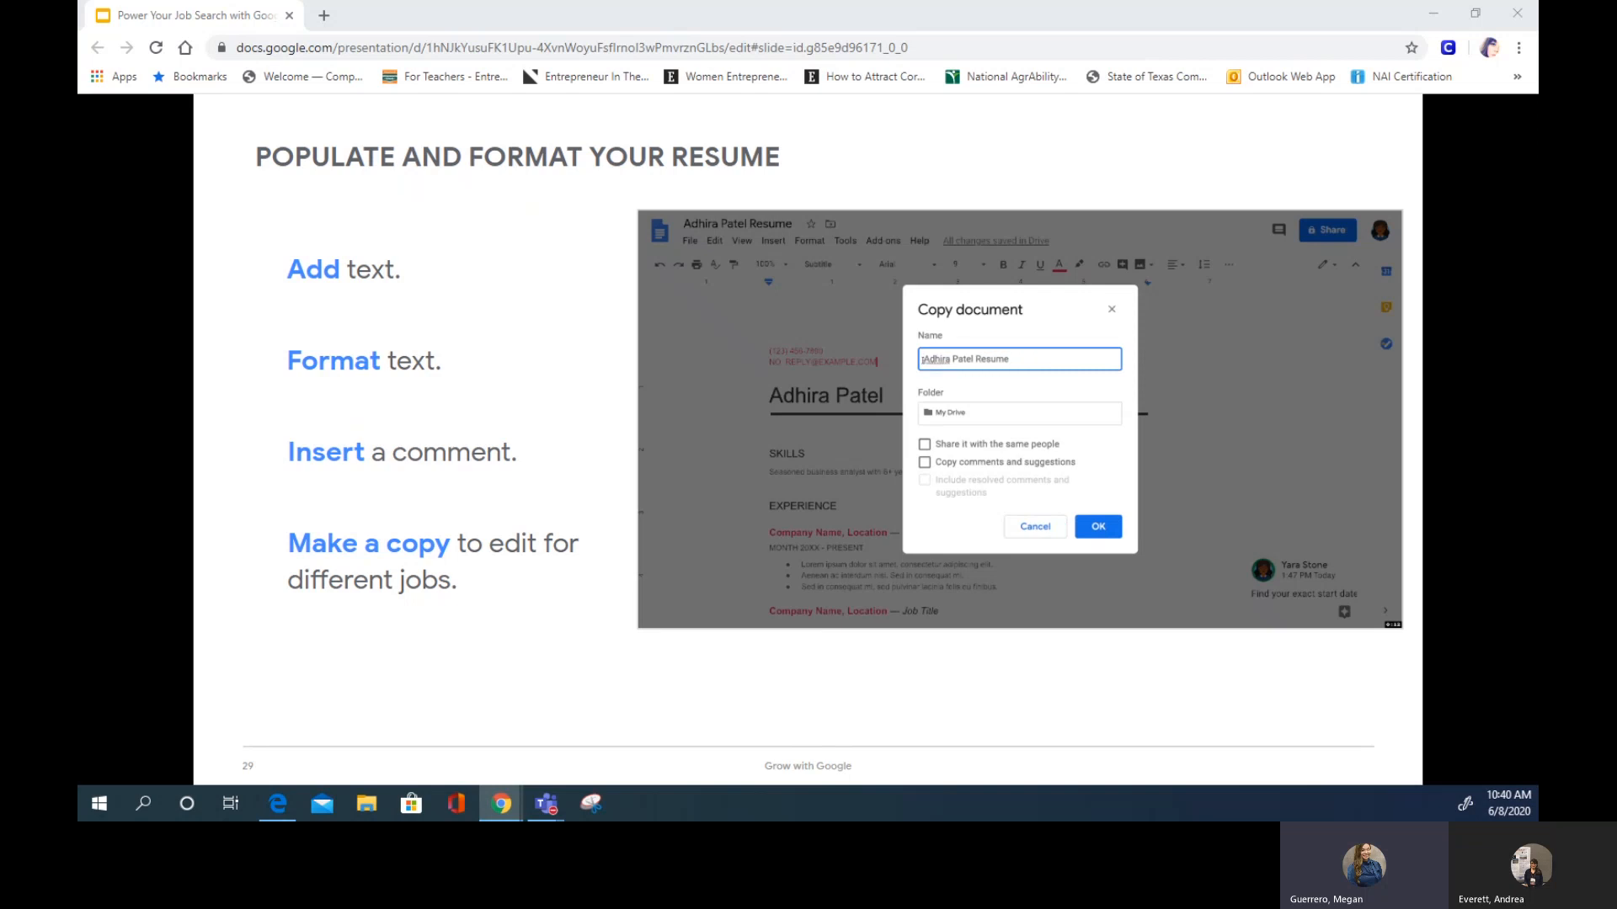
type("-")
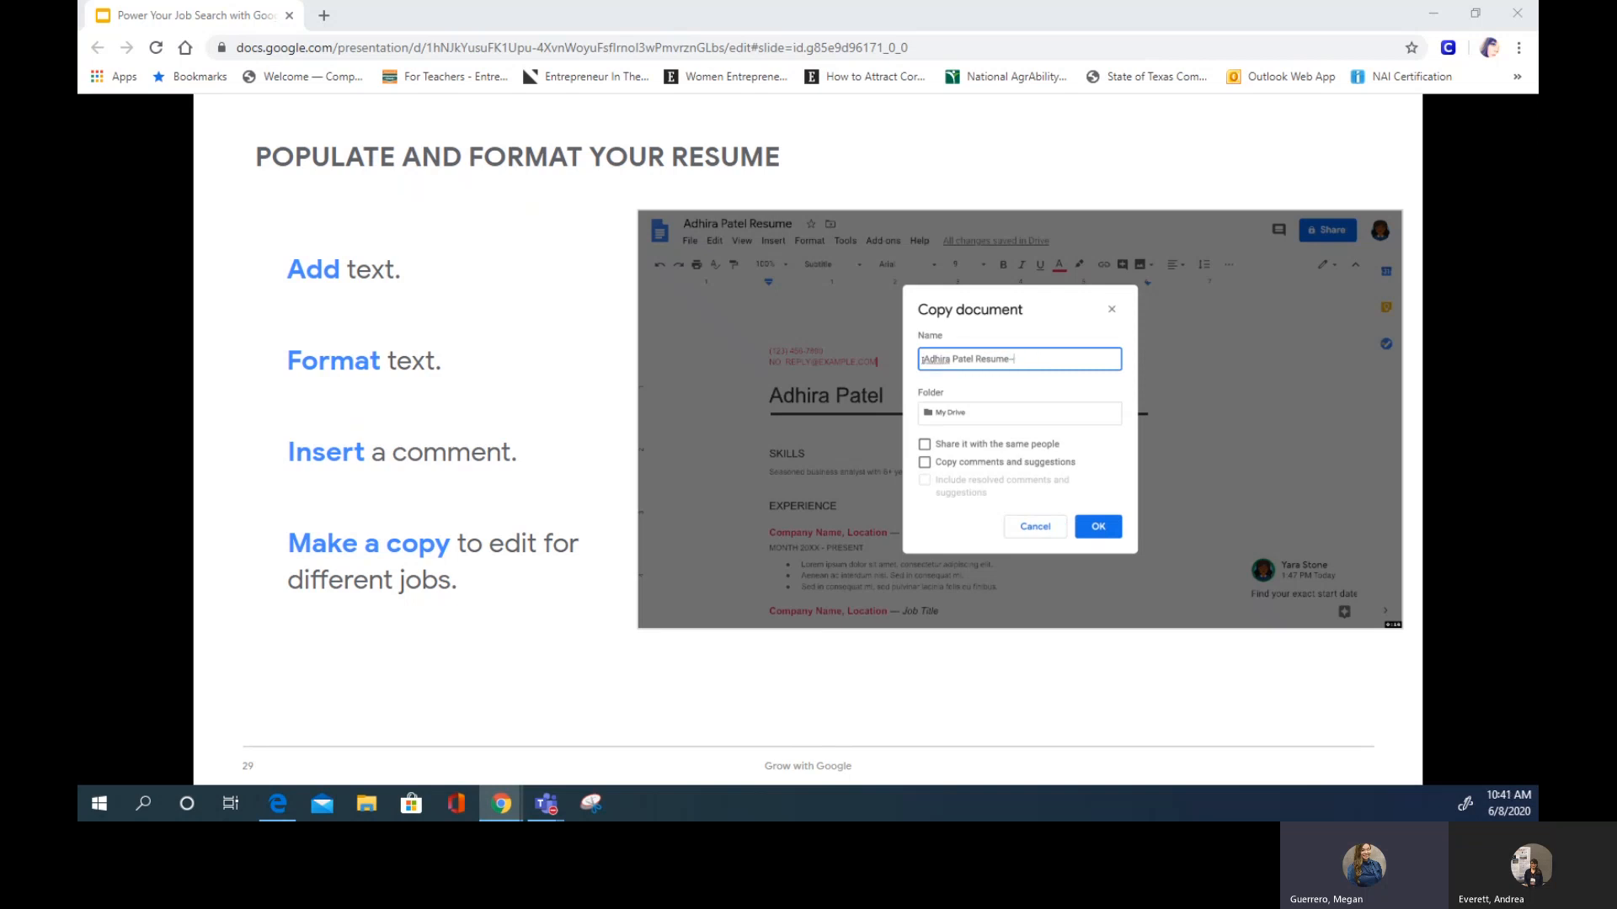
type("SALES")
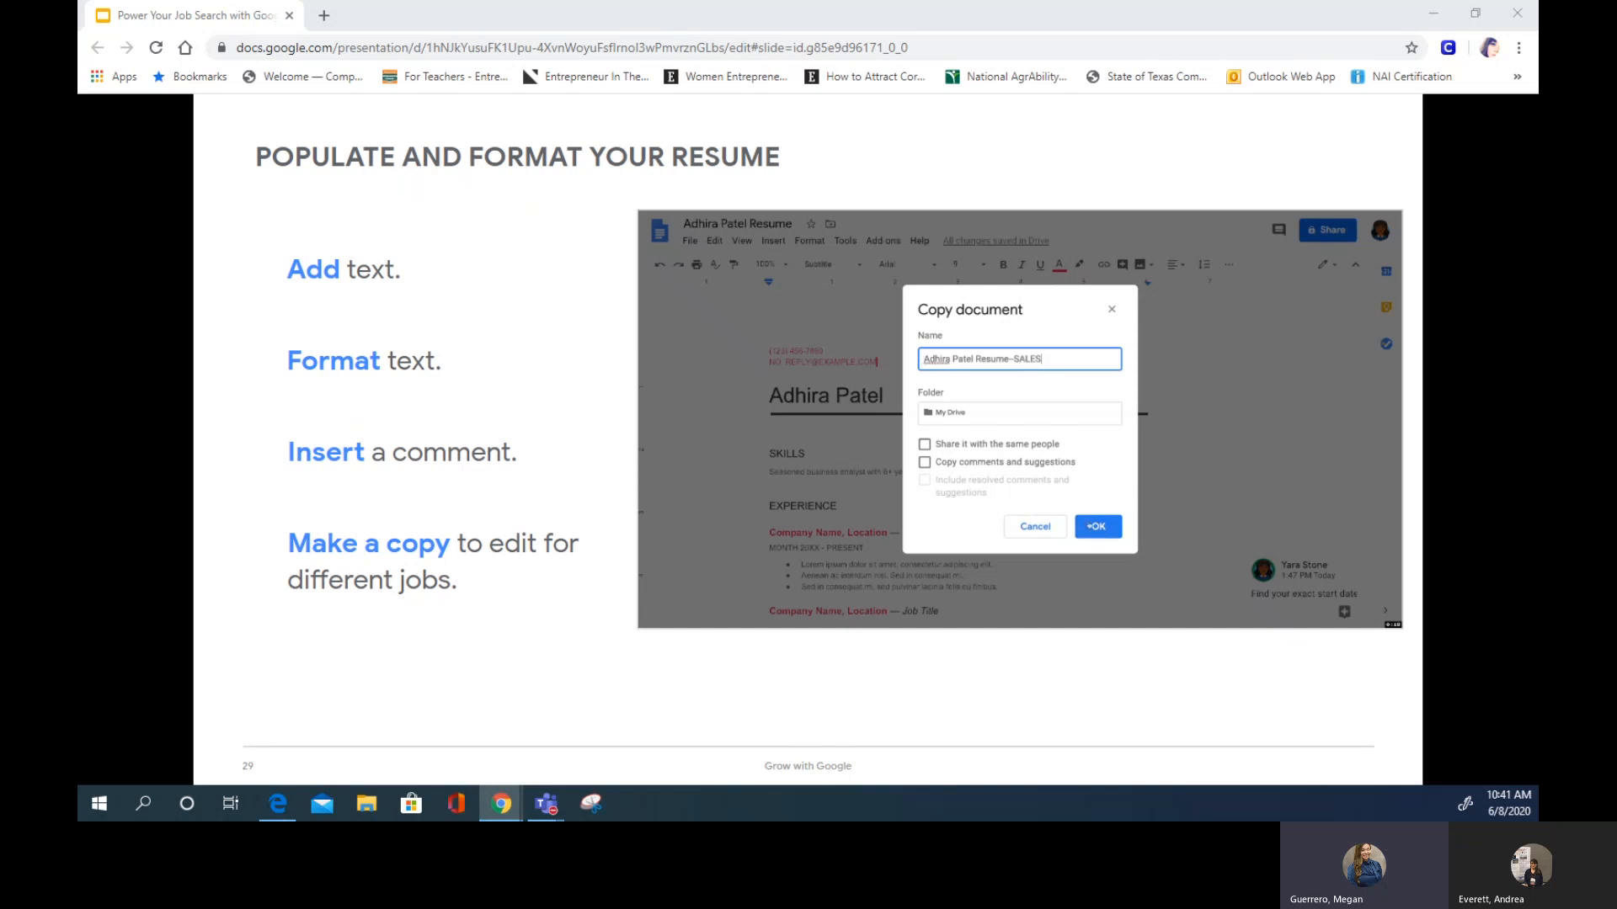
left_click(1096, 525)
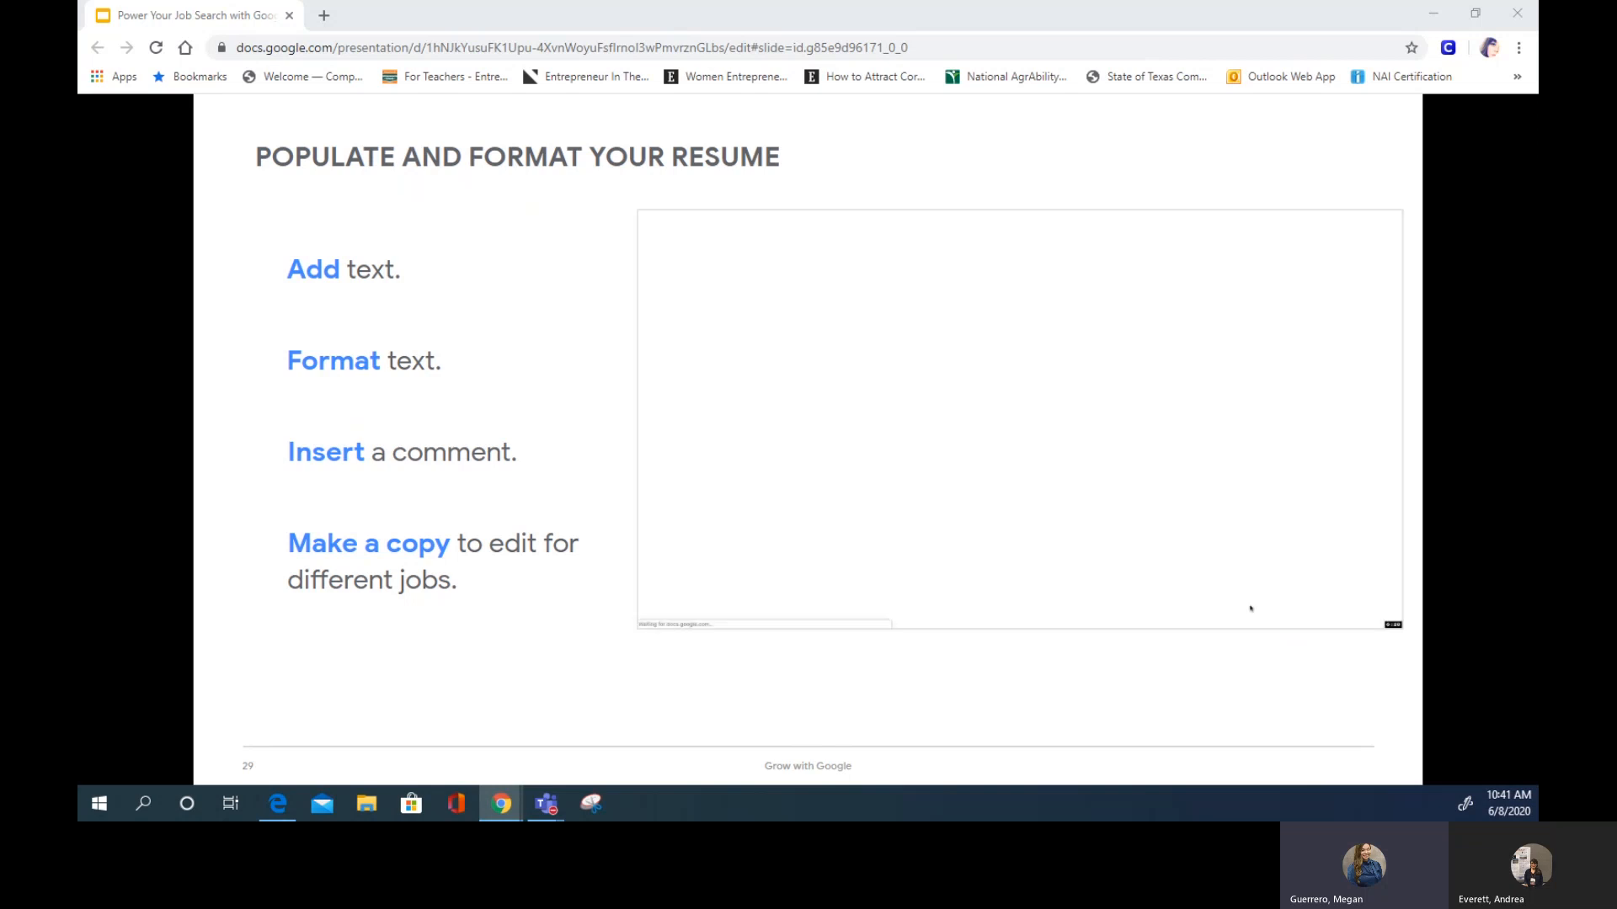
mouse_move(1318, 559)
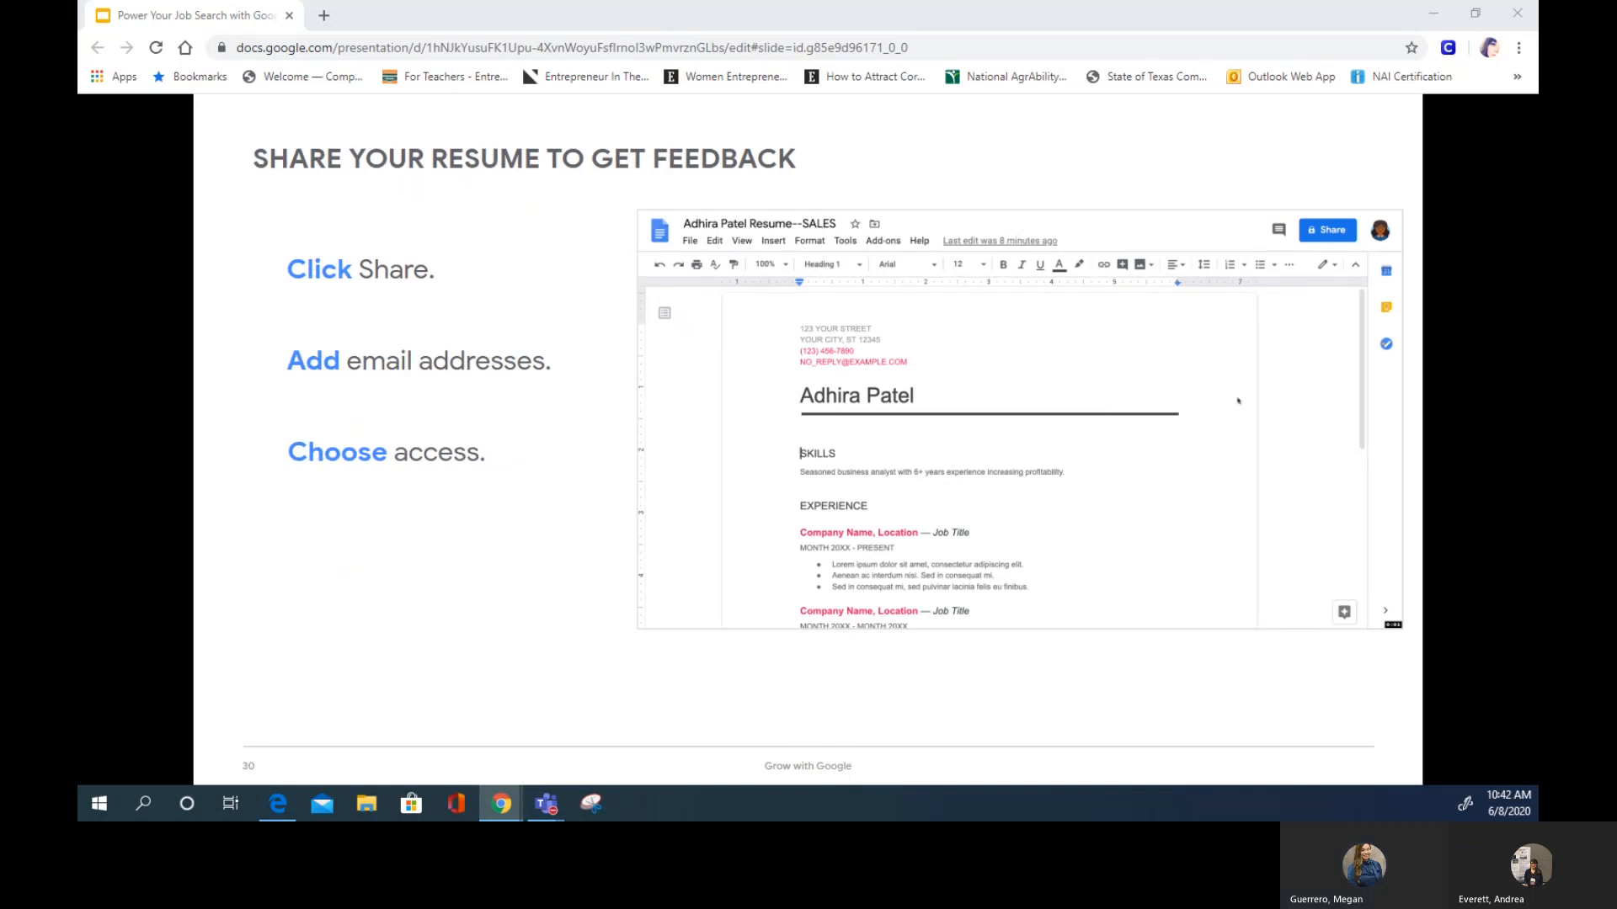
mouse_move(1327, 230)
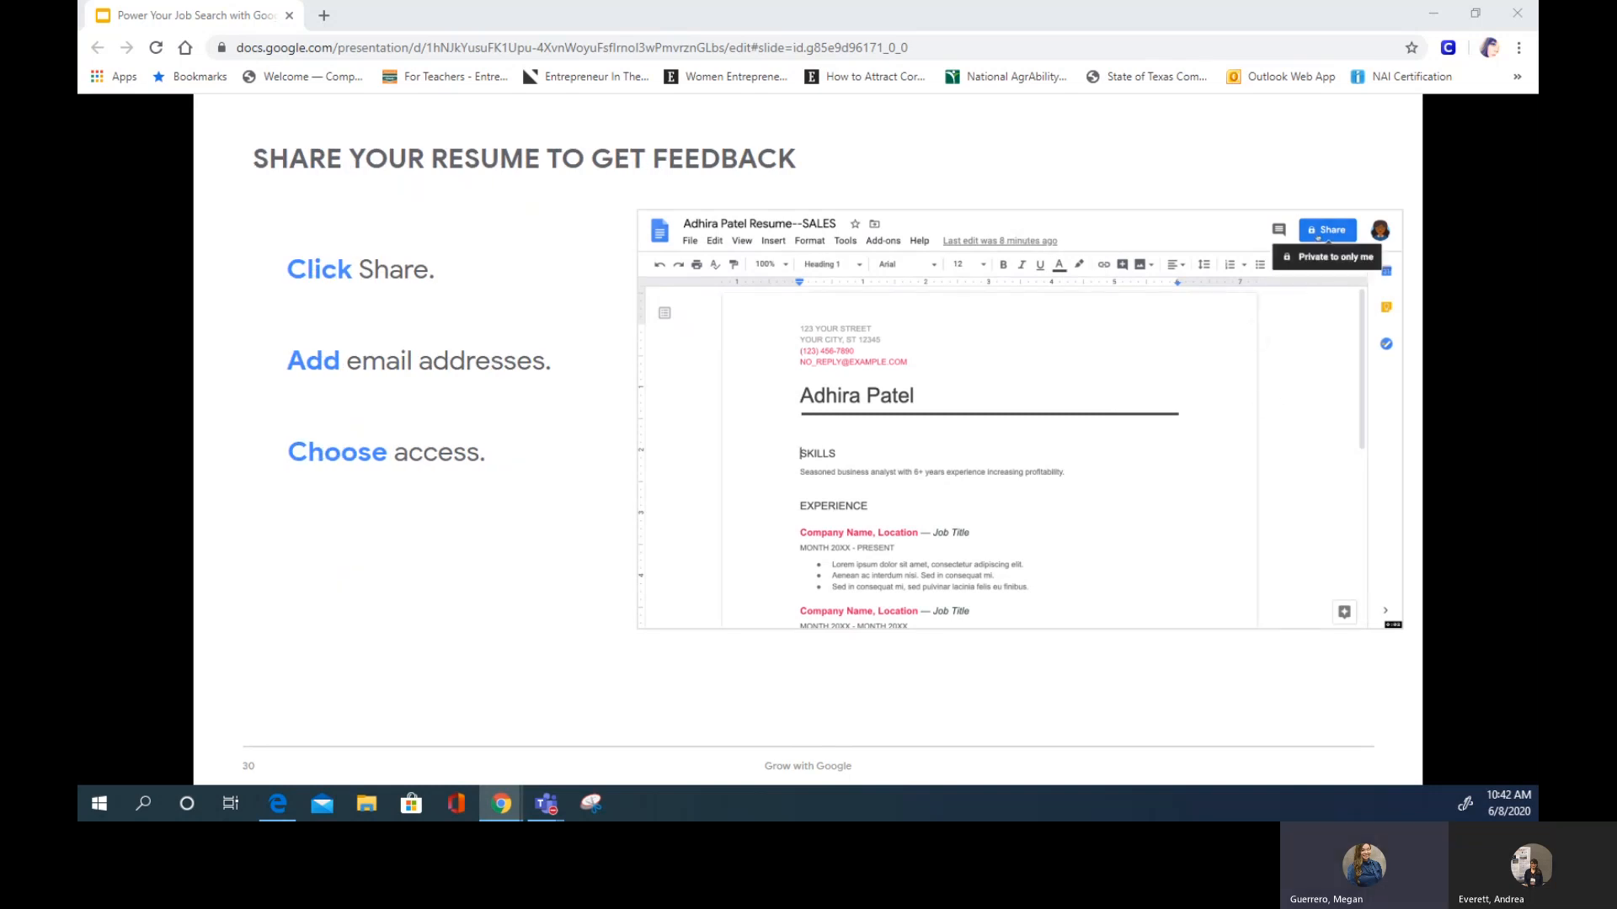
left_click(1327, 229)
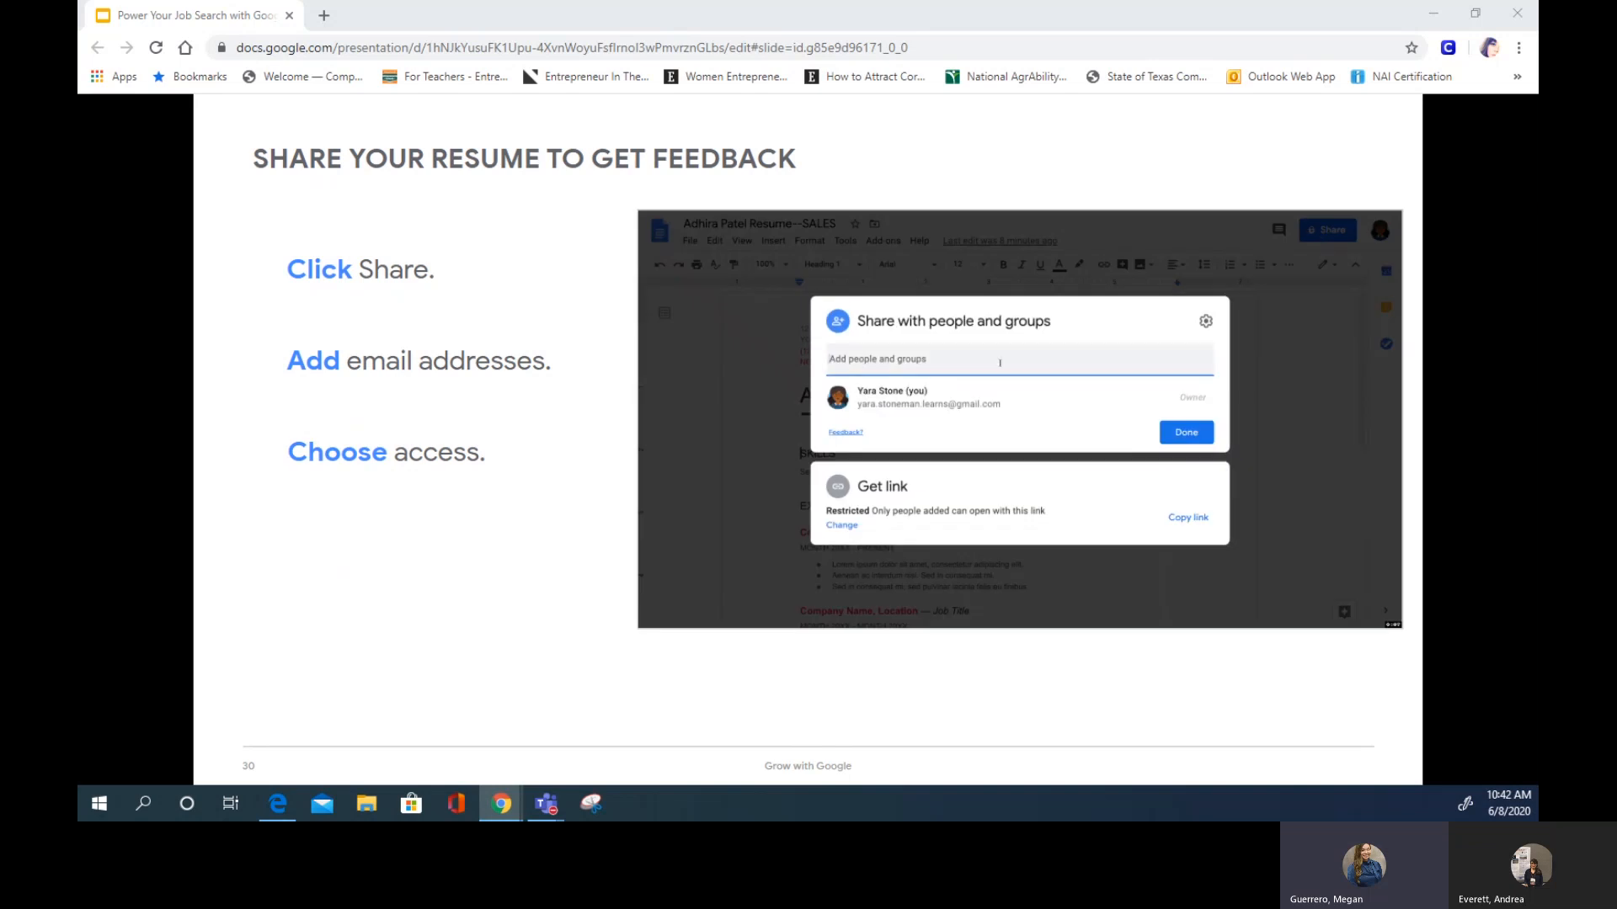
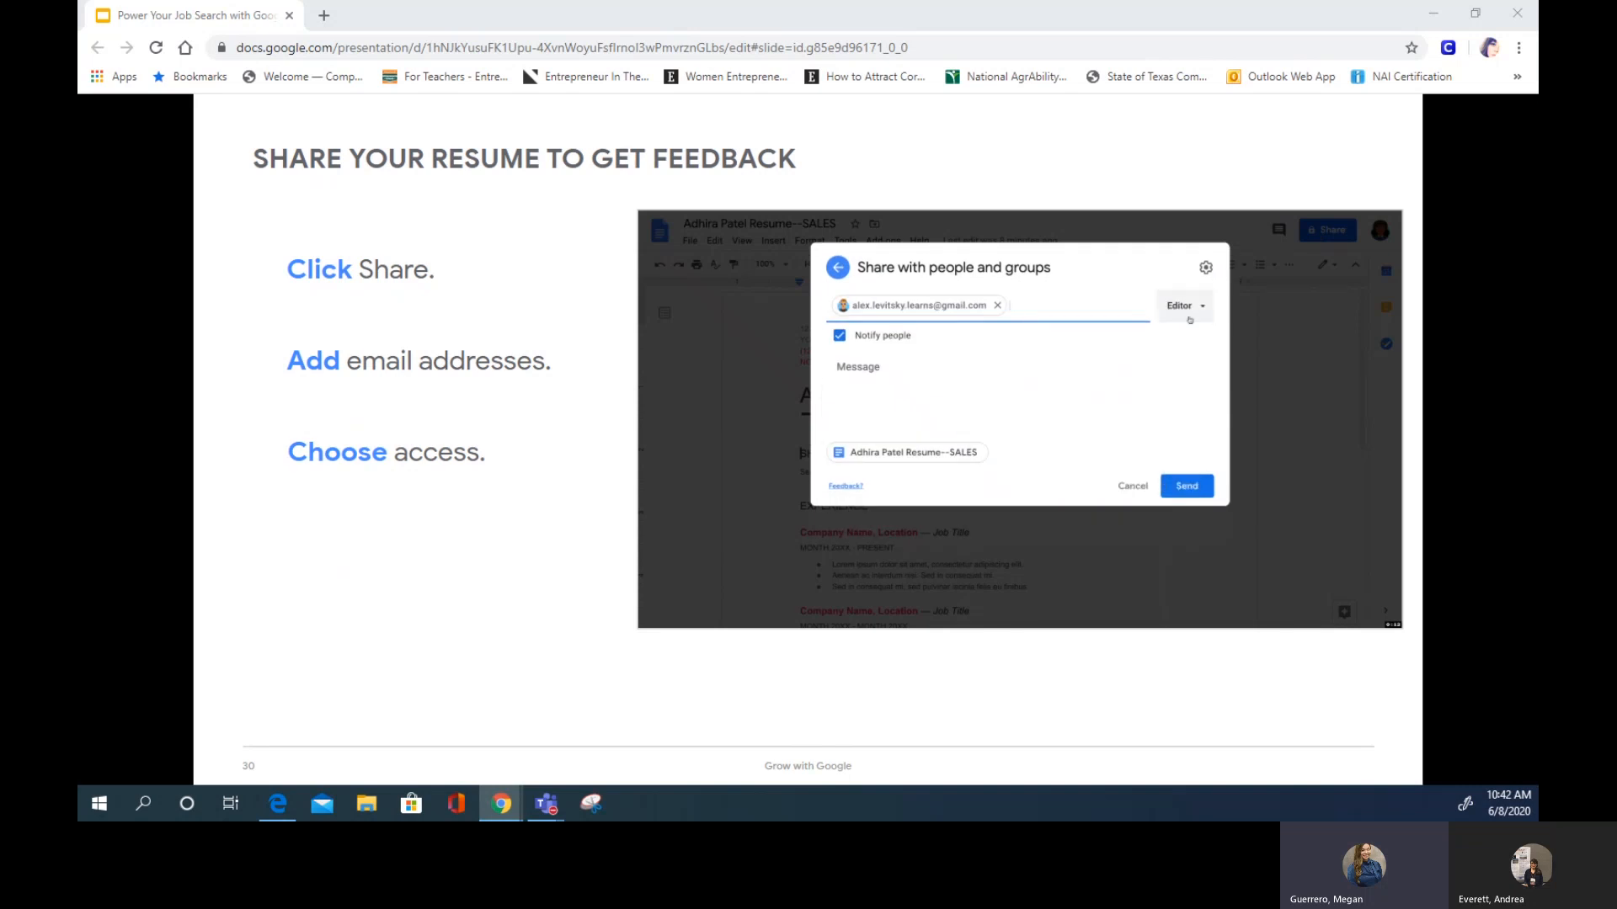
left_click(1182, 305)
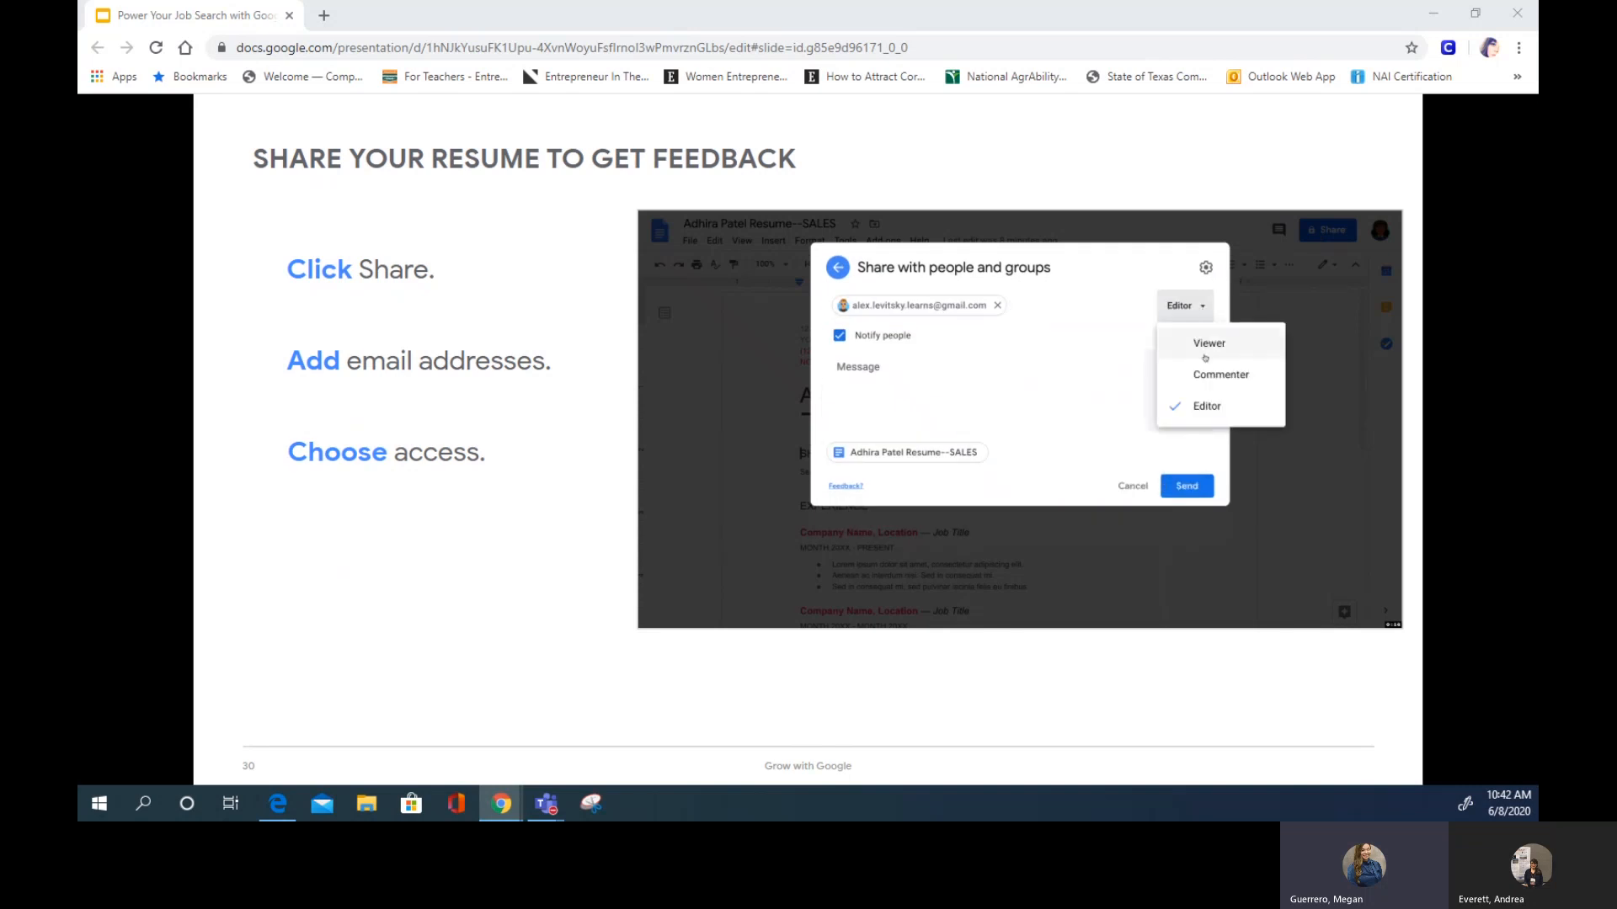
left_click(1221, 374)
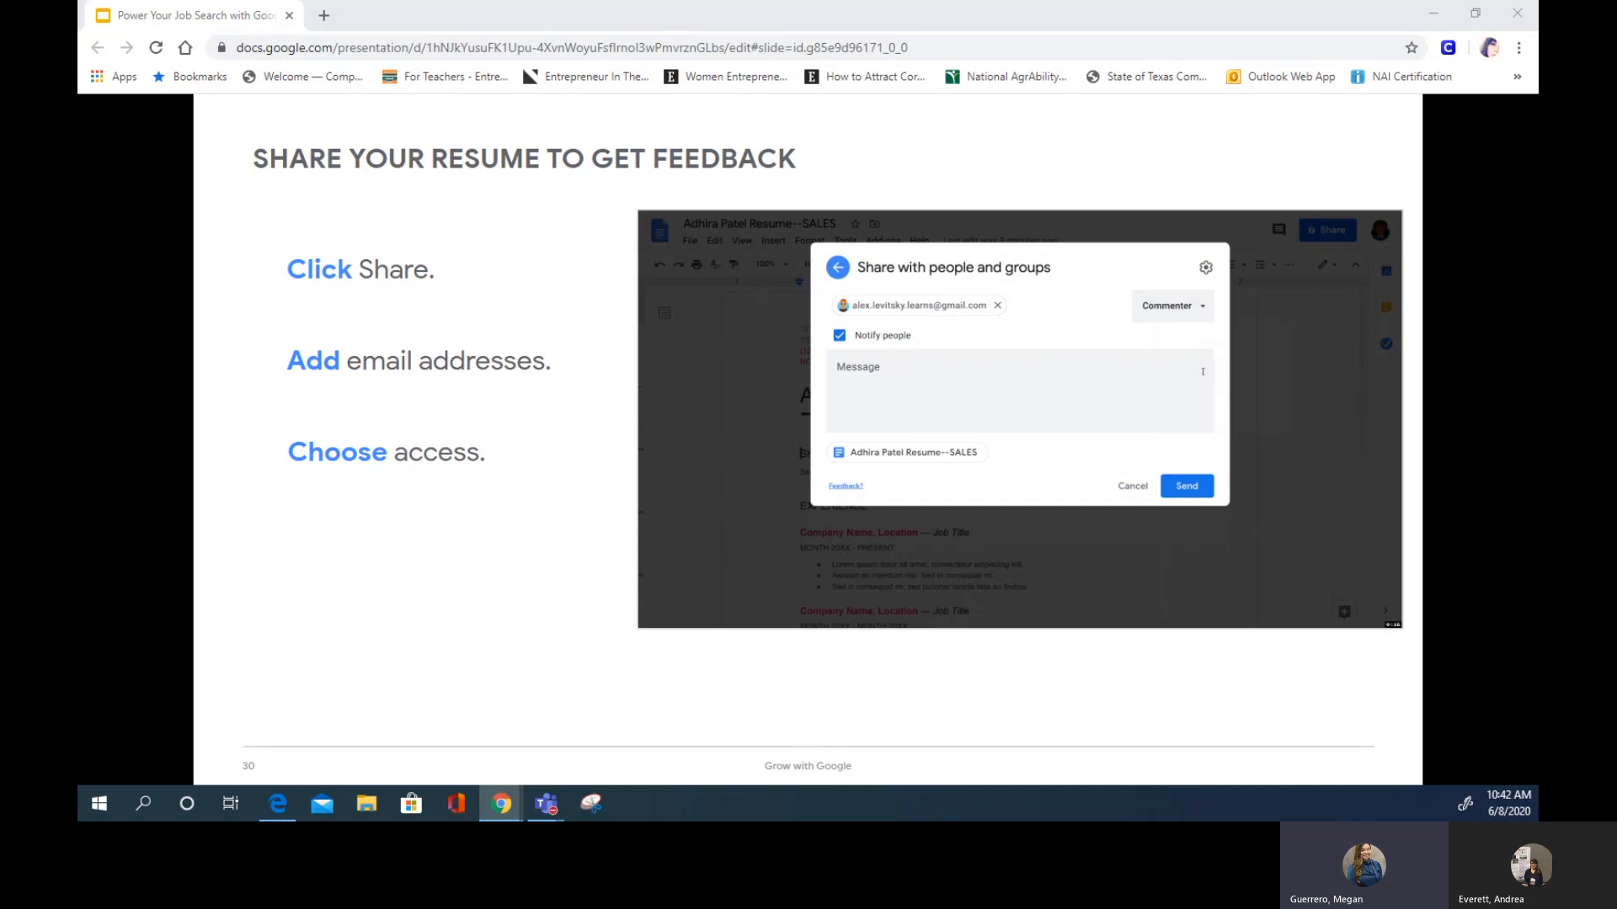
Step: Send the note 'Hi Alex! Would you take a look at my resume and let me know how I can improve it?'
left_click(1019, 390)
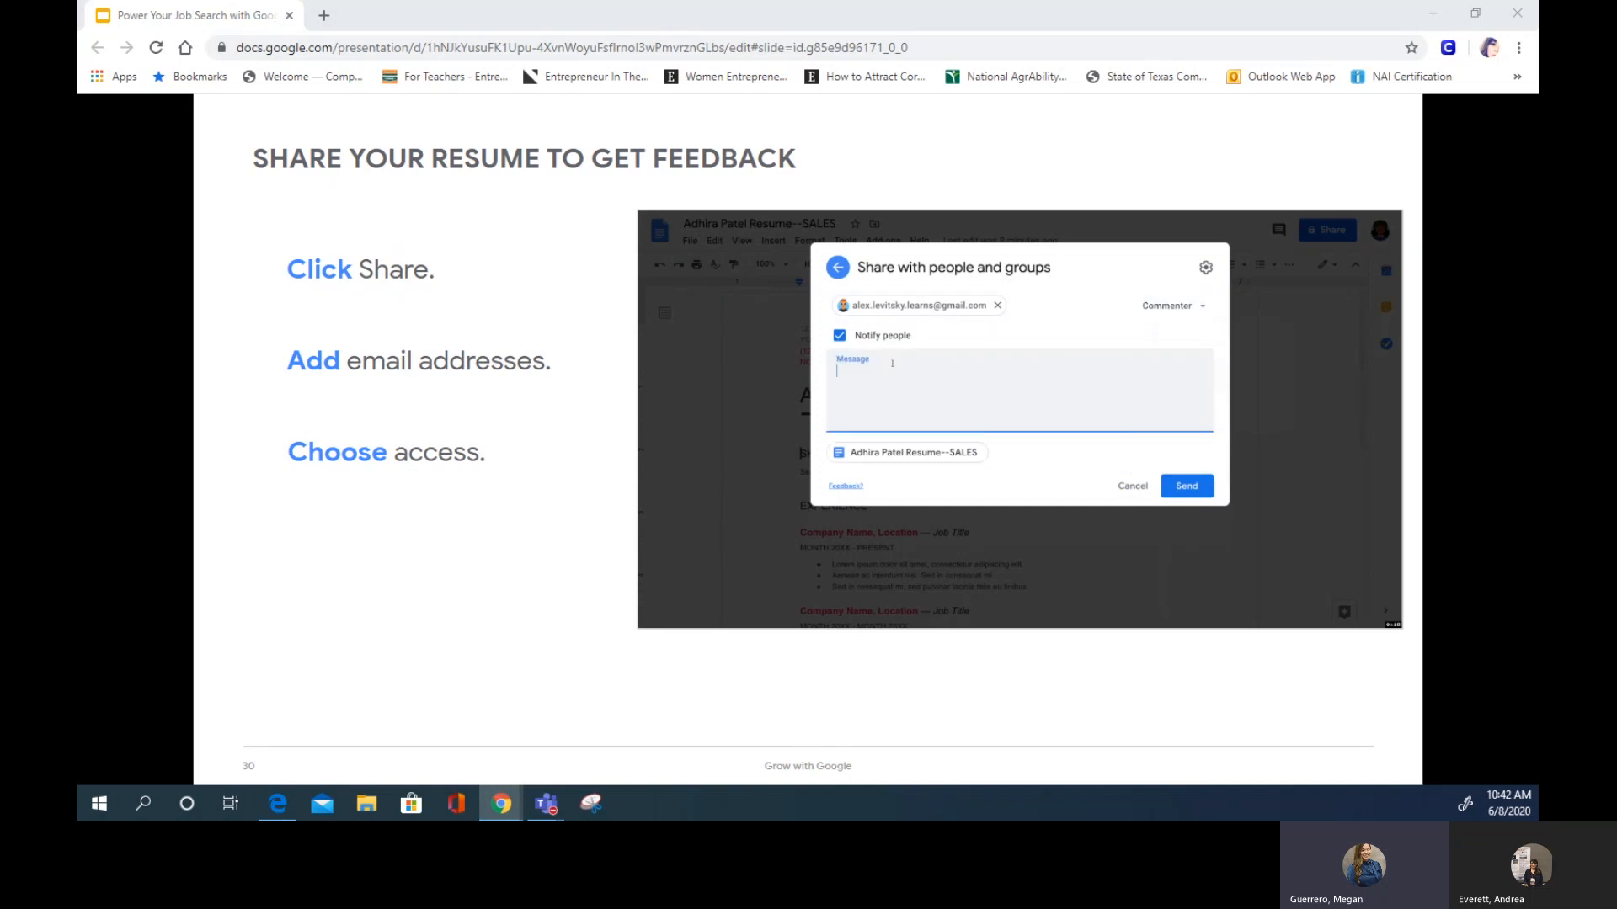
type("Hi")
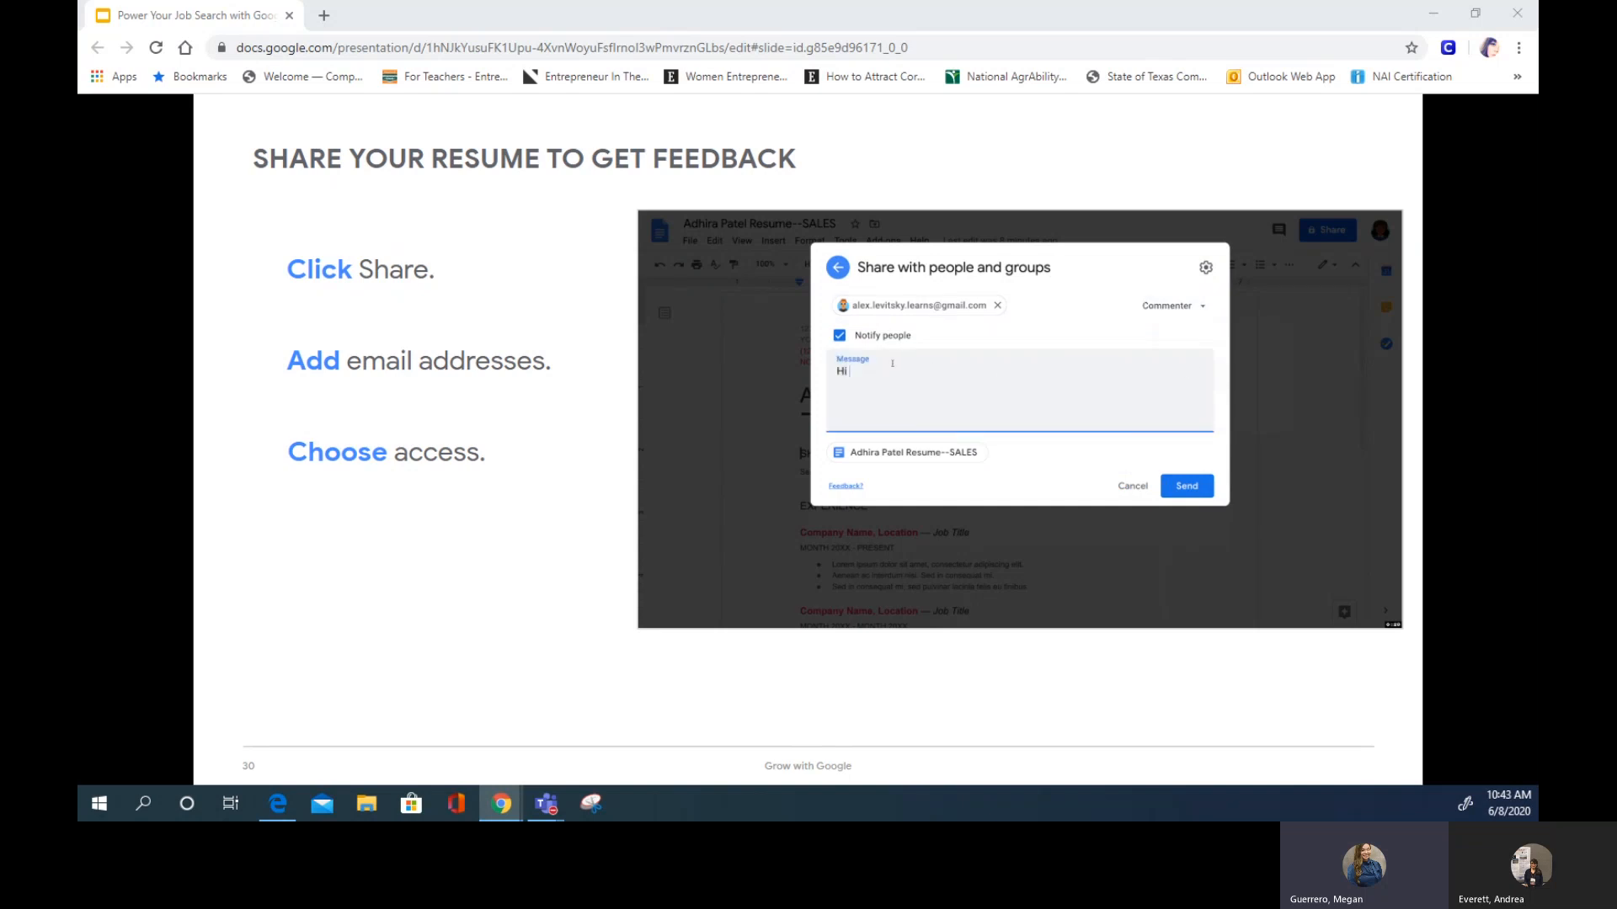
type("Alex!")
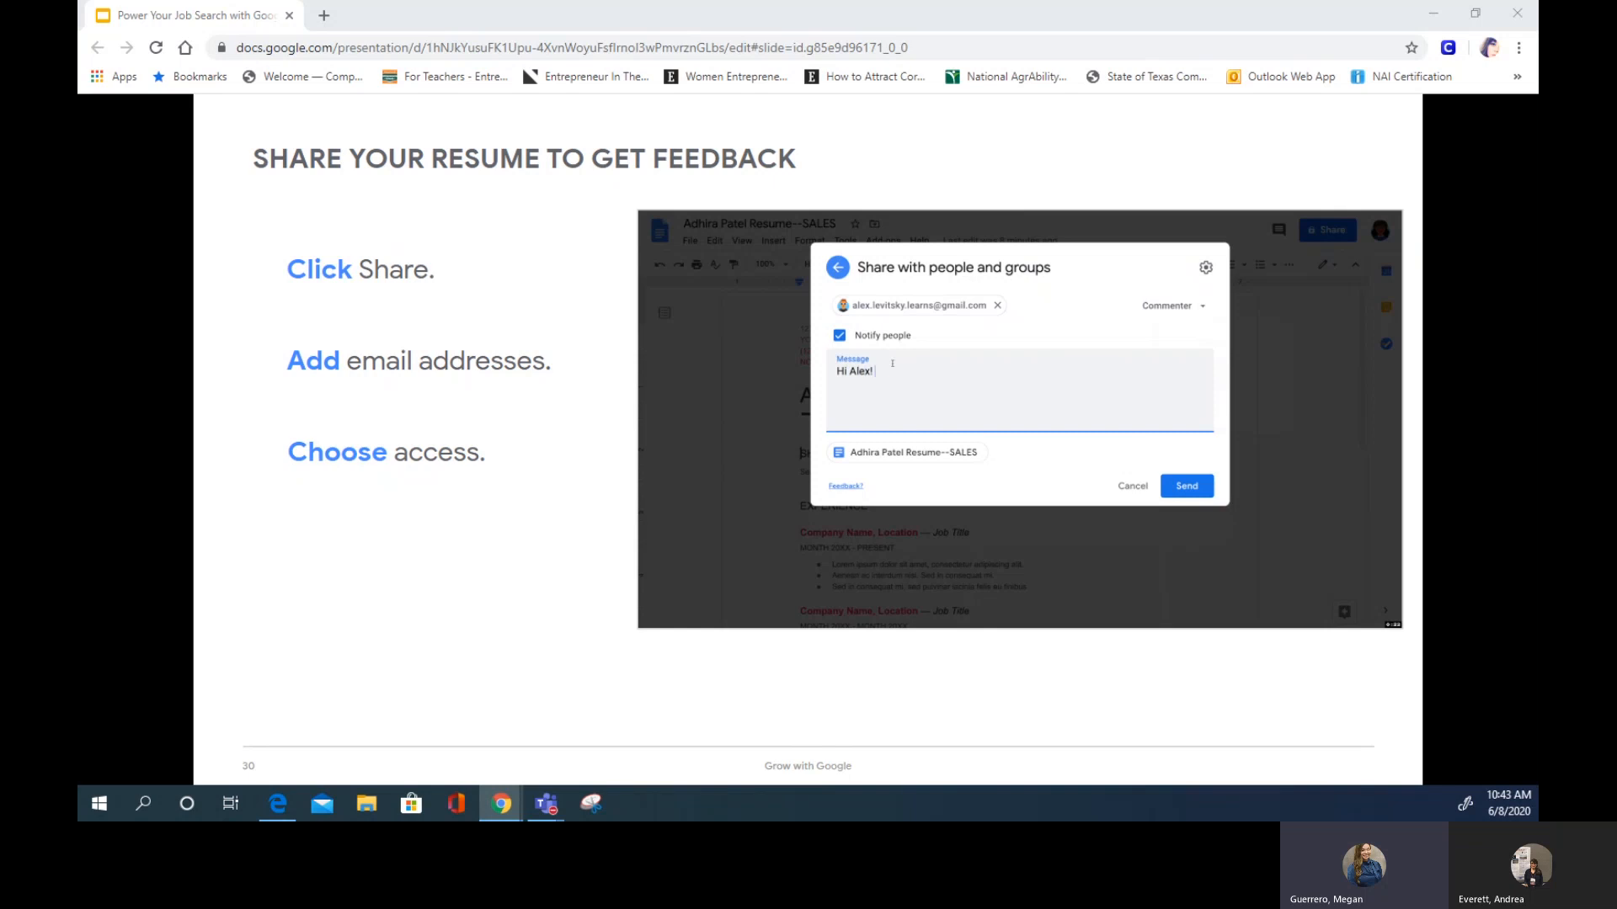
type("Would you")
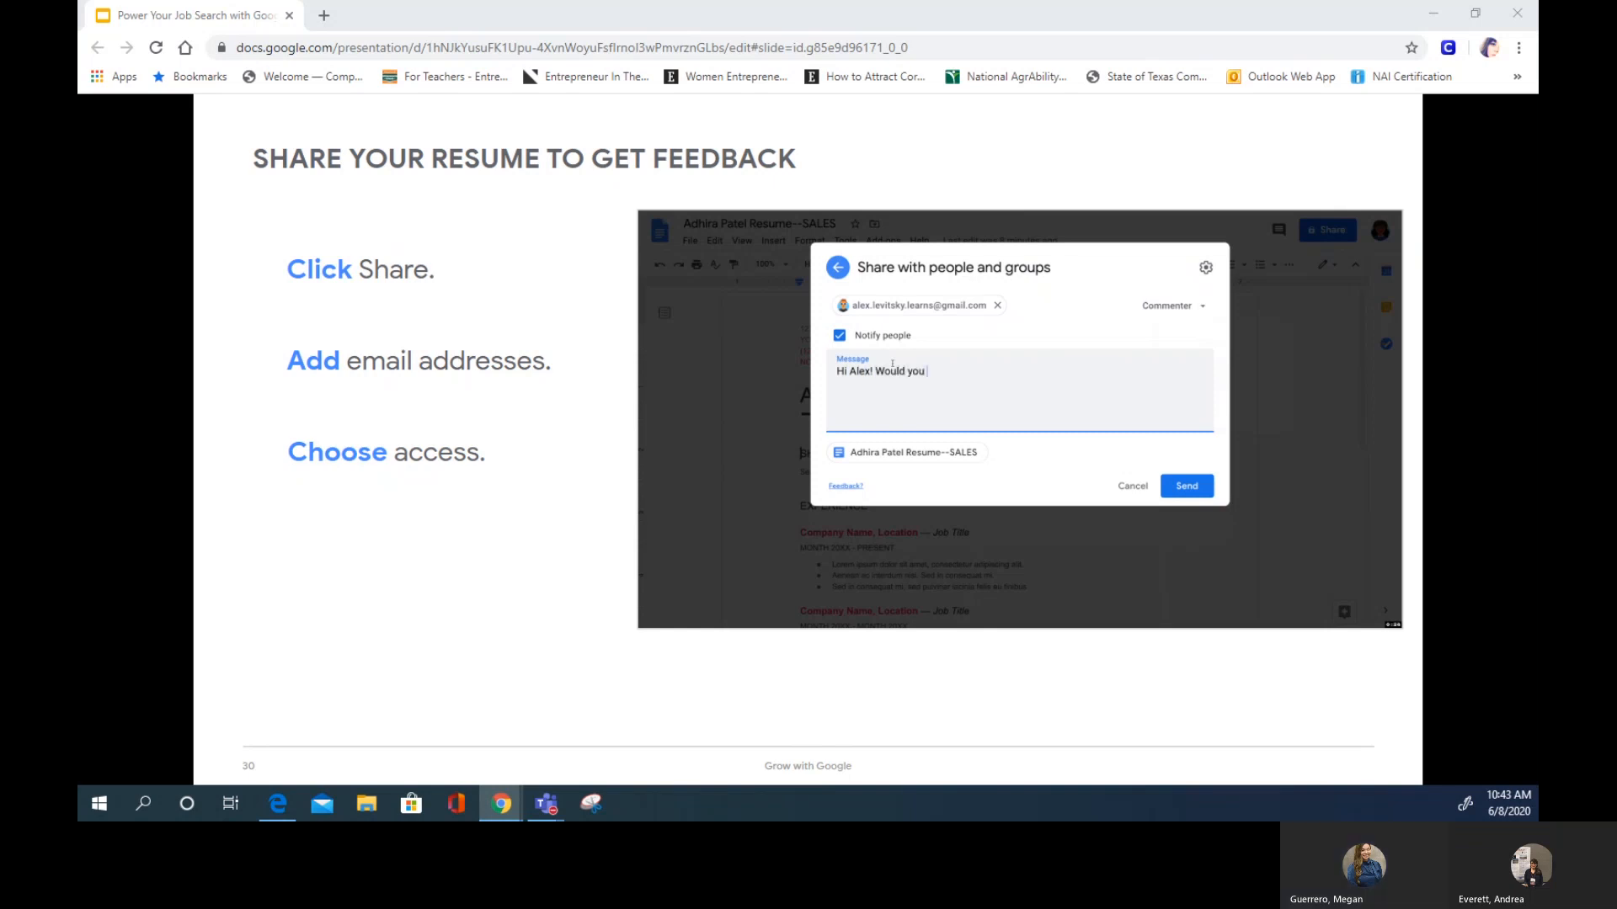
type("take a l")
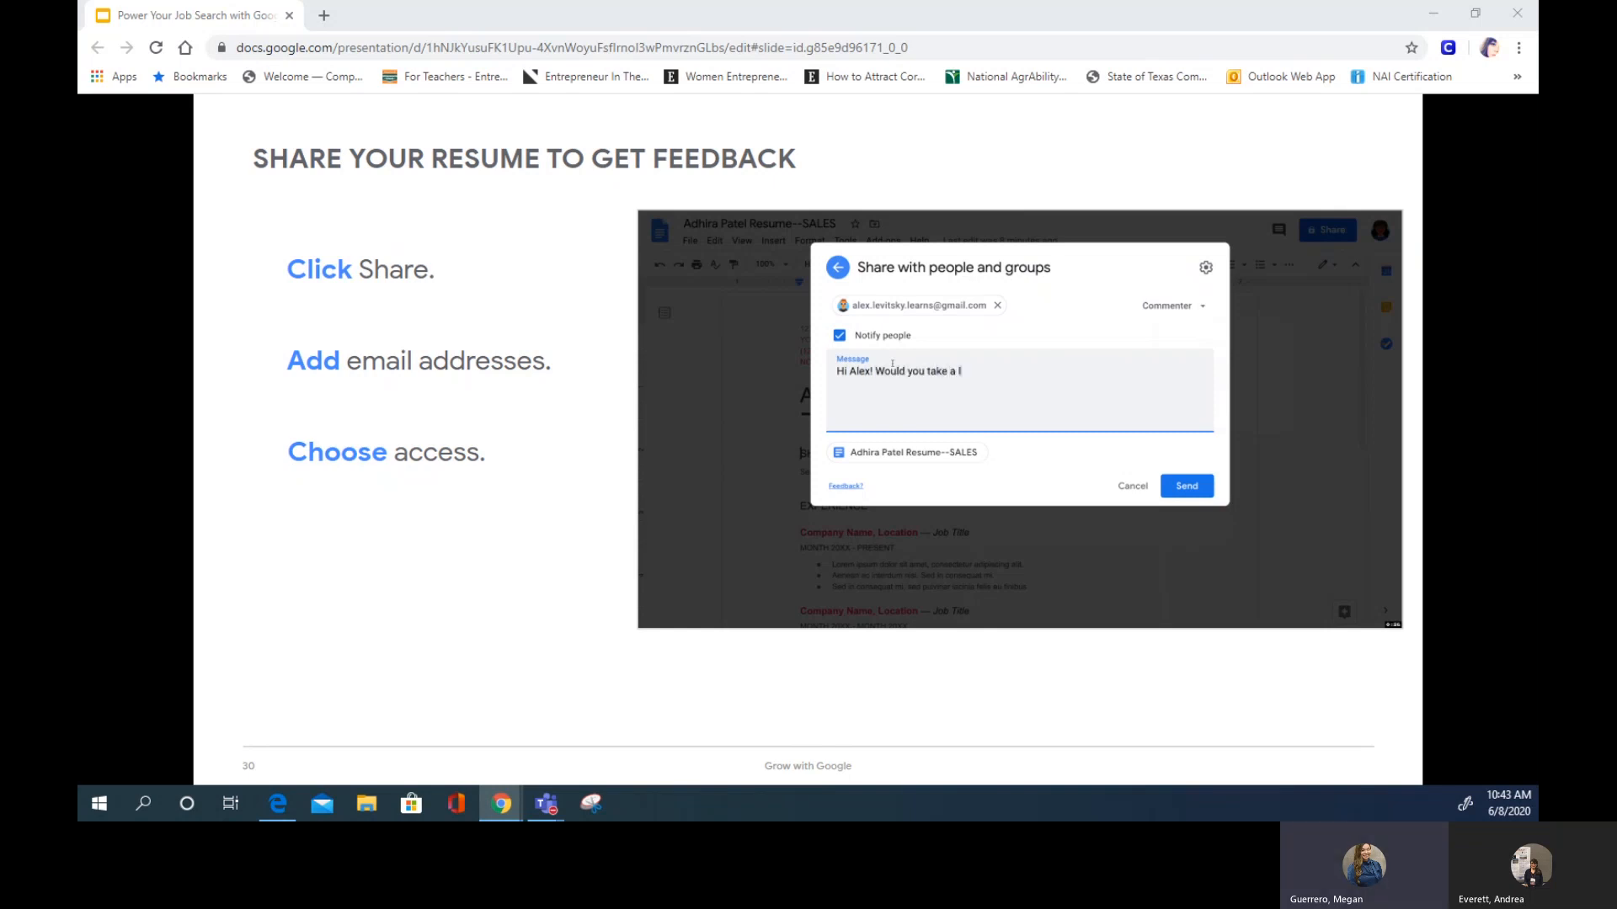
type("look at my r")
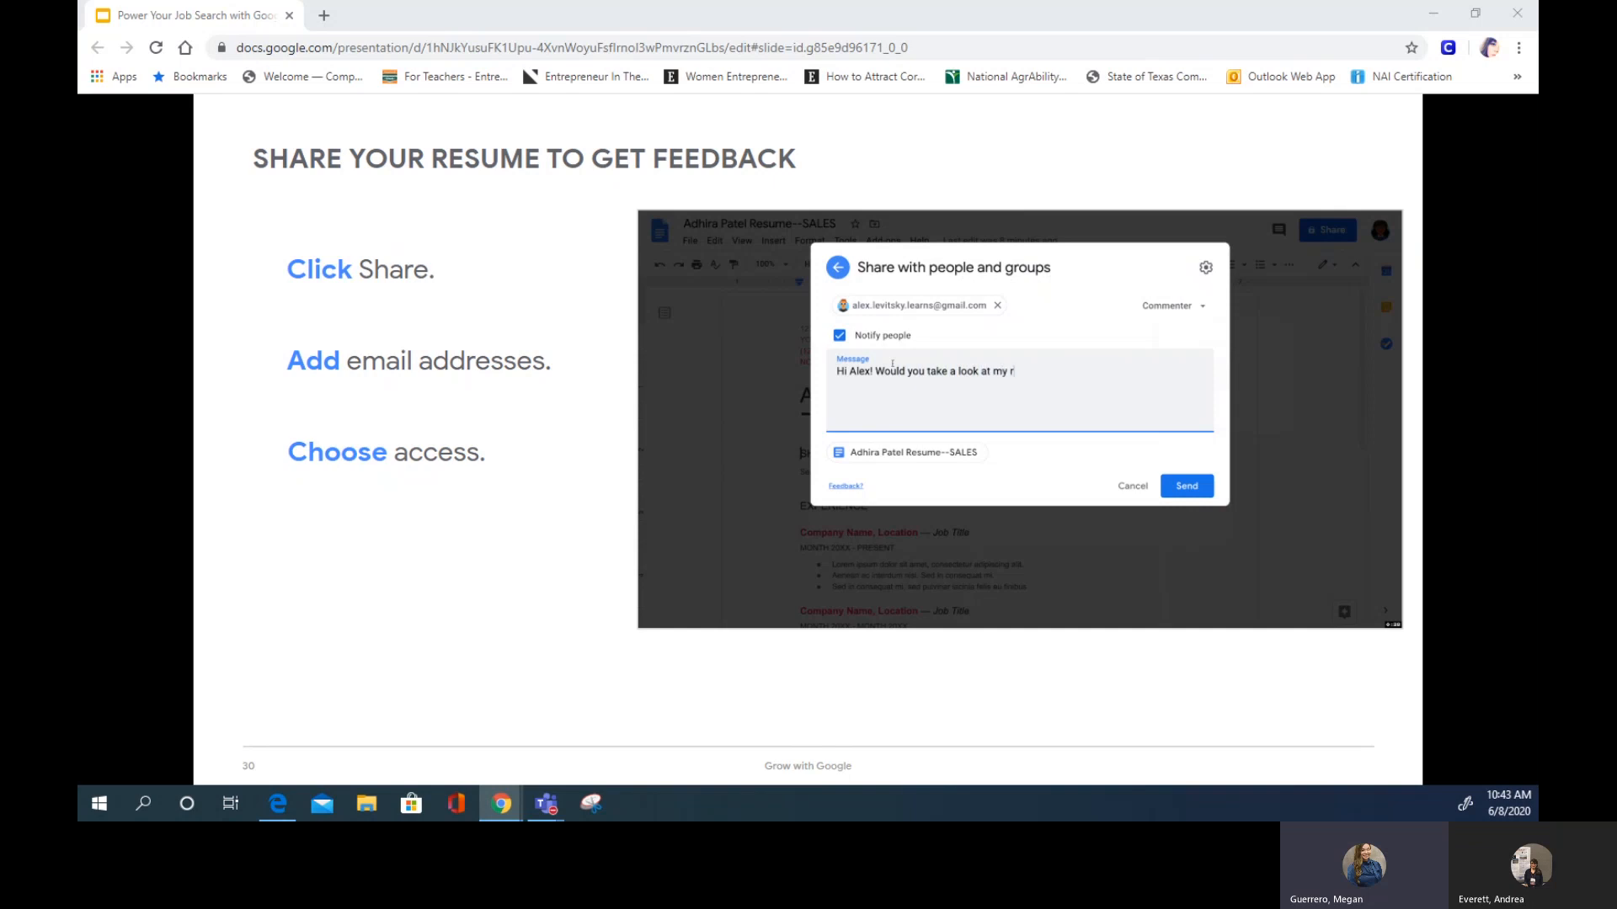
type("esume and let me know how")
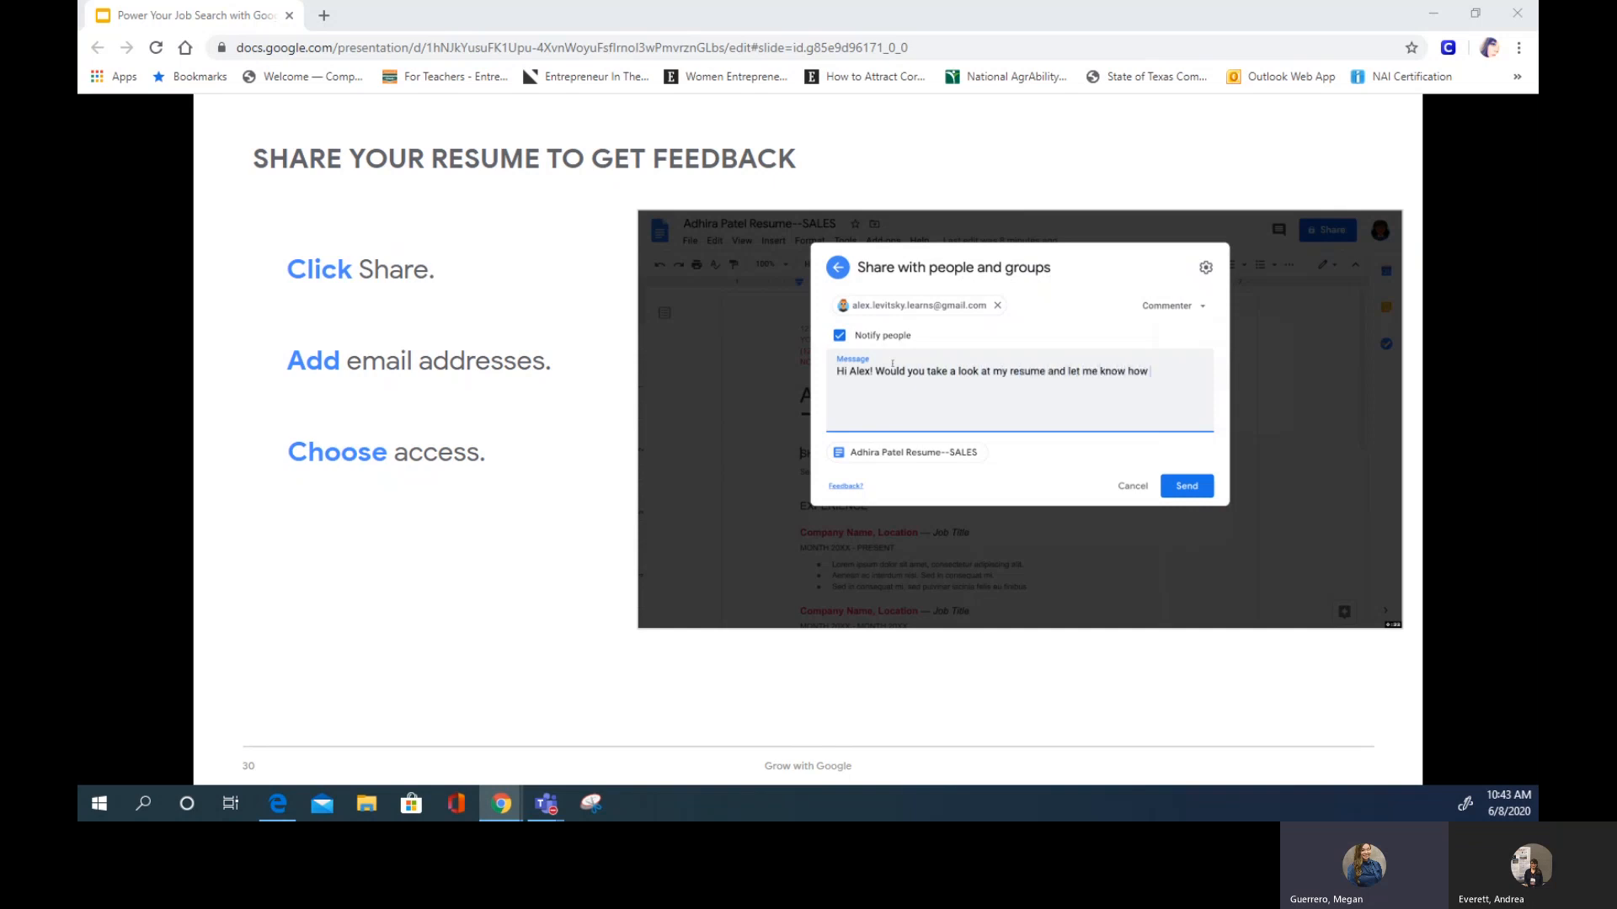
type("I can improve")
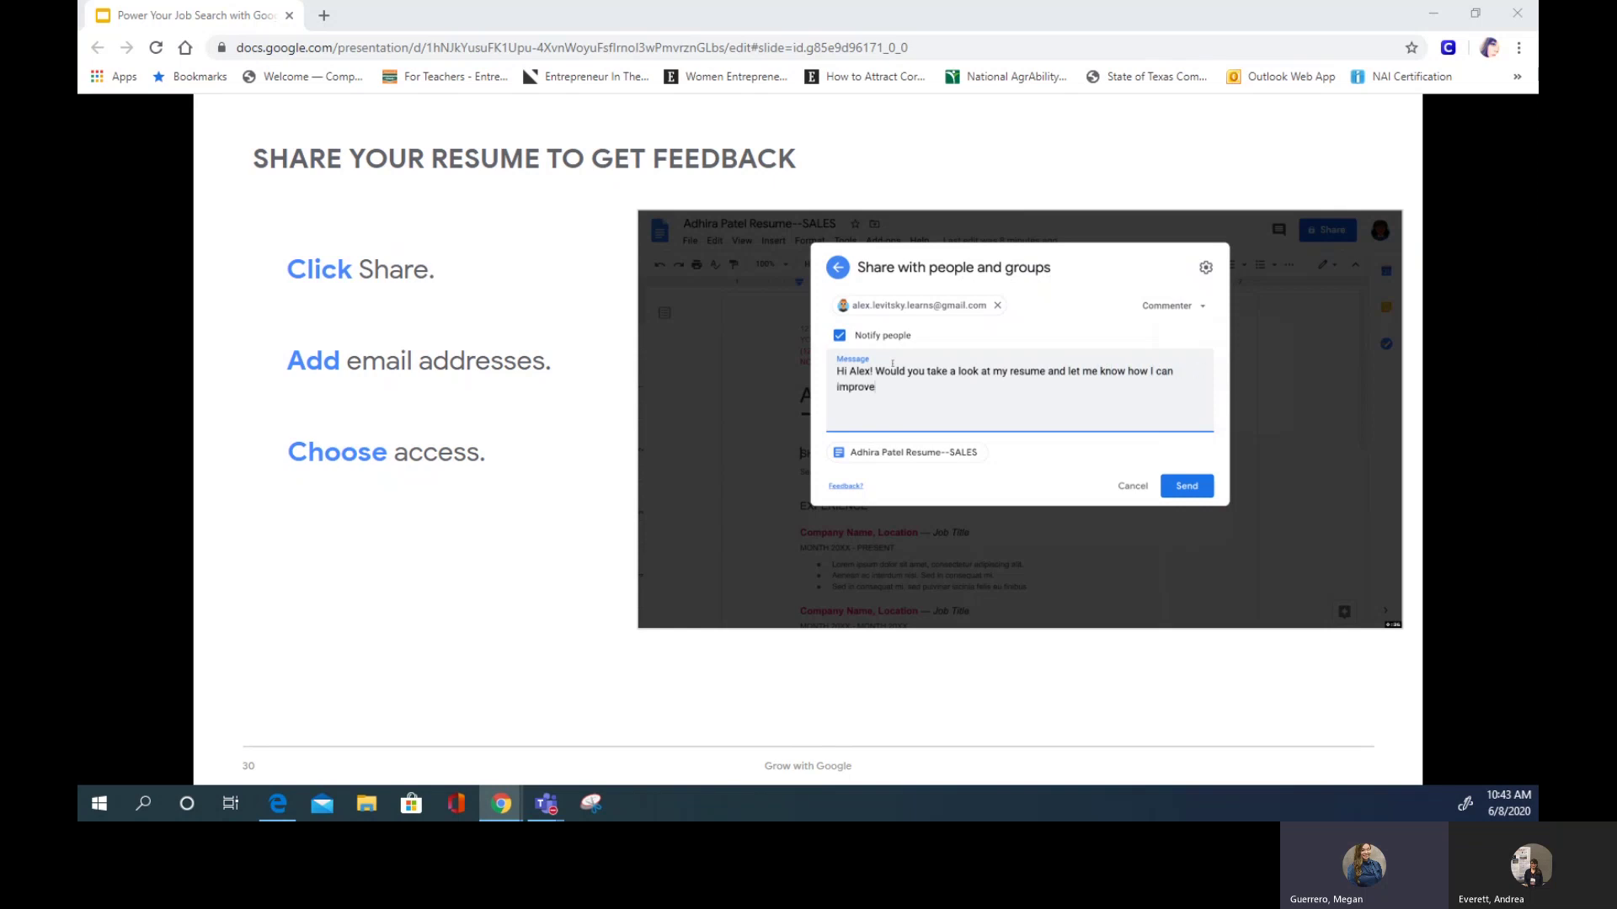
type("it?")
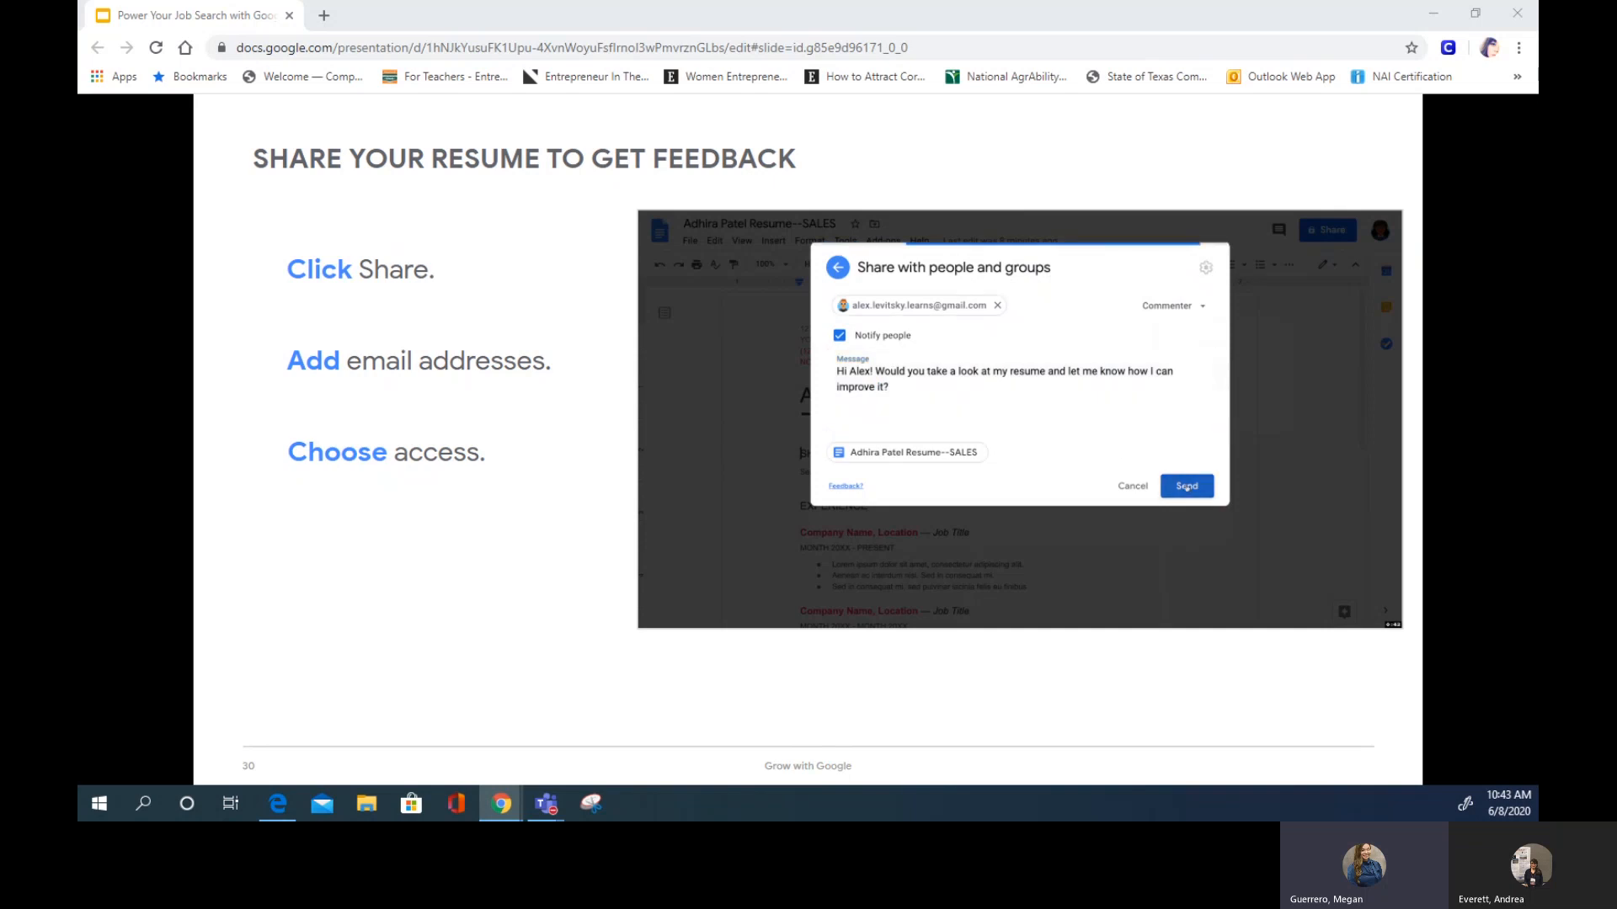
left_click(1185, 486)
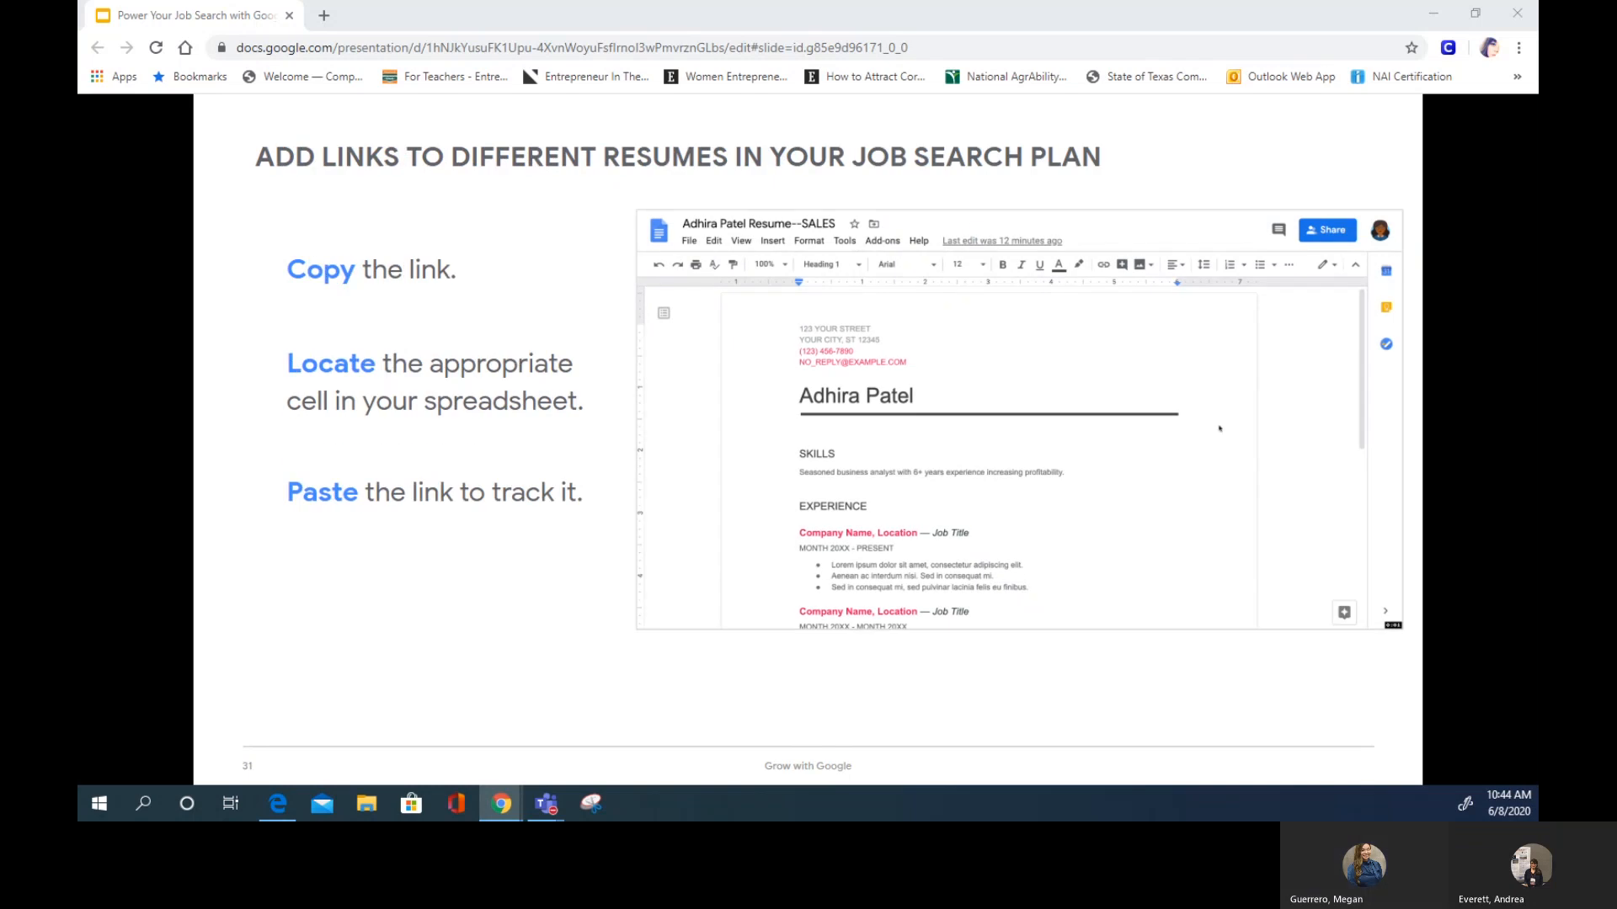
mouse_move(1220, 429)
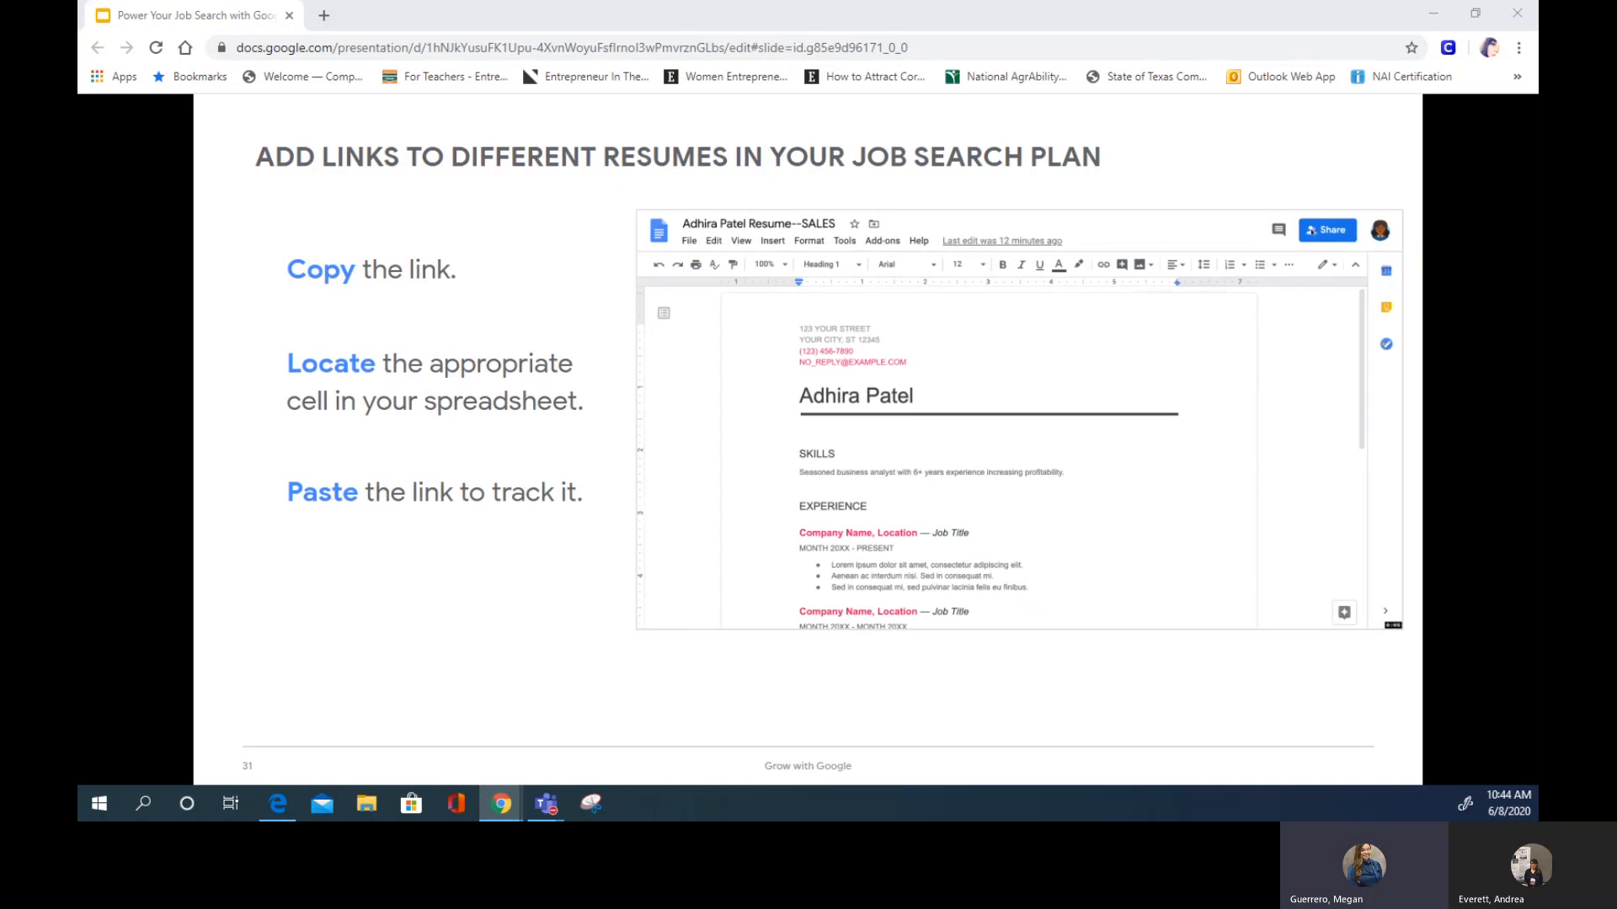
Step: Play the demo that copies the resume's share link via Share > Get link > Copy link
left_click(1328, 230)
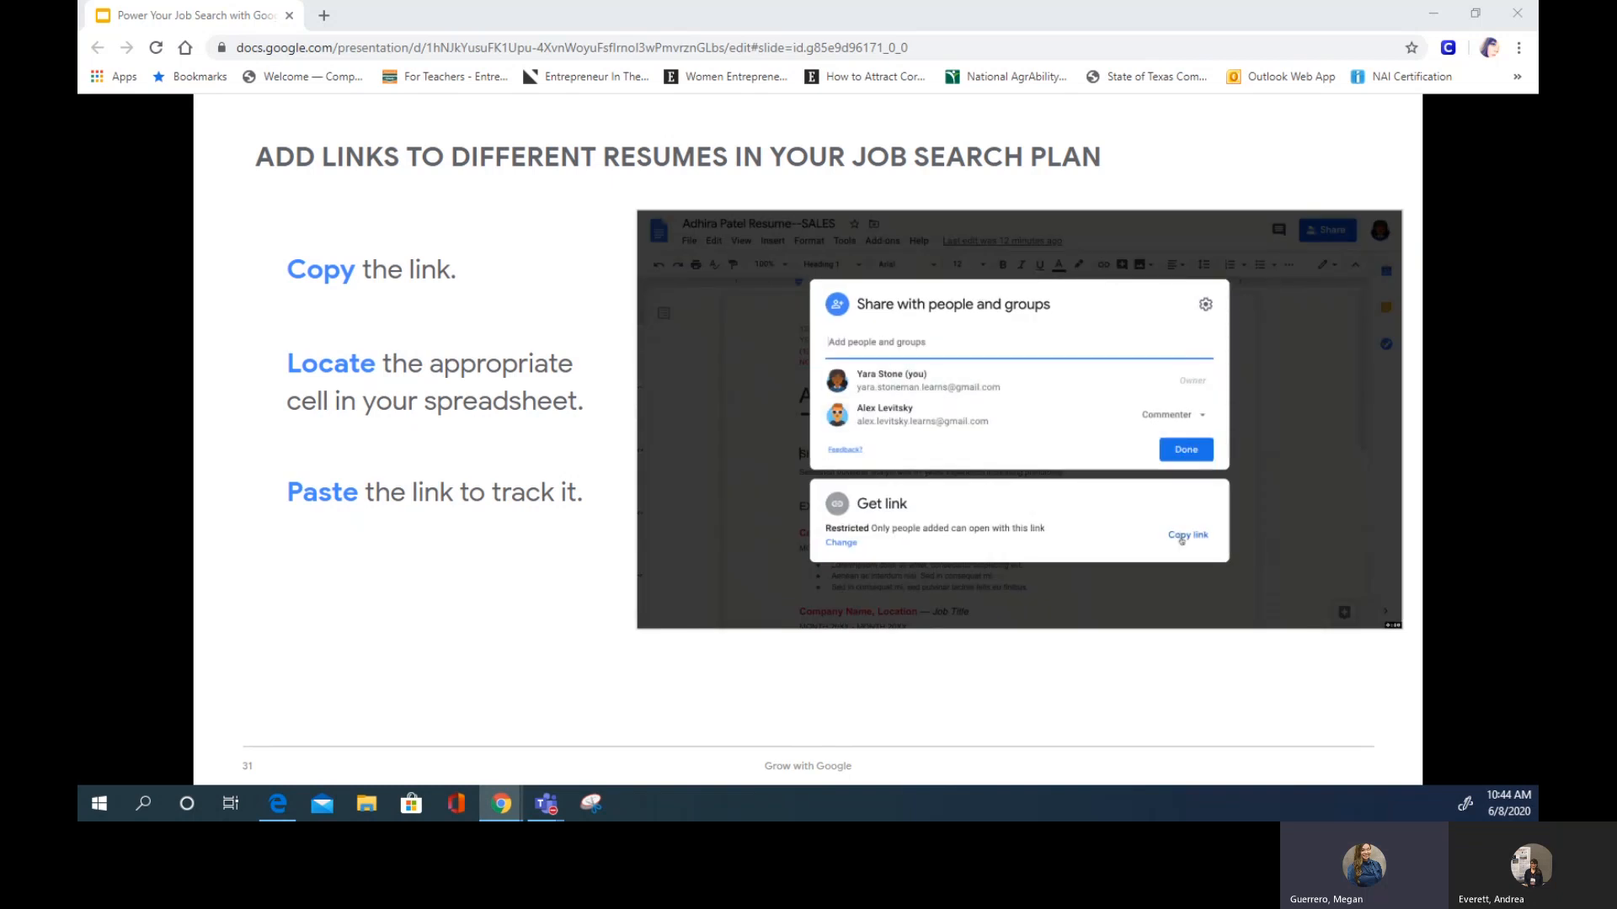
left_click(1188, 535)
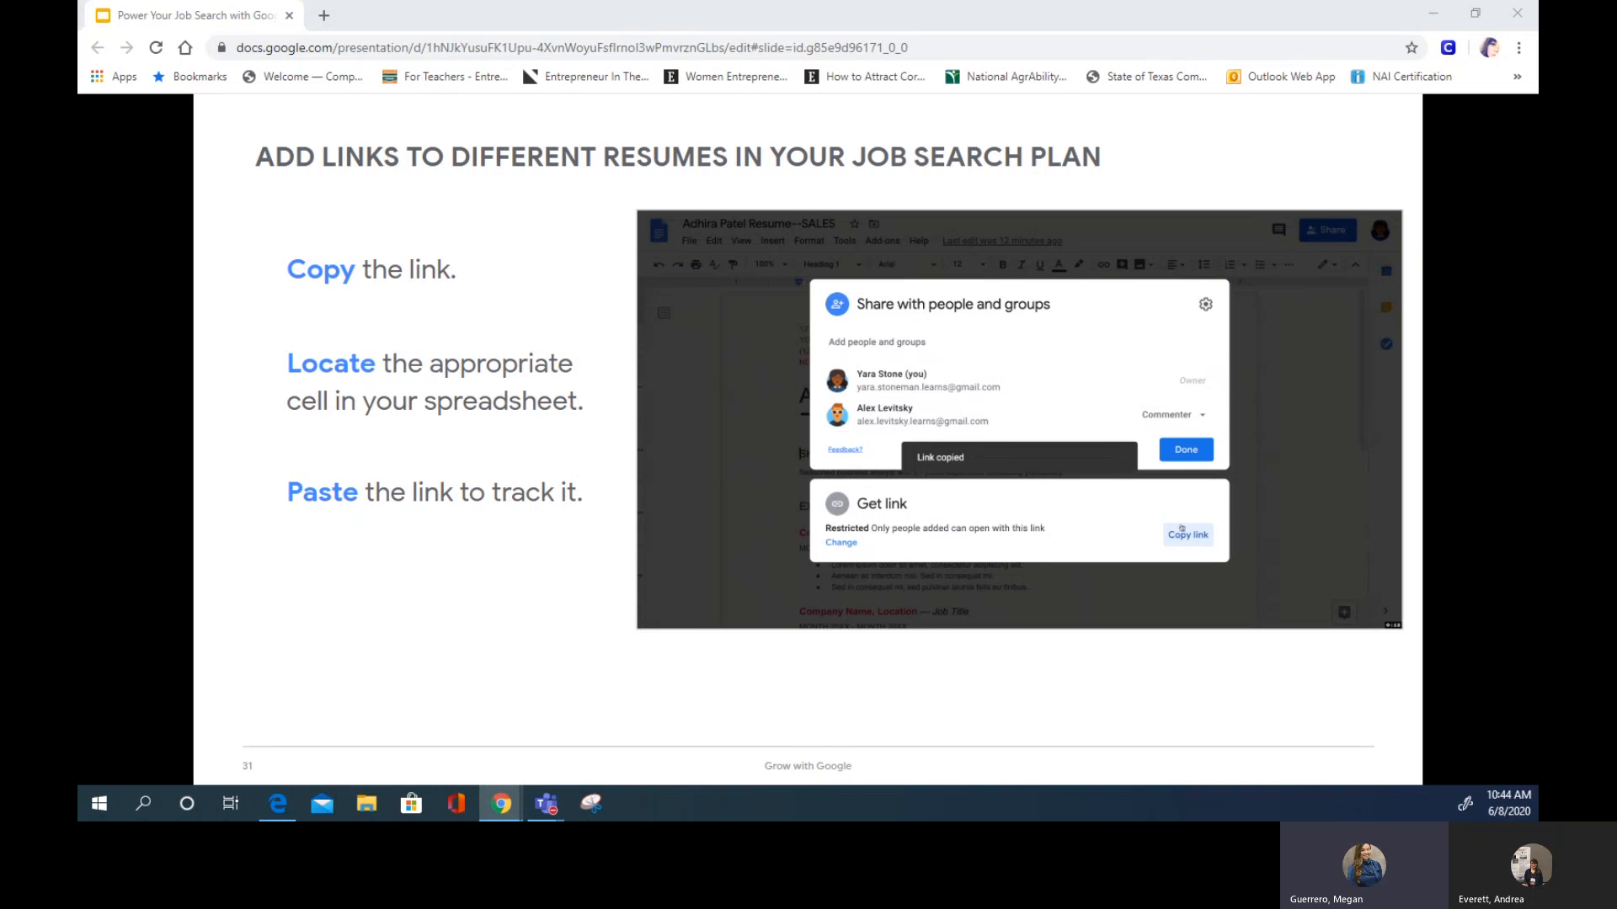
left_click(1184, 450)
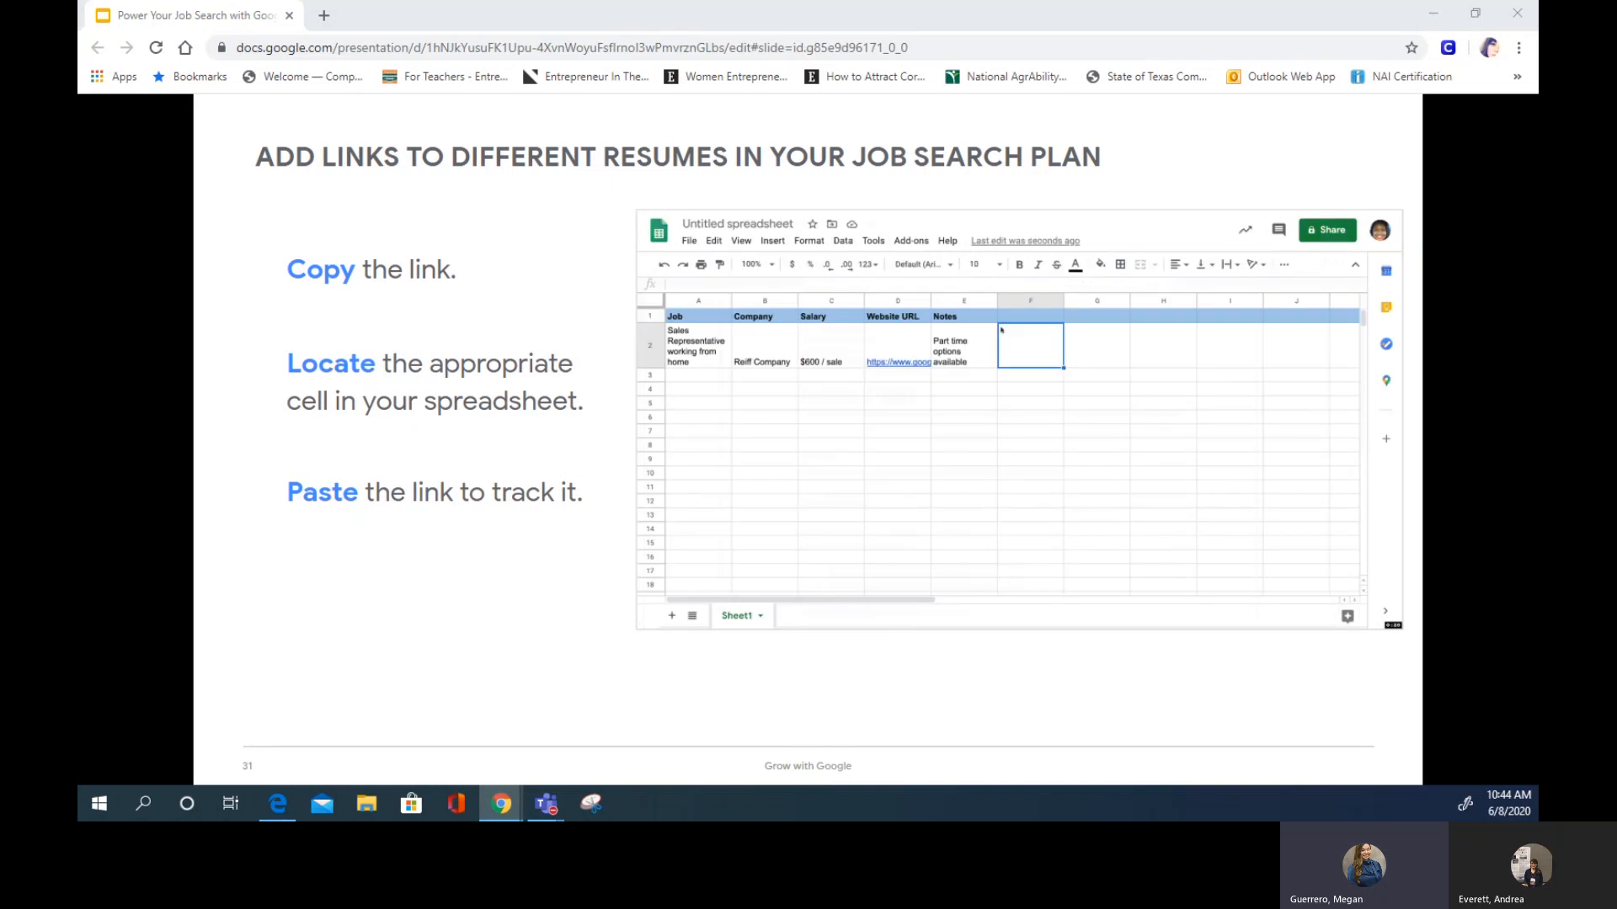
Step: Let the demo add a 'Resume' column heading in cell F1 of the job search spreadsheet
left_click(1029, 317)
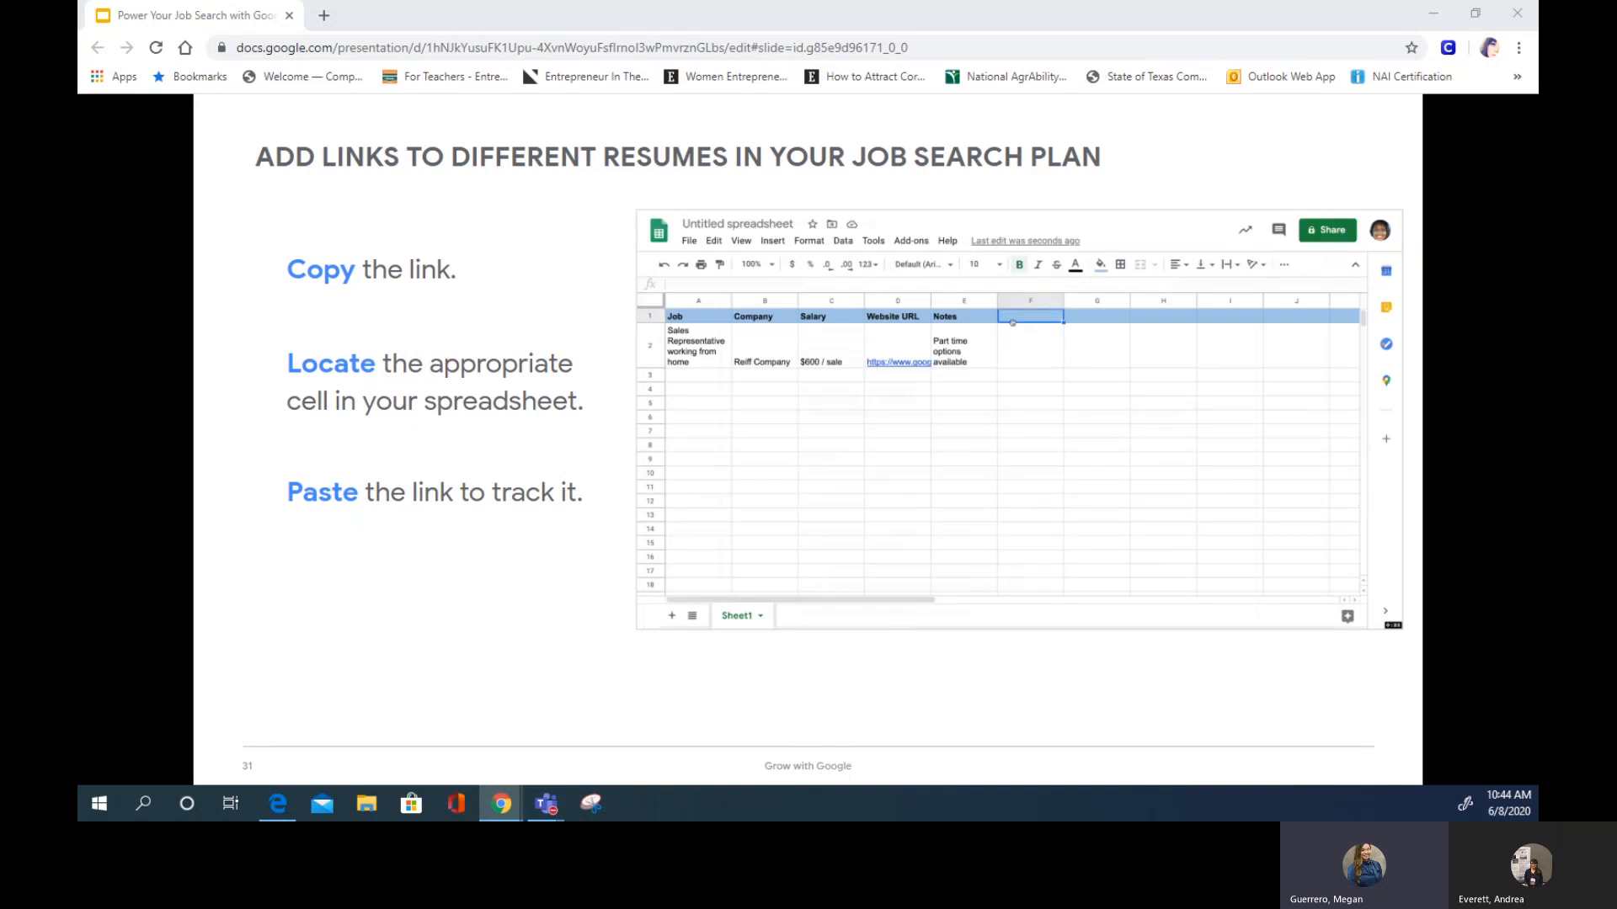
type("Resume")
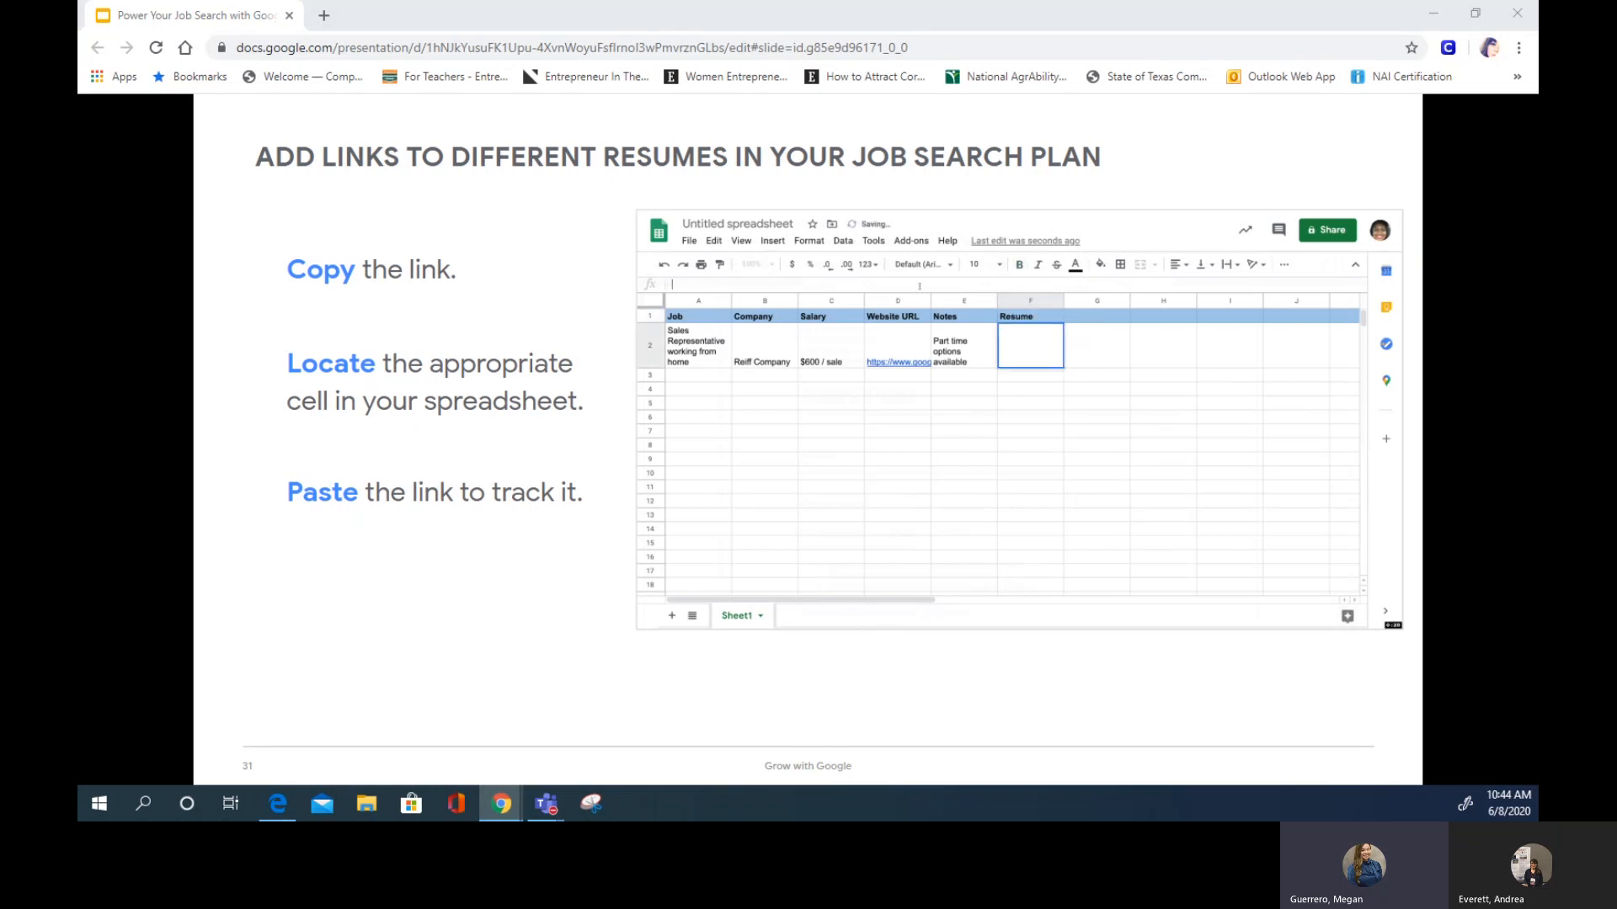
right_click(1029, 345)
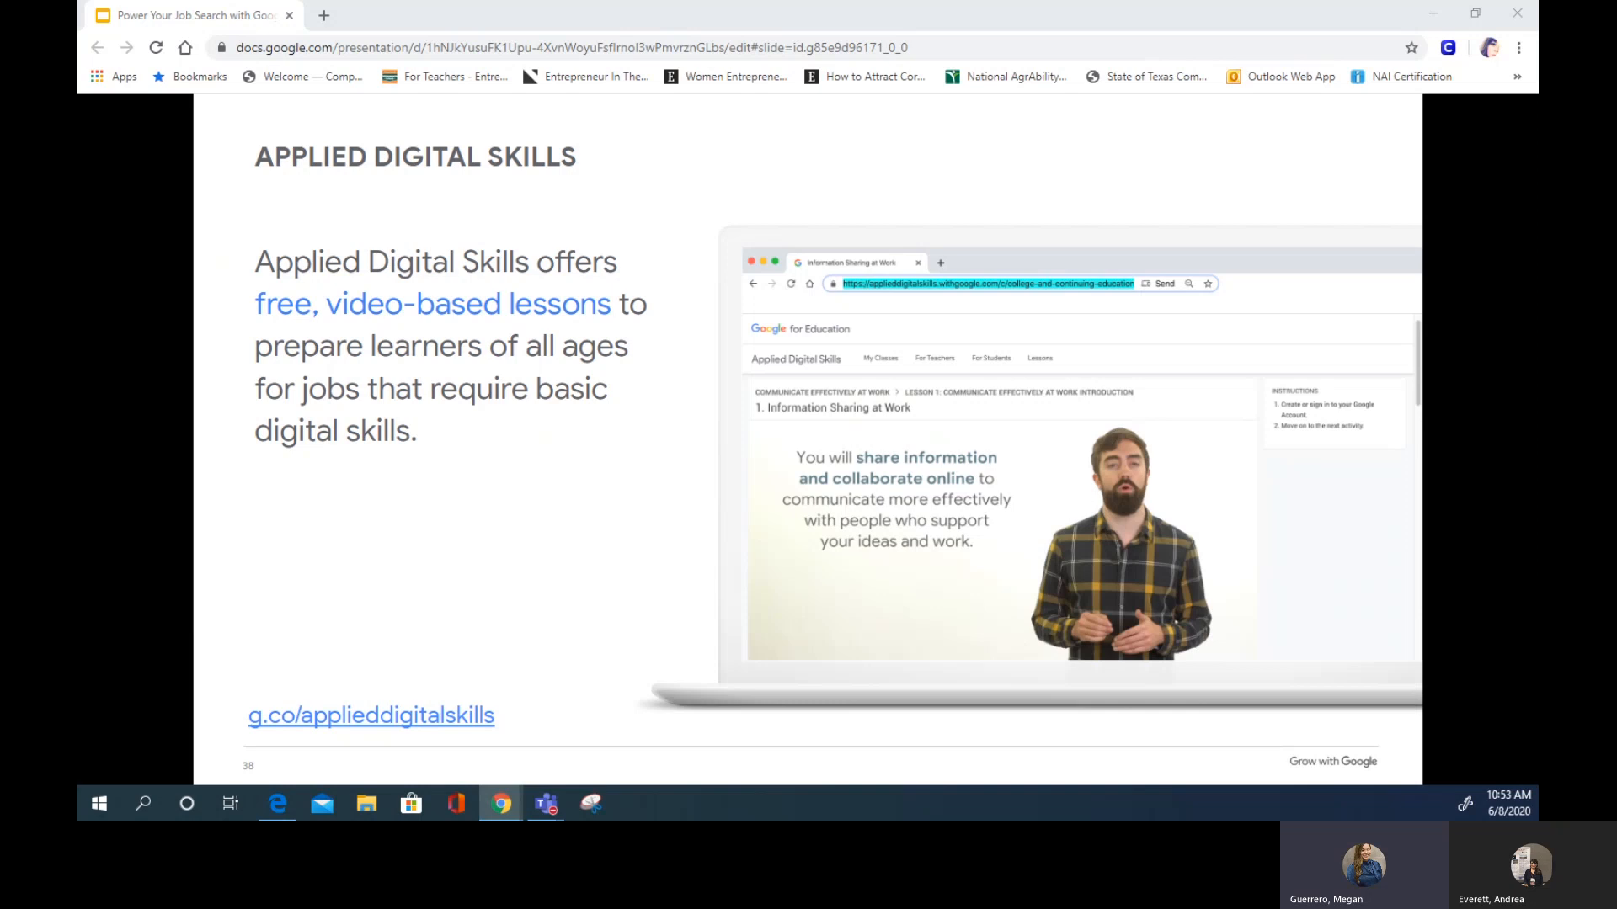
Step: Advance from the Applied Digital Skills slide to the Google Primer slide
key("Right")
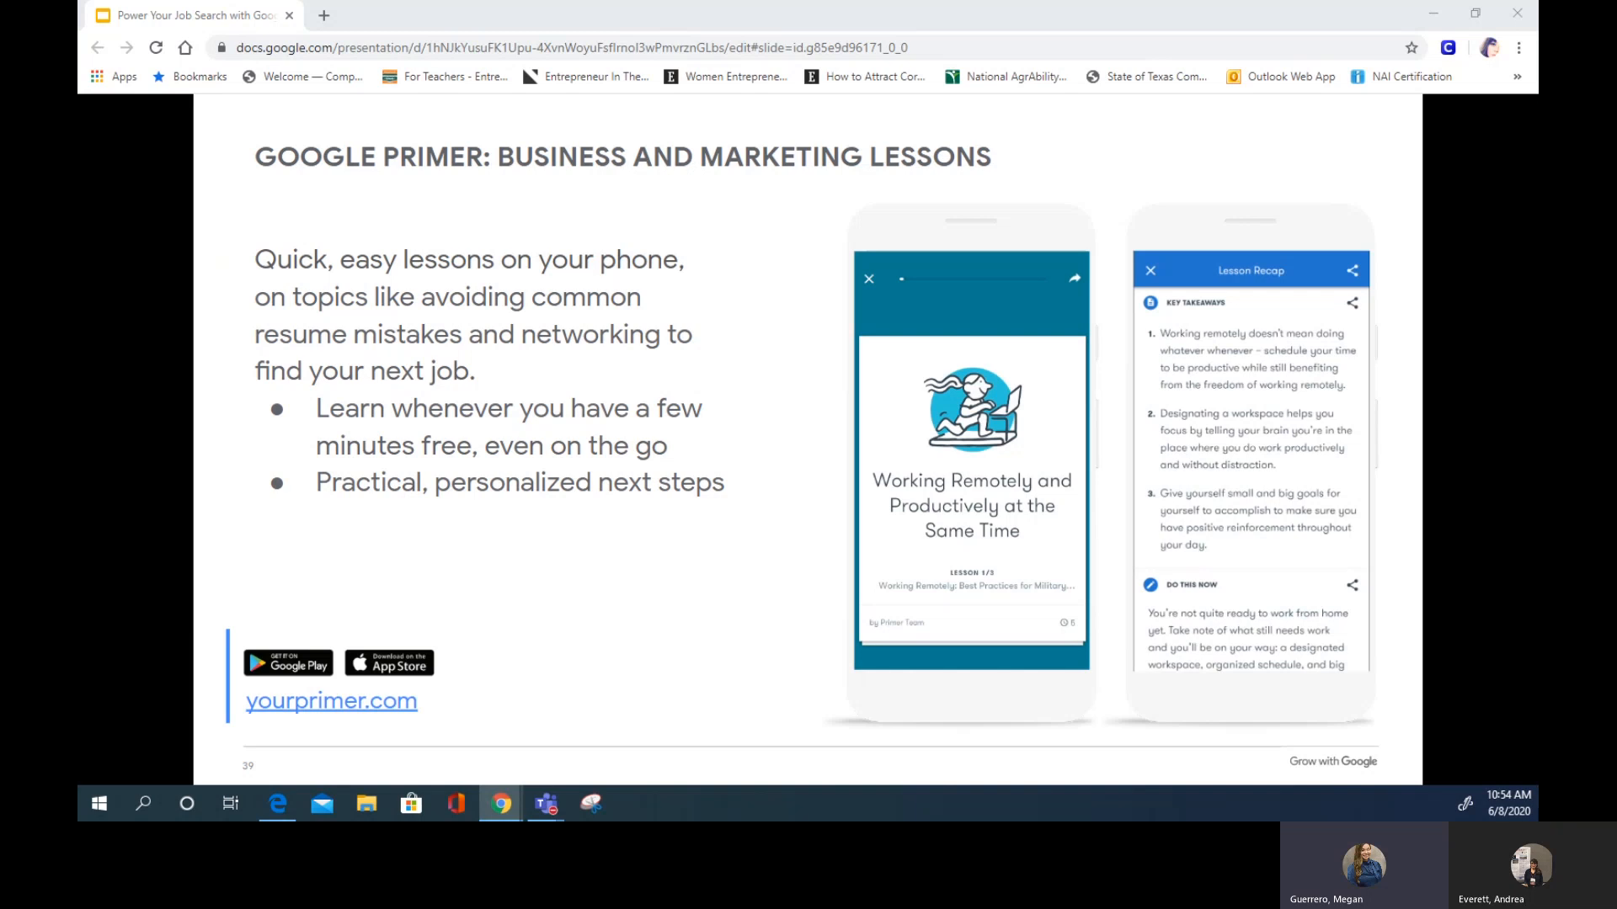
Step: Advance from the Google Primer slide to the grow.google training slide
key("Right")
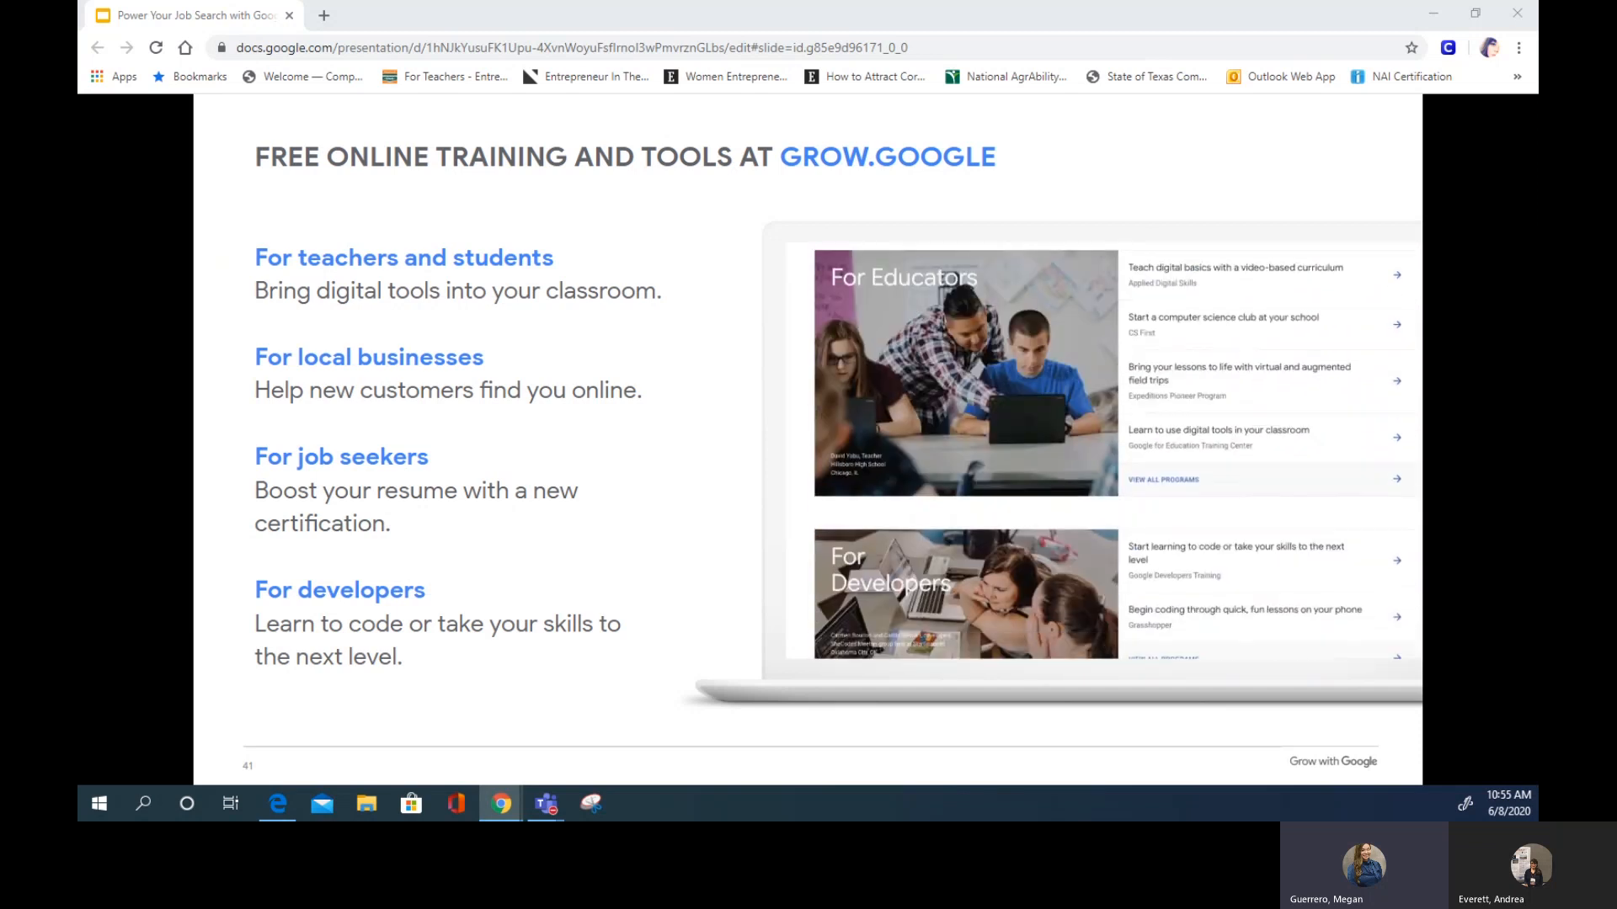
Step: Let the grow.google animation play, then advance to the 'Your Next Steps' slide
scroll("down", 3)
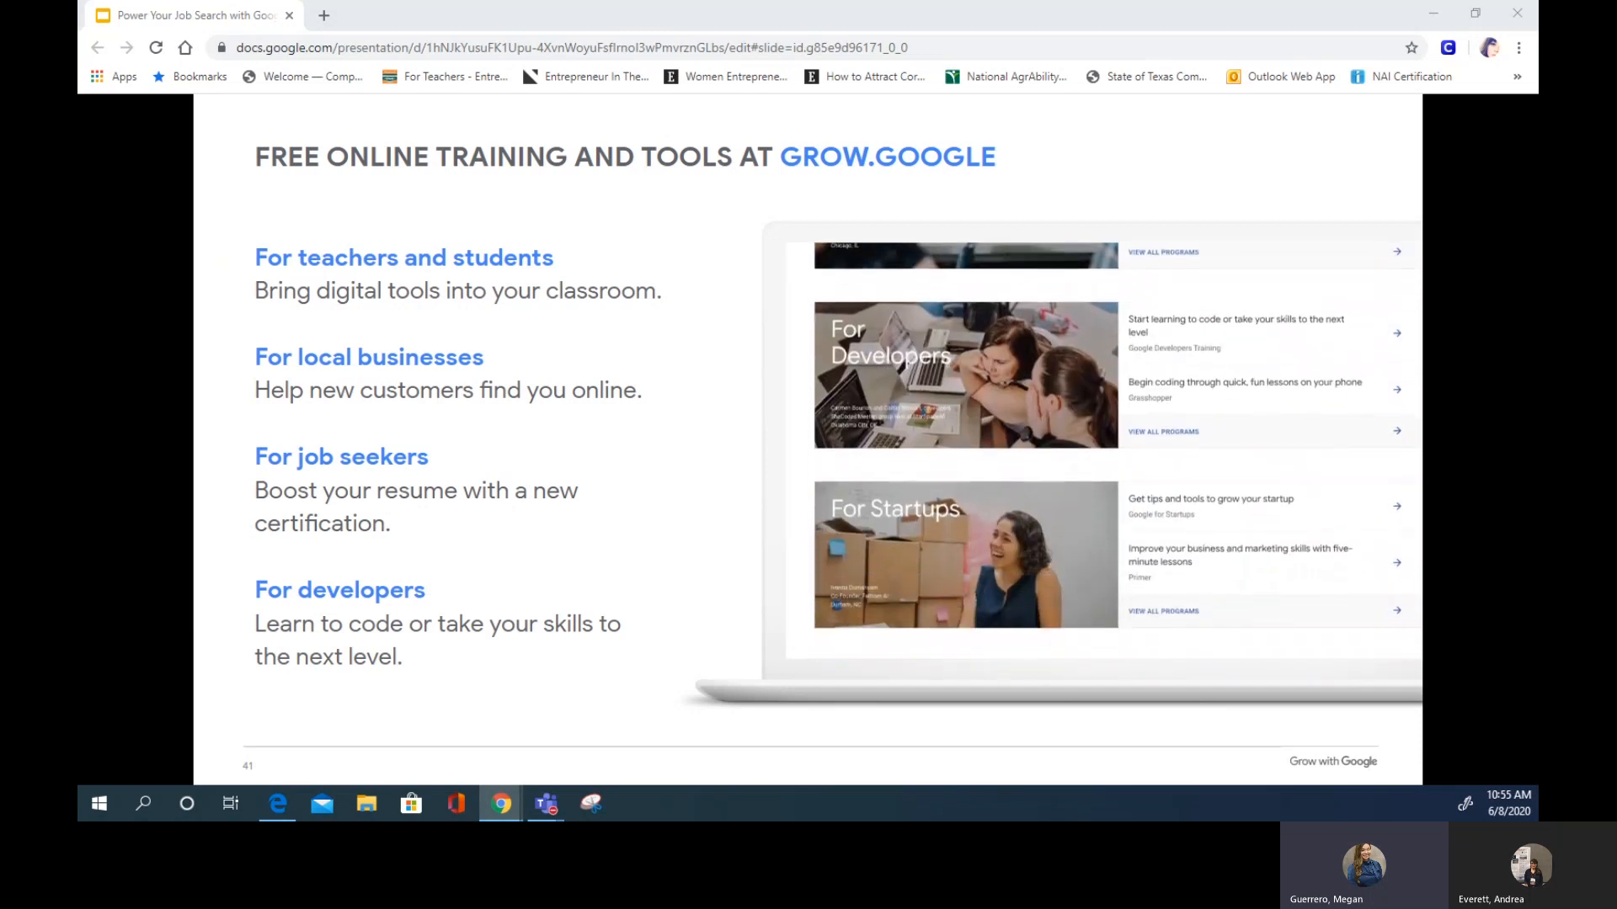
scroll("down", 3)
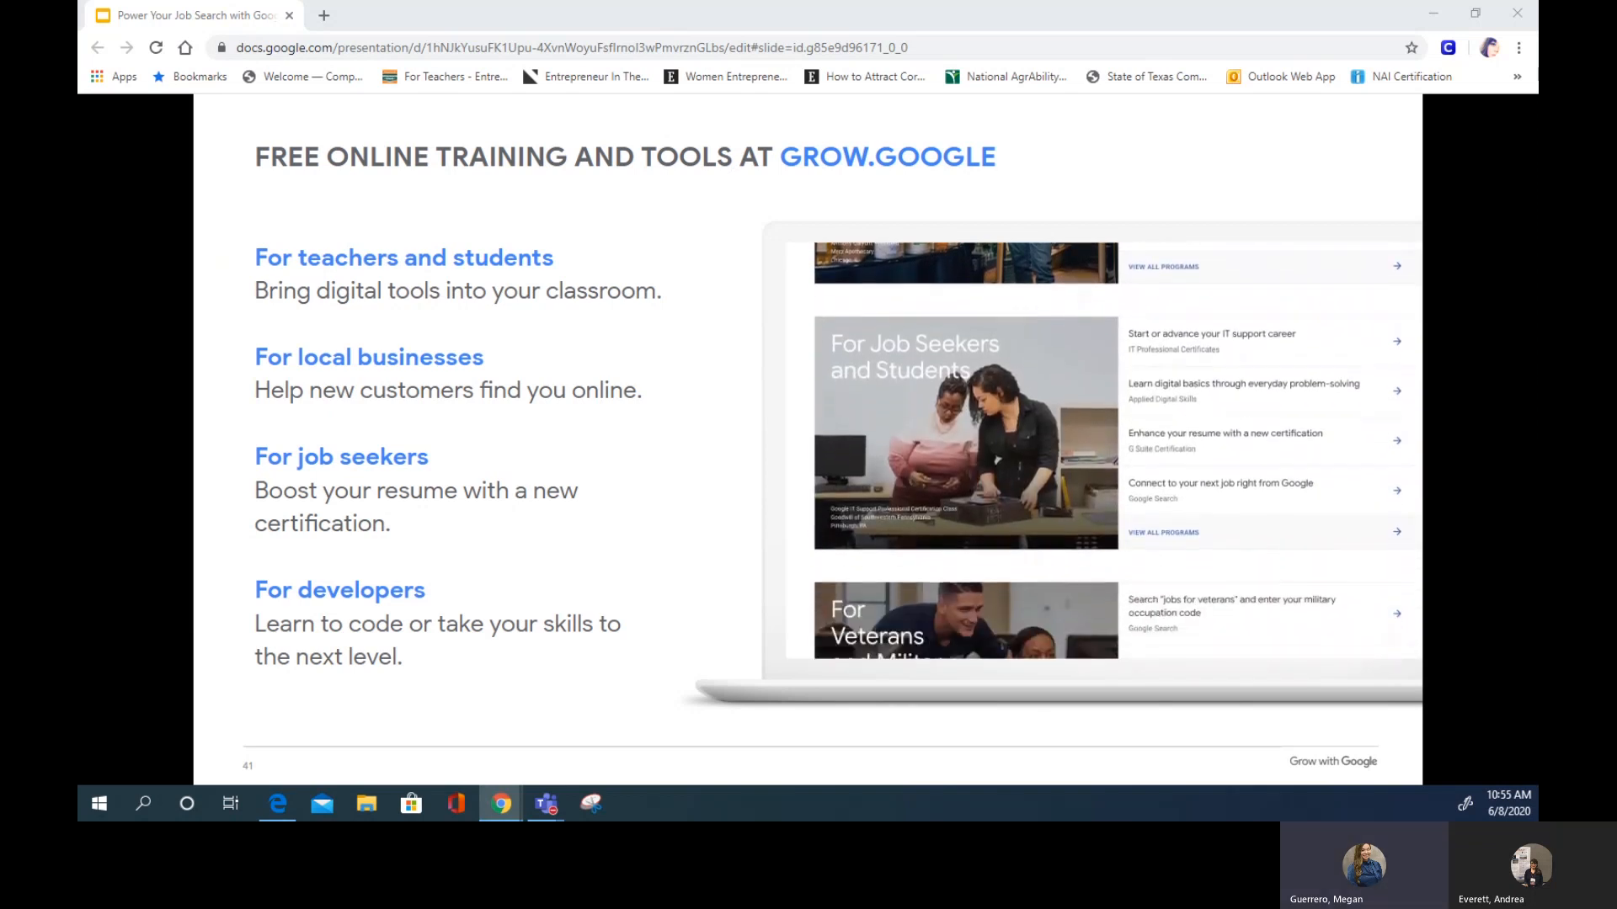
scroll("down", 3)
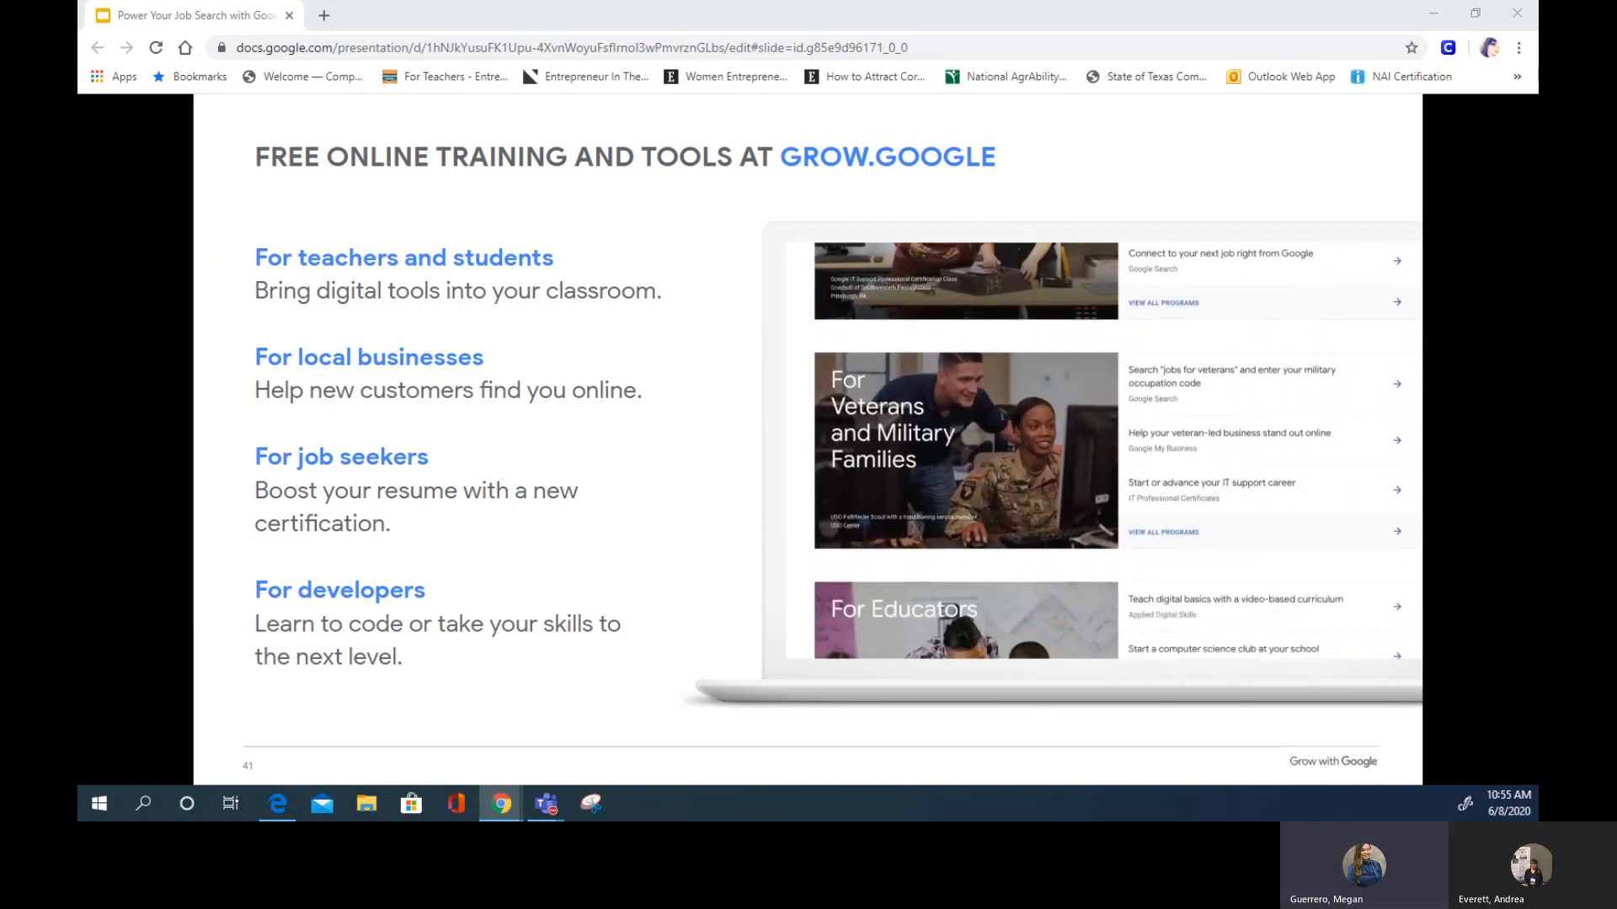
scroll("down", 3)
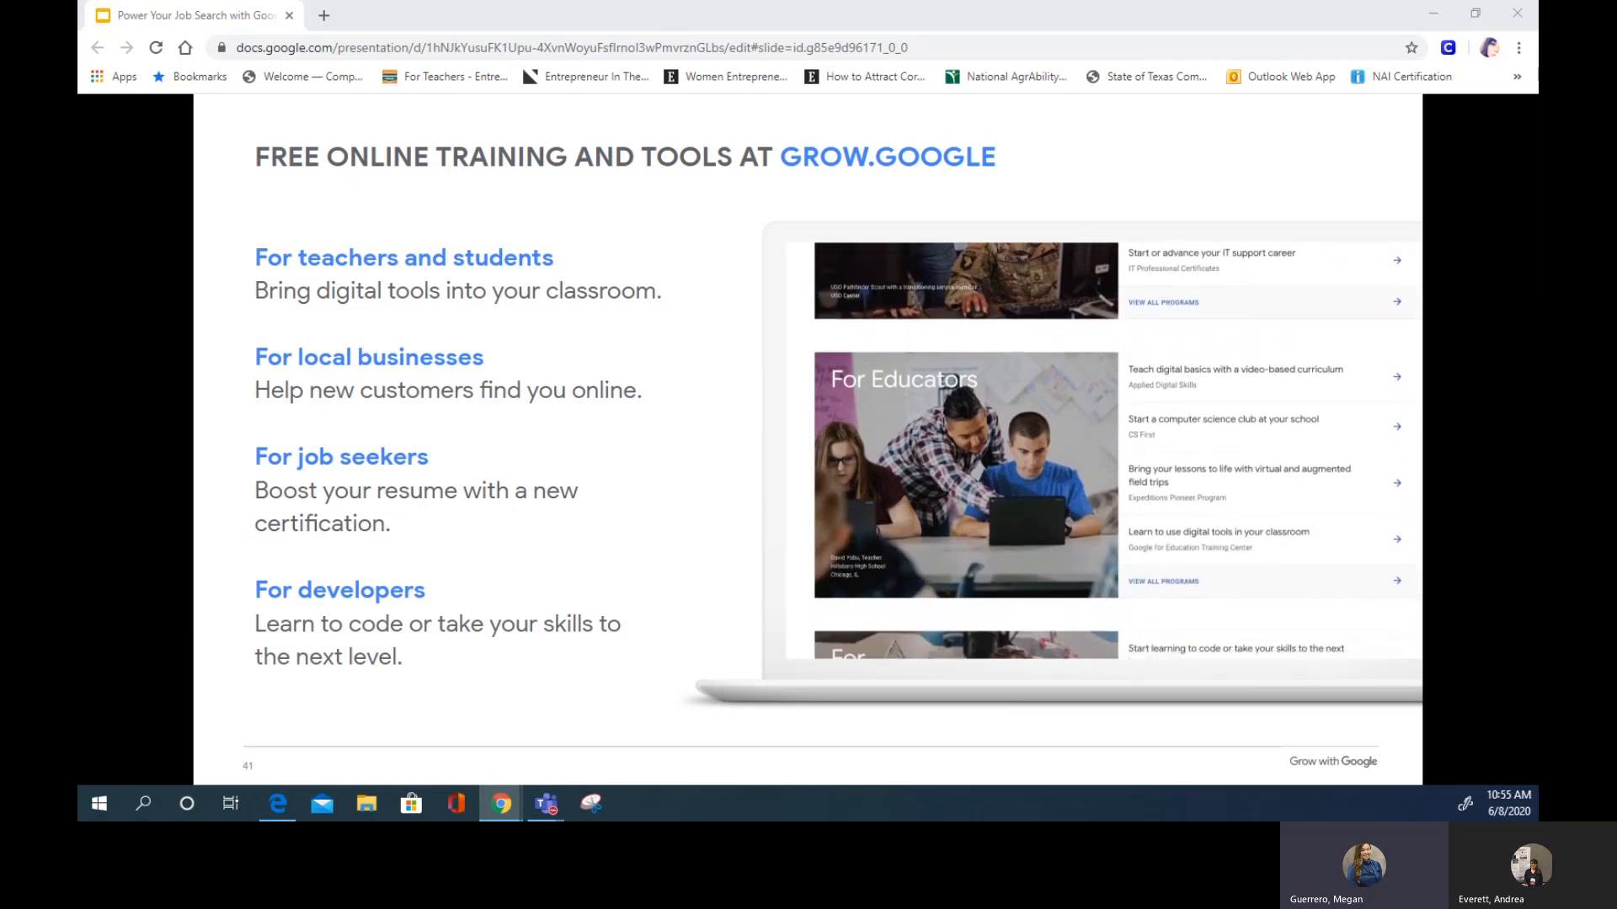
scroll("down", 3)
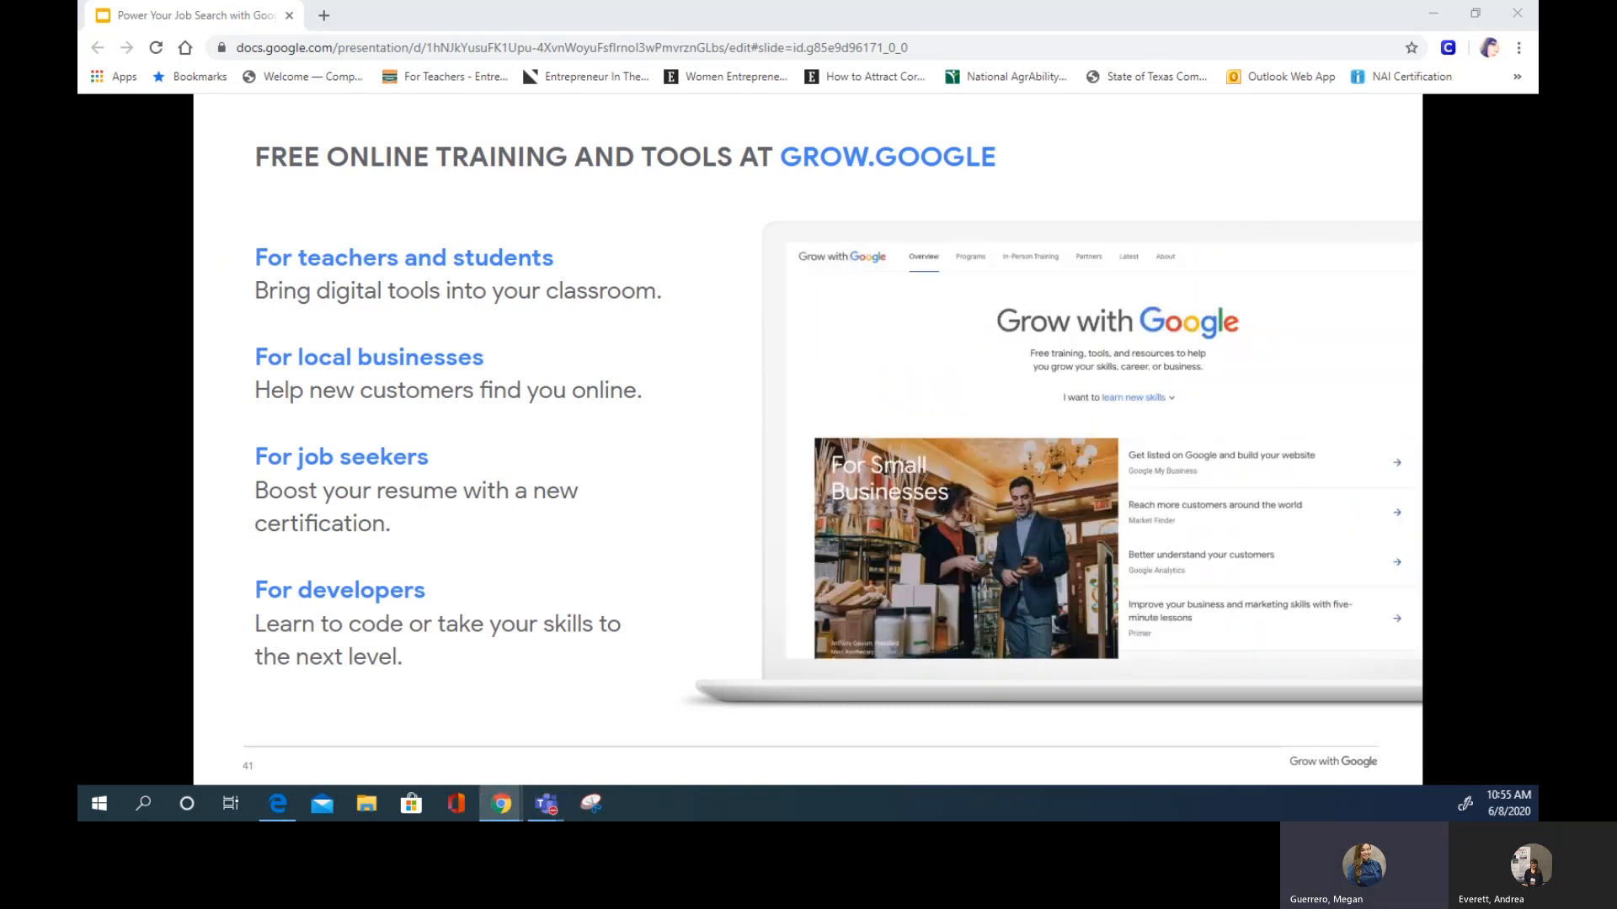
key("Right")
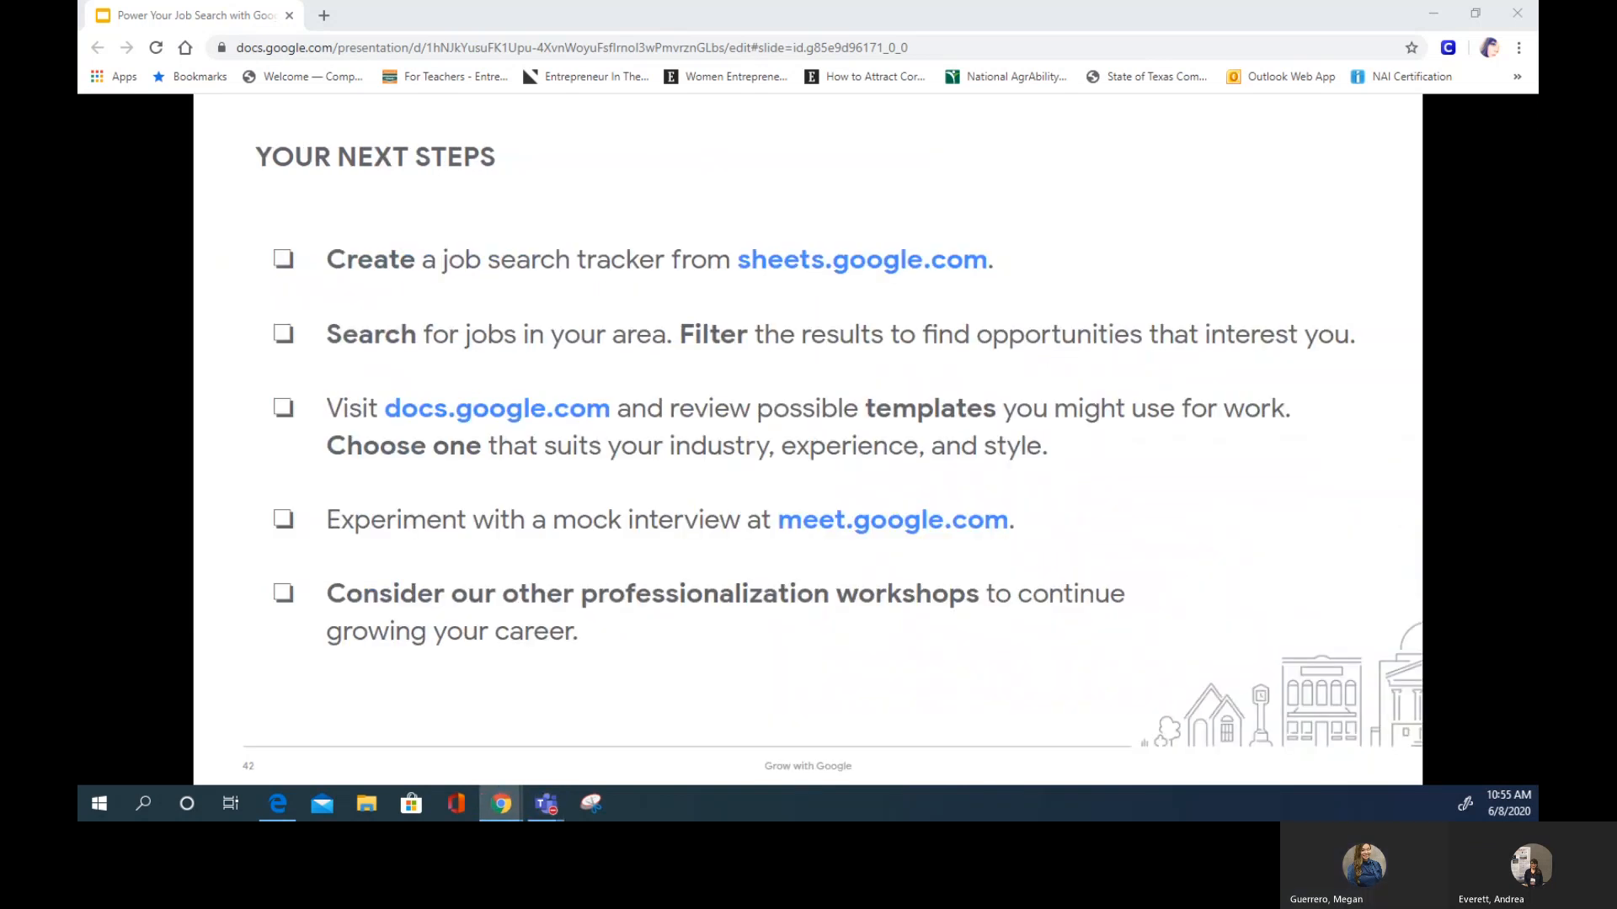